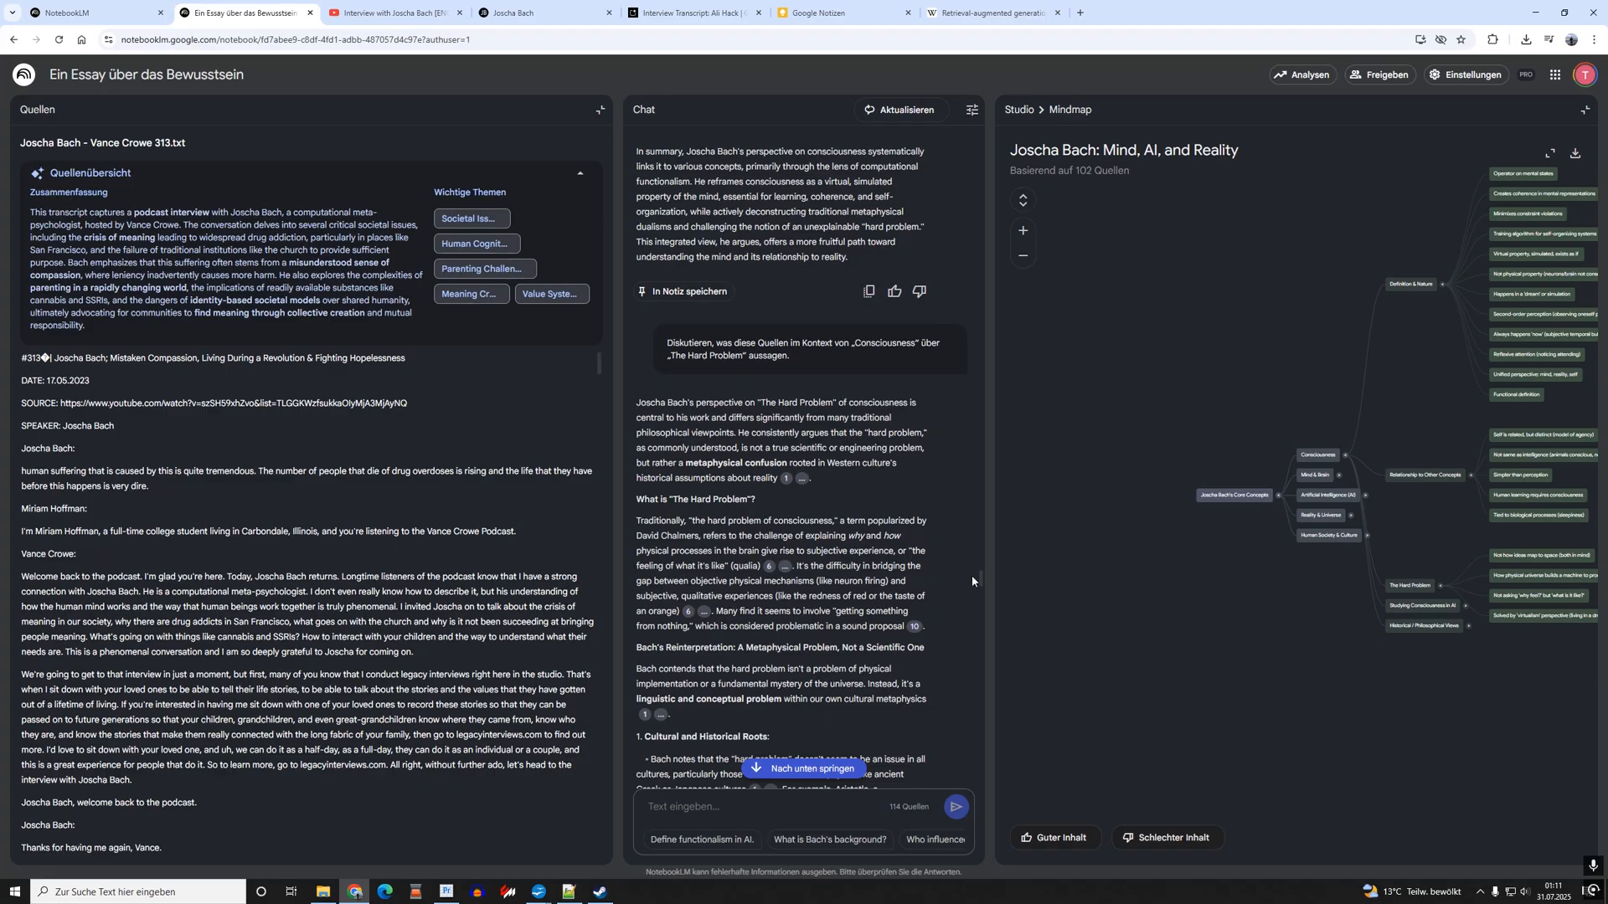
mouse_move(707, 418)
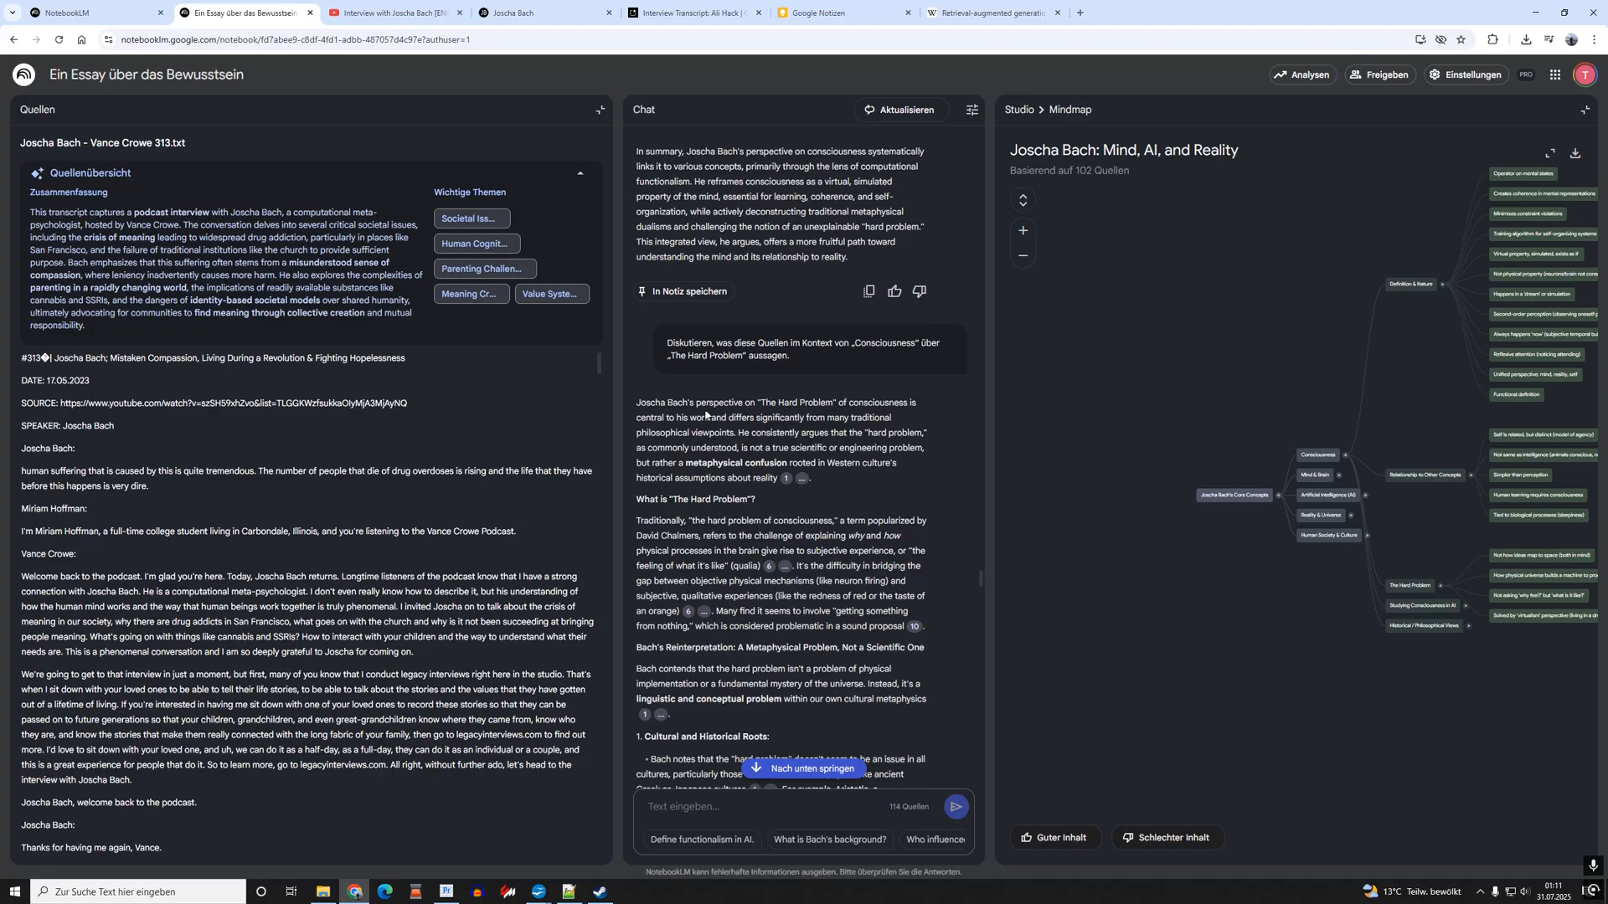
mouse_move(593, 234)
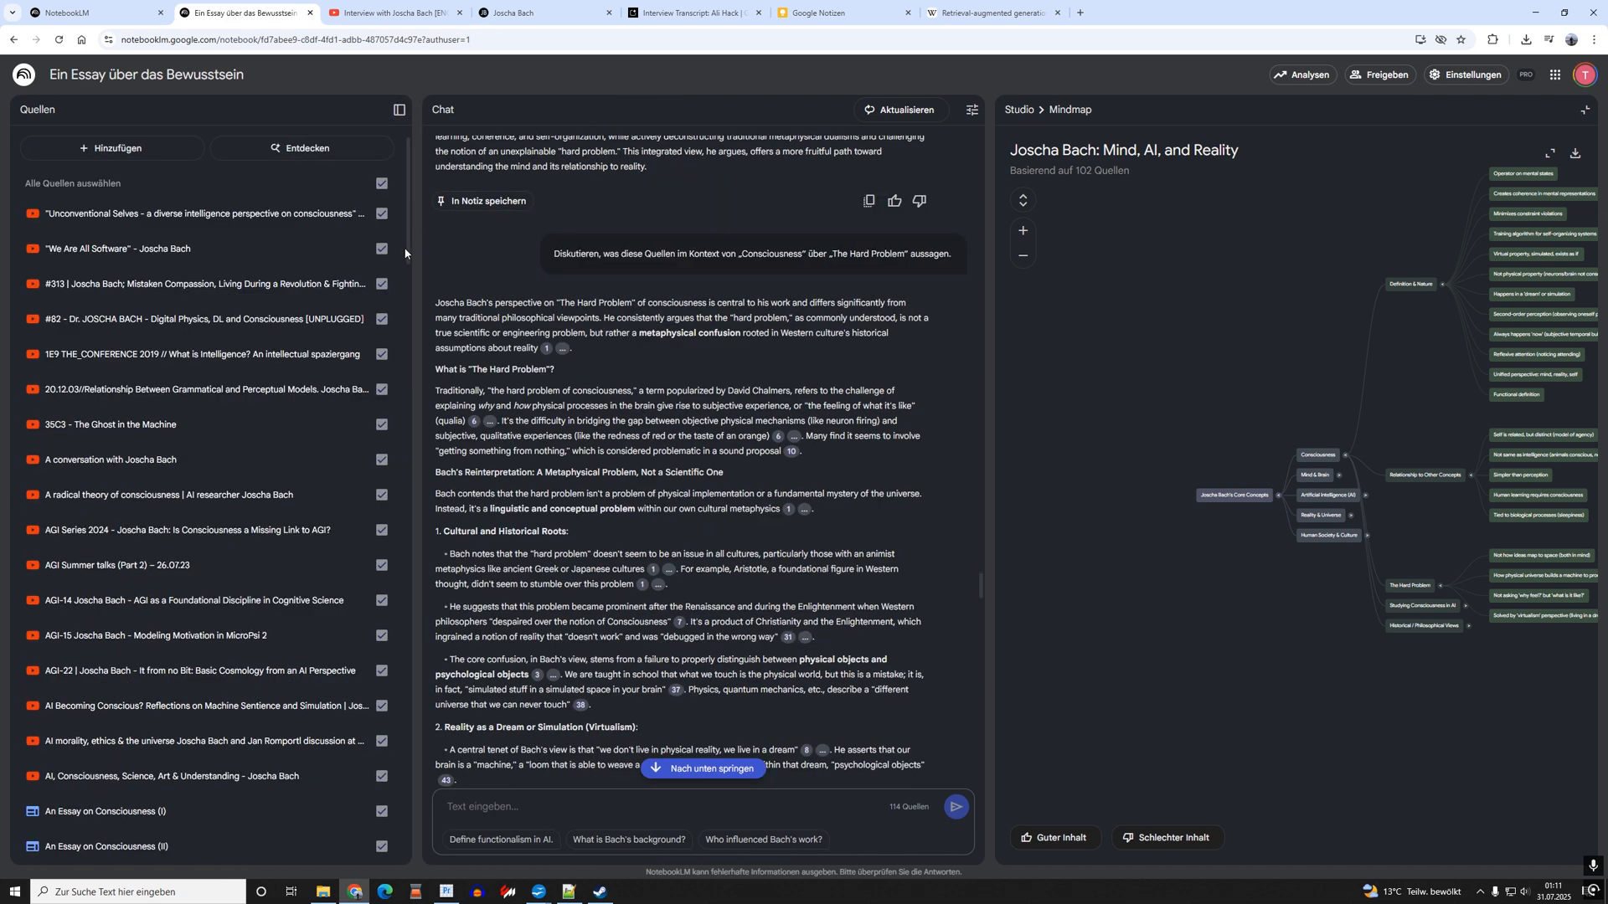
Collapse the Quellen sources sidebar, then switch to Joscha Bach's YouTube channel tab.
left_click(399, 109)
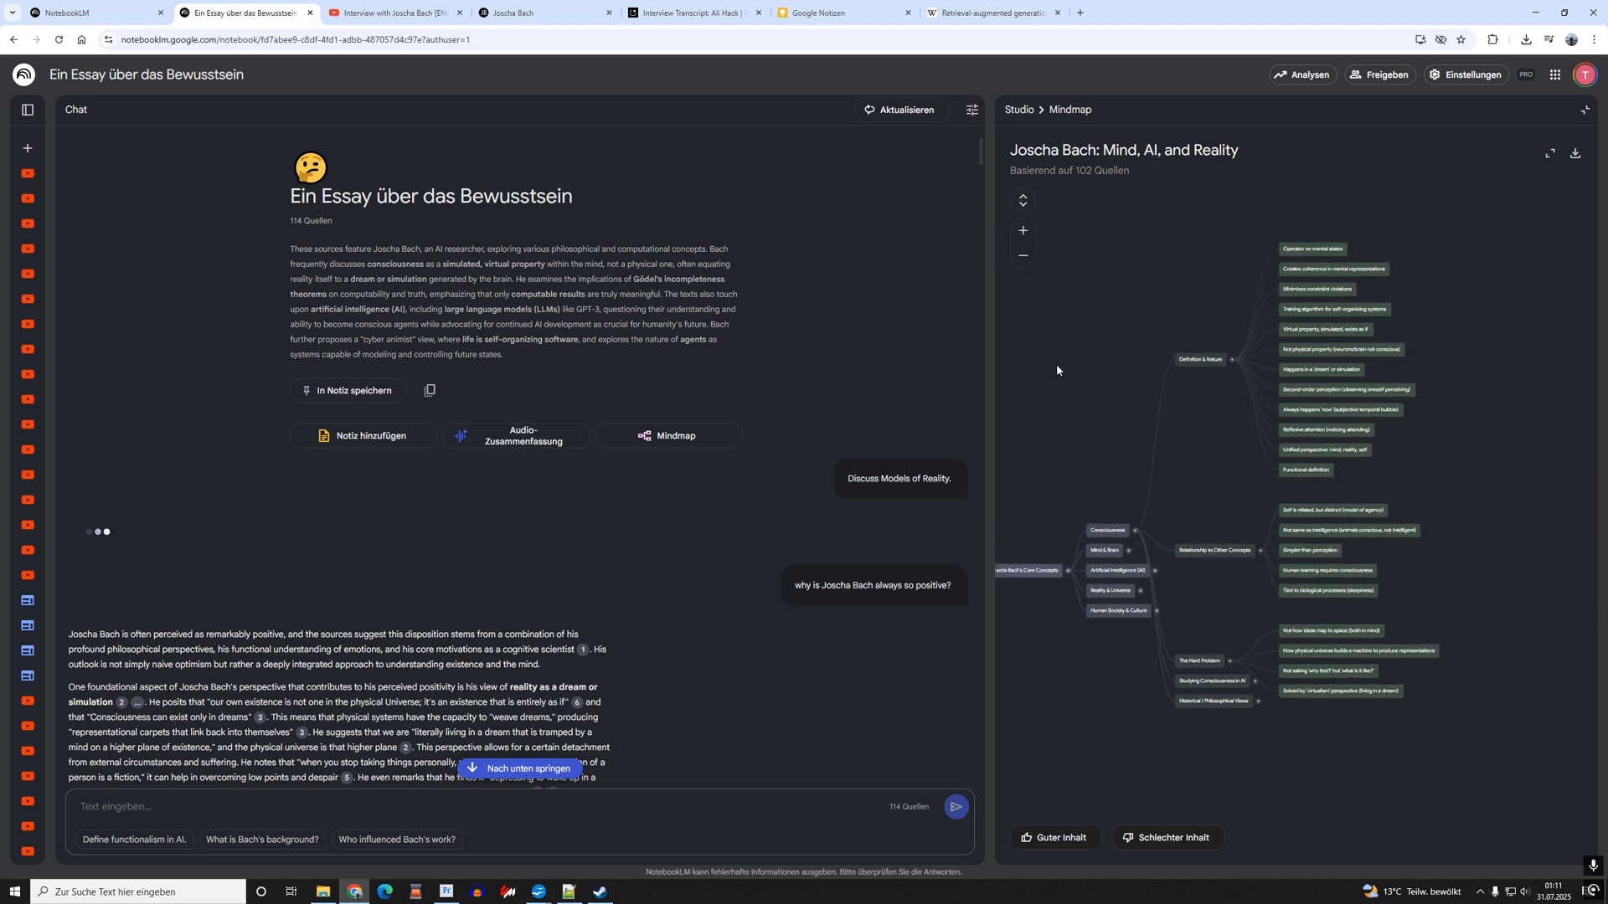
left_click(113, 12)
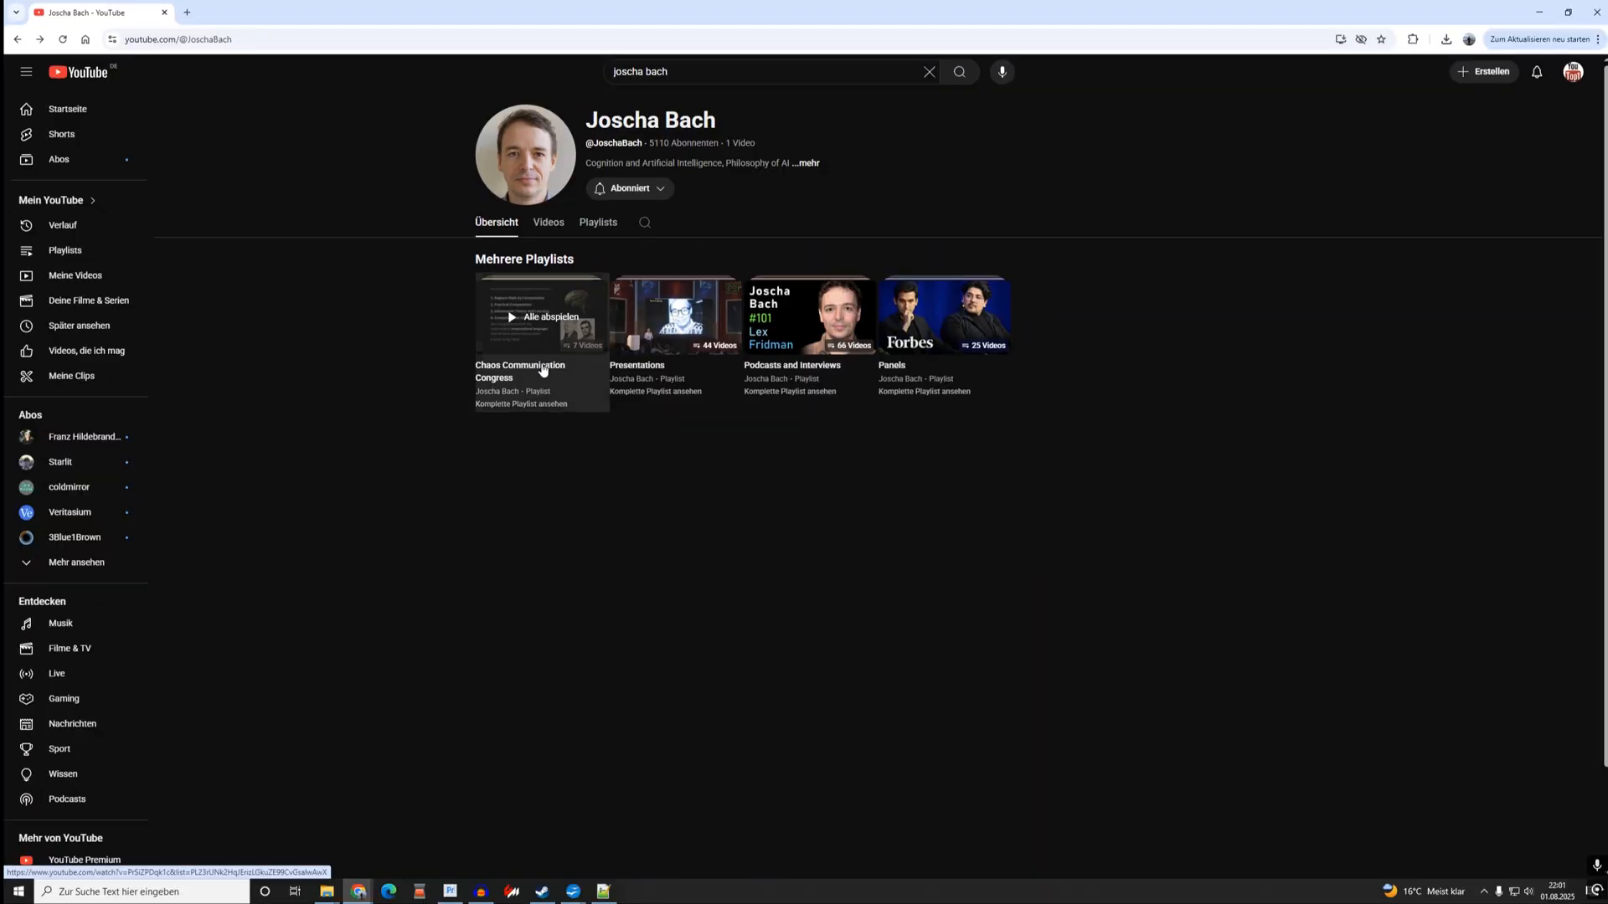
Play the Chaos Communication Congress playlist and switch to '35C3 - The Ghost in the Machine'.
left_click(542, 315)
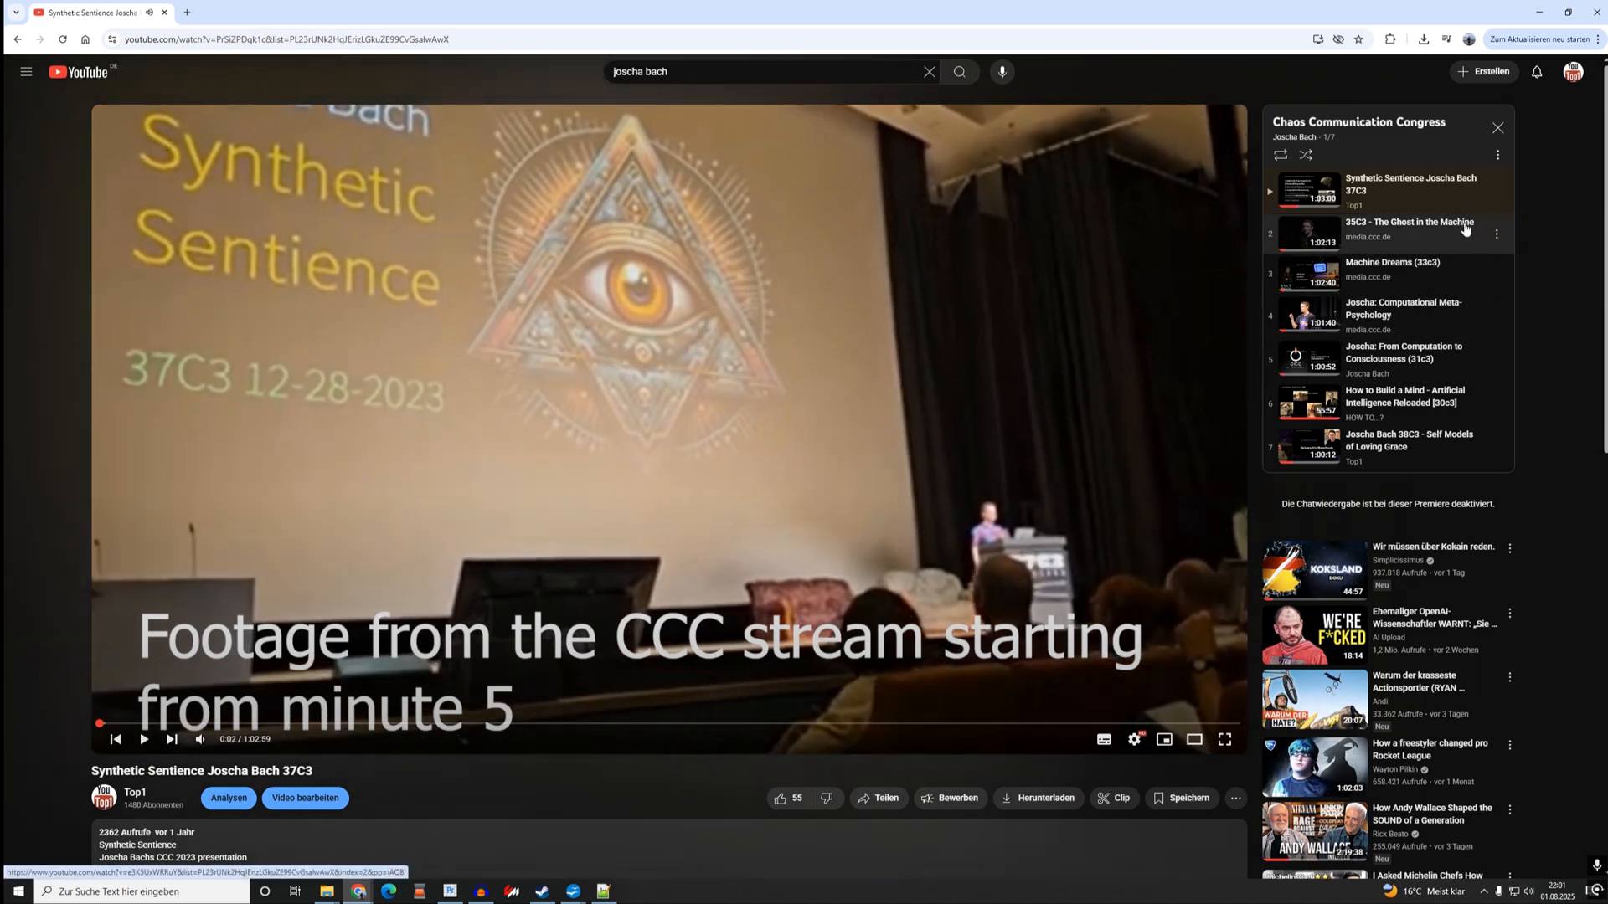
left_click(243, 12)
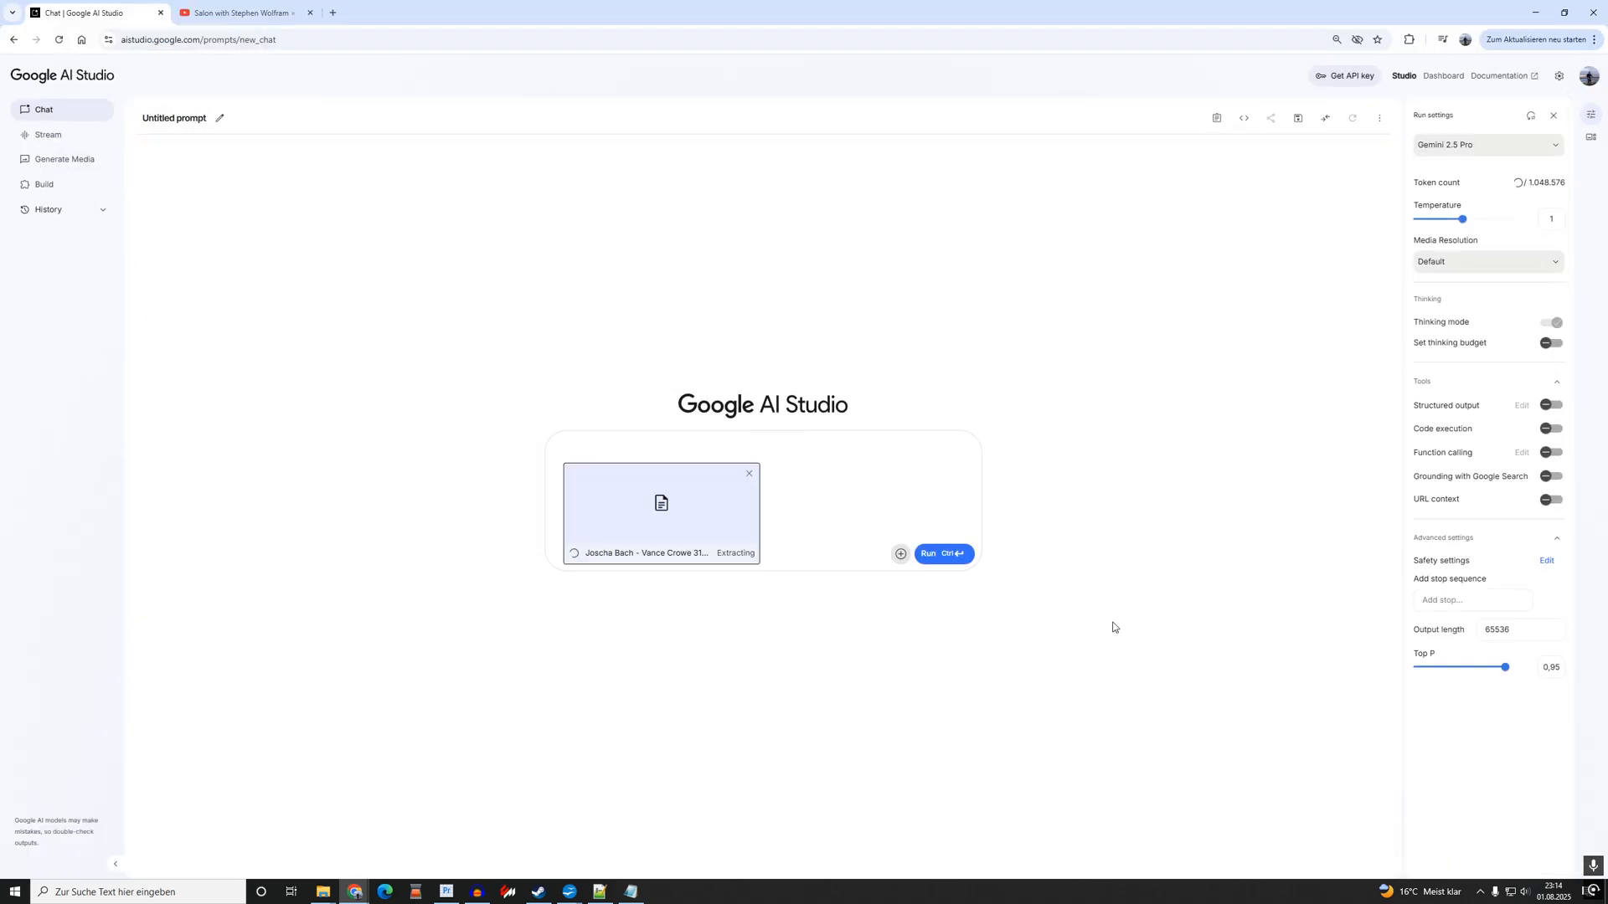
Ask the CCC talks chat to 'write a short summary'.
type("w")
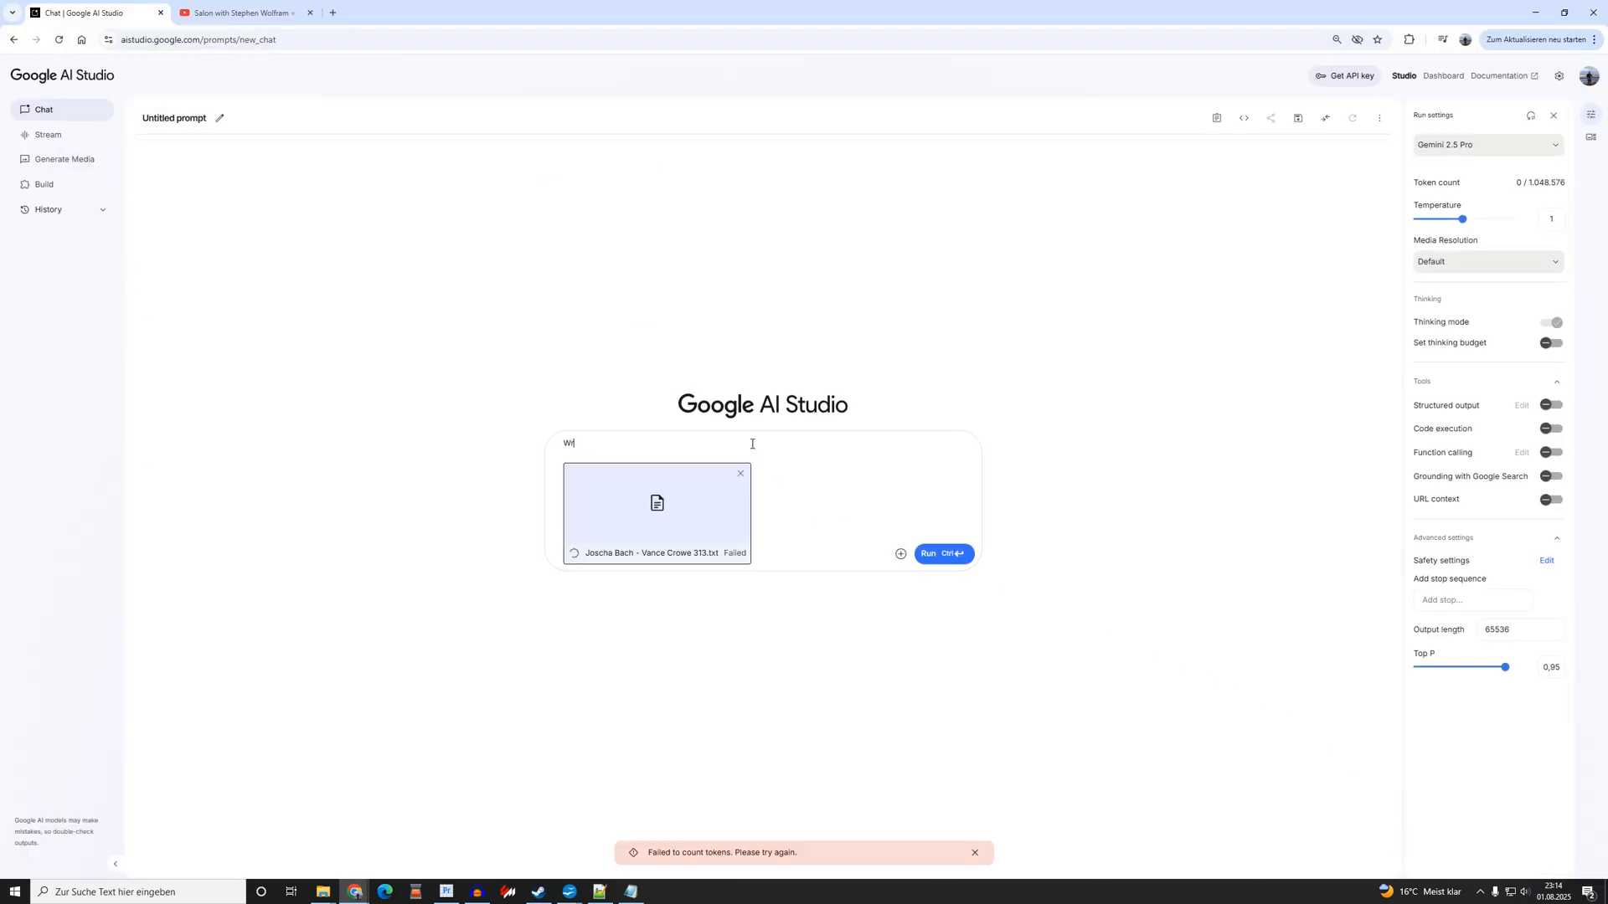
type("rite a short sum")
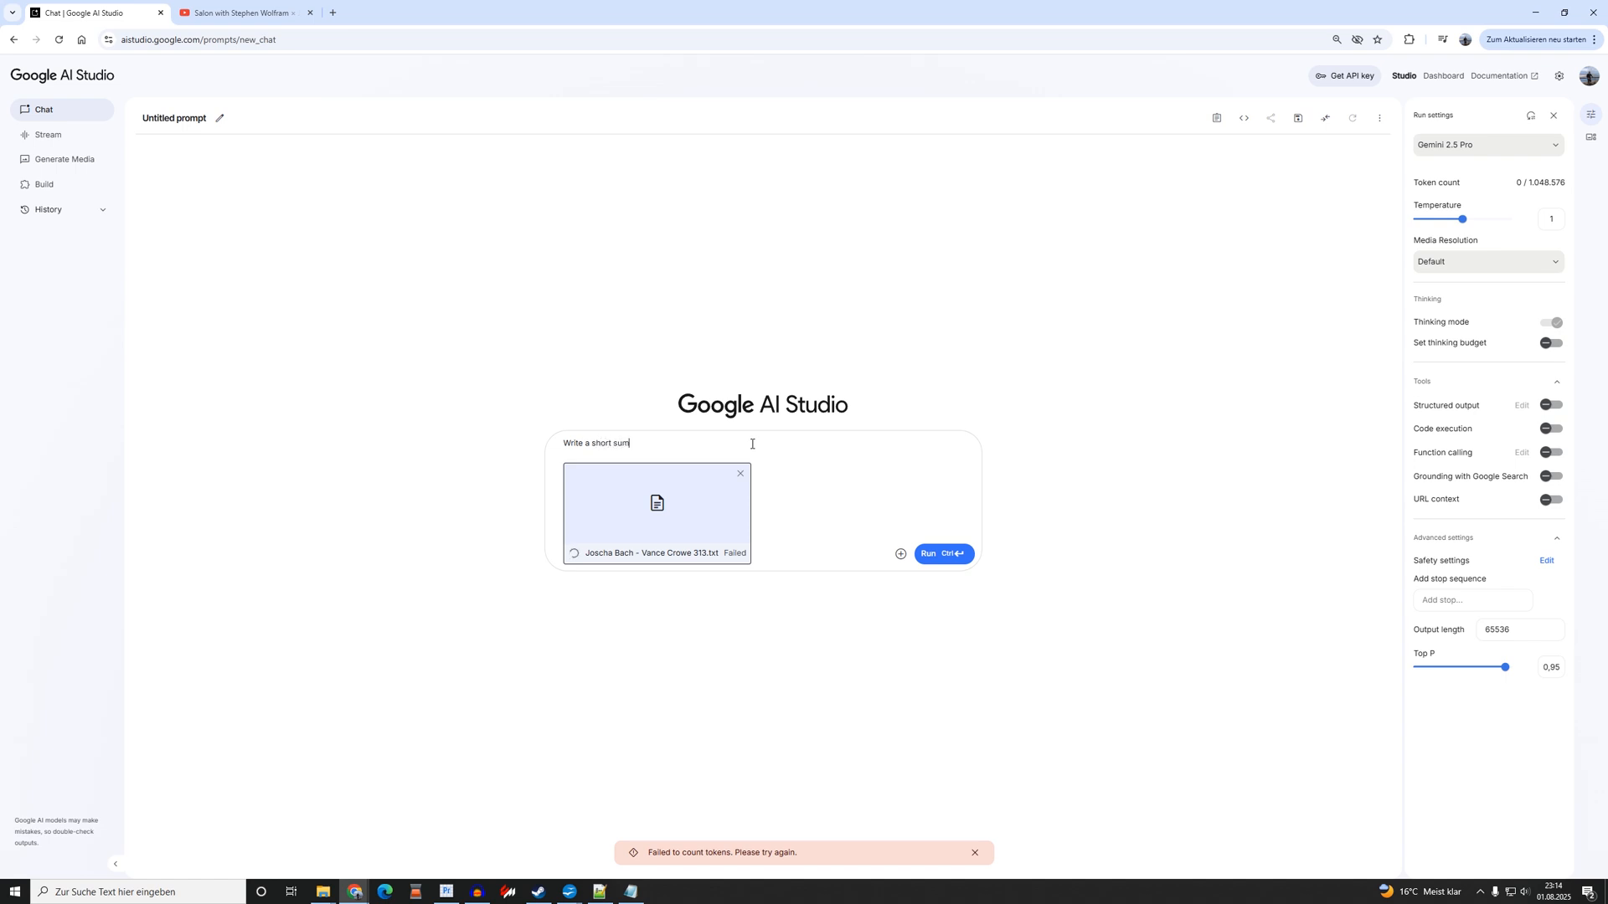
type("mary")
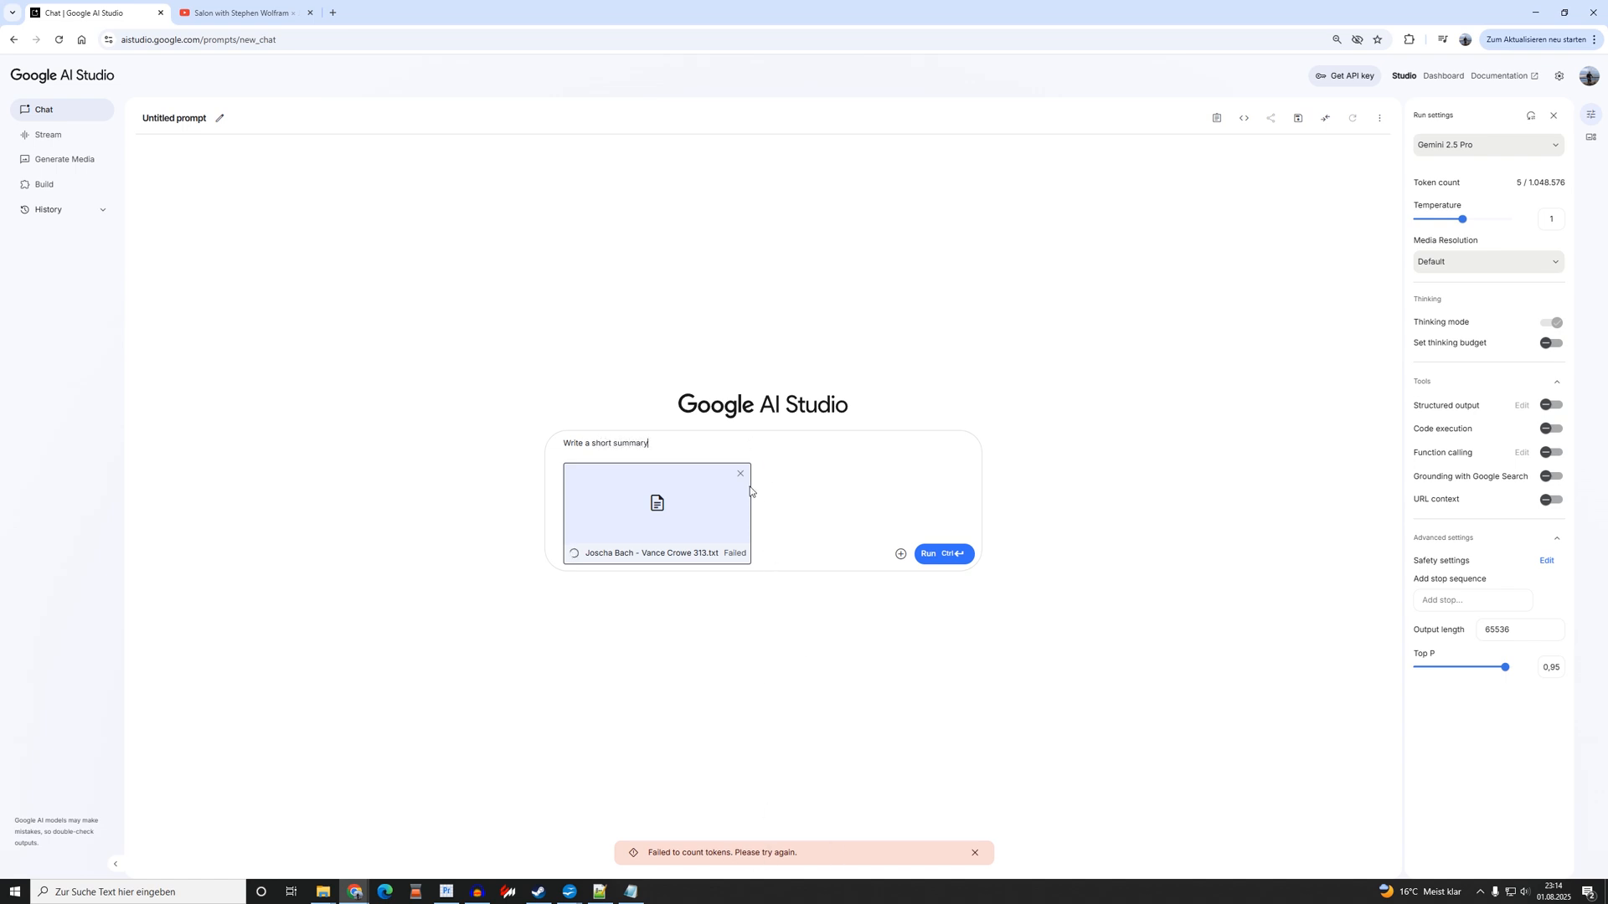
left_click(741, 474)
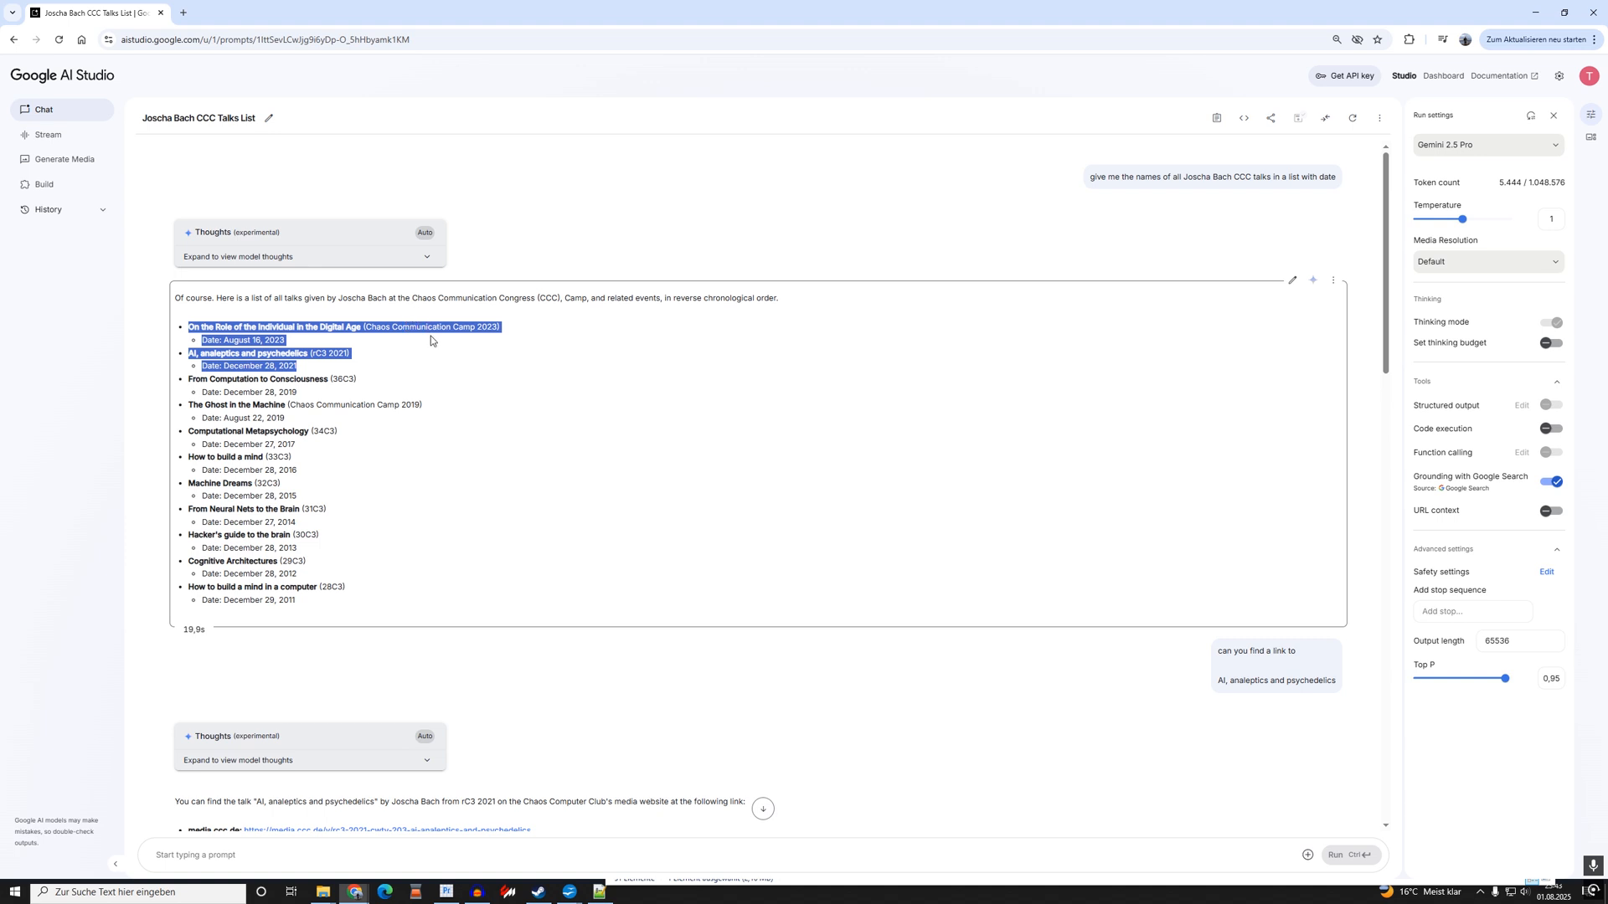
Scroll down to the answer and open its media.ccc.de talk link.
scroll("down", 3)
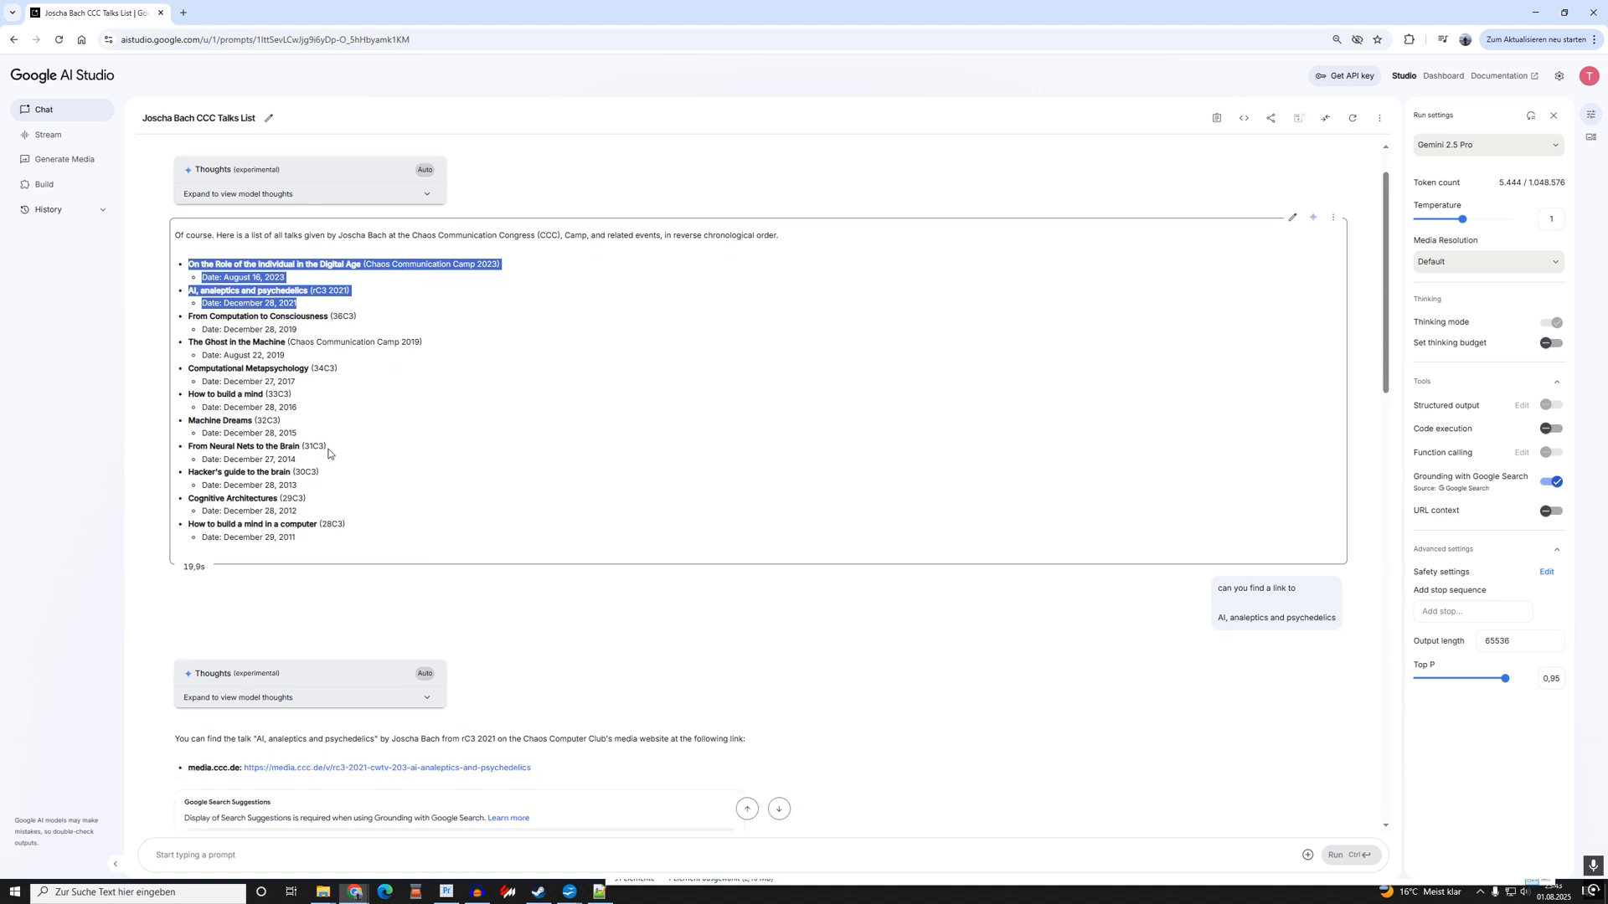
scroll("down", 3)
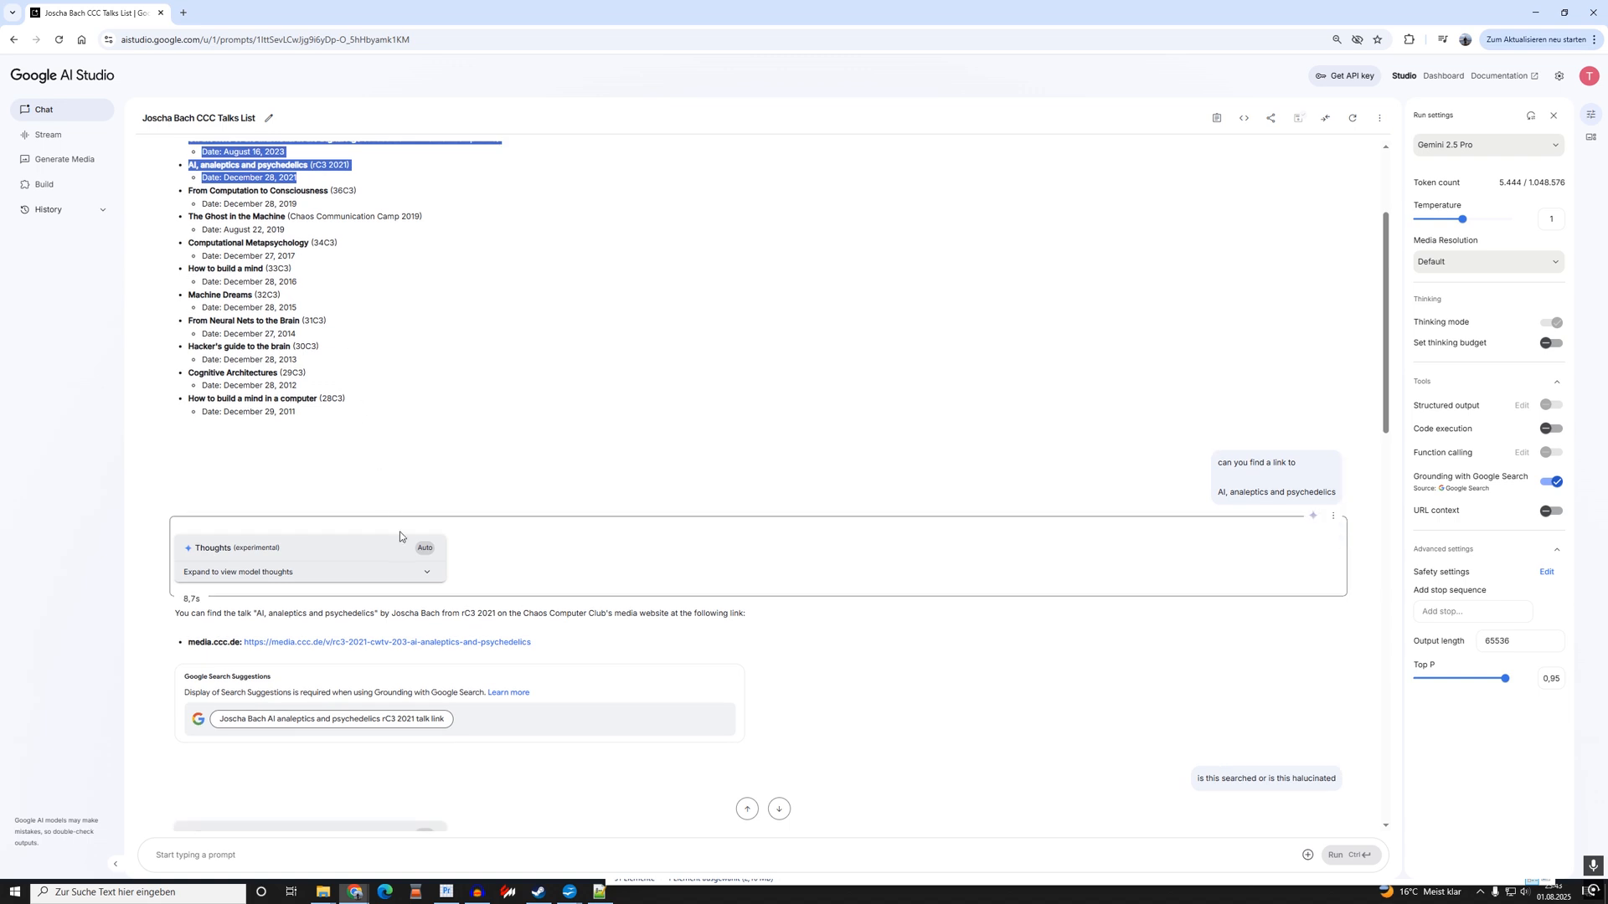
left_click(394, 643)
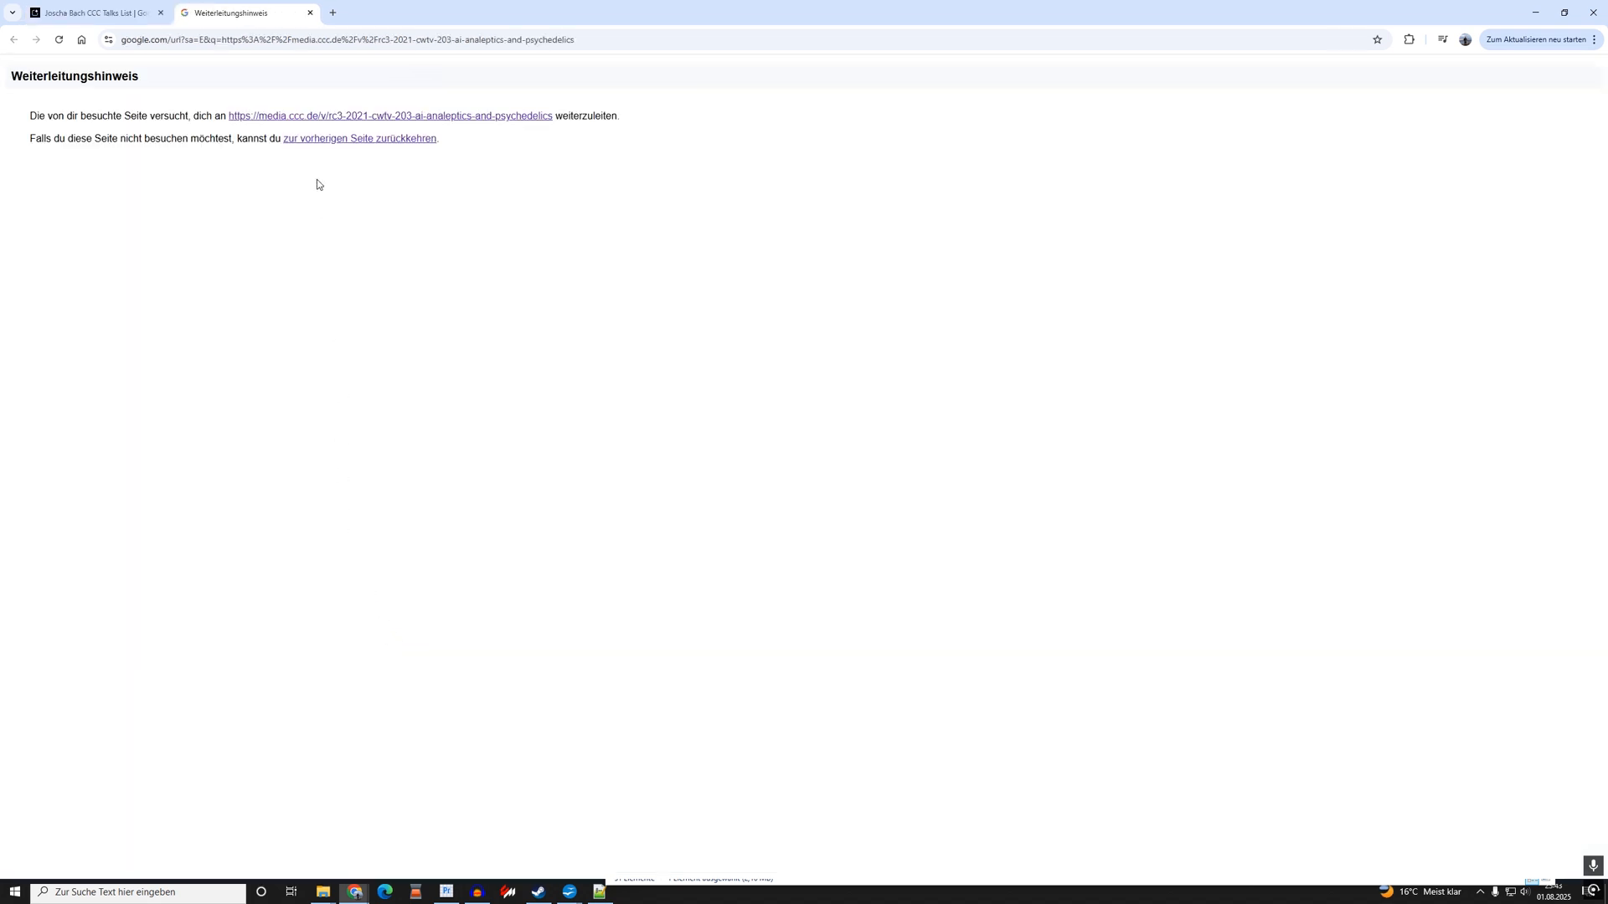
Open the 'Ein Essay über das Bewusstsein' card among the recent notebooks.
left_click(389, 115)
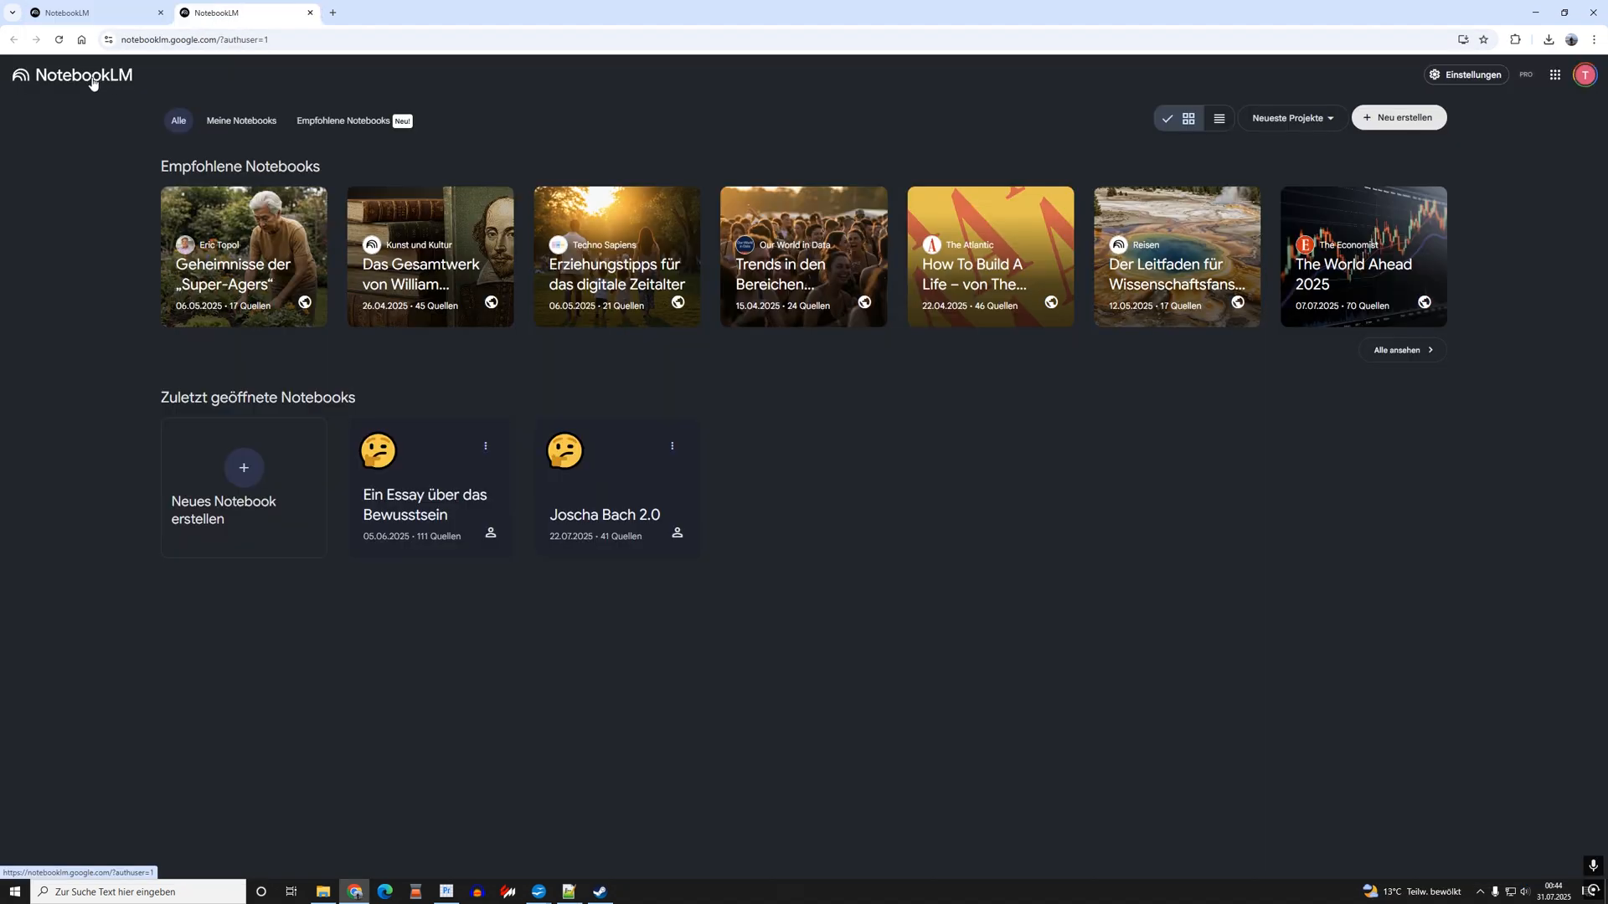
mouse_move(782, 465)
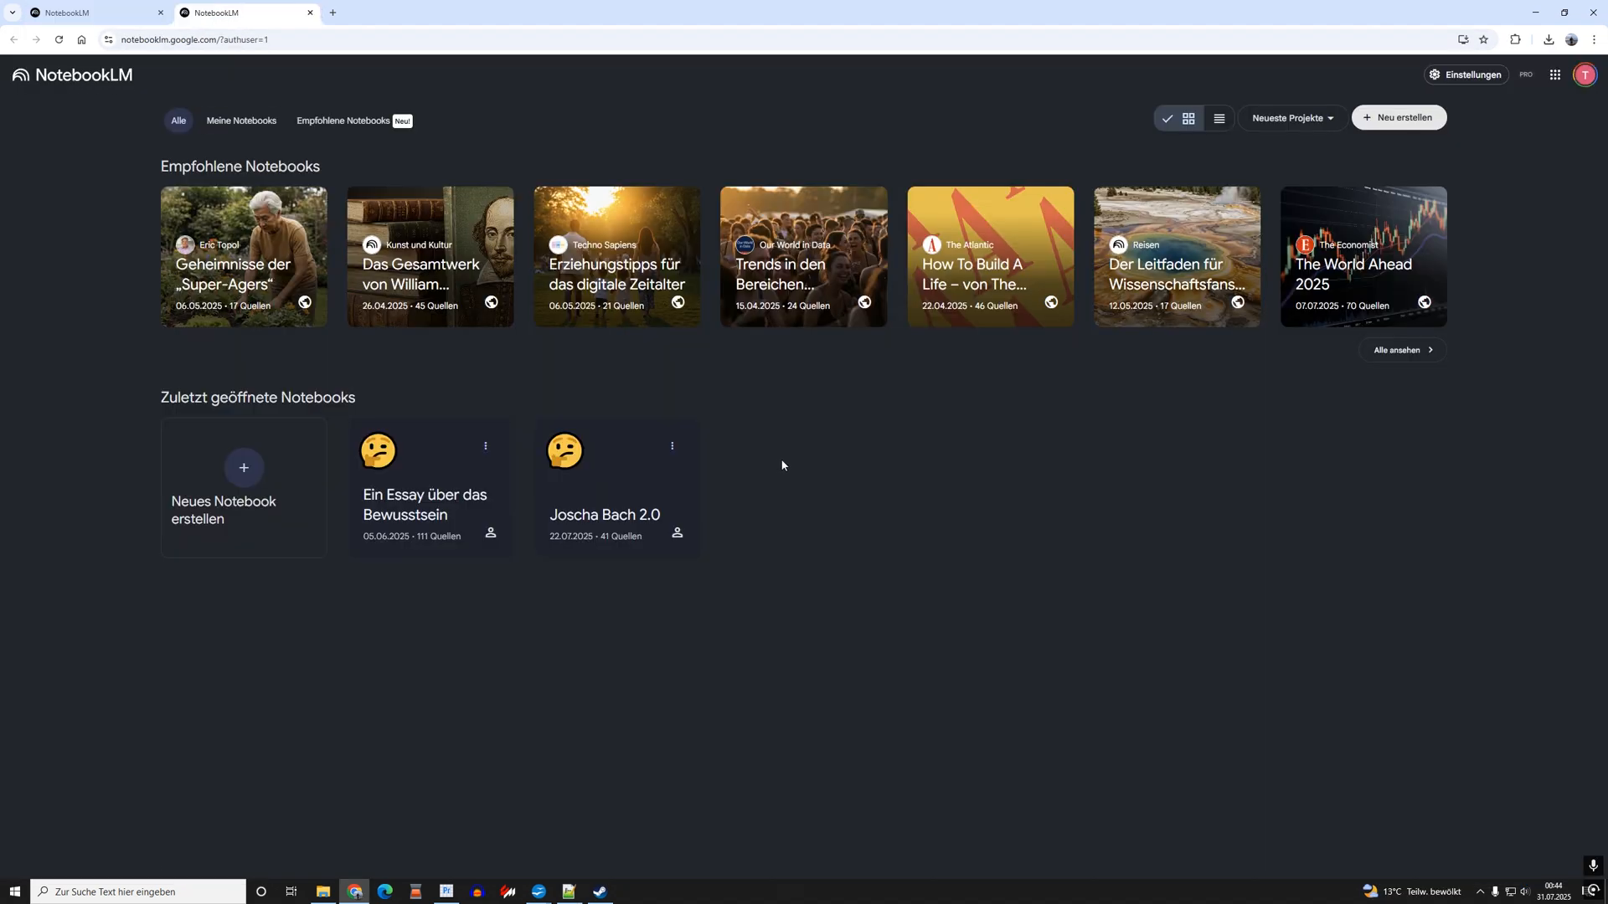
mouse_move(420, 466)
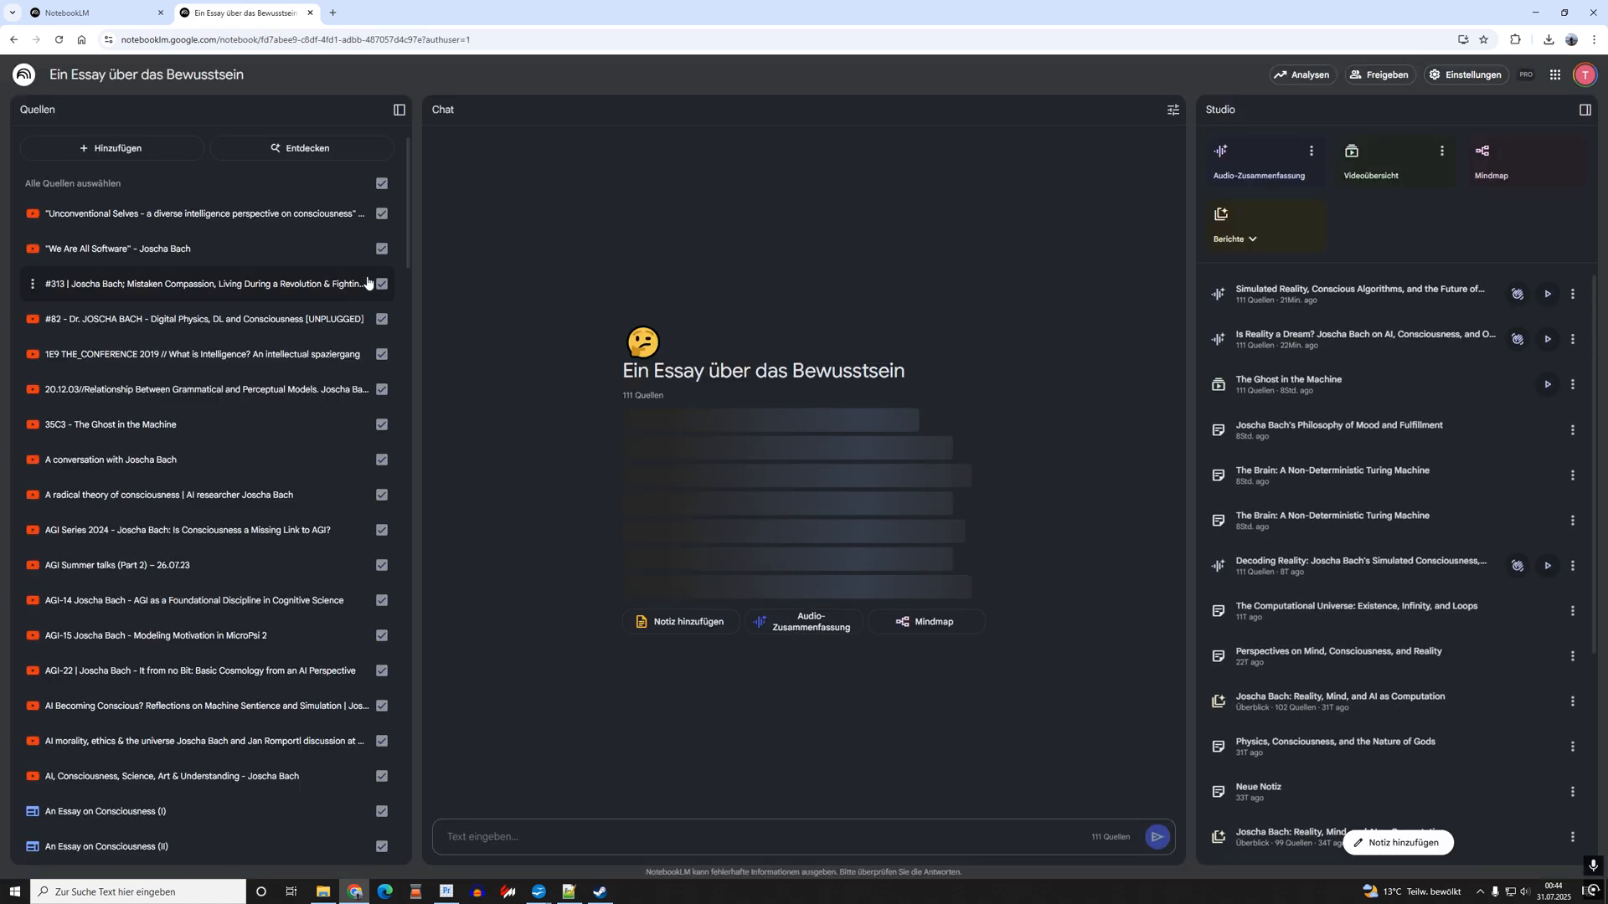
left_click(111, 147)
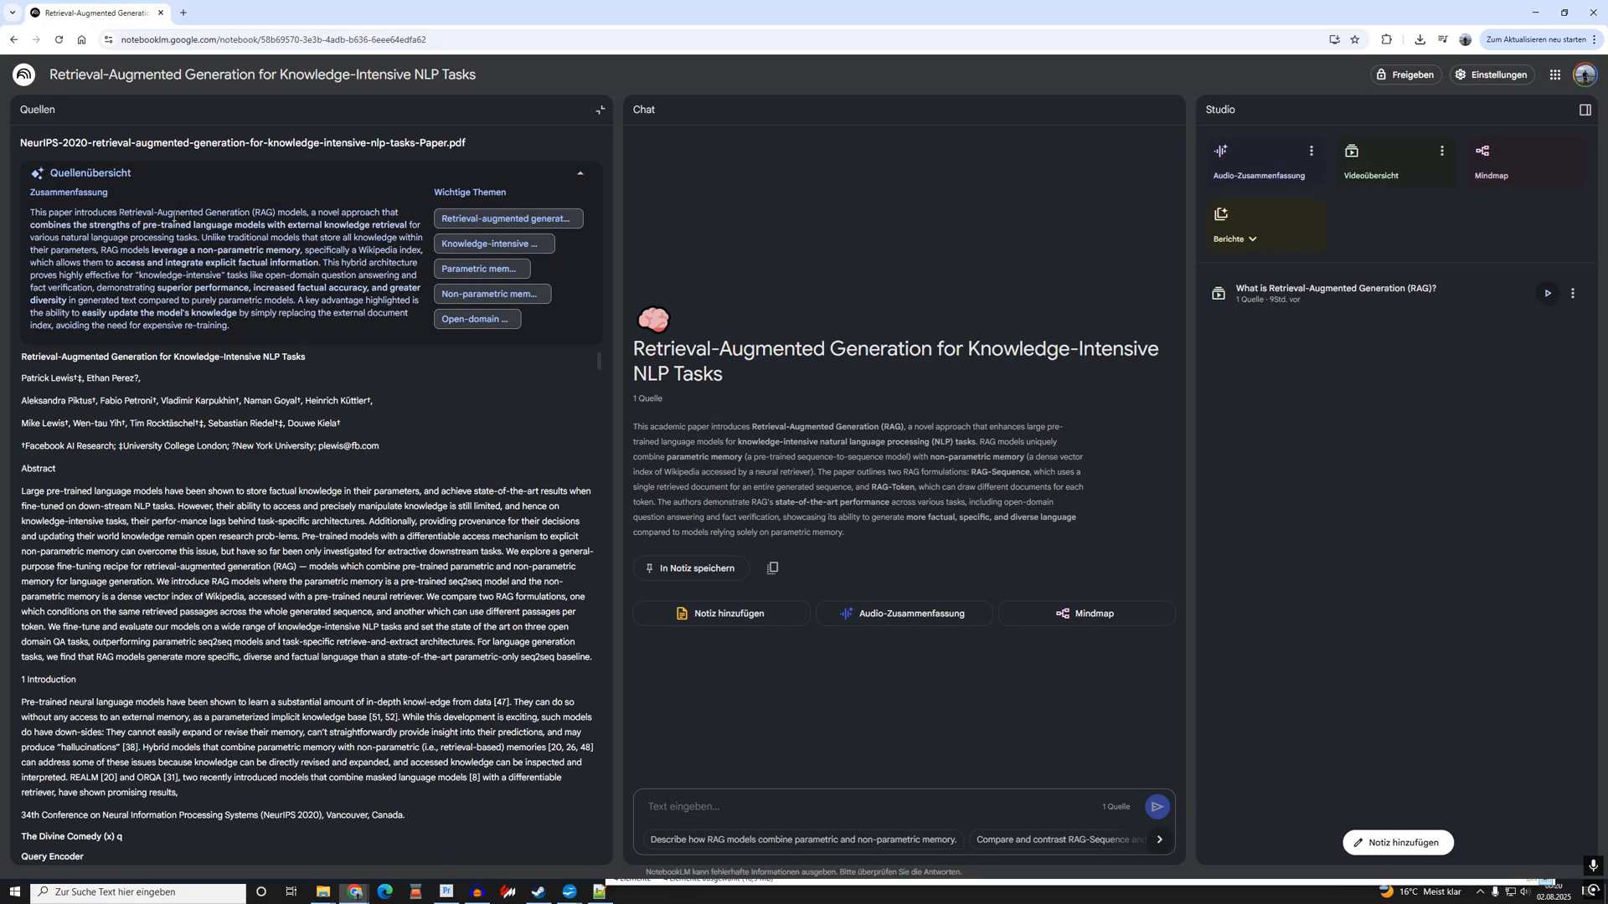
Close the RAG paper and preview the 'What is Retrieval-Augmented Generation (RAG)?' video overview.
scroll("down", 3)
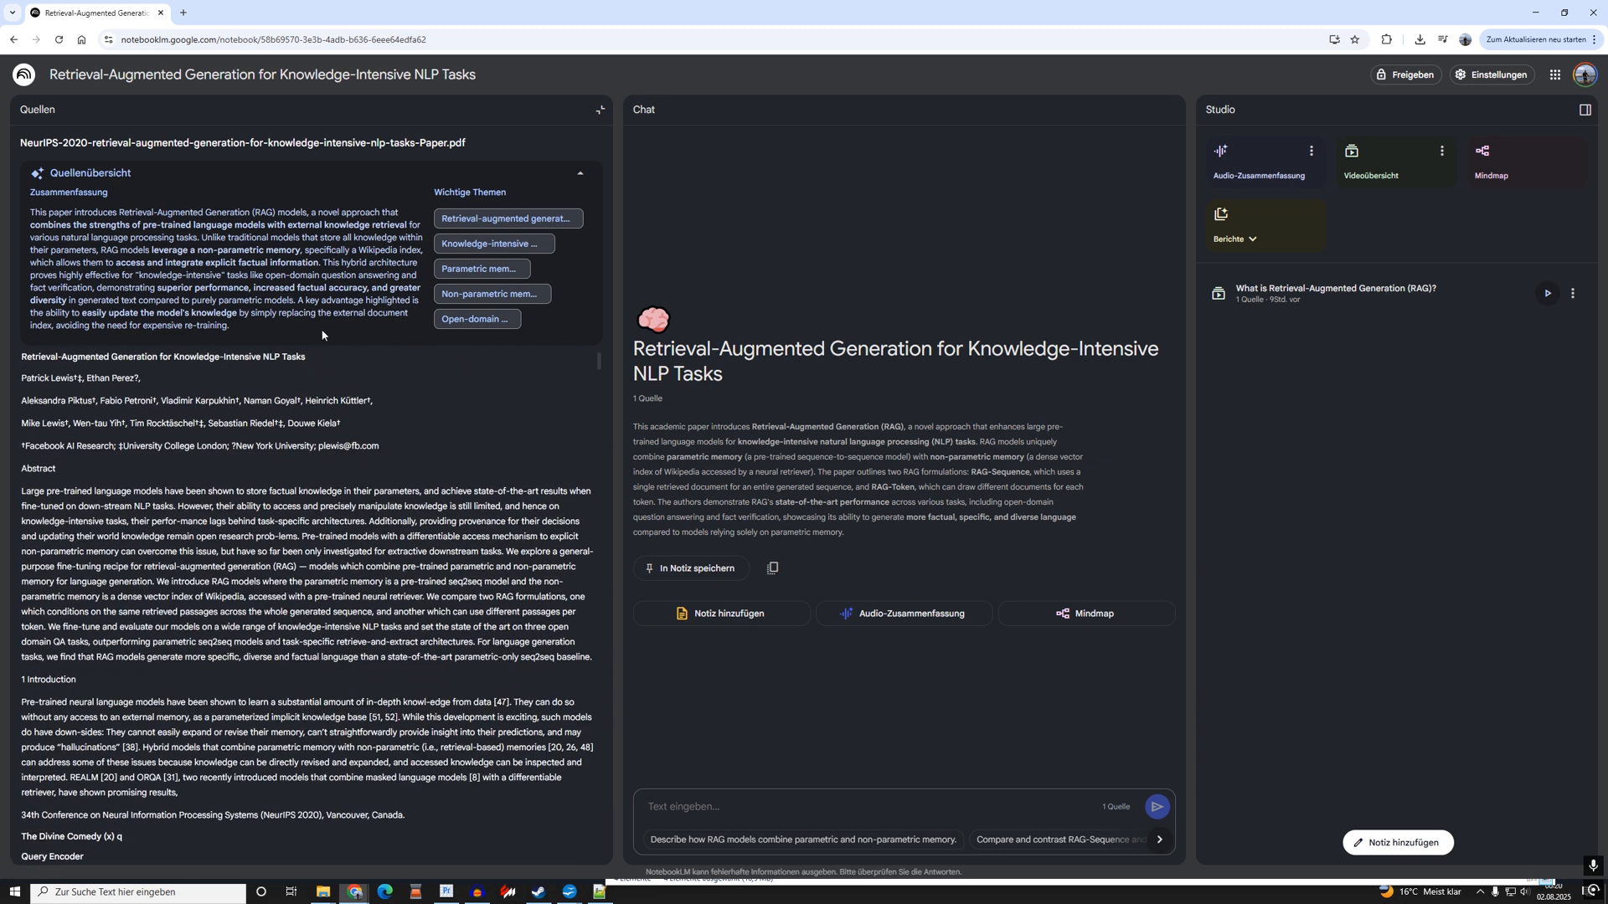
left_click(599, 109)
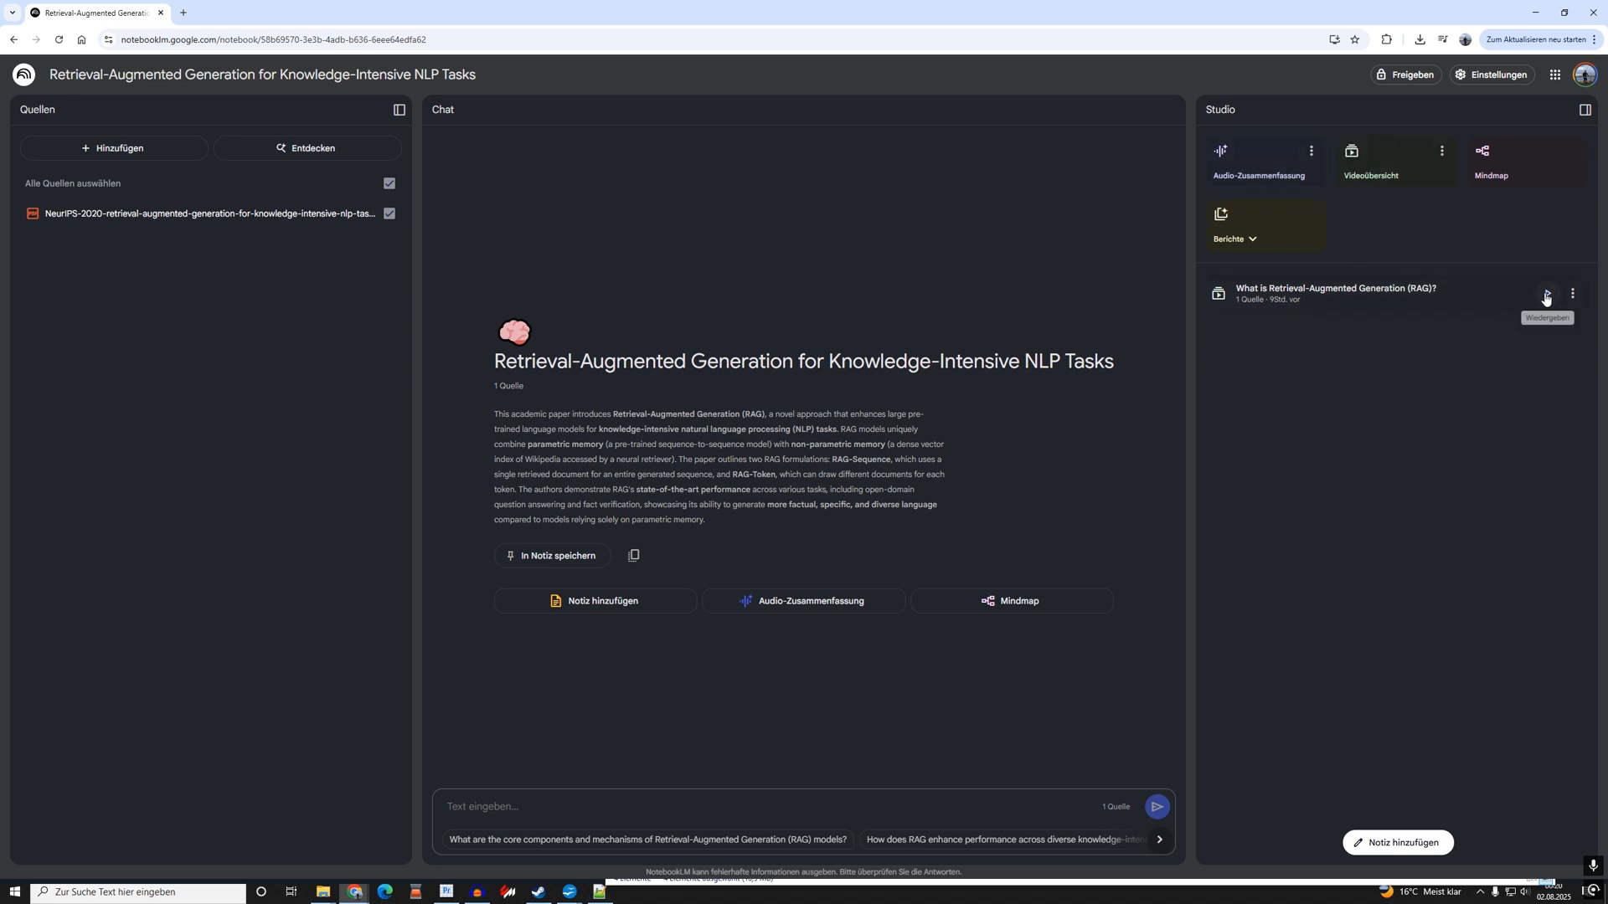
left_click(1547, 294)
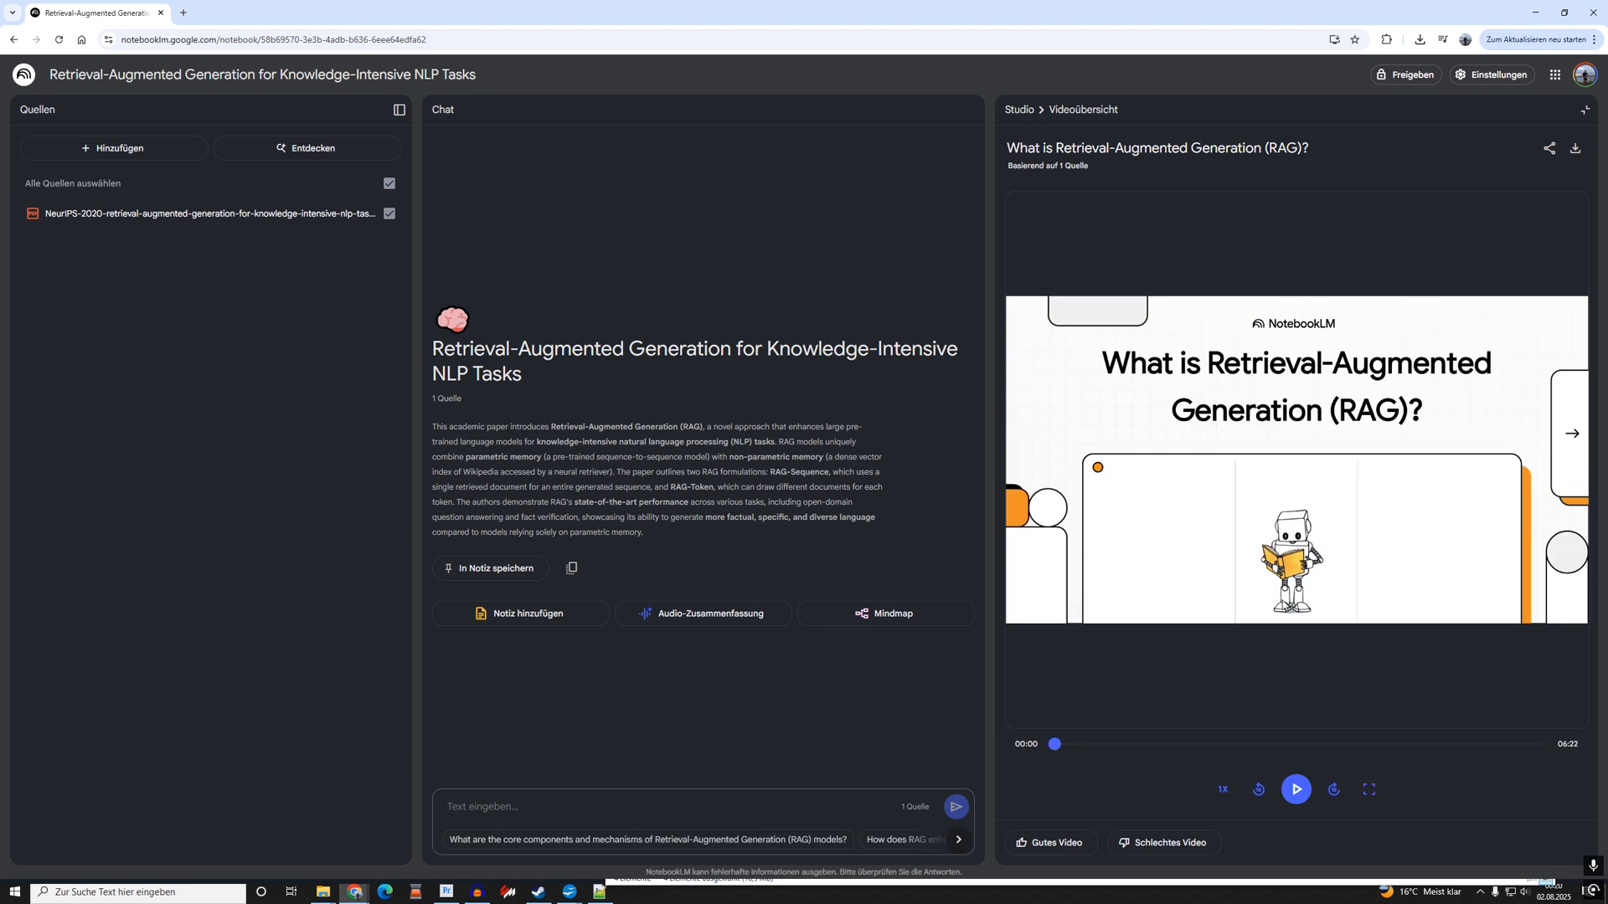
left_click(1296, 789)
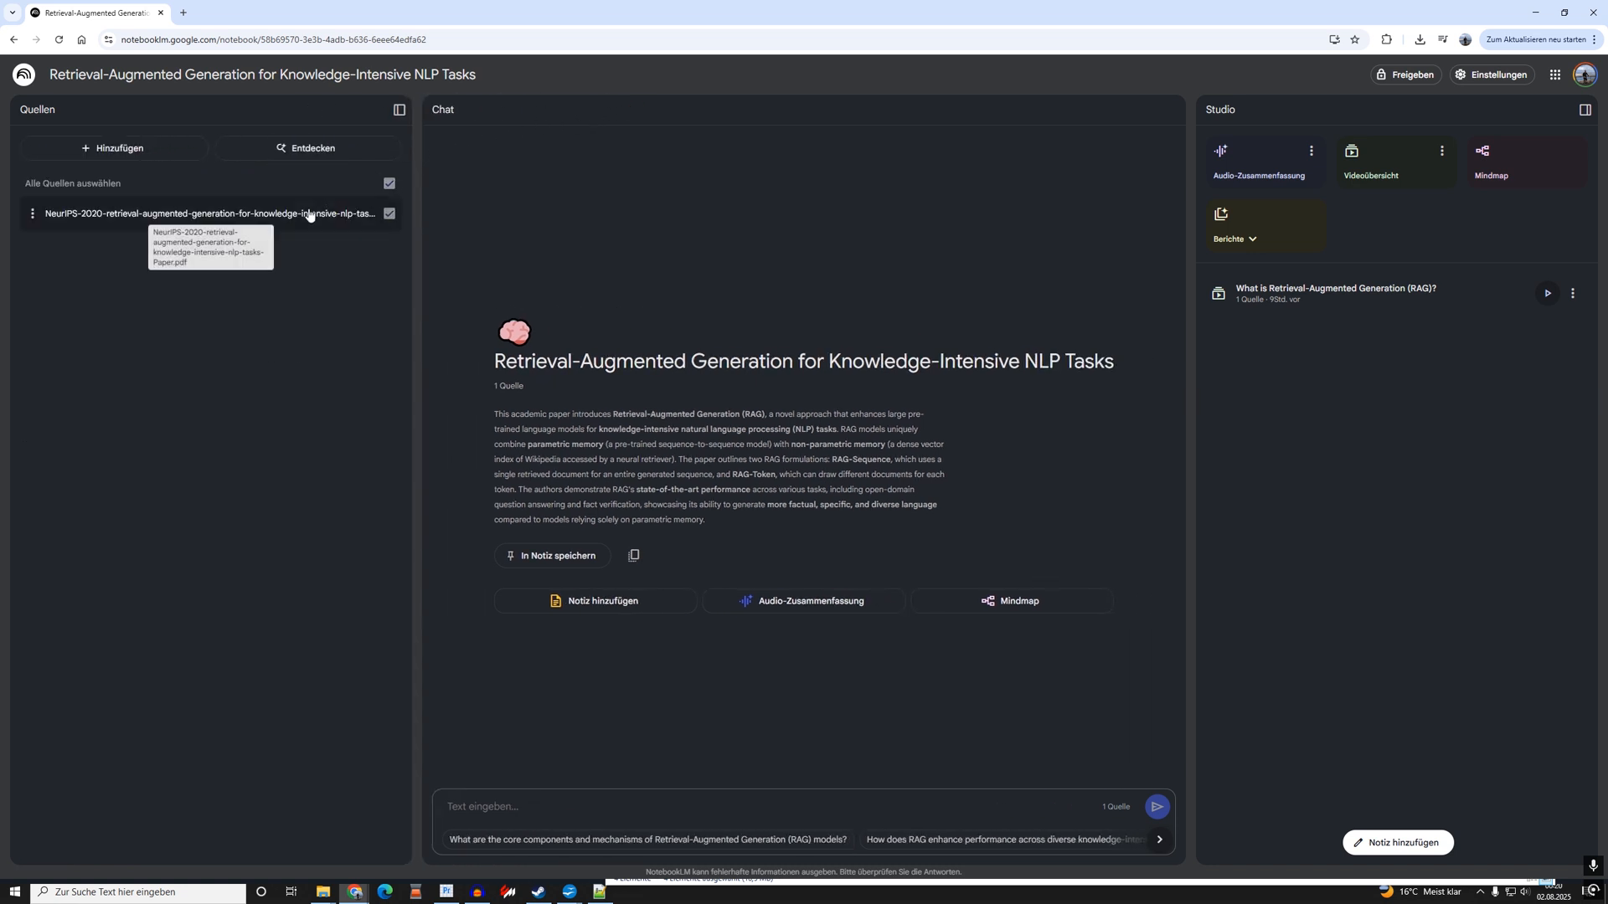
mouse_move(575, 237)
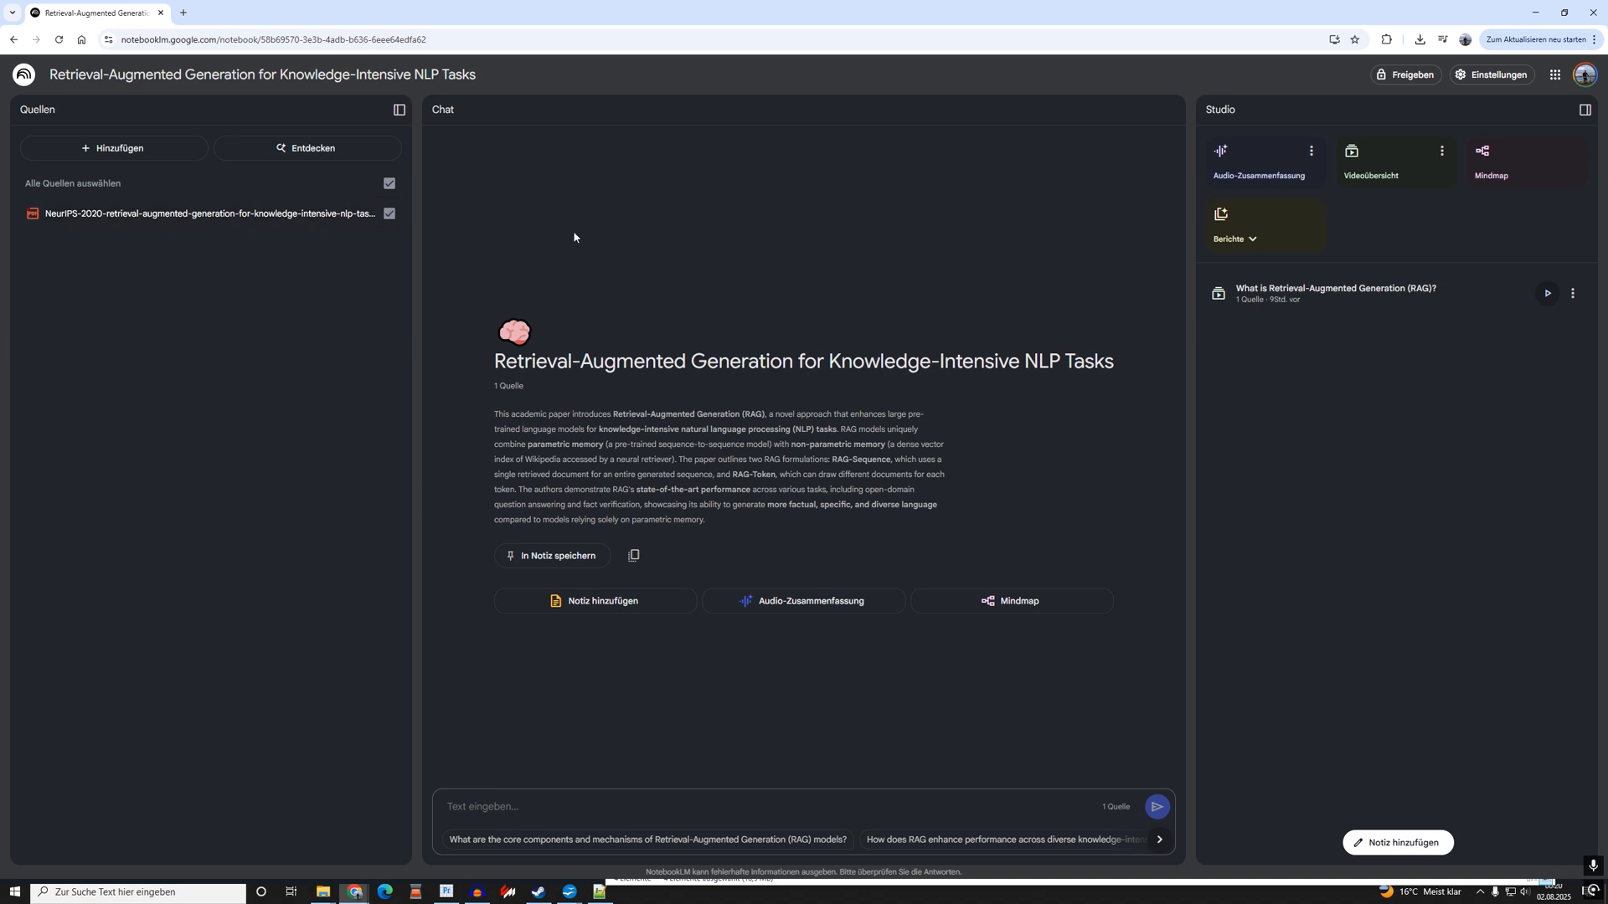
mouse_move(1370, 155)
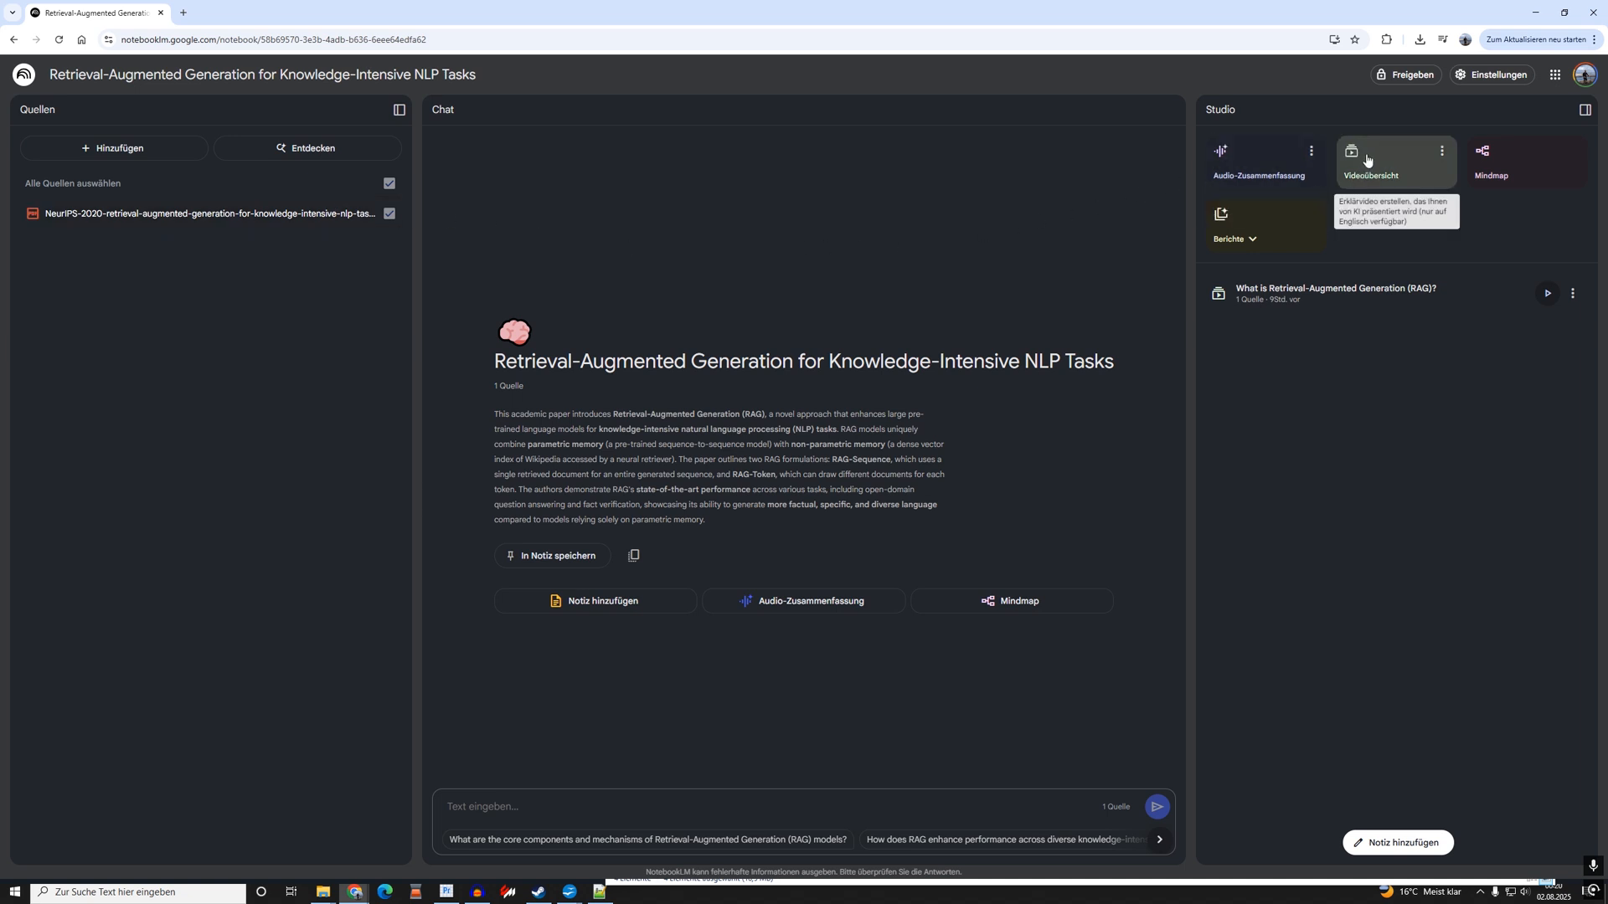
Reopen the RAG video overview, play its first few seconds, then pause.
left_click(1547, 293)
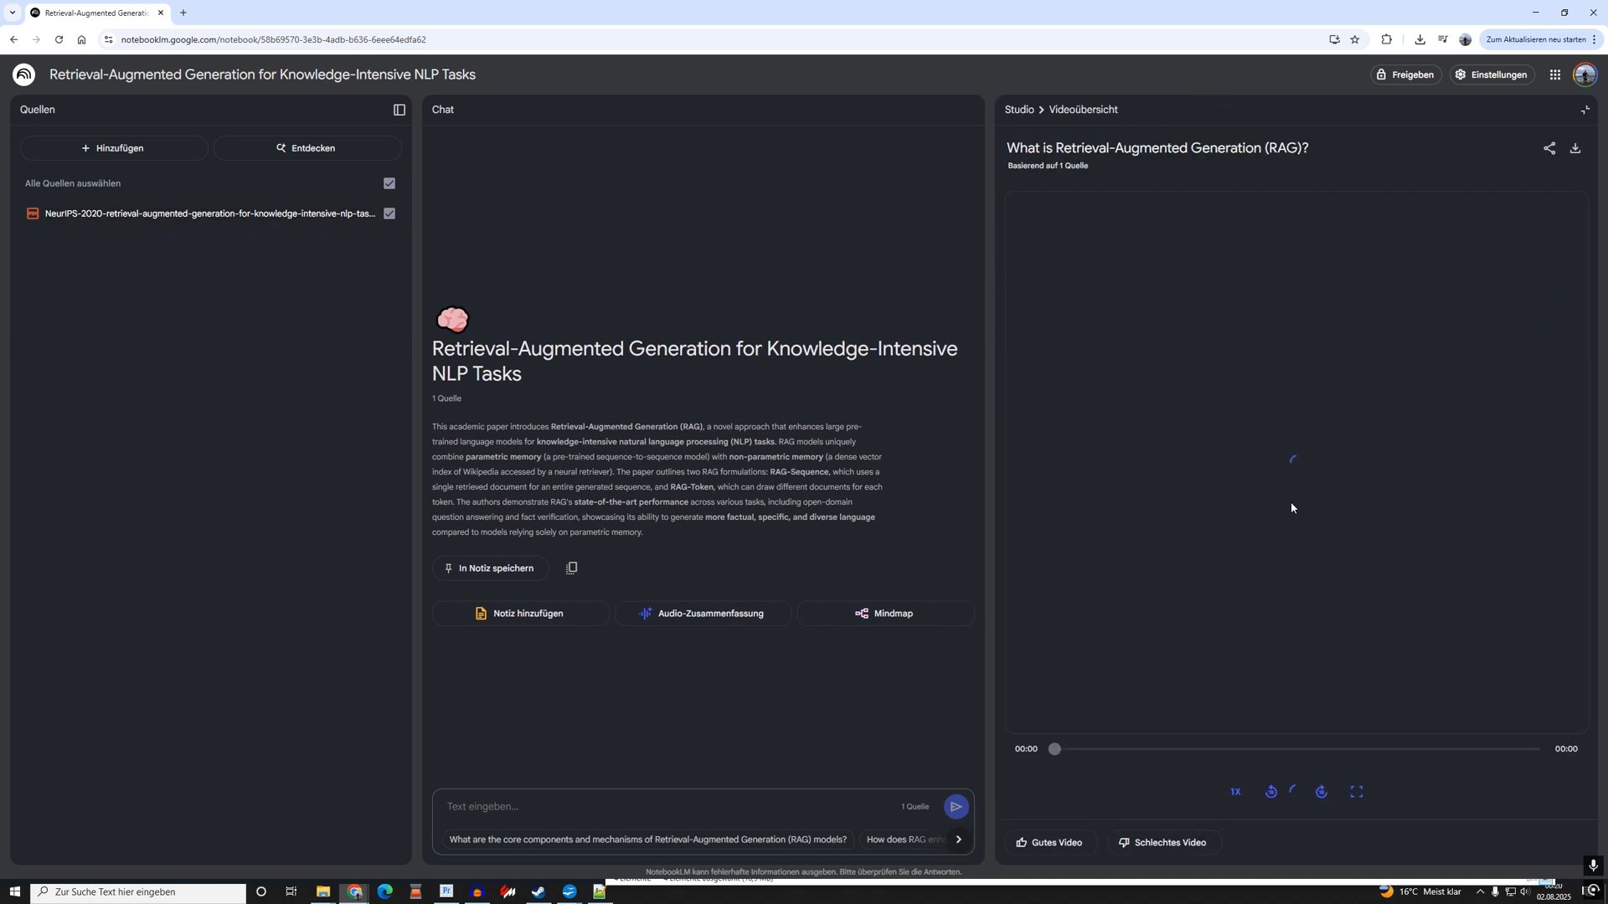
left_click(1296, 791)
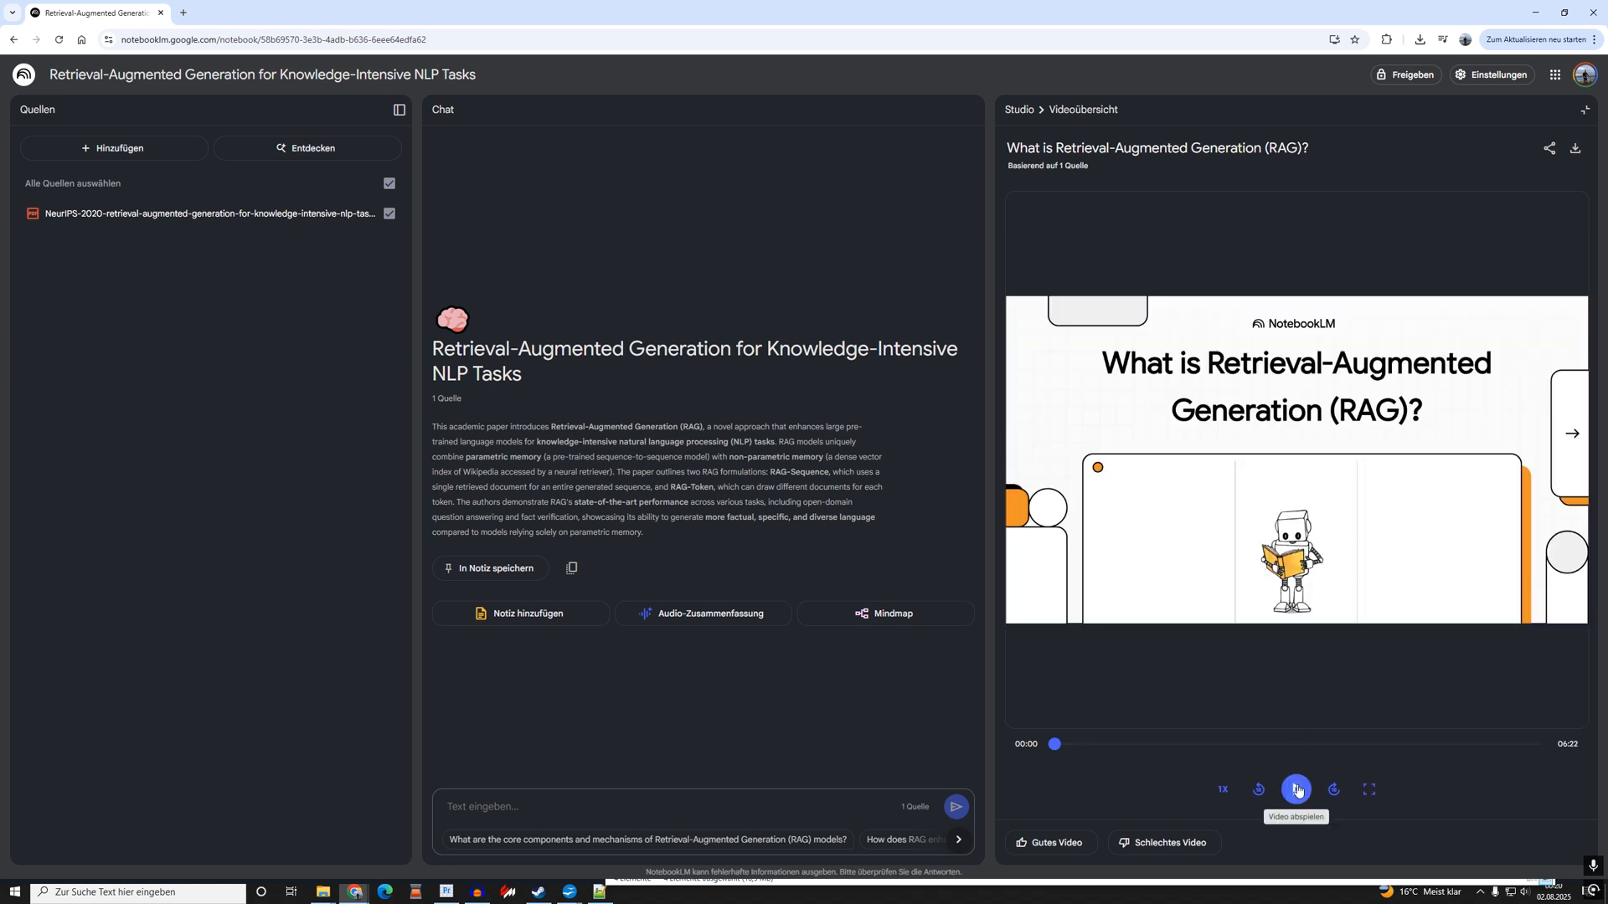
left_click(1296, 789)
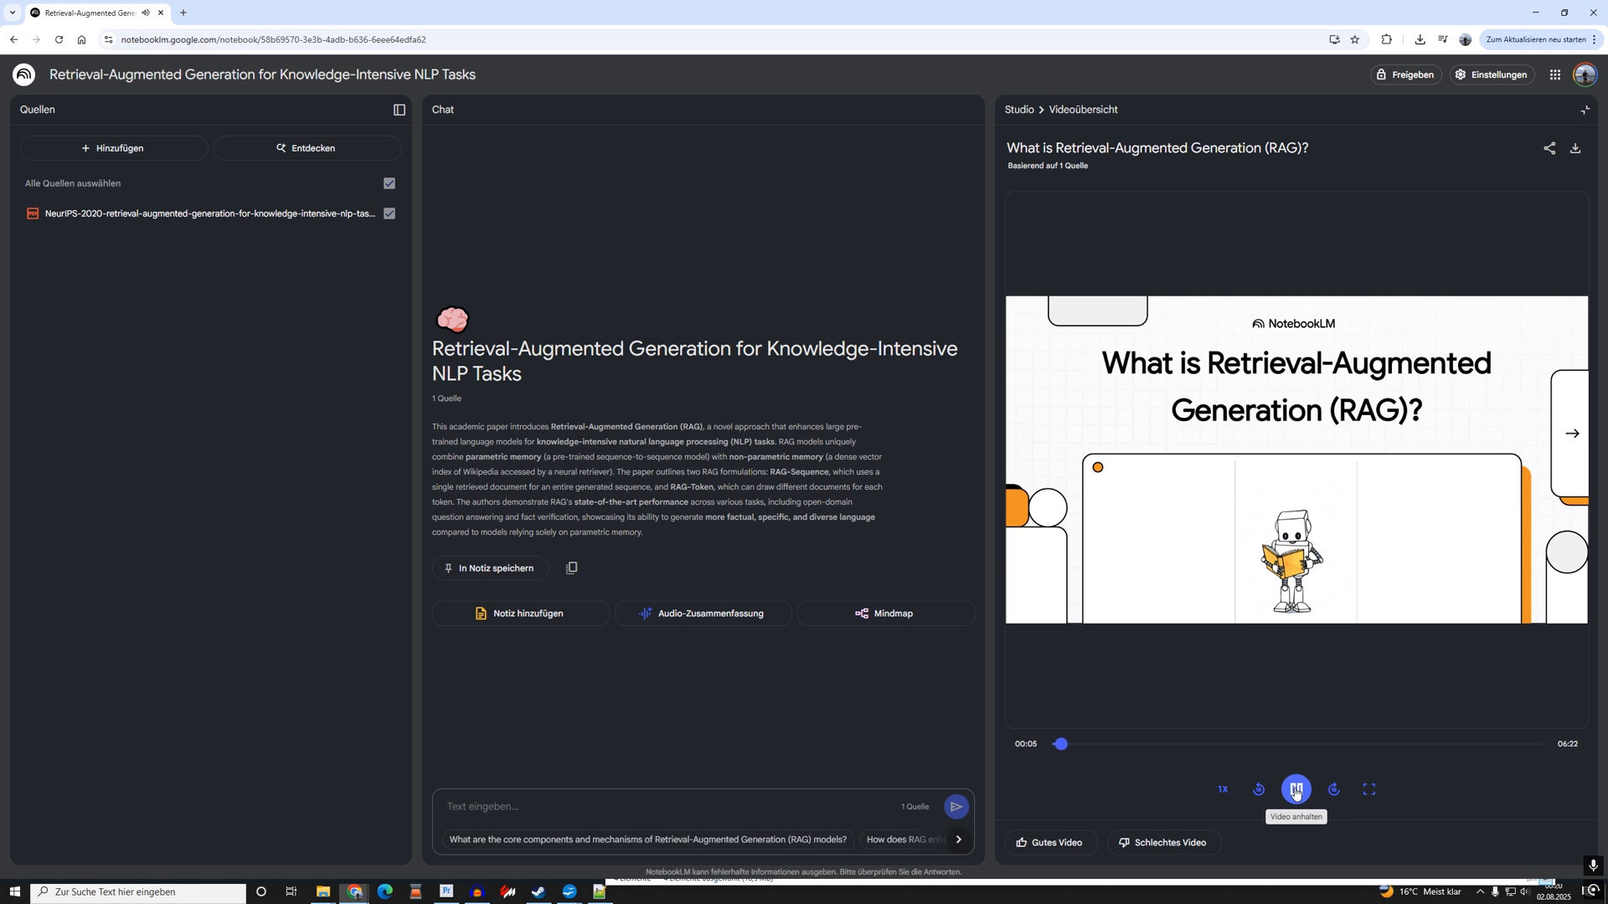
left_click(1296, 789)
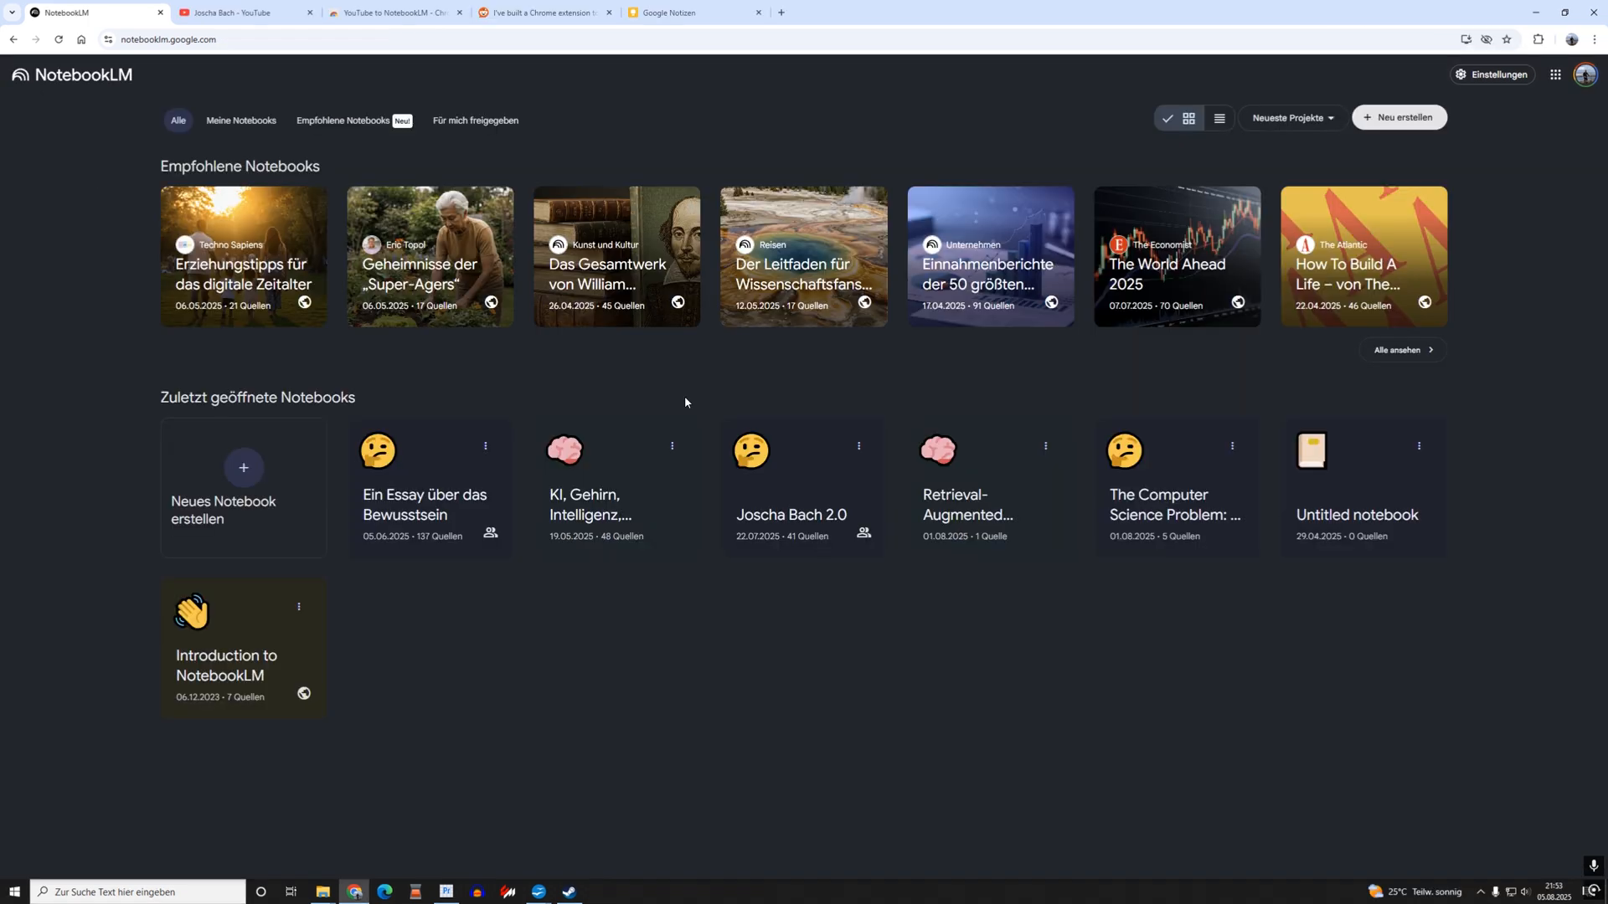
mouse_move(413, 455)
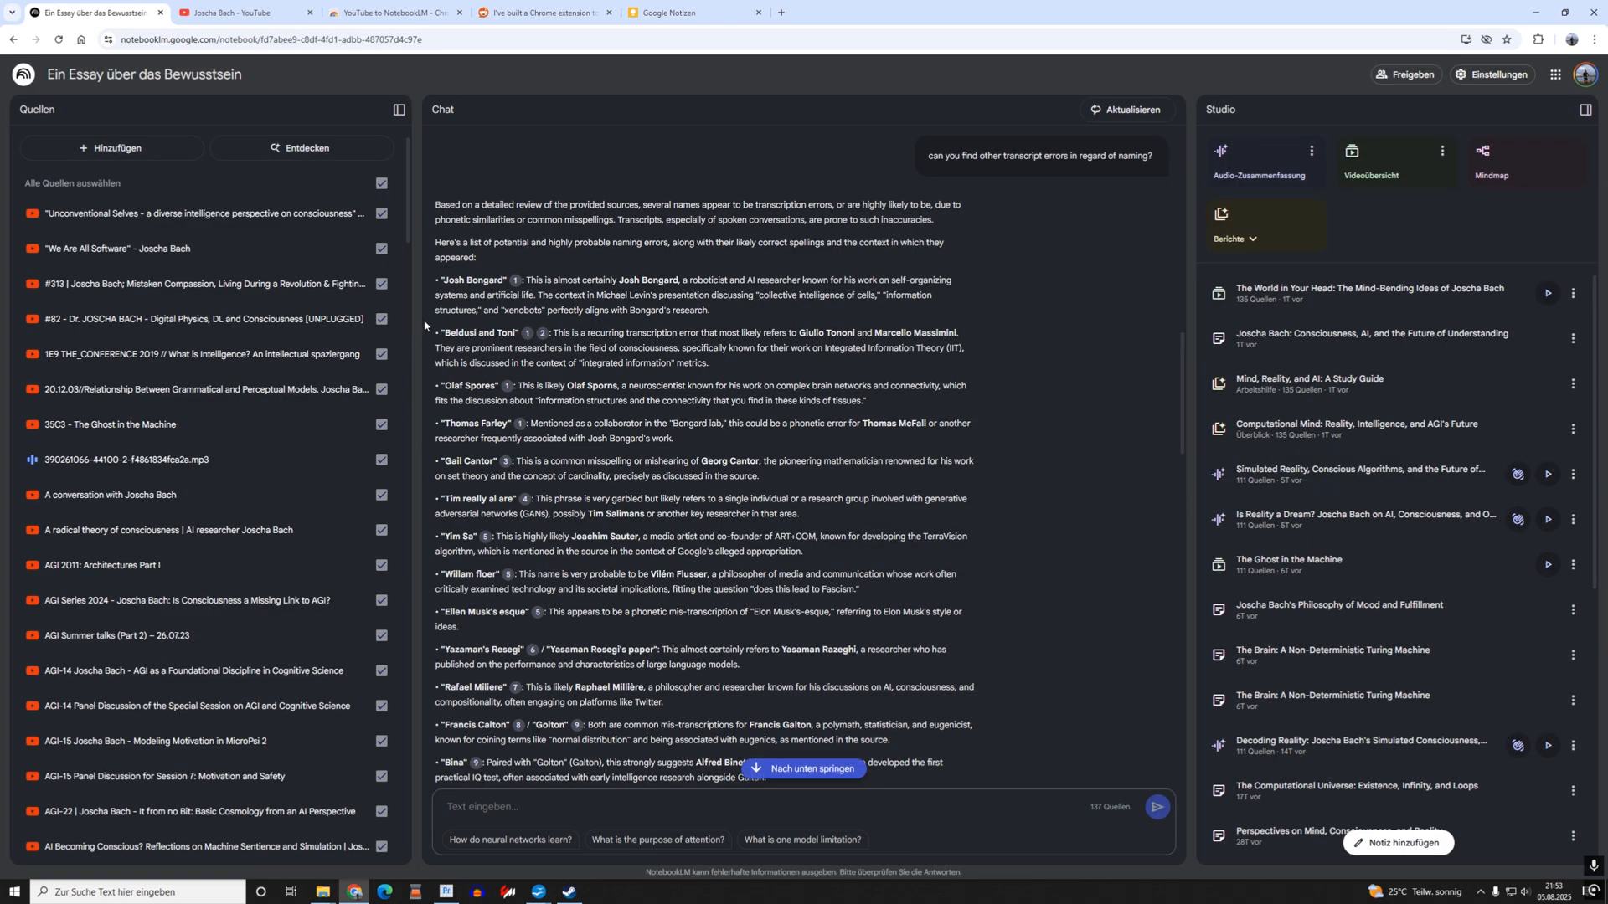
mouse_move(256, 255)
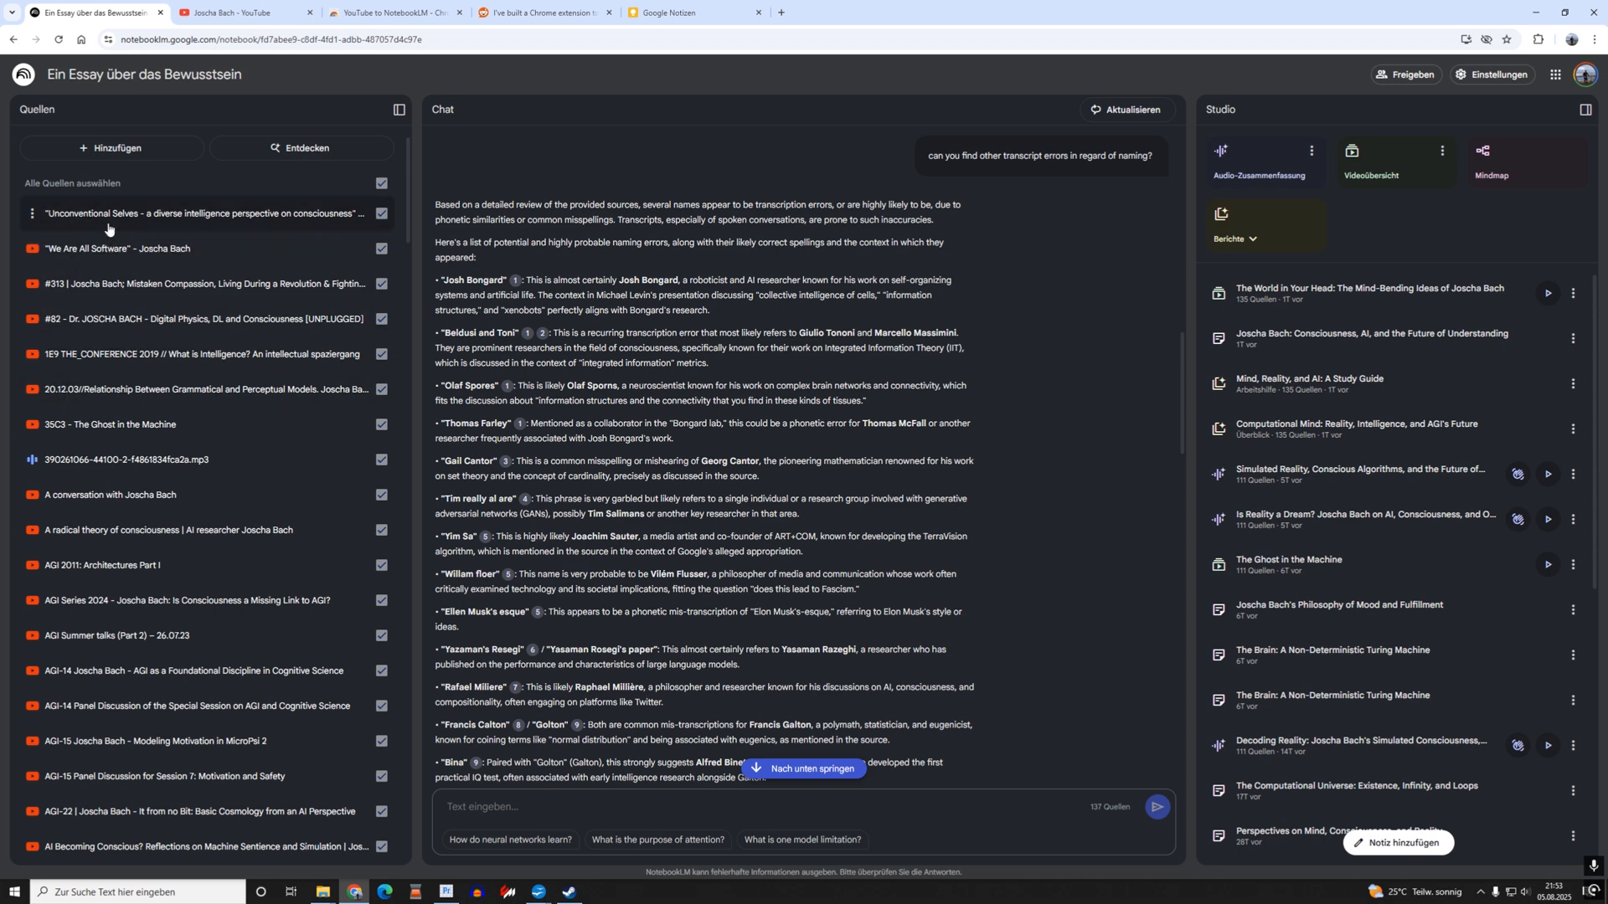
mouse_move(233, 206)
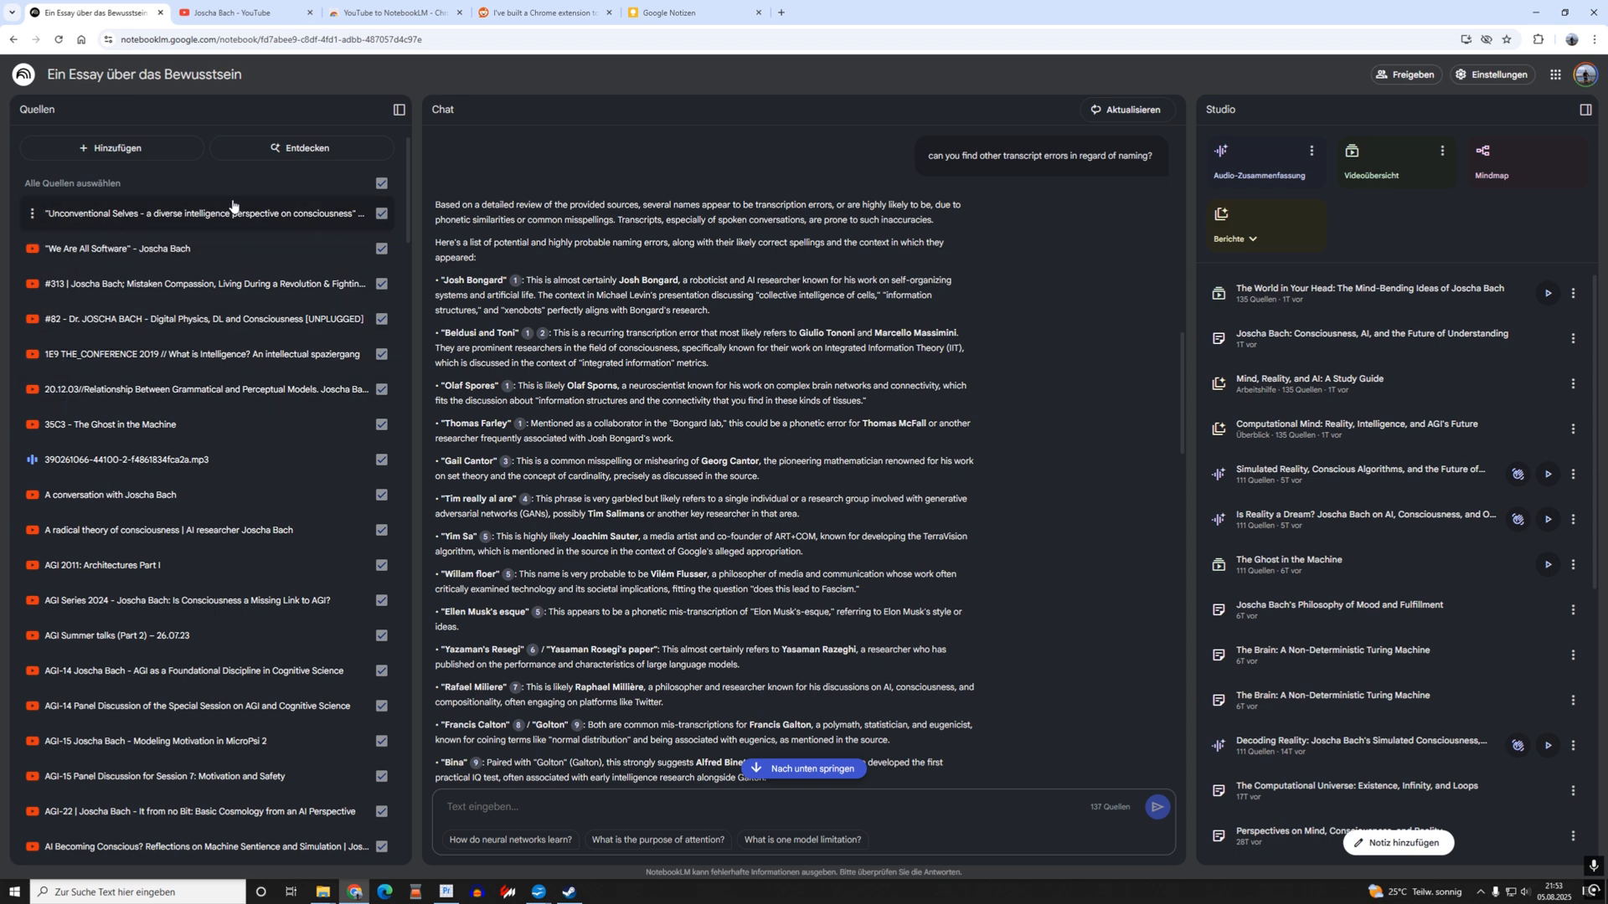
left_click(111, 148)
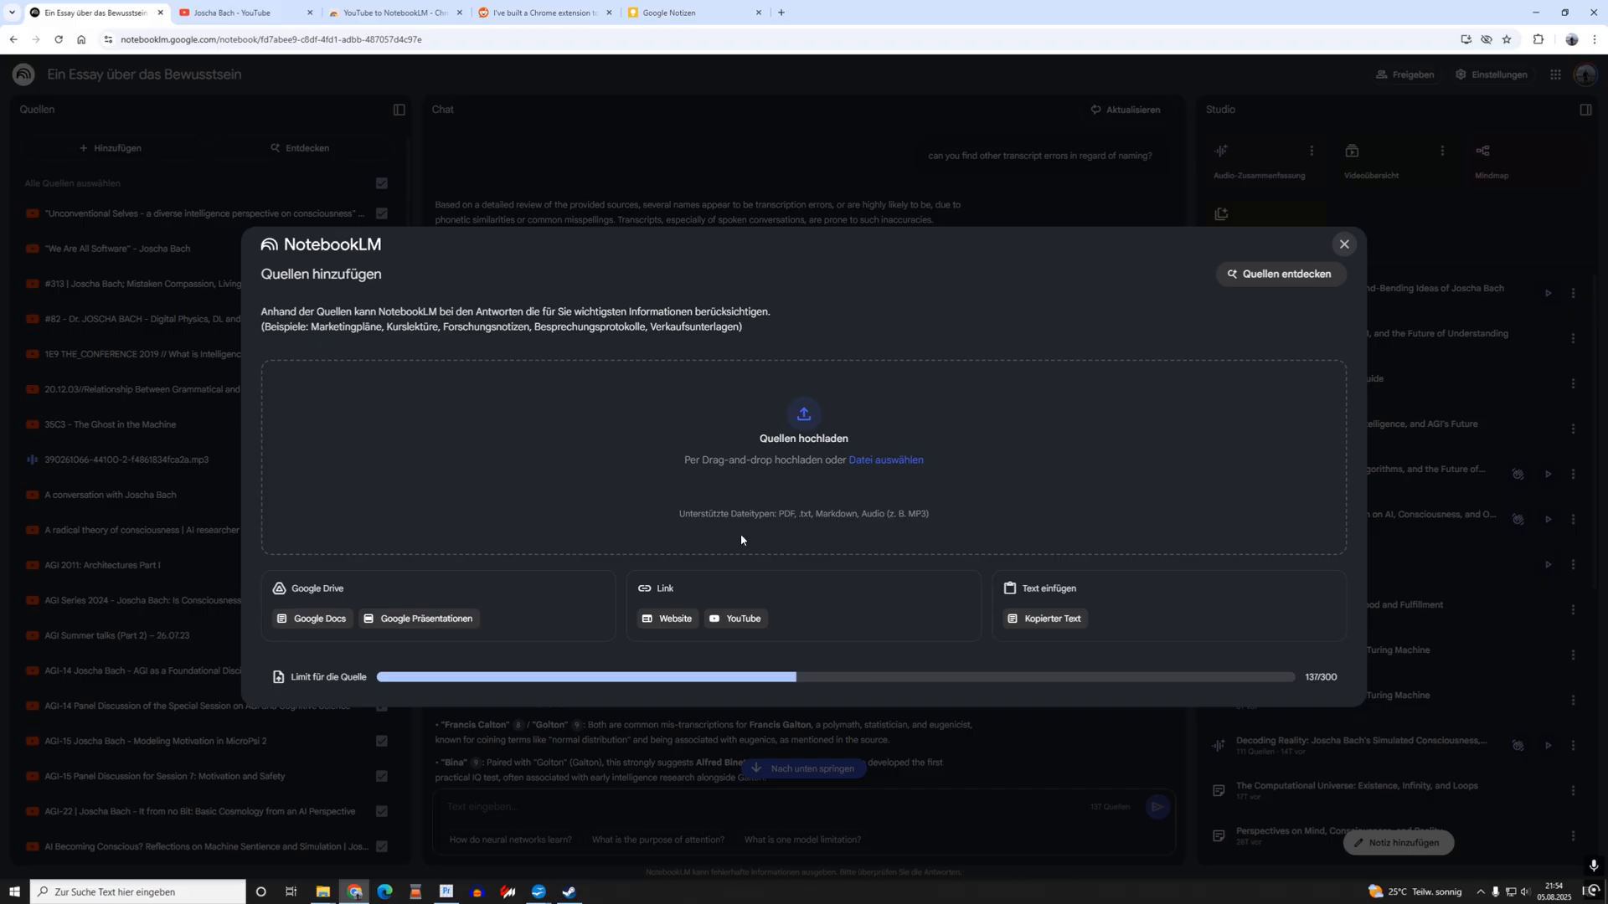
left_click(743, 618)
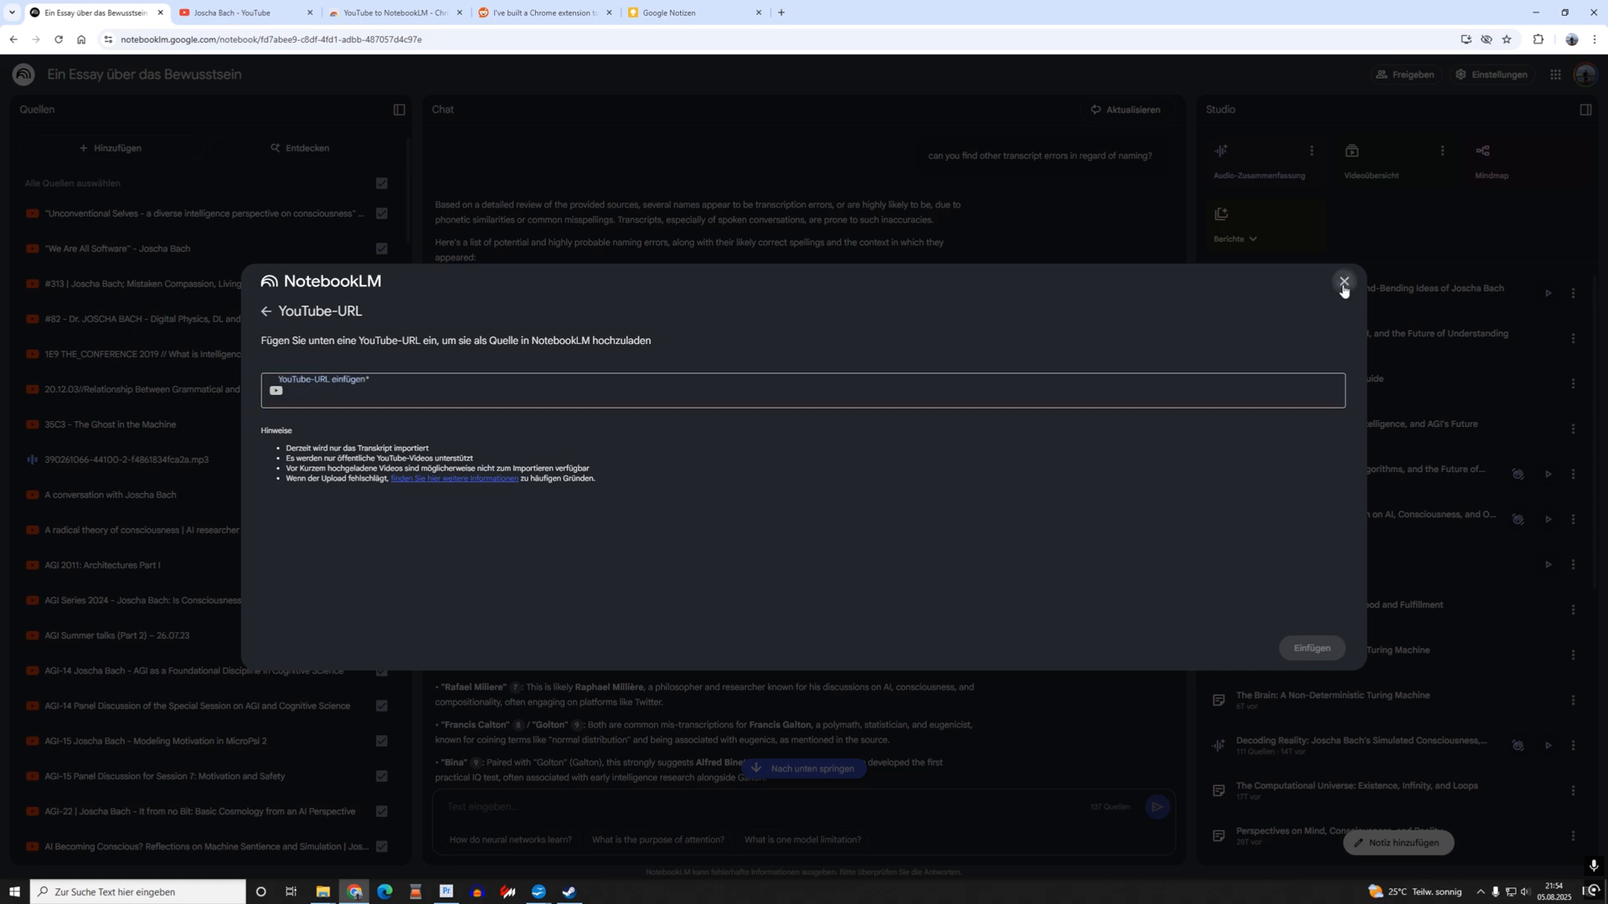
left_click(1344, 282)
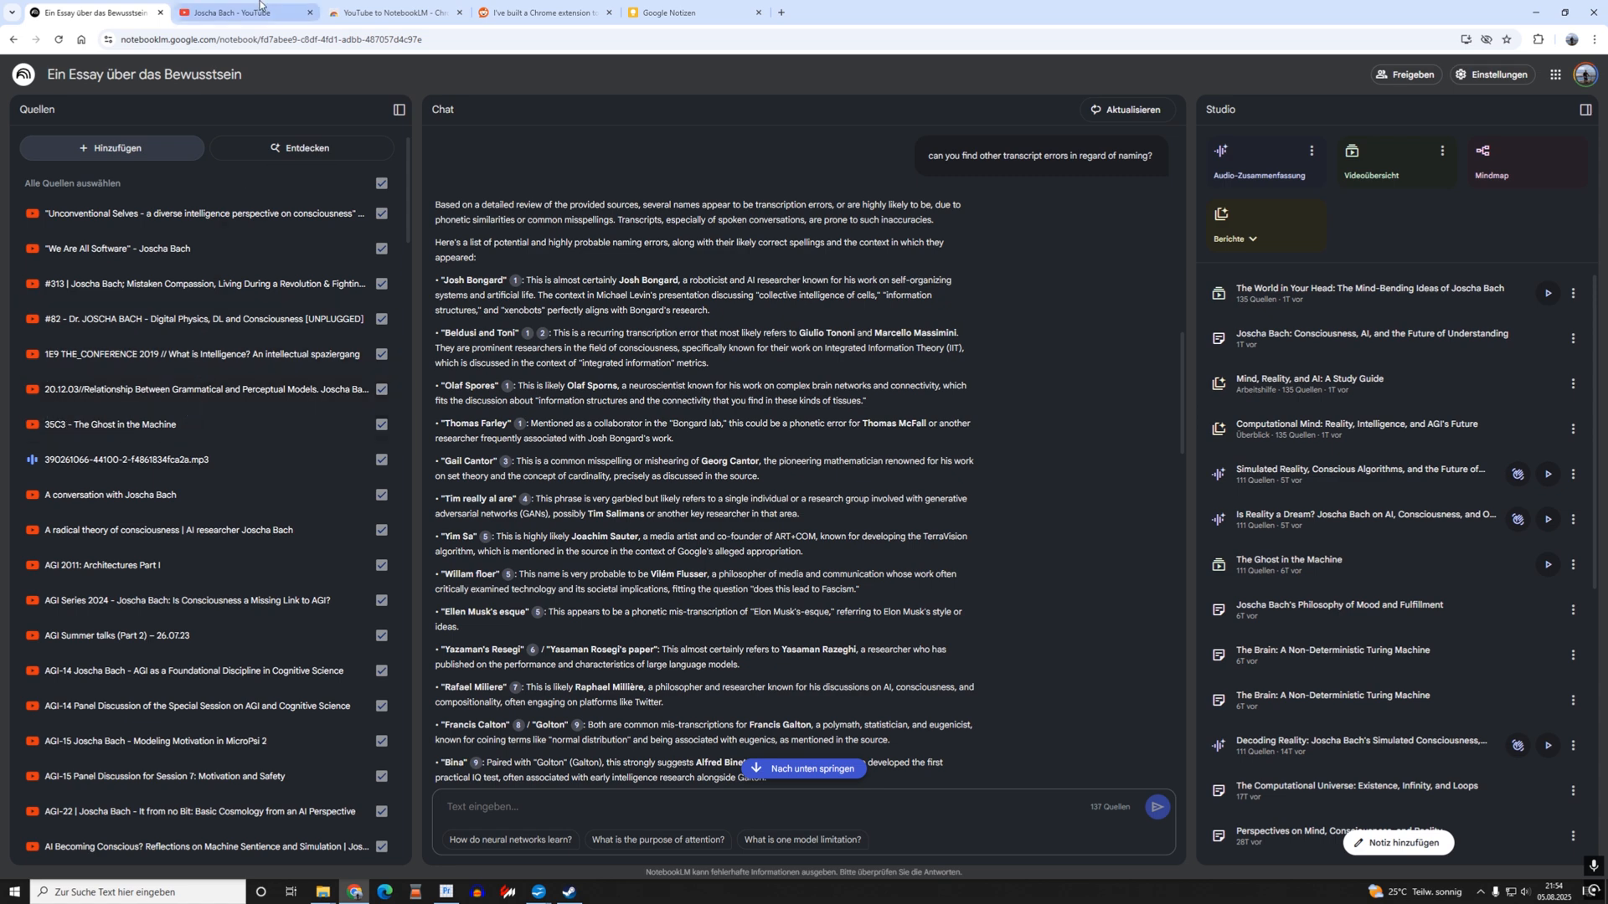
Browse the channel's Videos tab and the YouTube-to-NotebookLM extension store page.
left_click(243, 13)
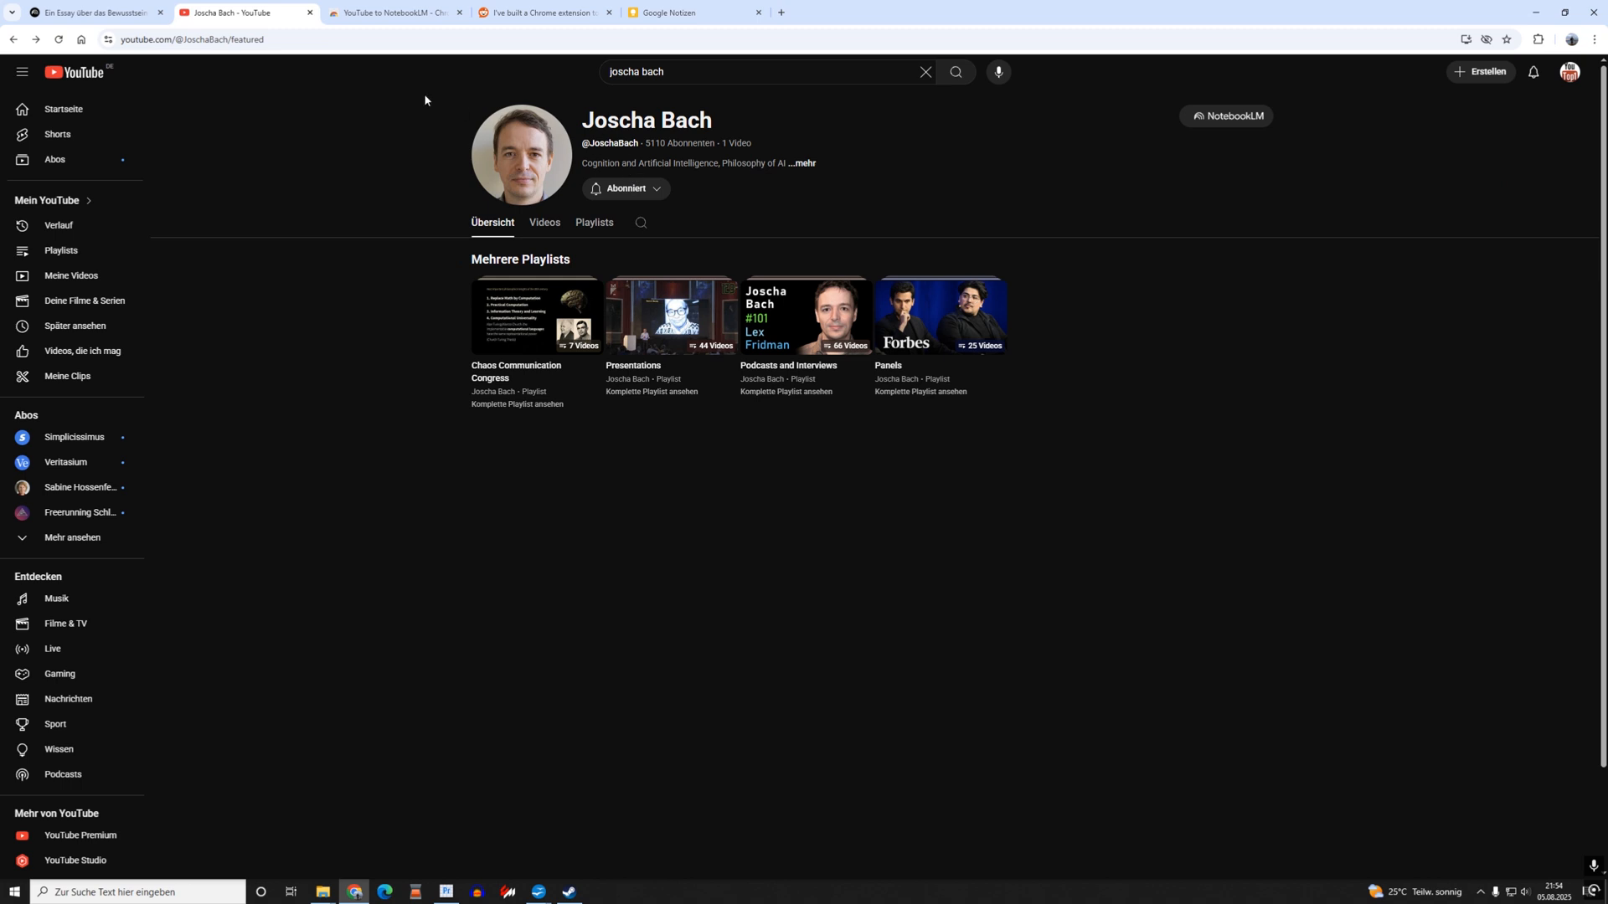
mouse_move(670, 141)
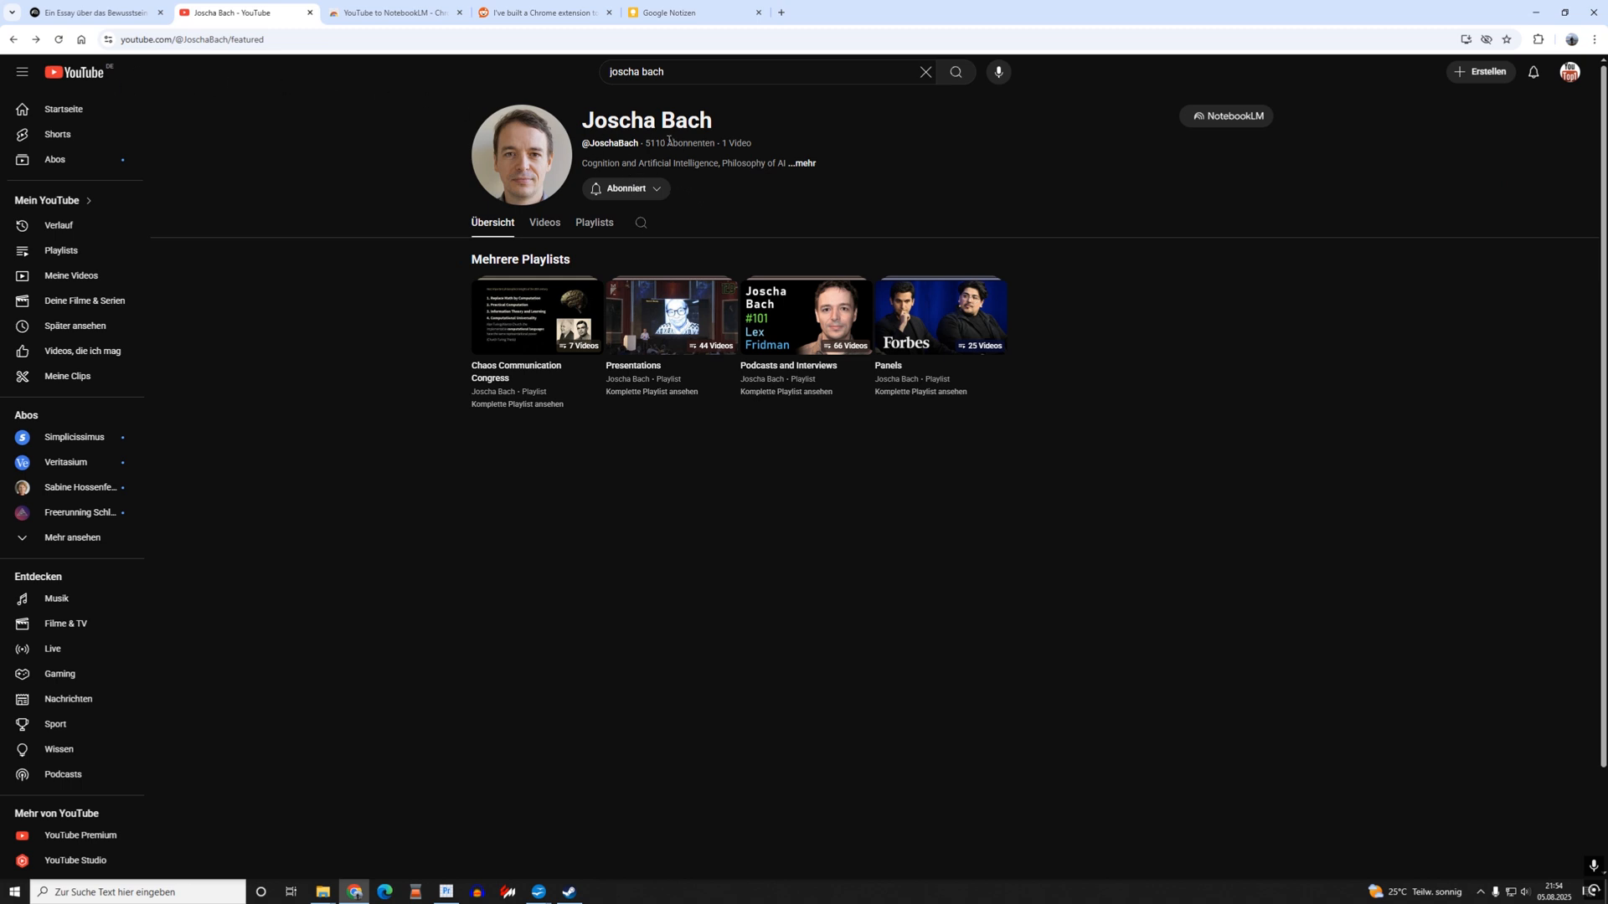
left_click(545, 223)
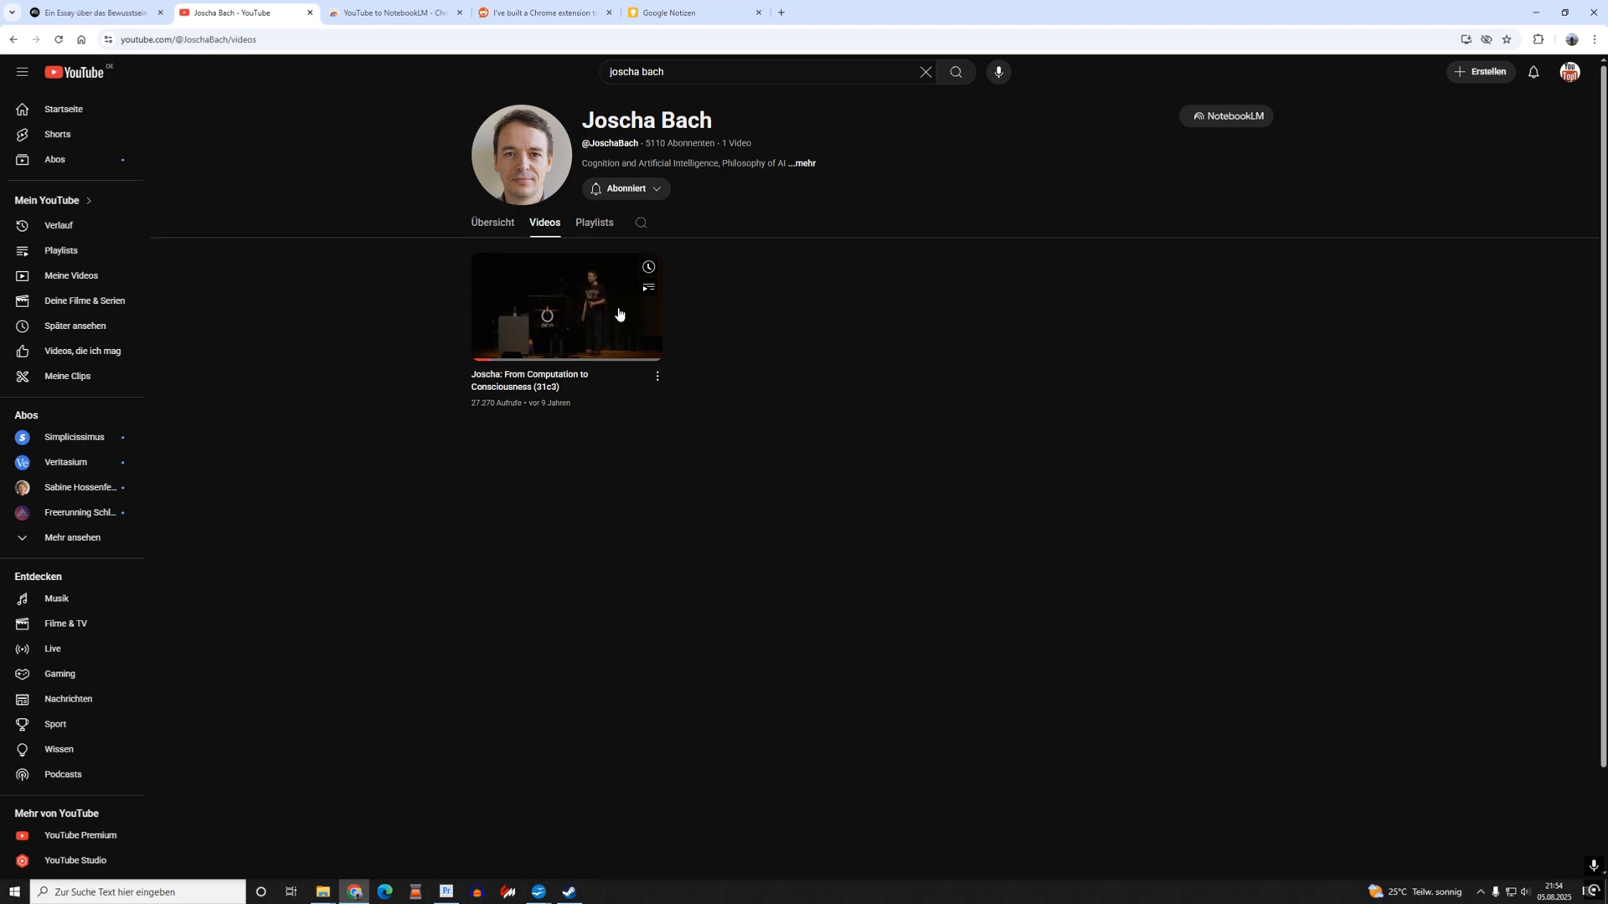
left_click(493, 223)
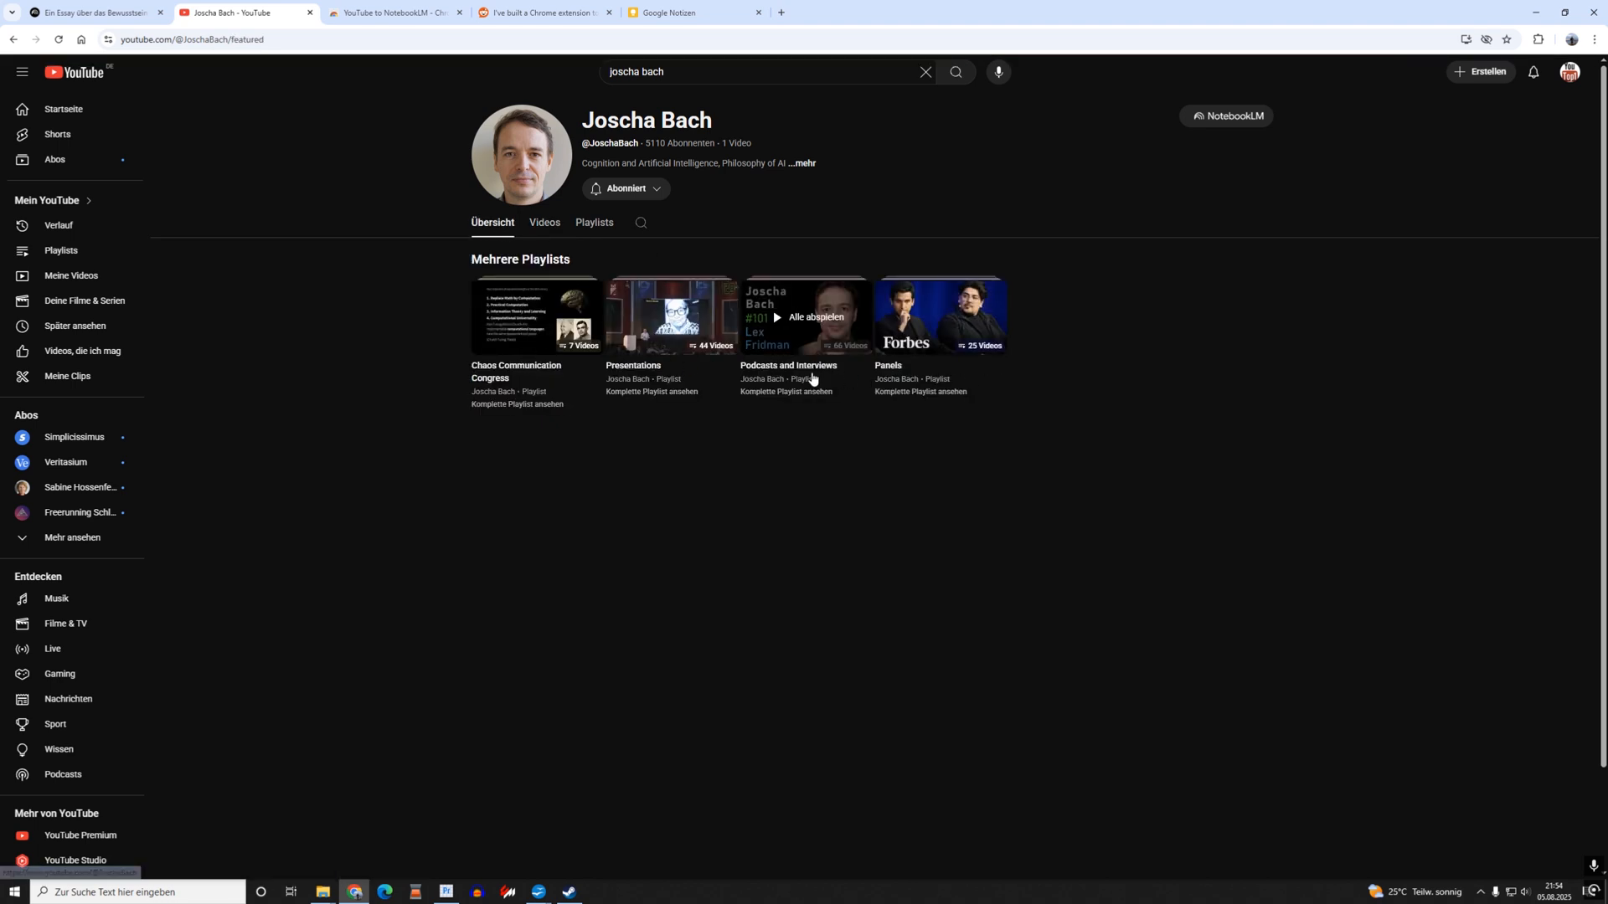
mouse_move(1013, 375)
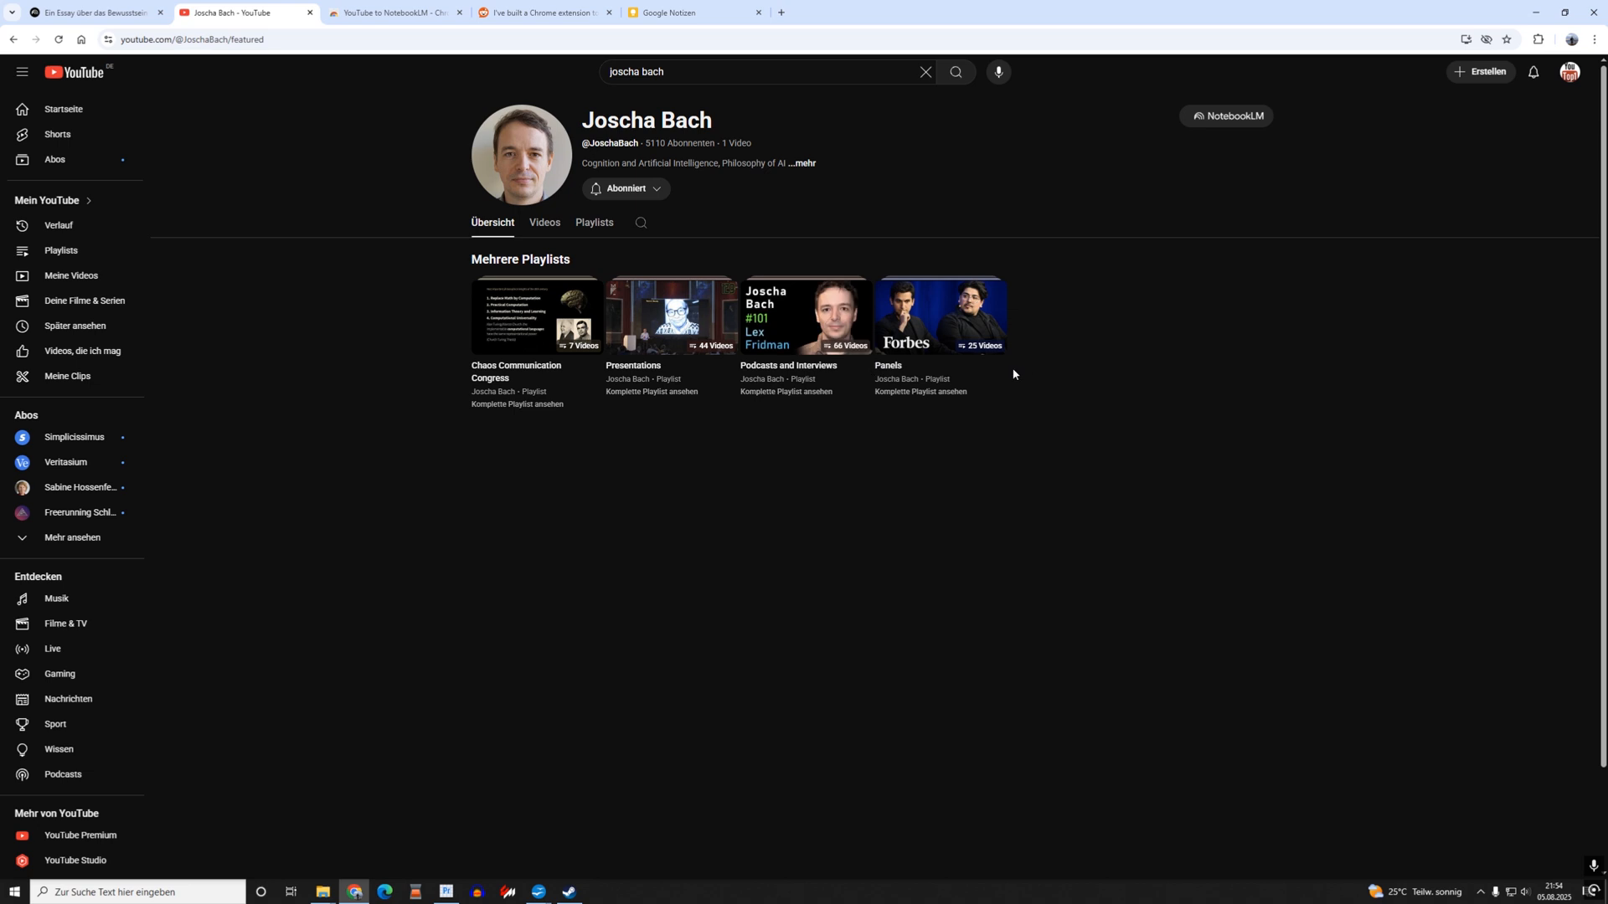
mouse_move(806, 316)
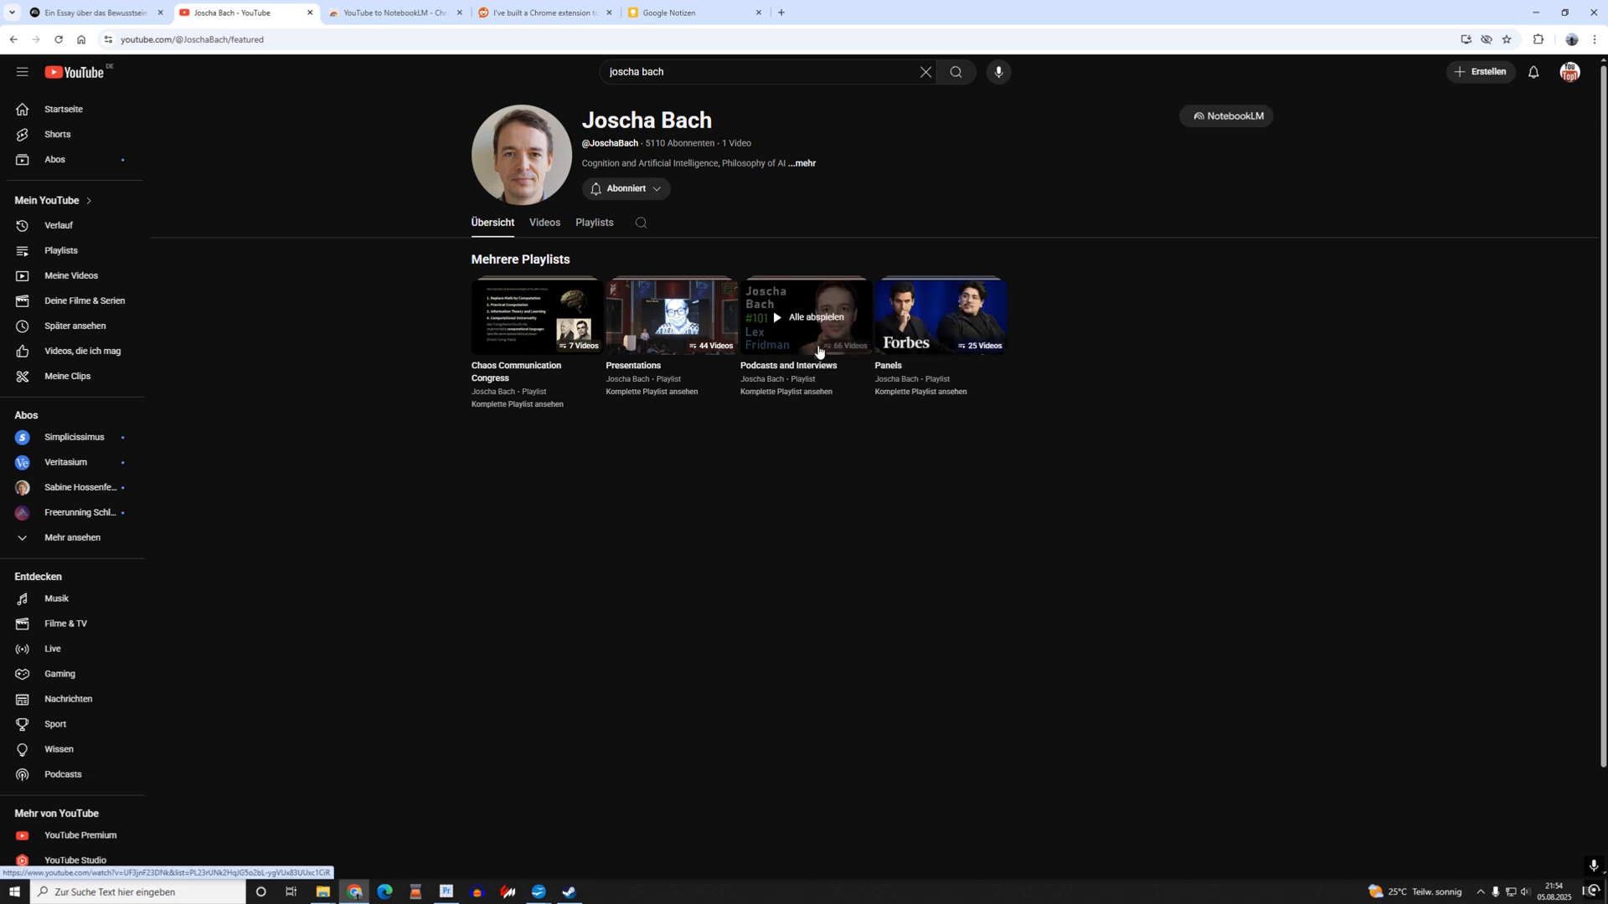
mouse_move(808, 403)
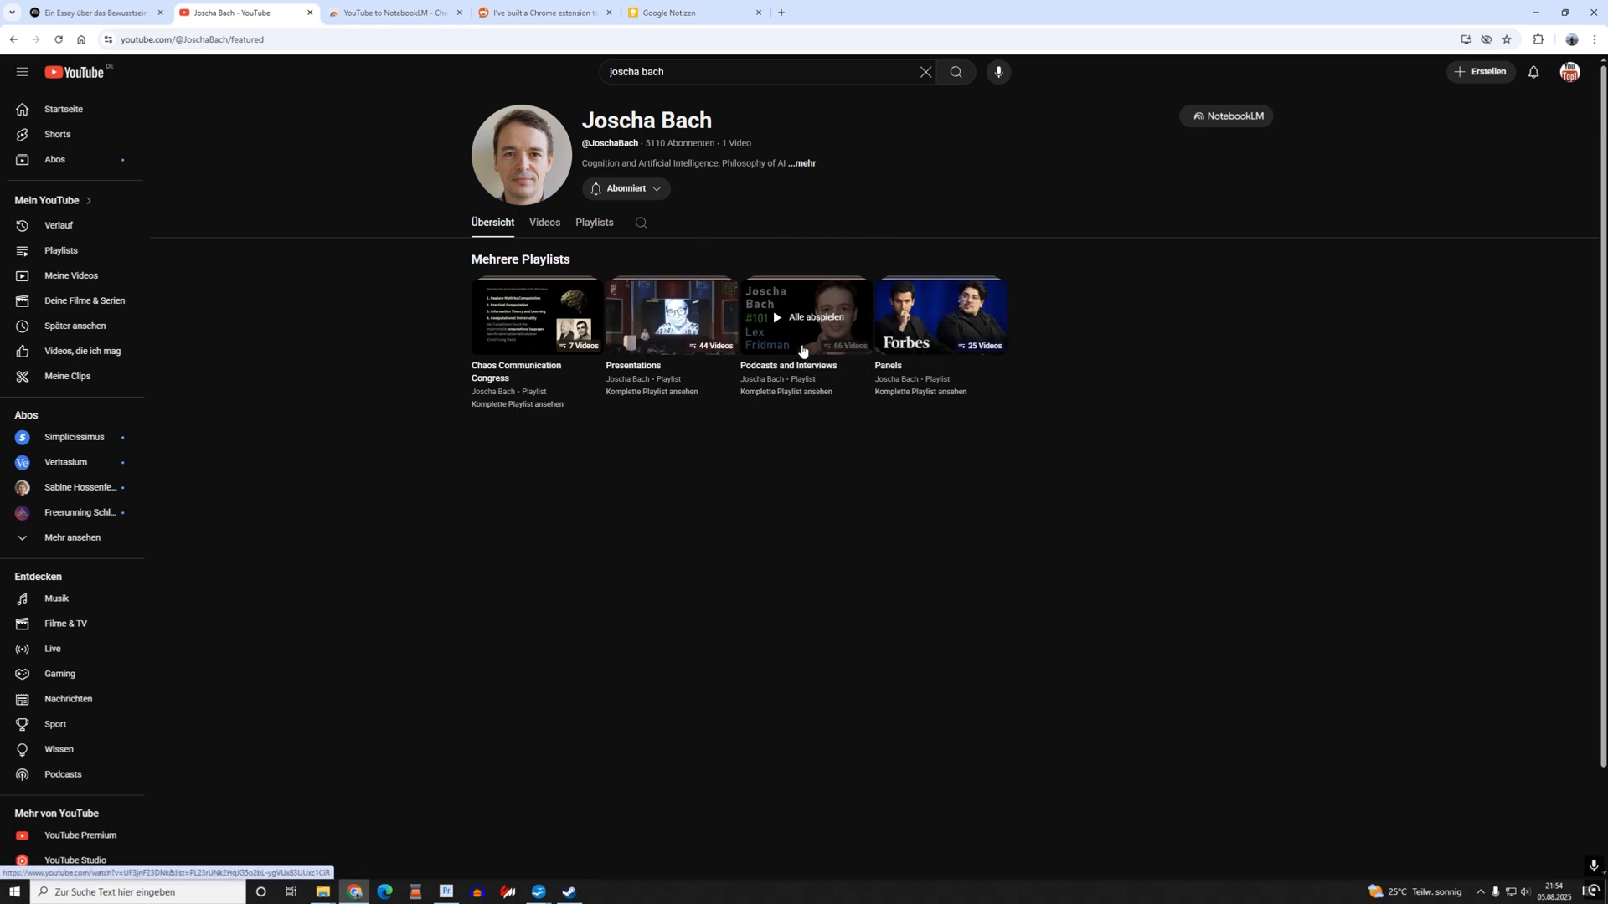
mouse_move(838, 359)
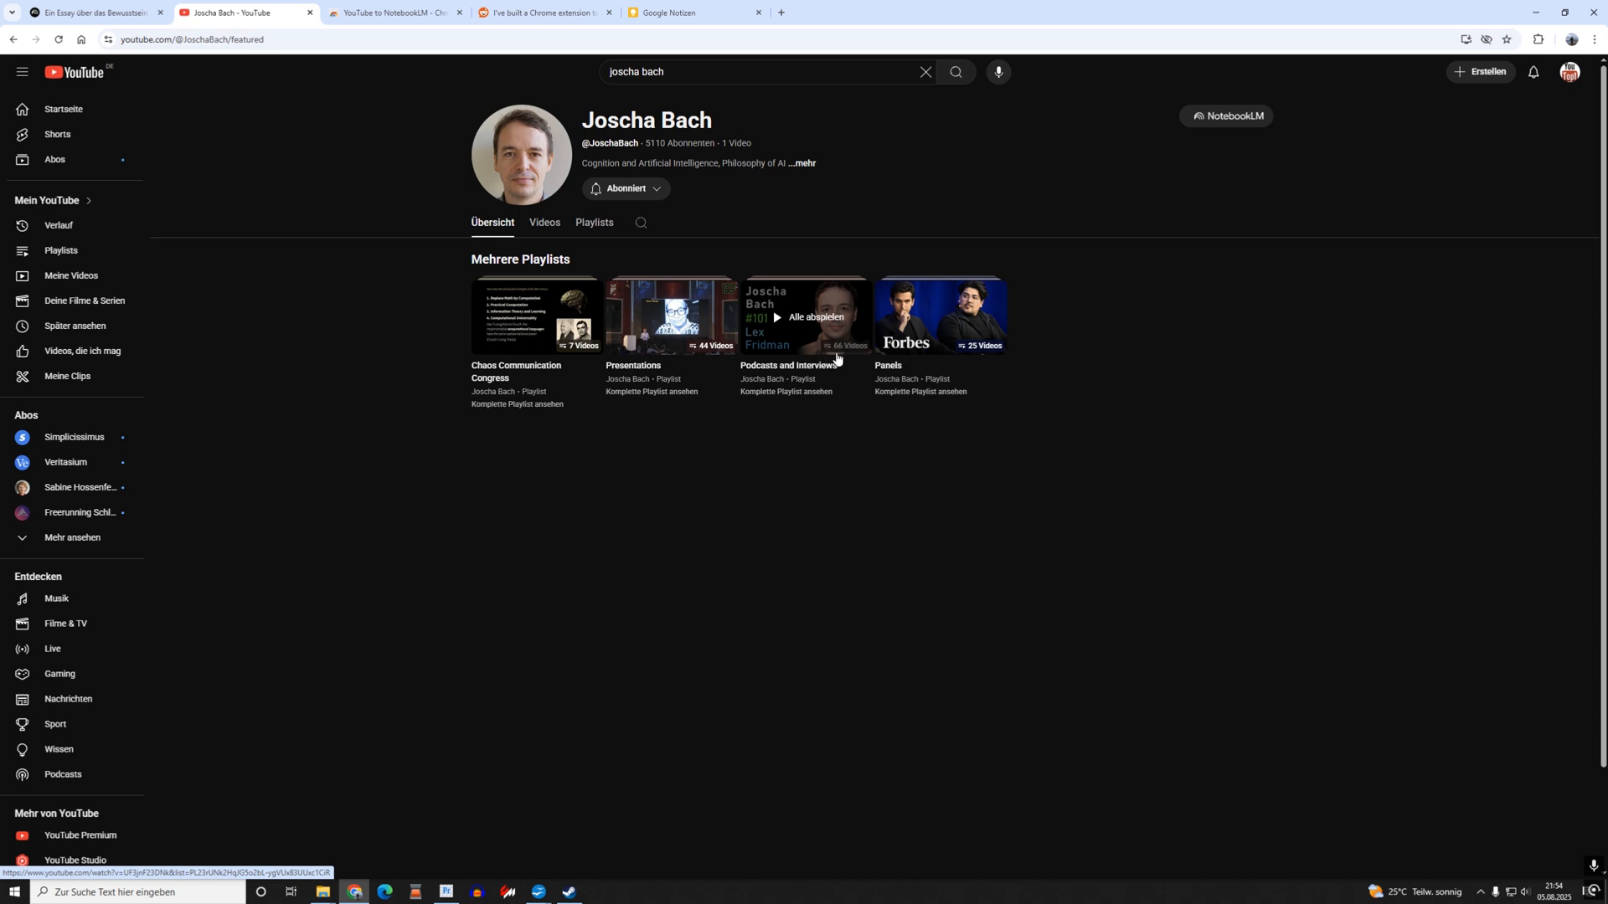
mouse_move(815, 350)
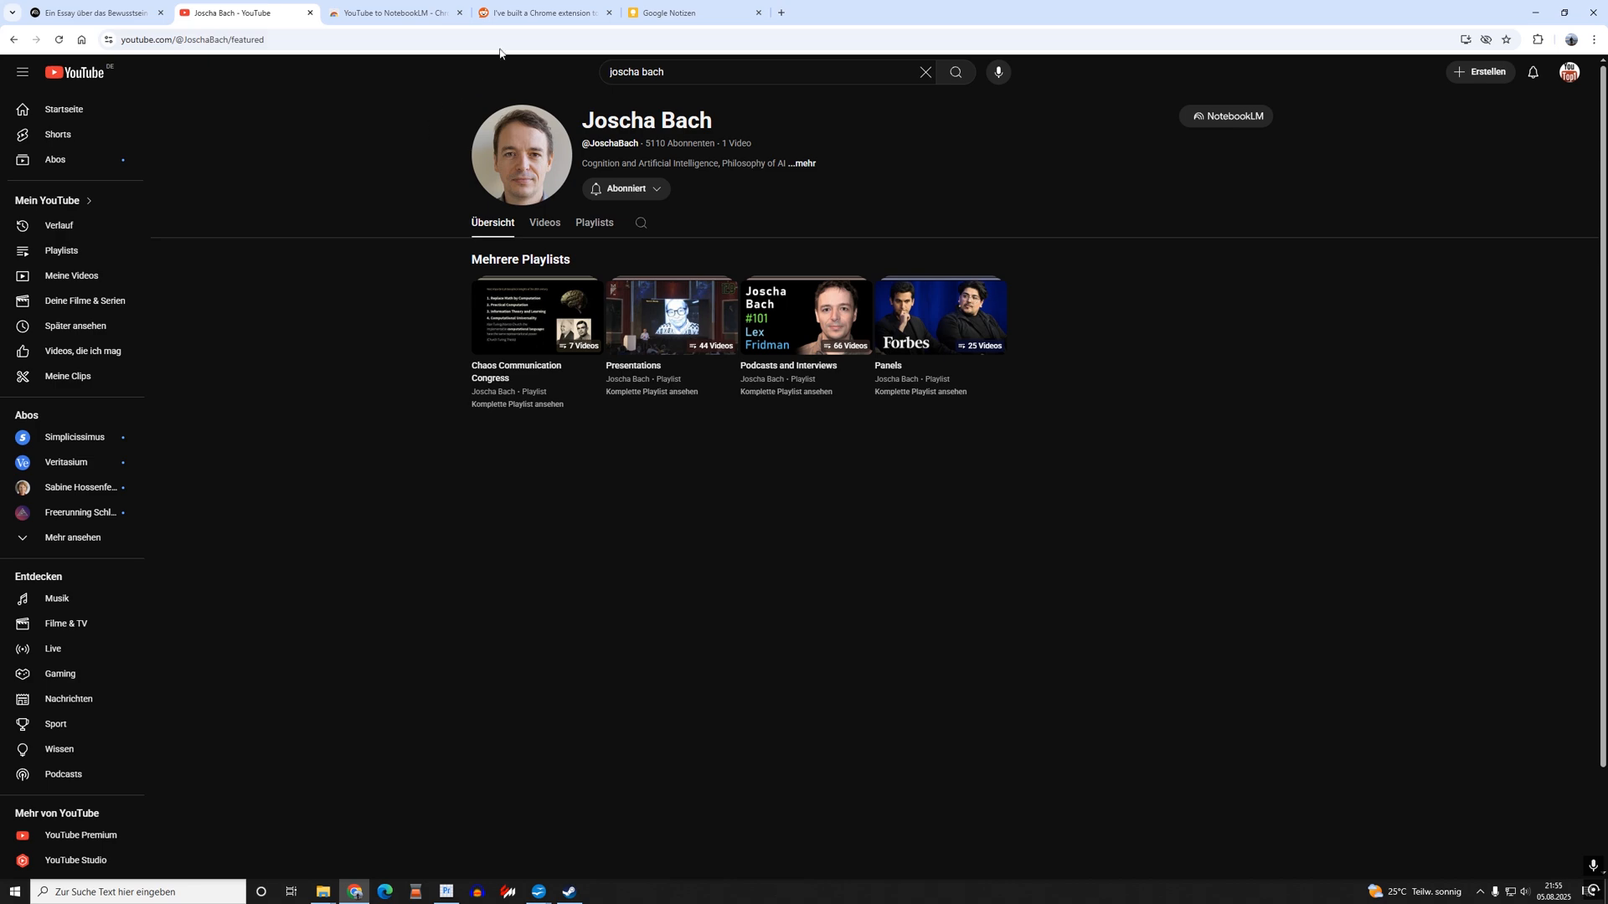
left_click(543, 12)
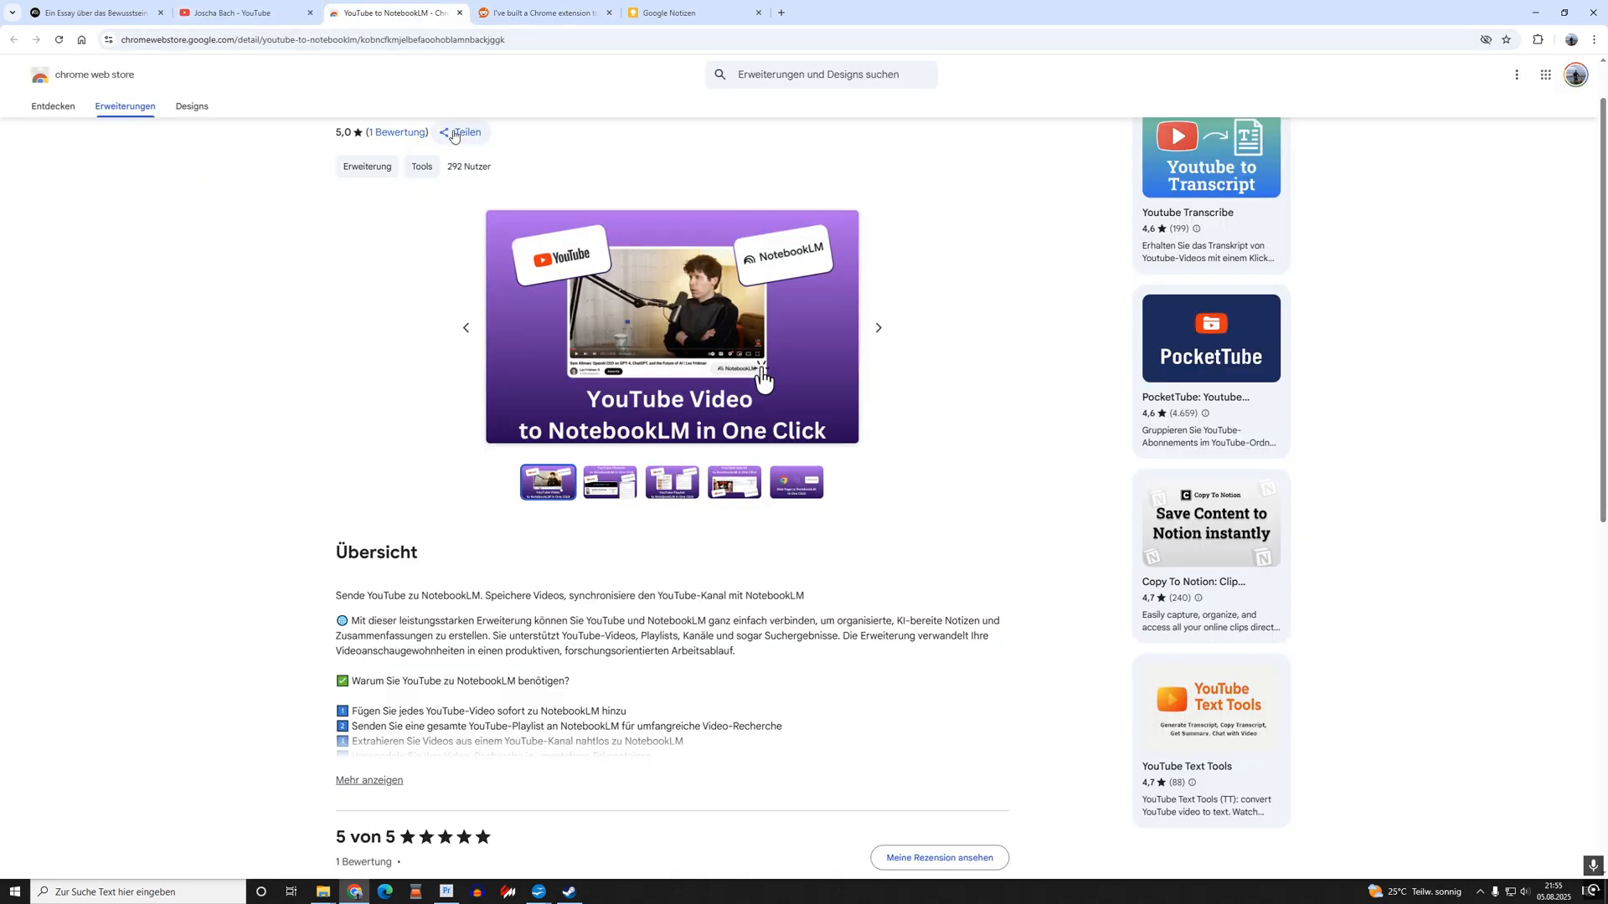
mouse_move(465, 97)
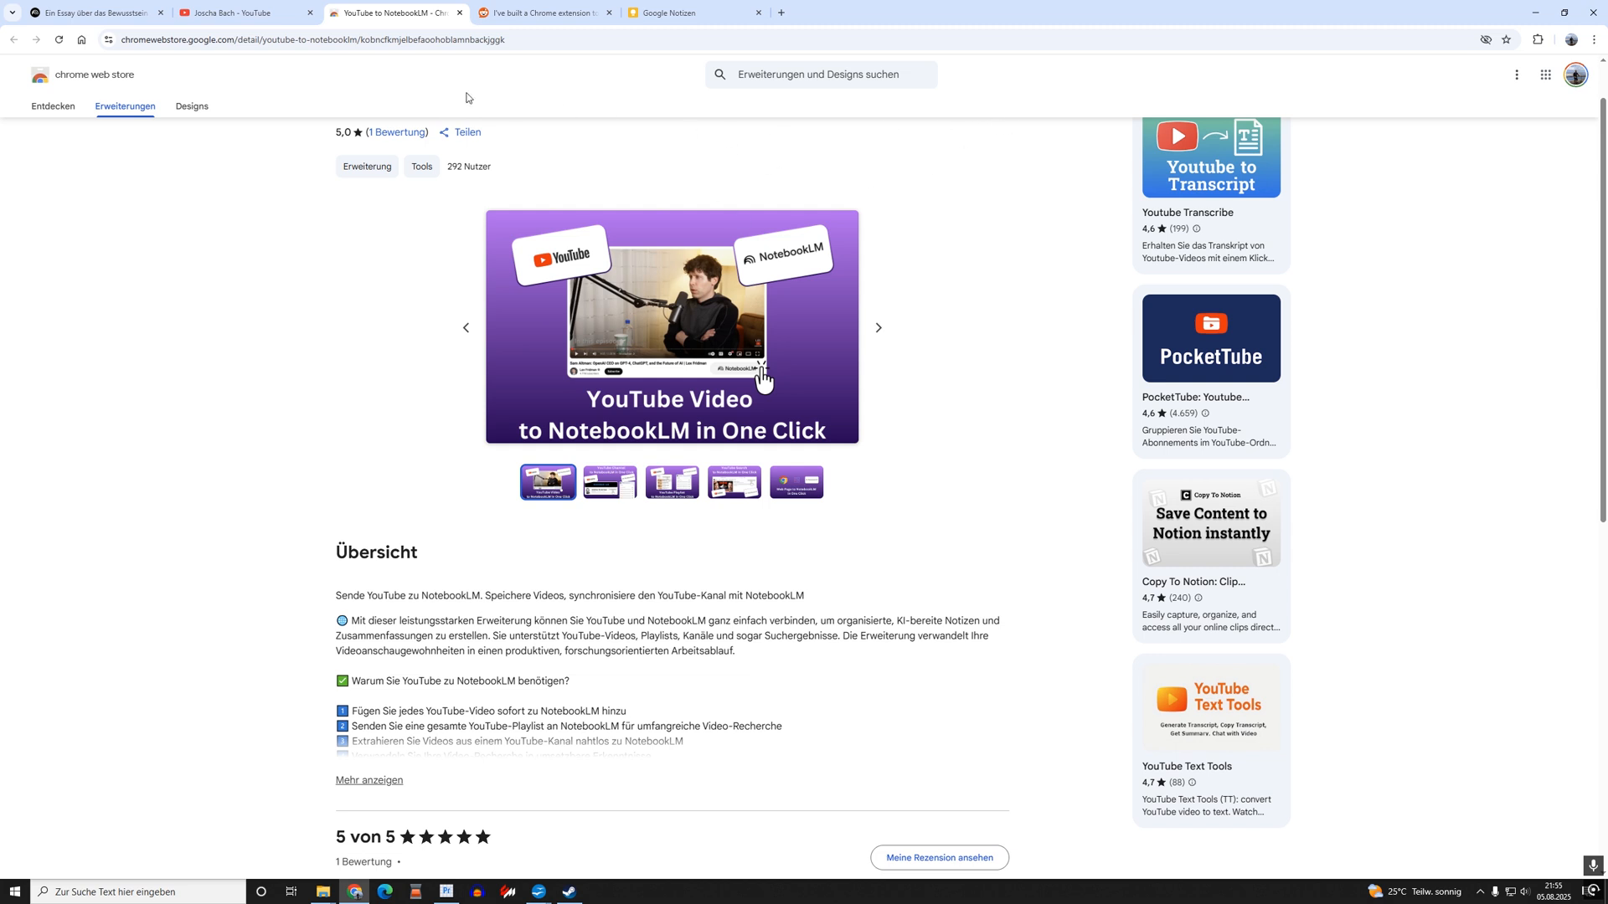
left_click(241, 12)
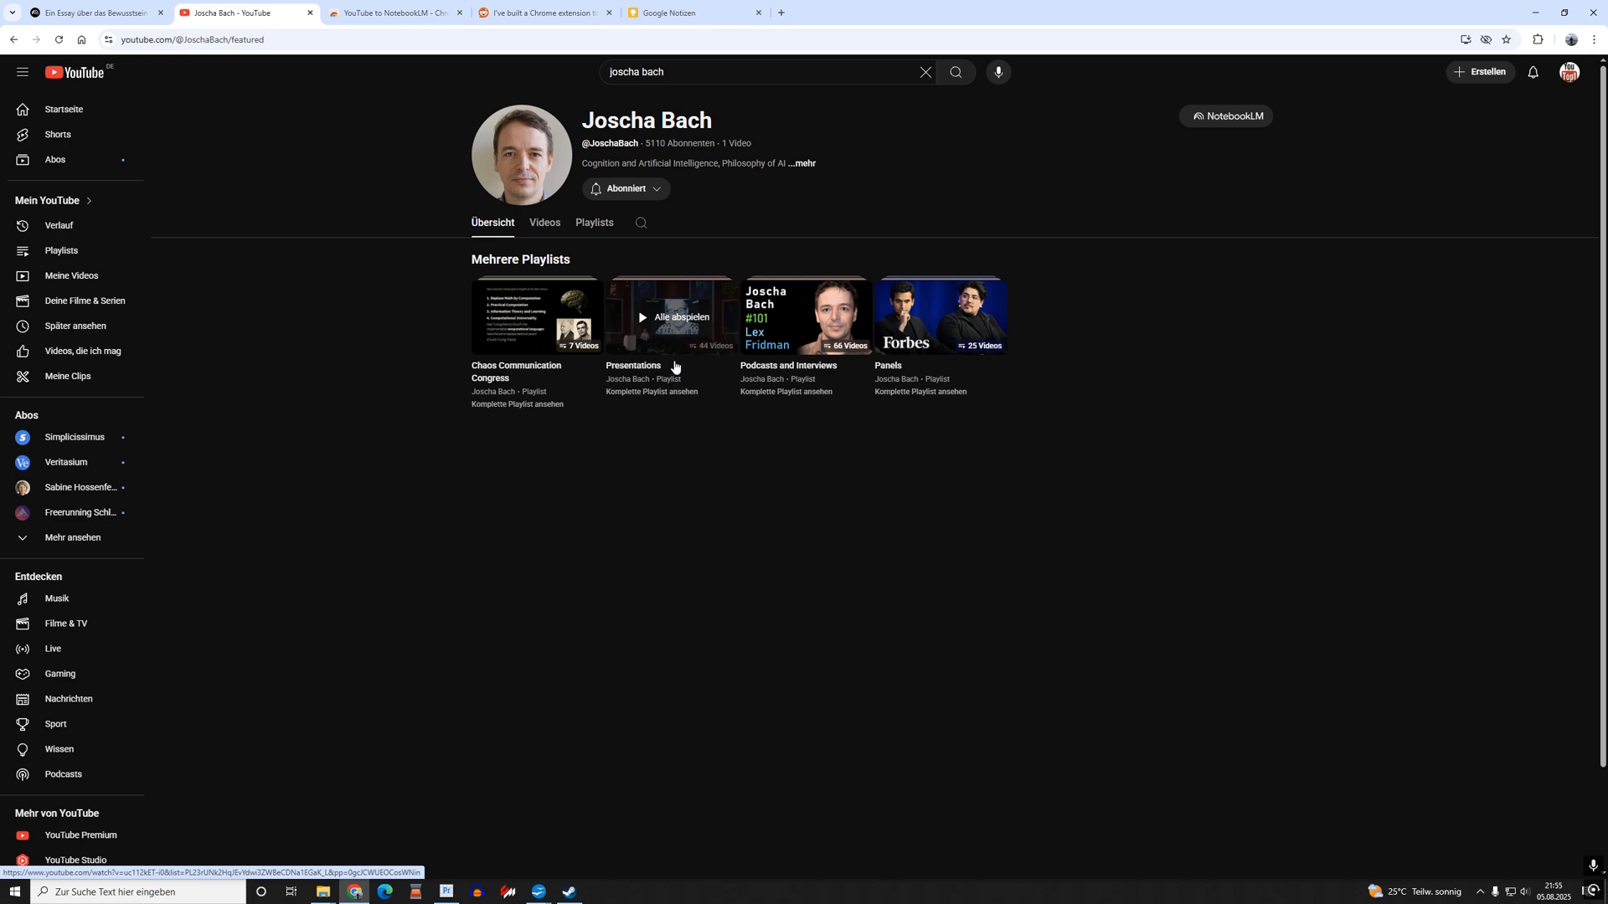
Open the Presentations playlist and dismiss the send-to-notebook options dropdown.
left_click(671, 317)
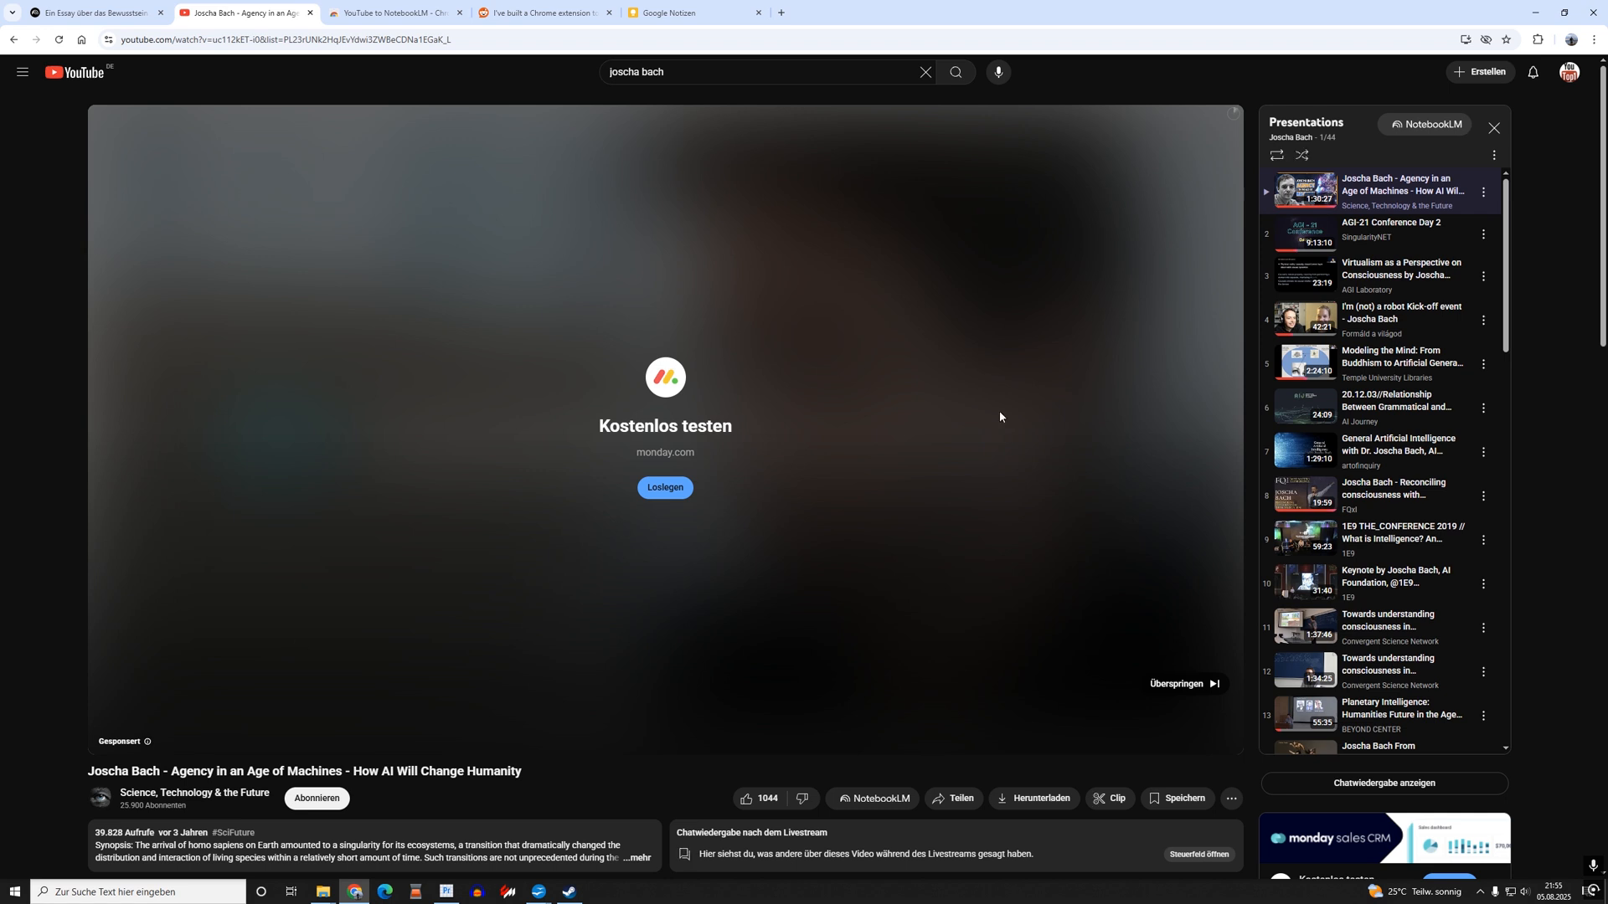
left_click(1424, 124)
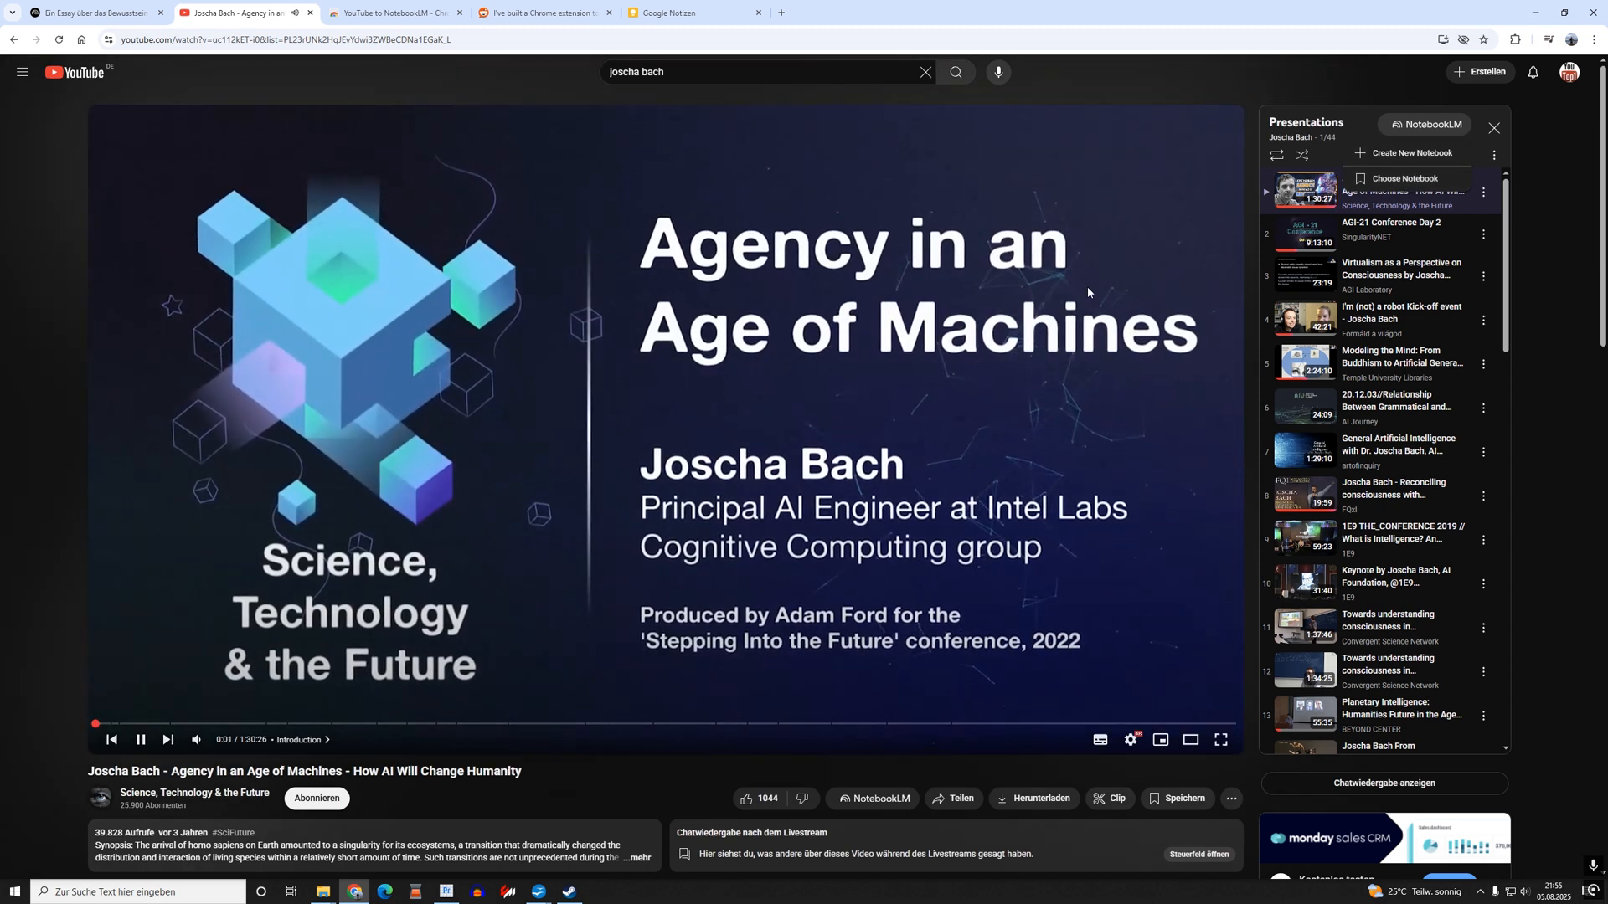
left_click(140, 739)
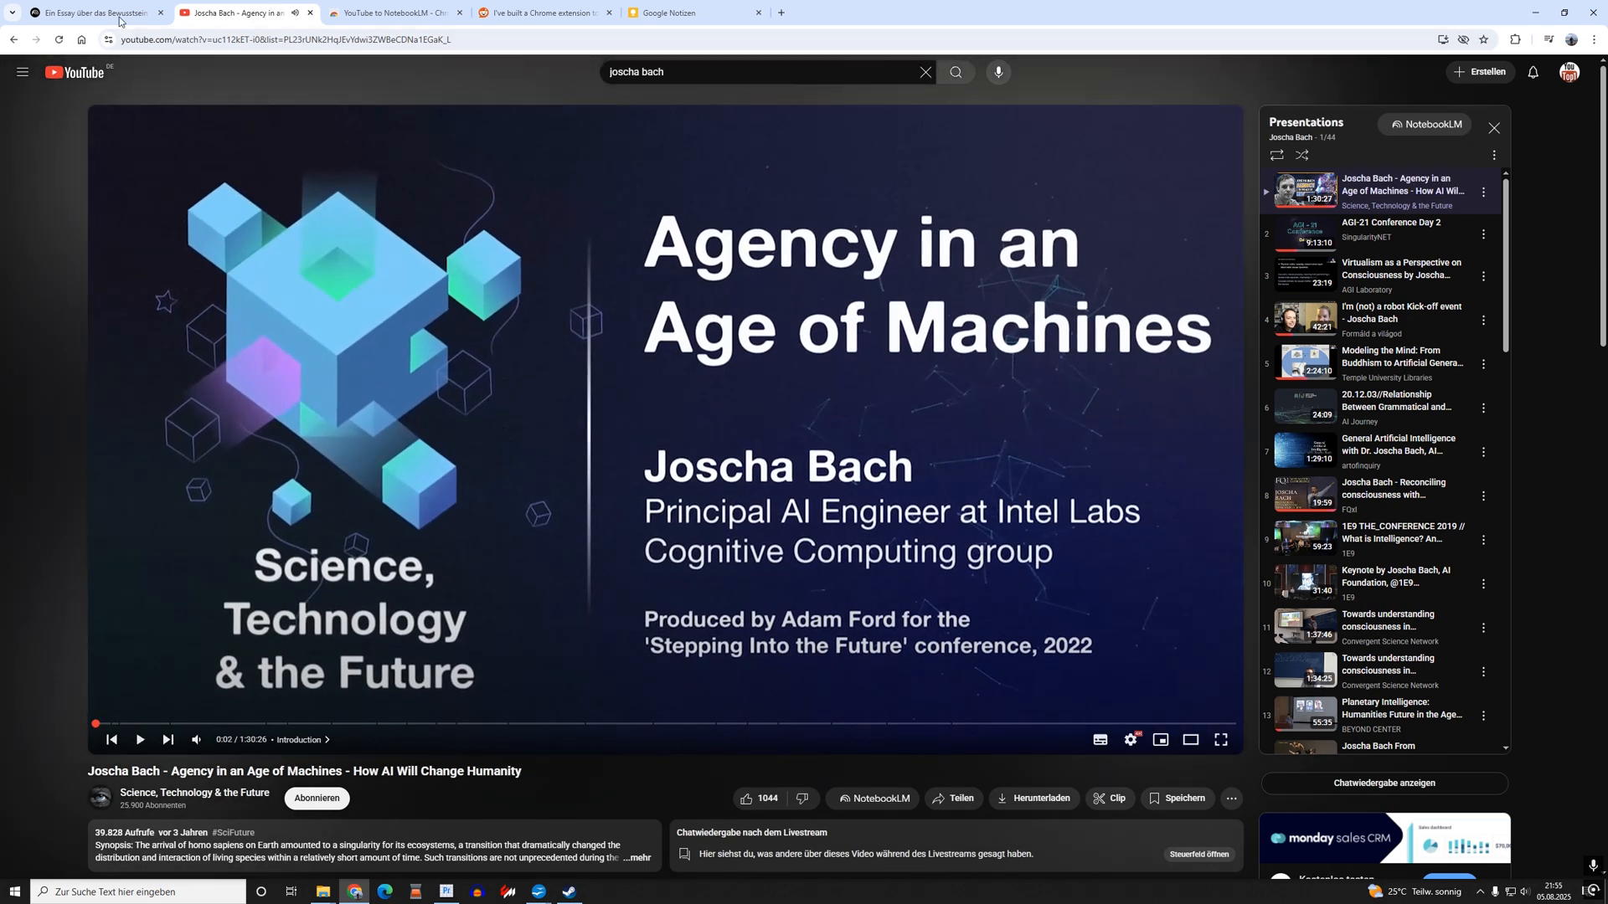
left_click(87, 11)
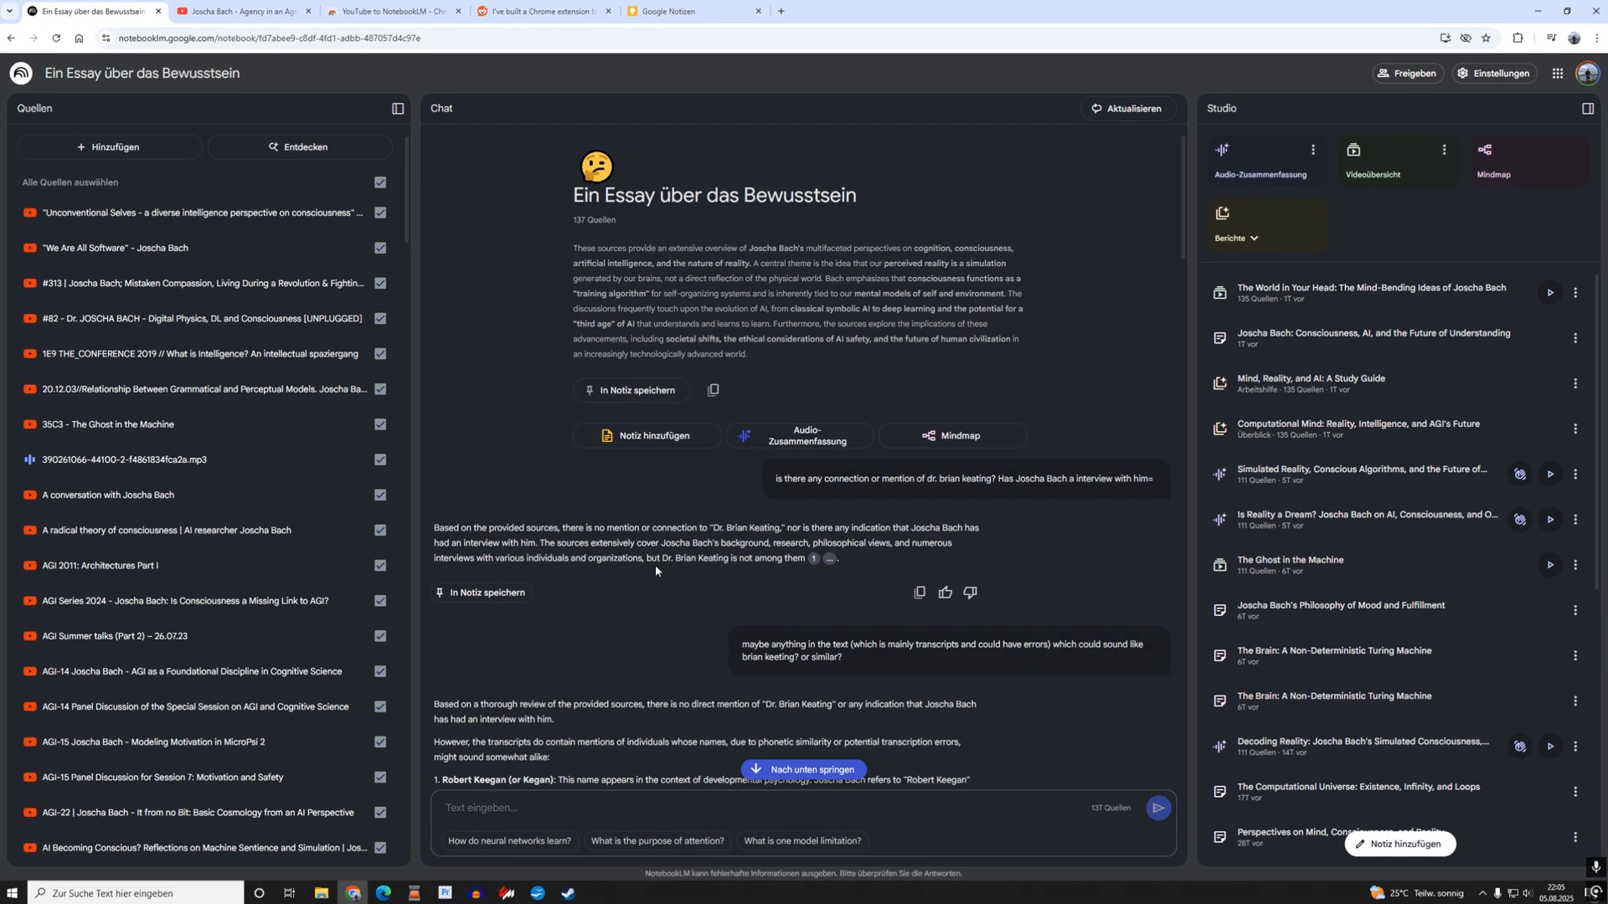
mouse_move(667, 584)
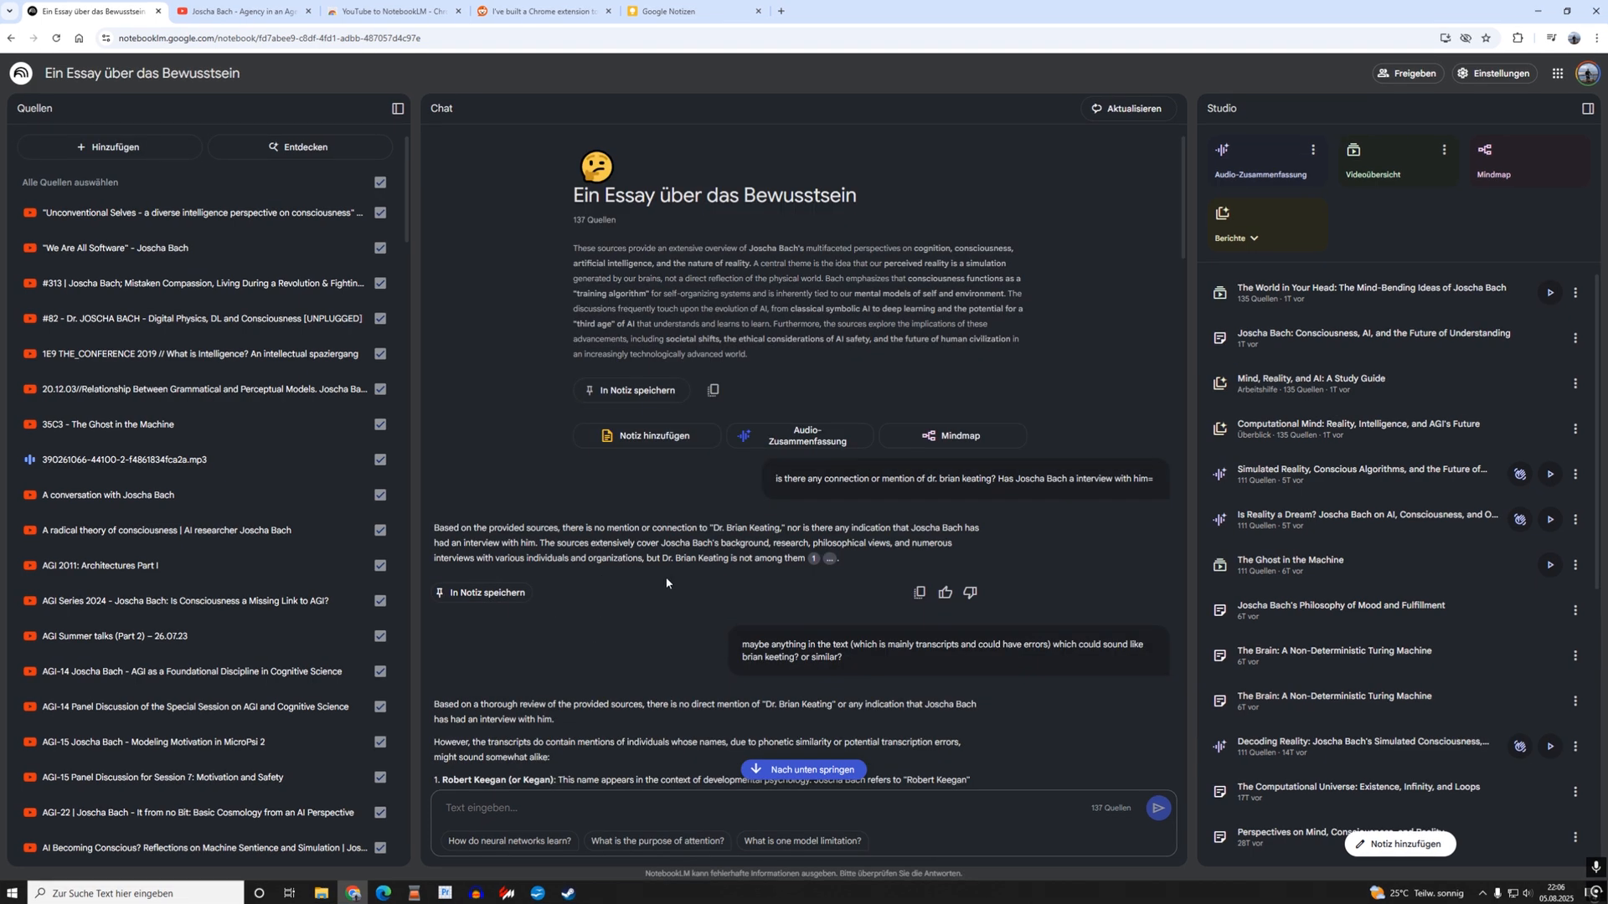
mouse_move(136, 324)
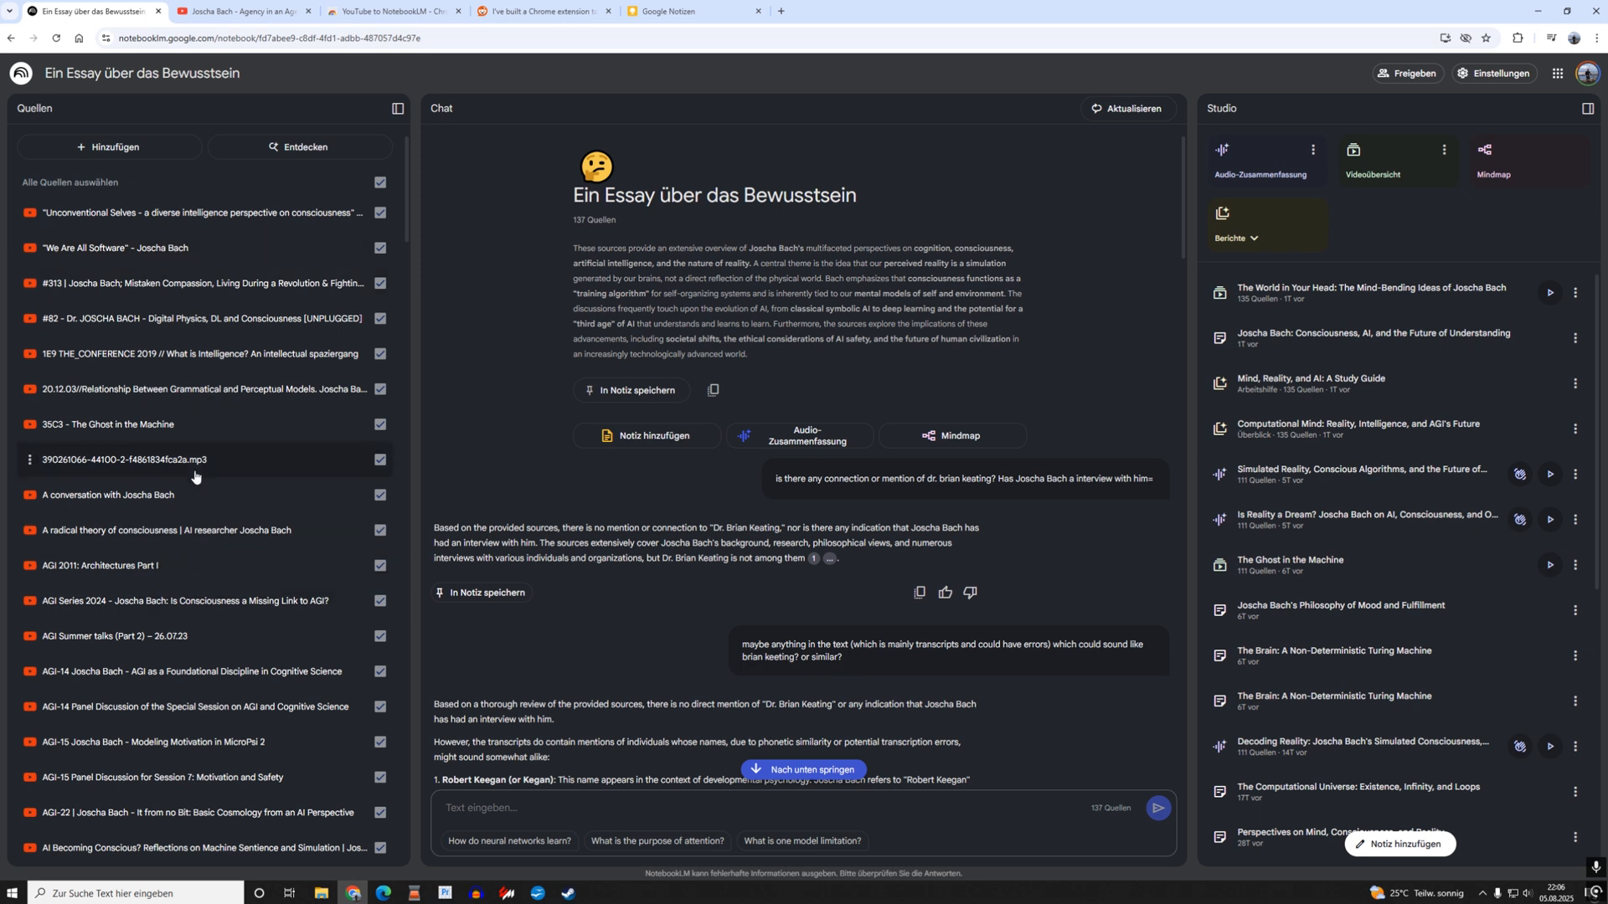
mouse_move(198, 462)
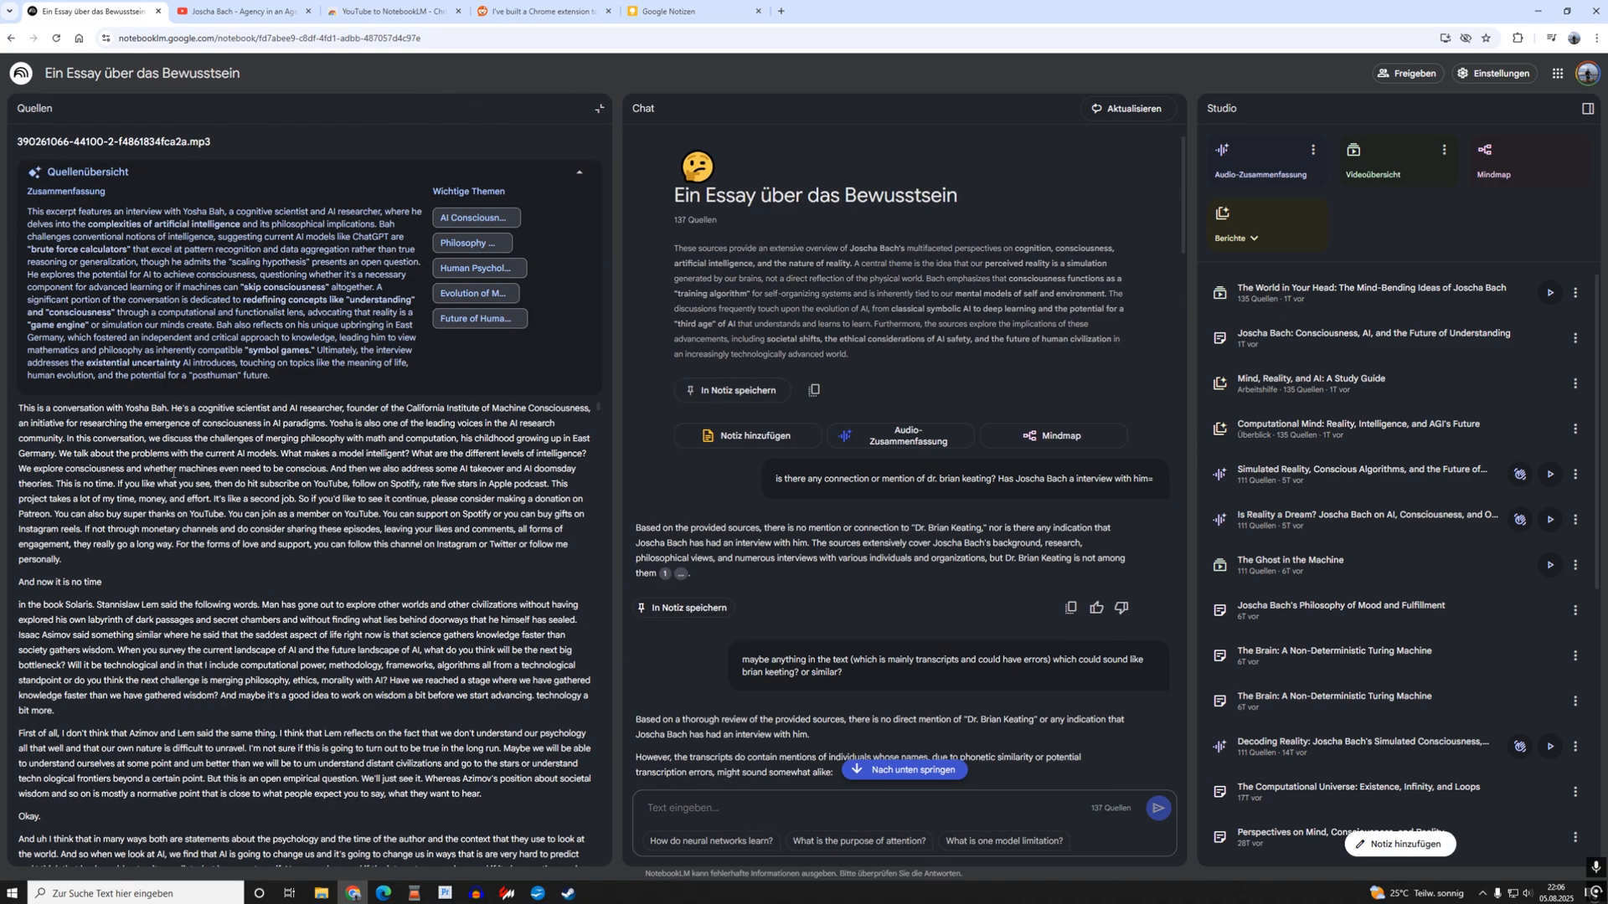
scroll("down", 3)
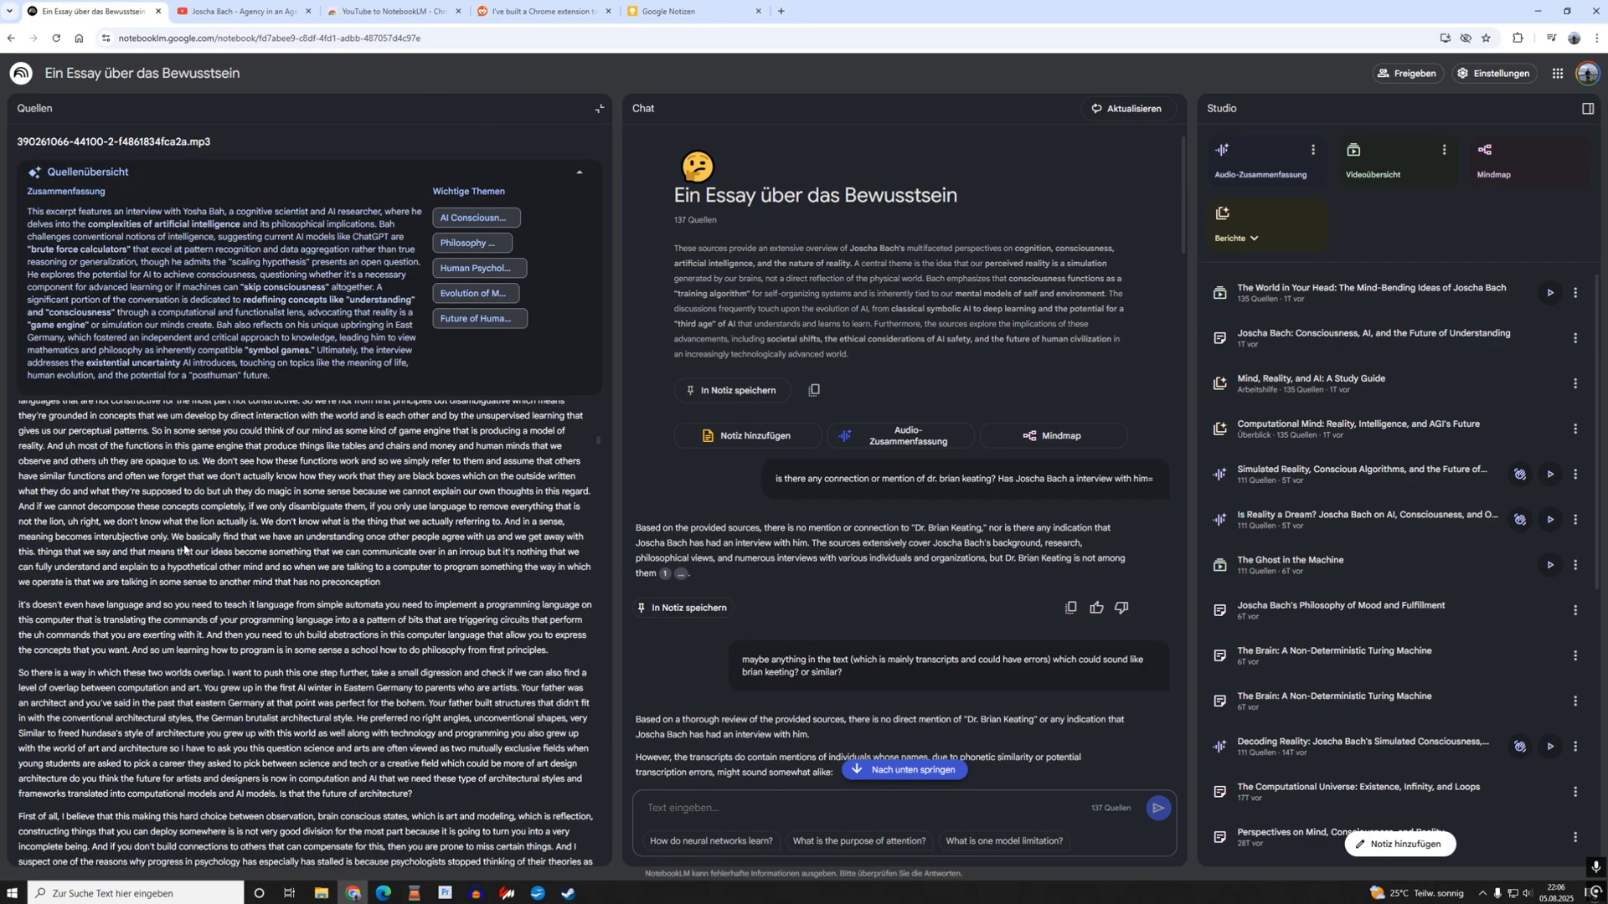
scroll("down", 3)
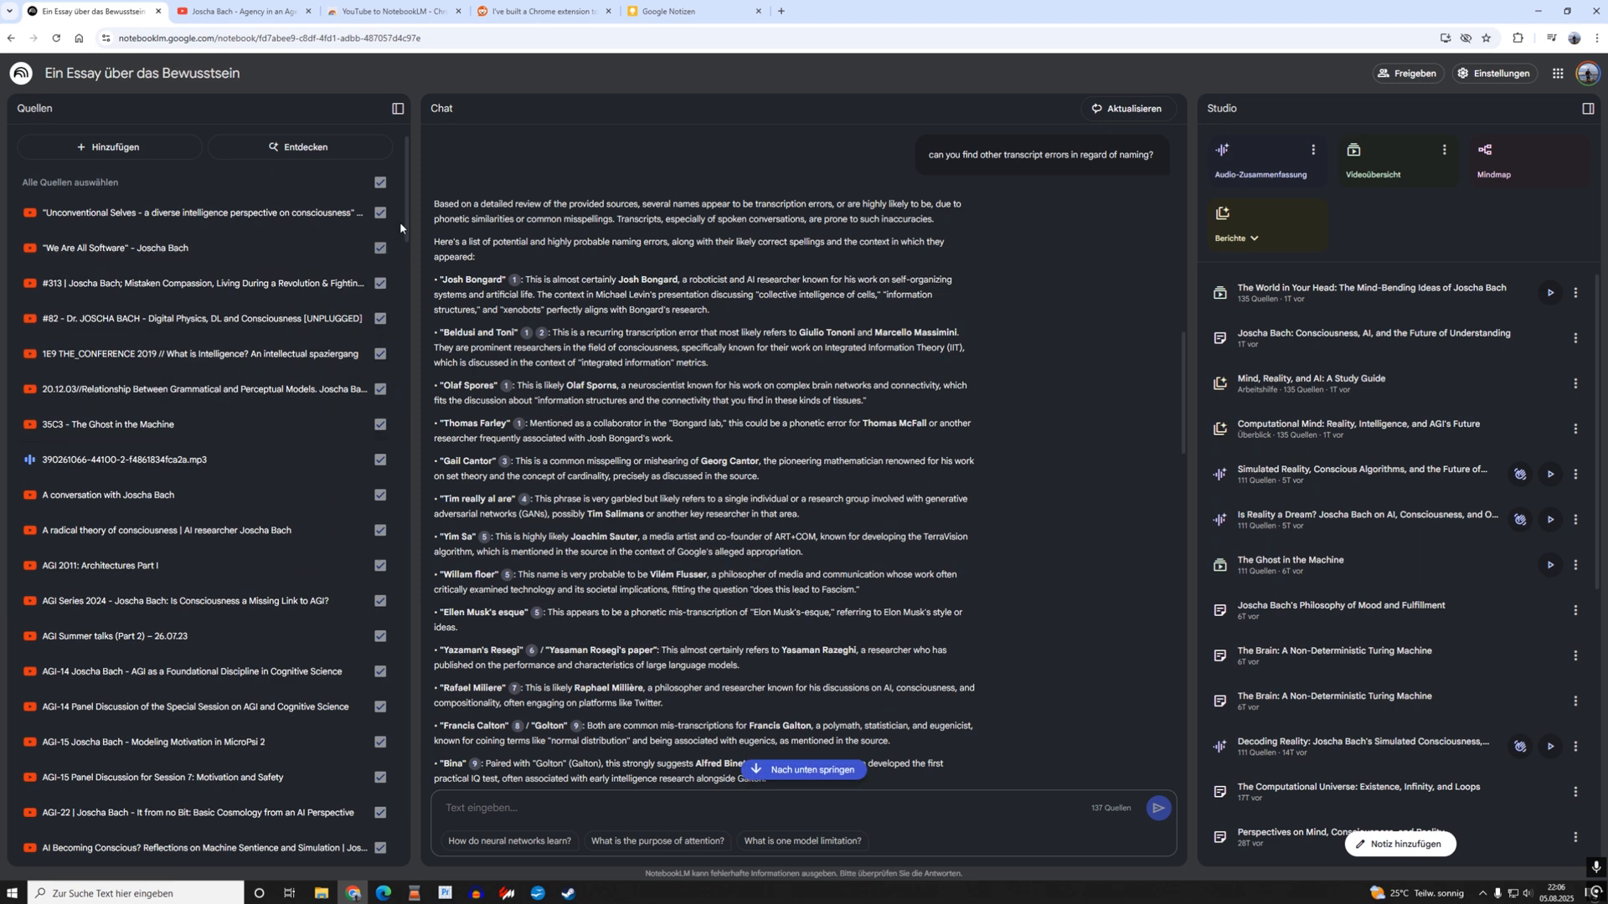
Scroll through the chat's list of likely name transcription errors and the Sources list.
scroll("down", 3)
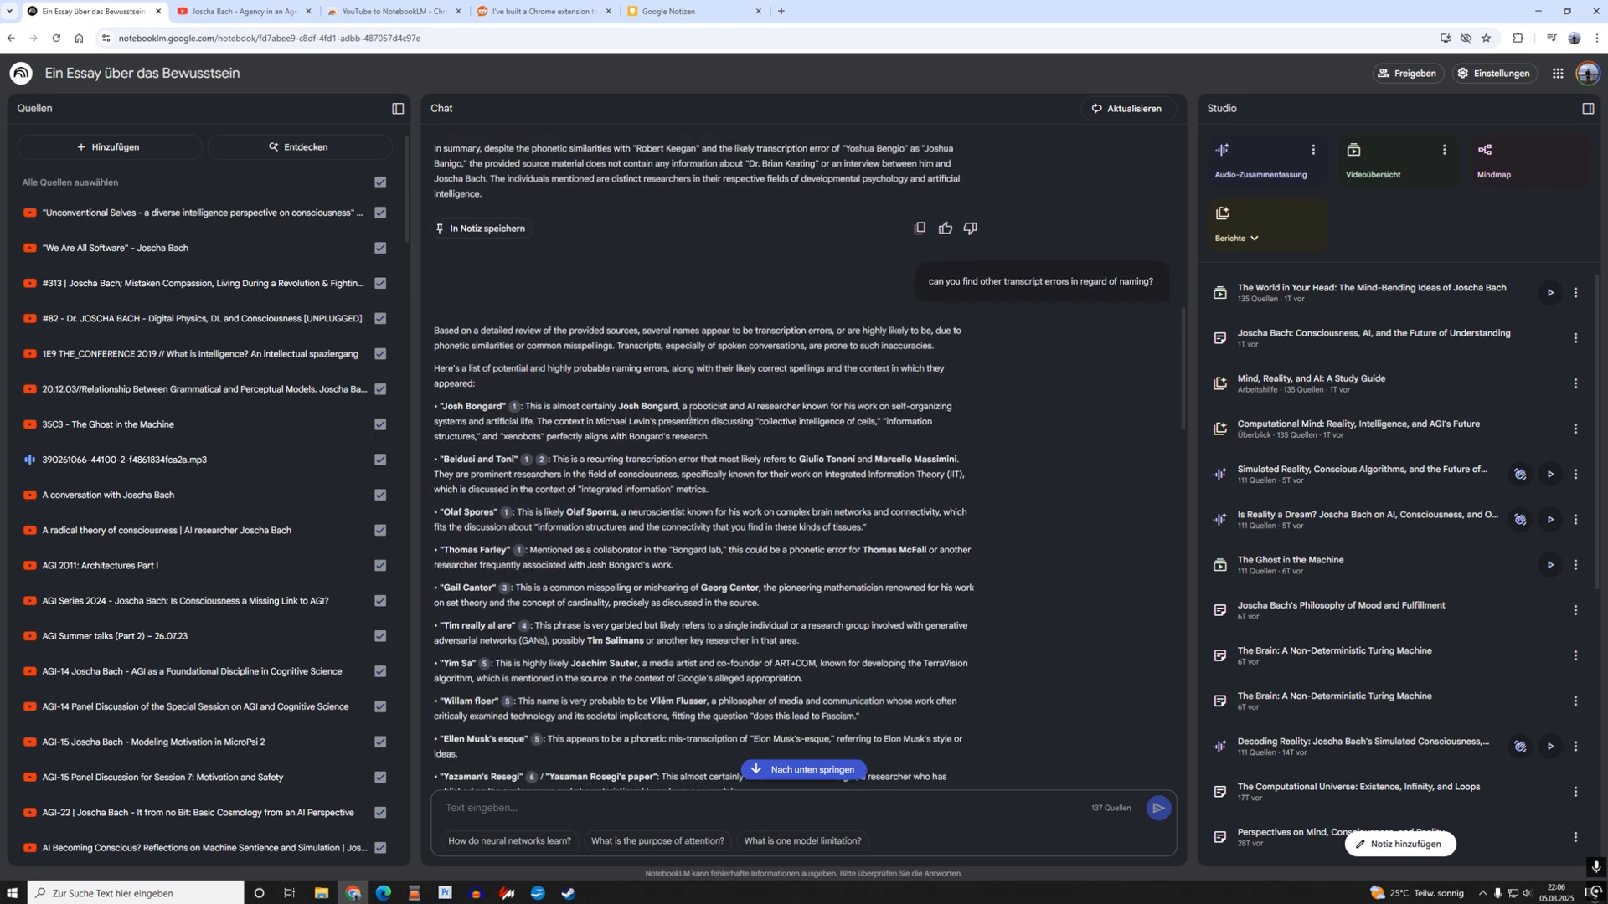
scroll("down", 3)
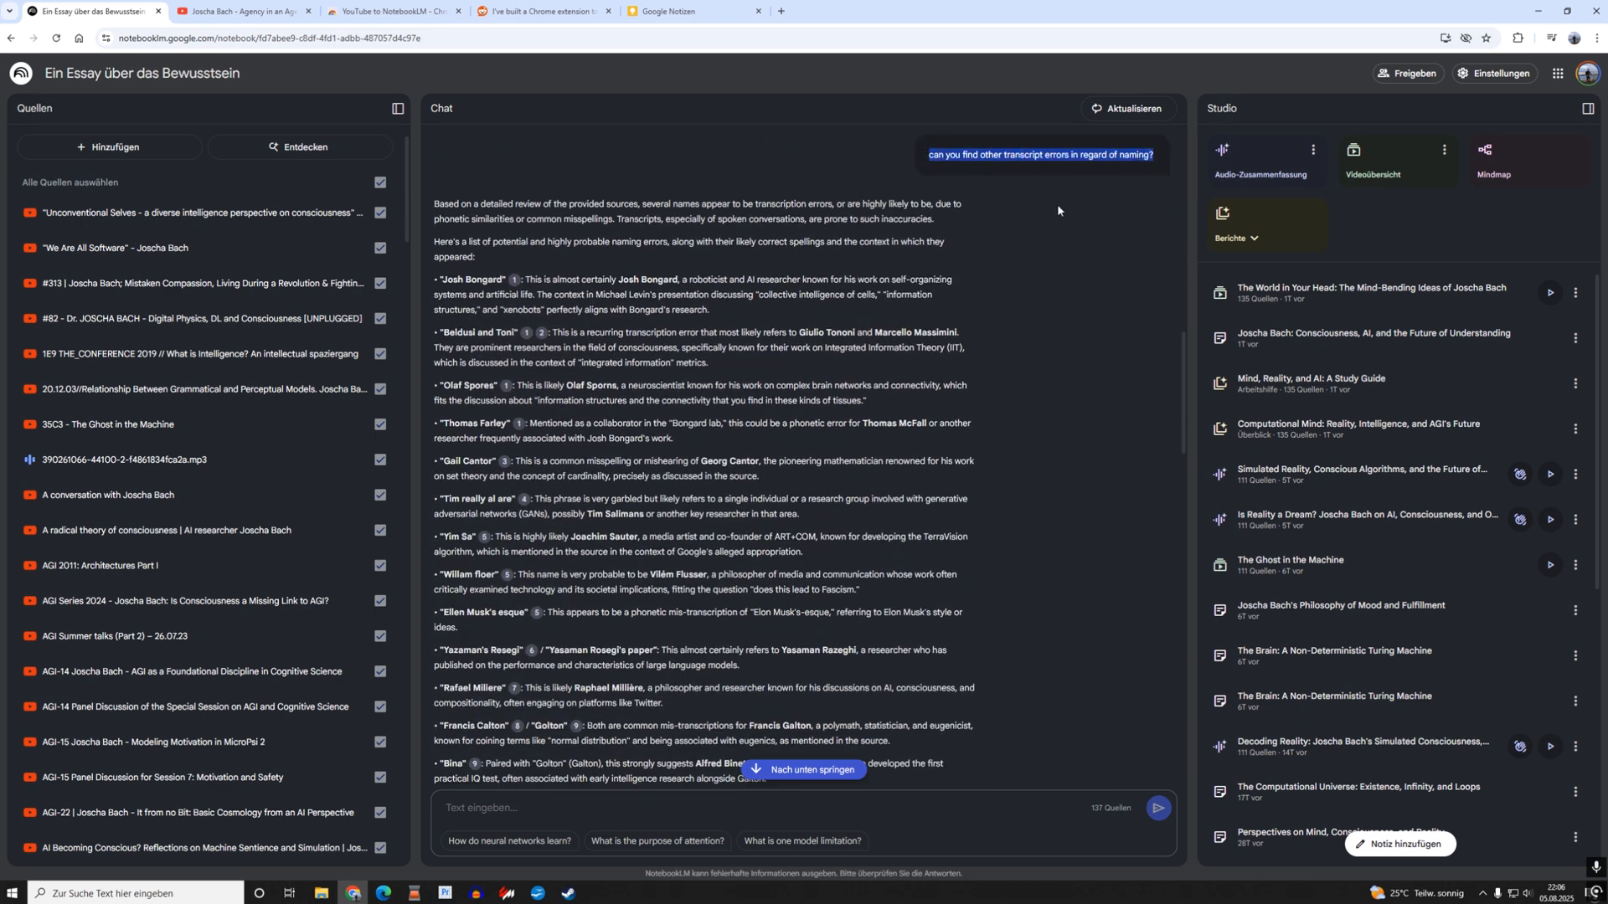
mouse_move(1079, 179)
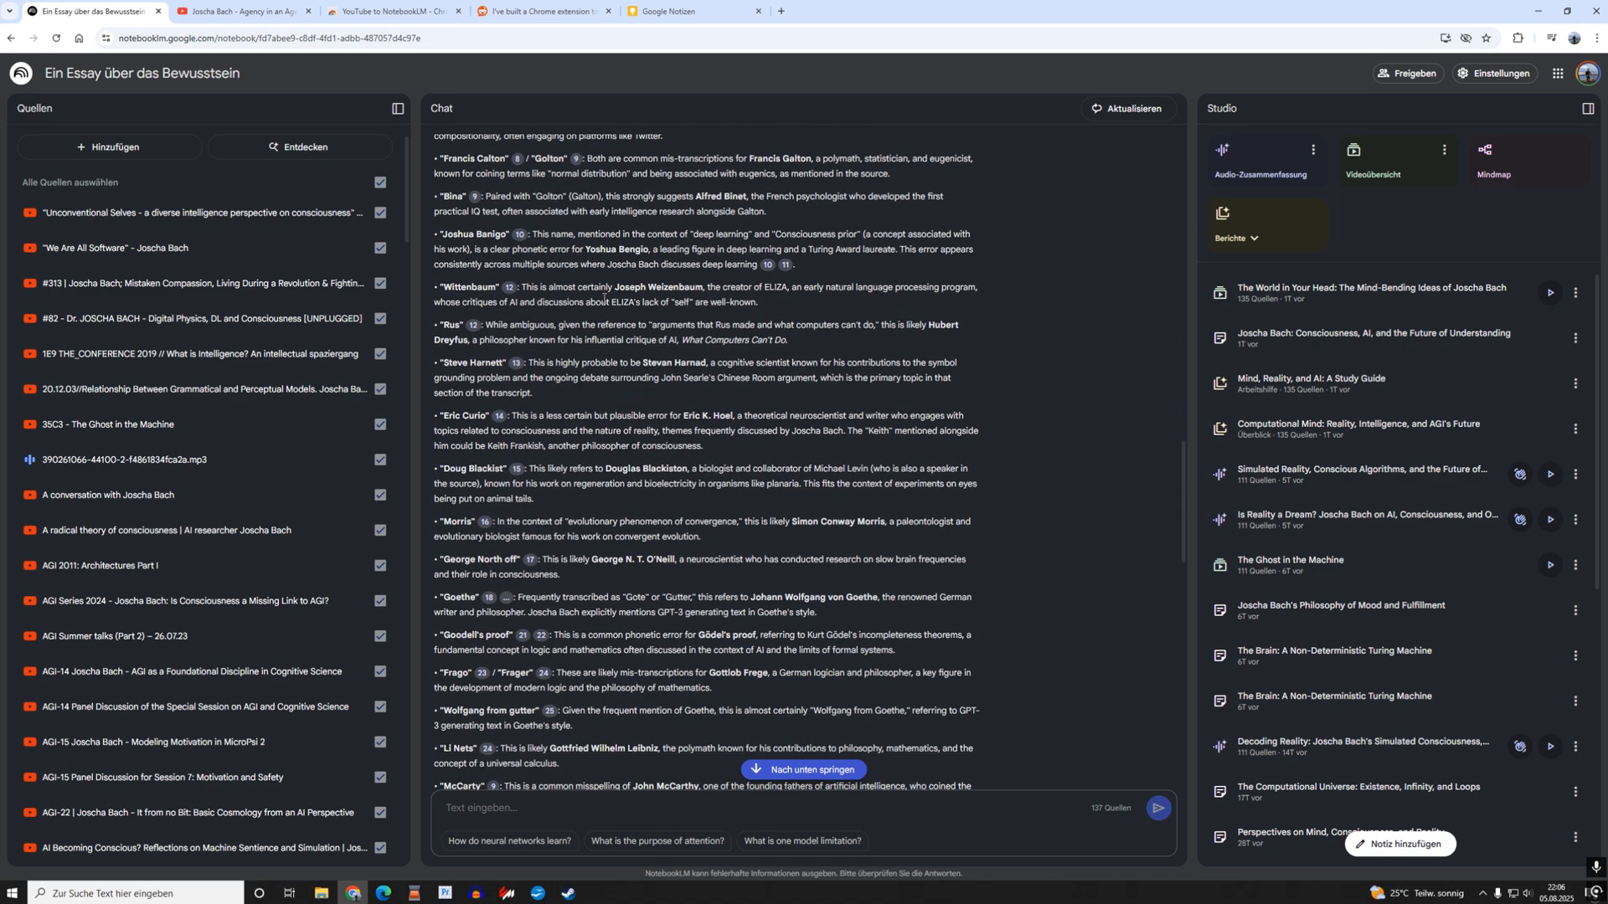
scroll("down", 3)
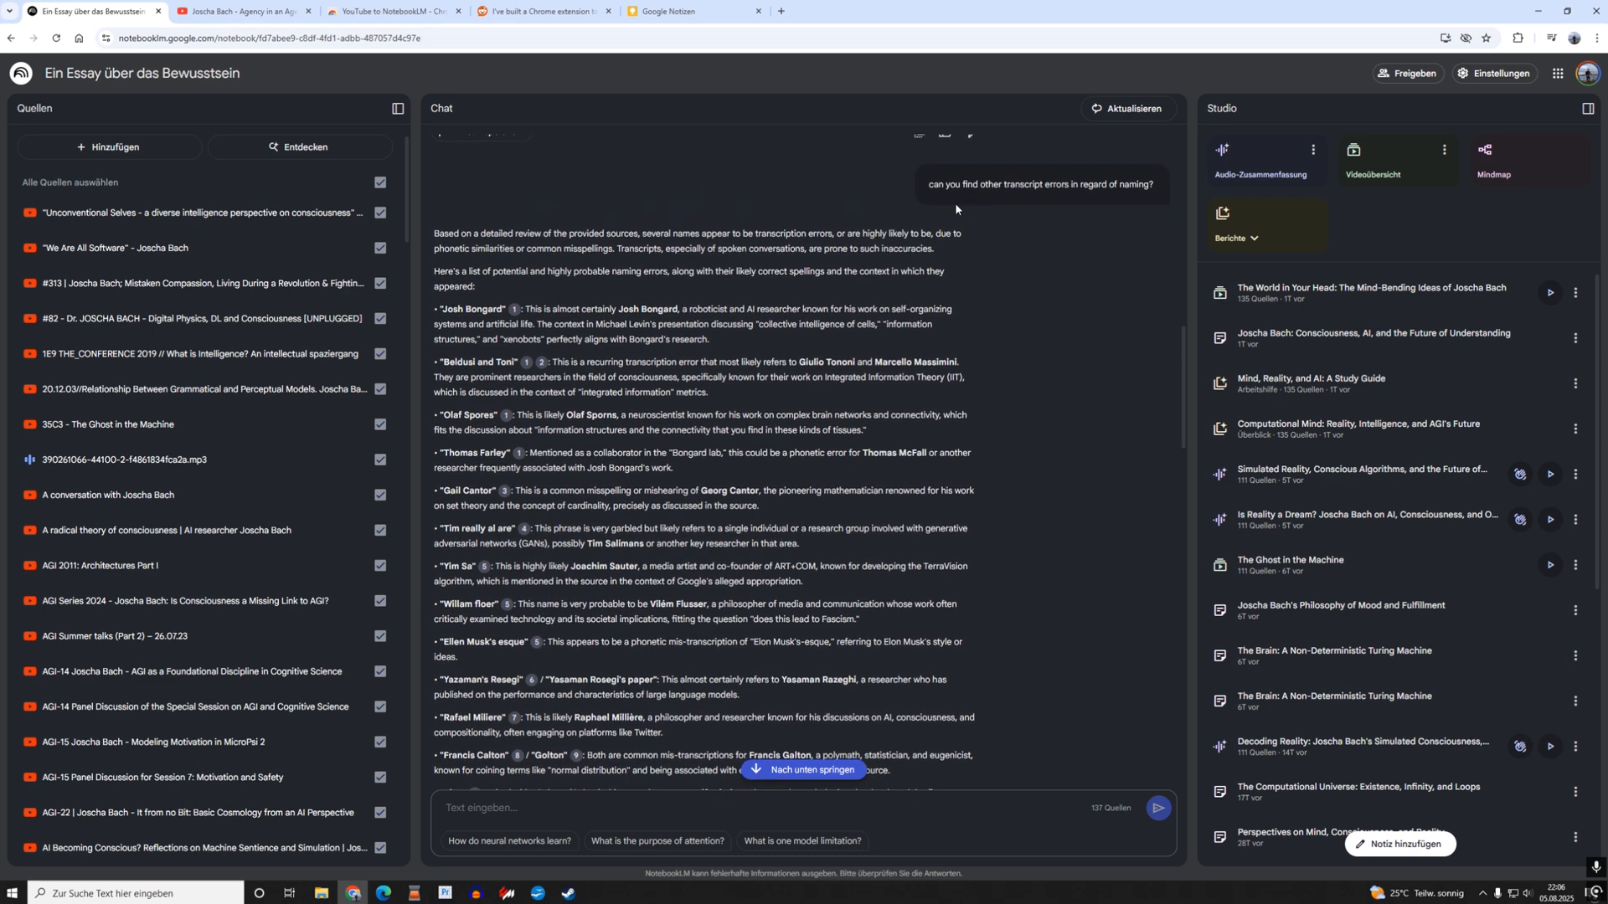
mouse_move(921, 223)
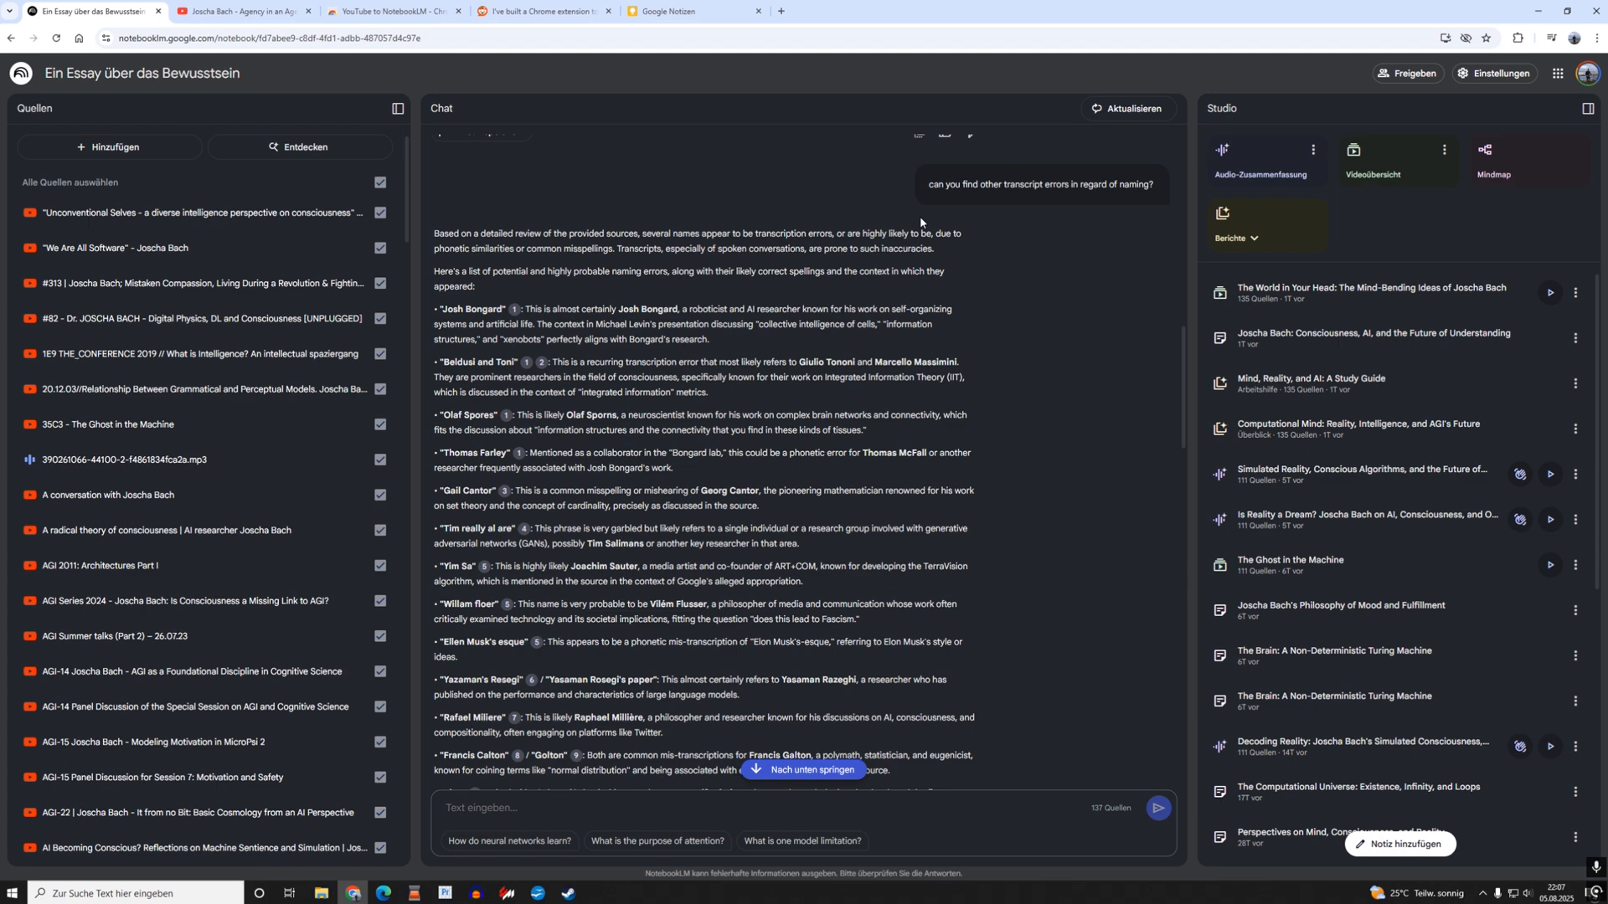
scroll("down", 3)
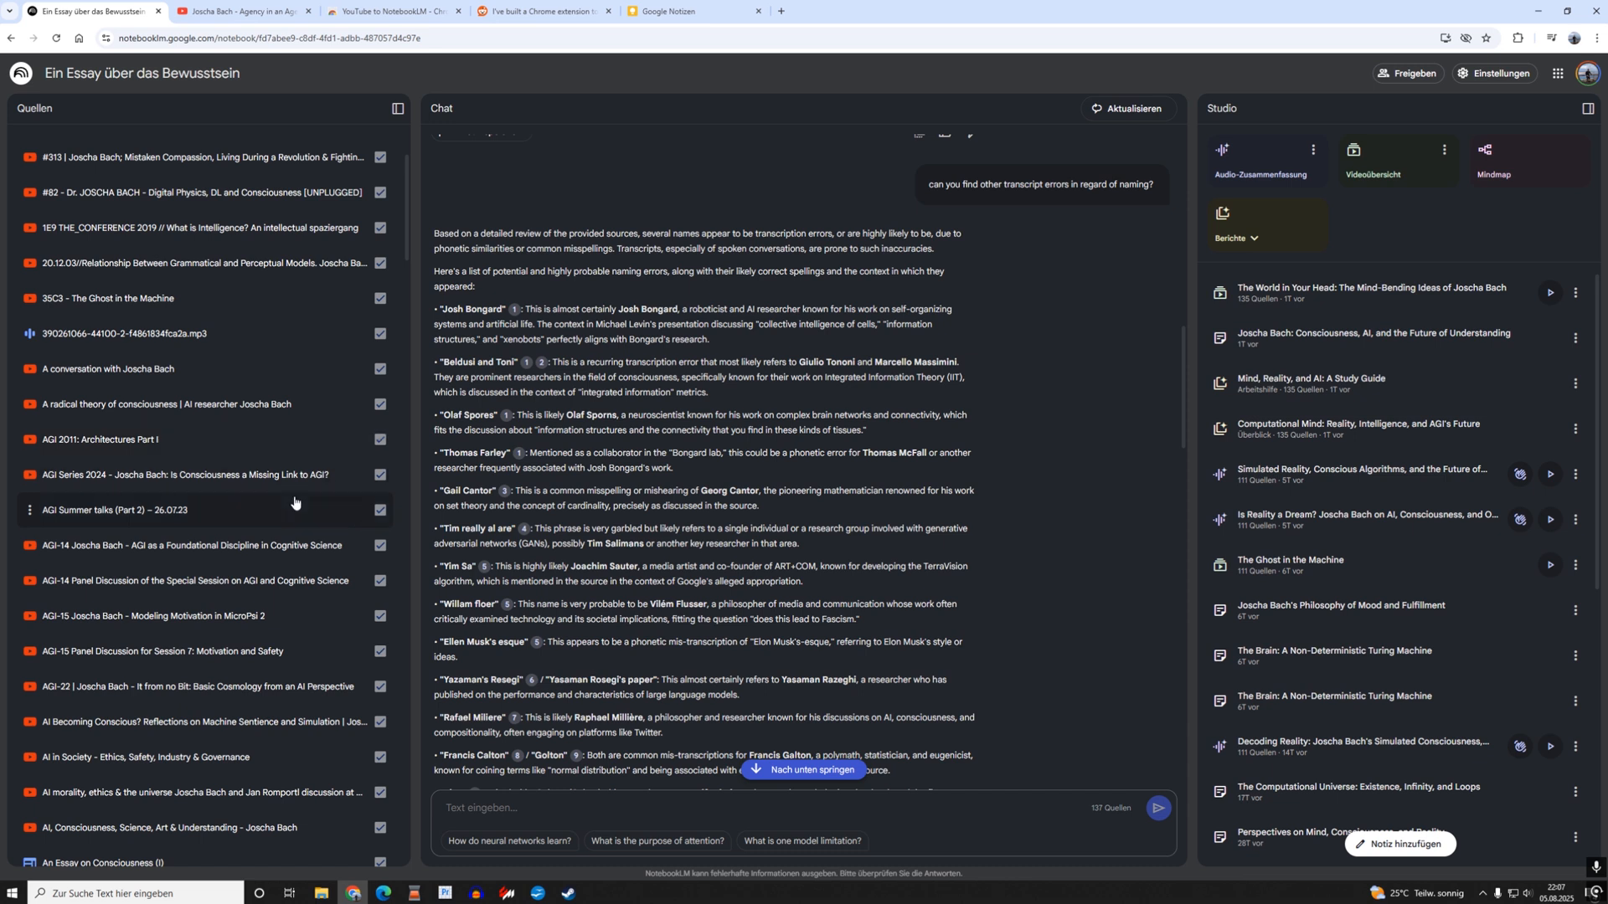
mouse_move(103, 478)
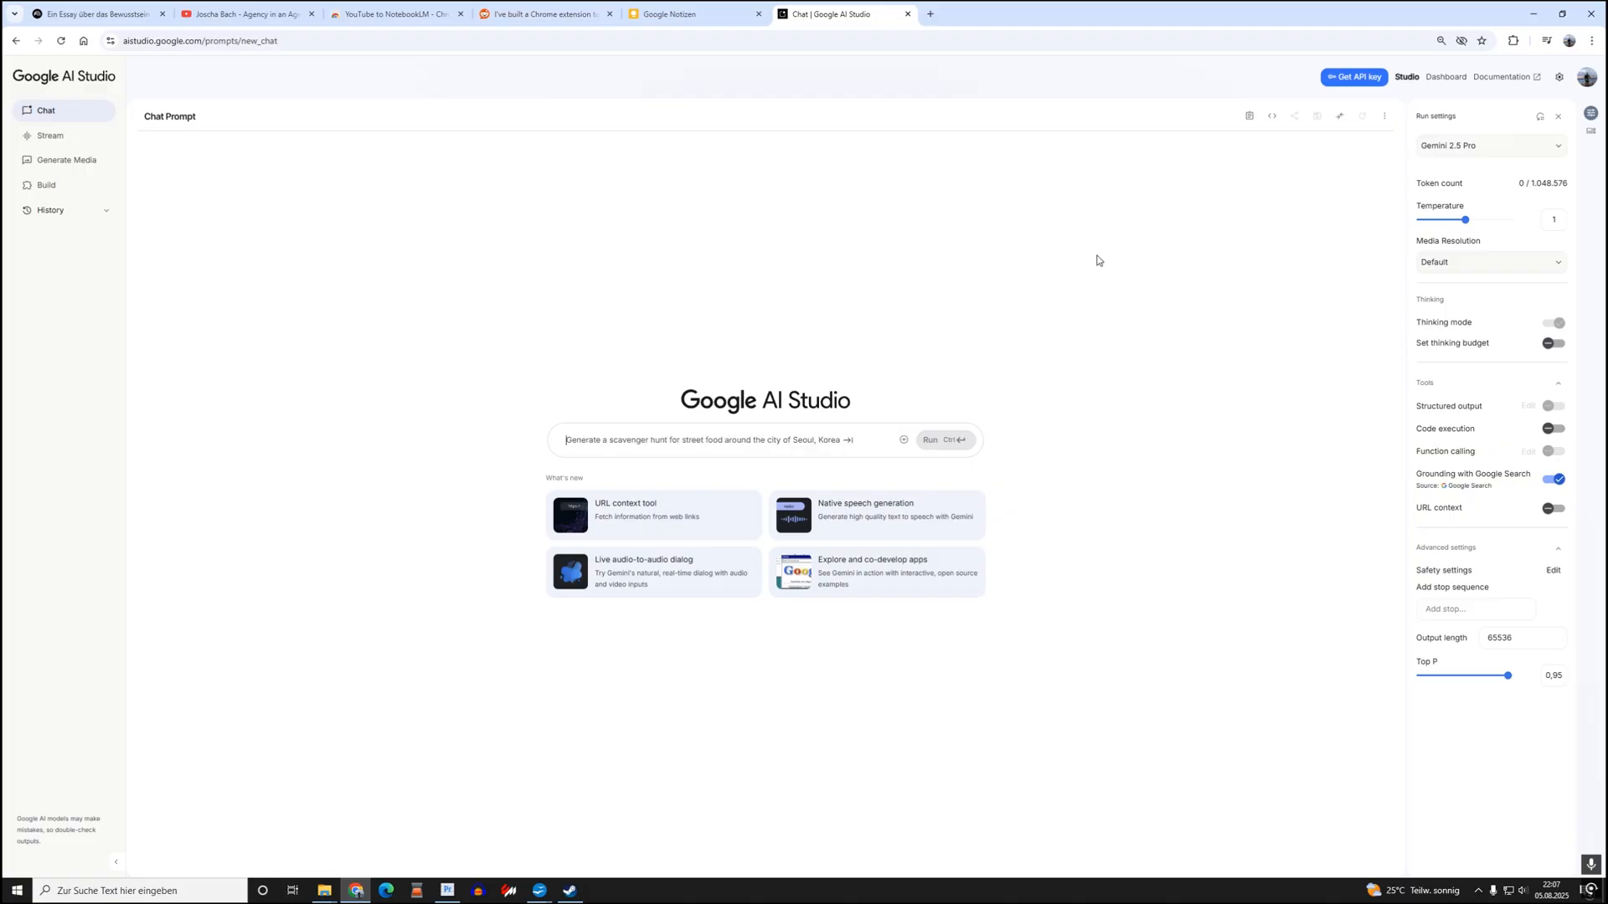
Copy the 'Agency in an Age of Machines' video URL from the YouTube tab.
left_click(246, 13)
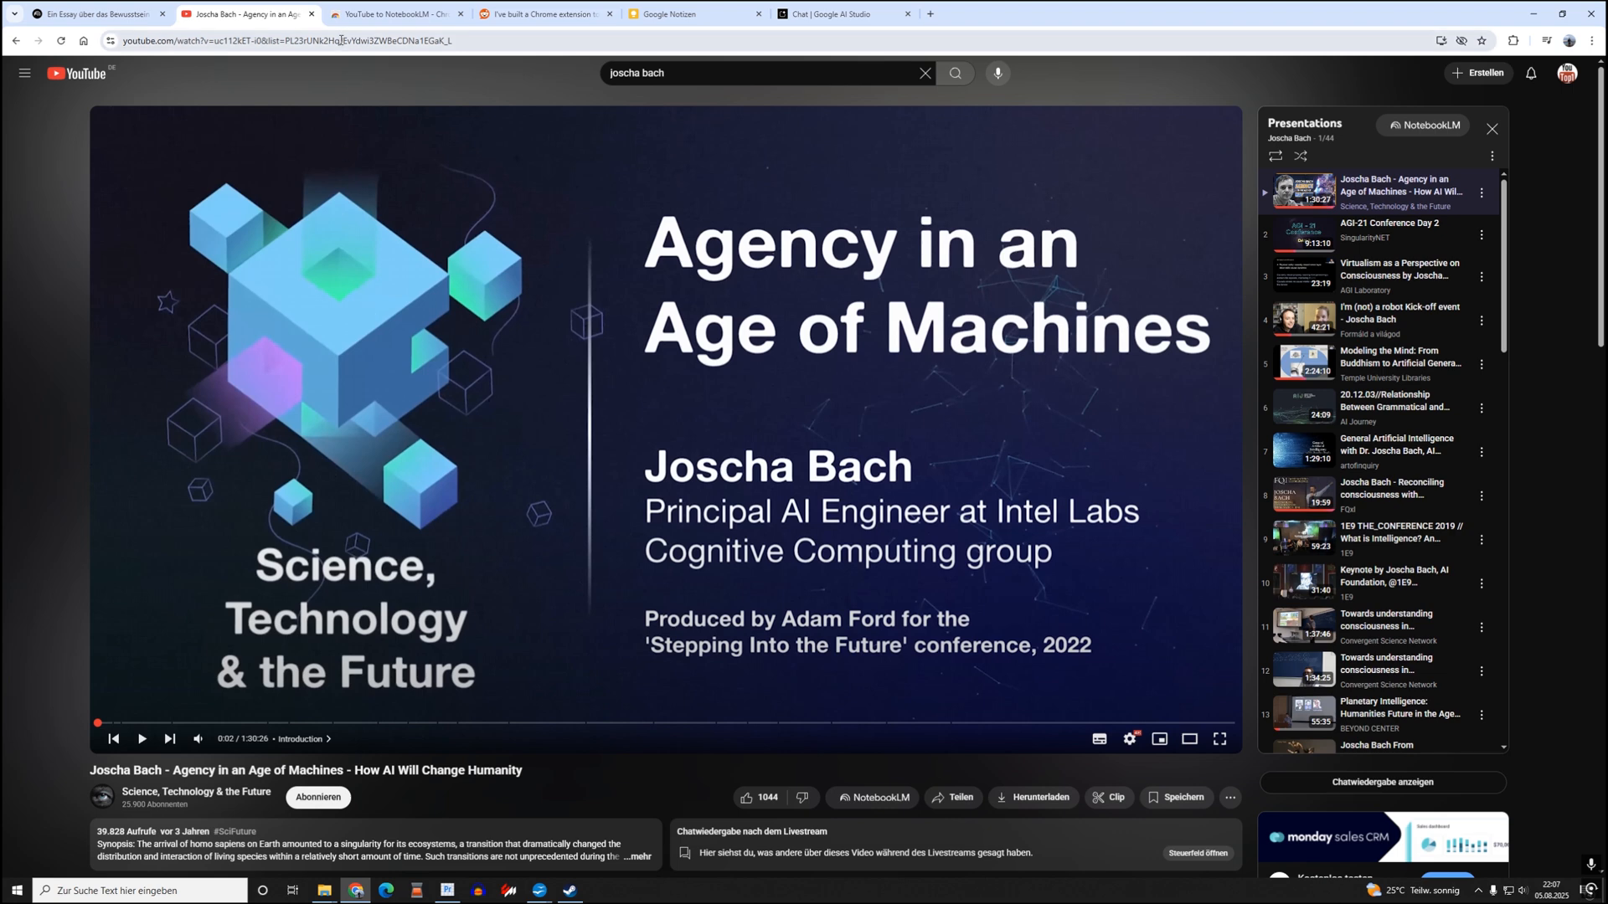
left_click(841, 14)
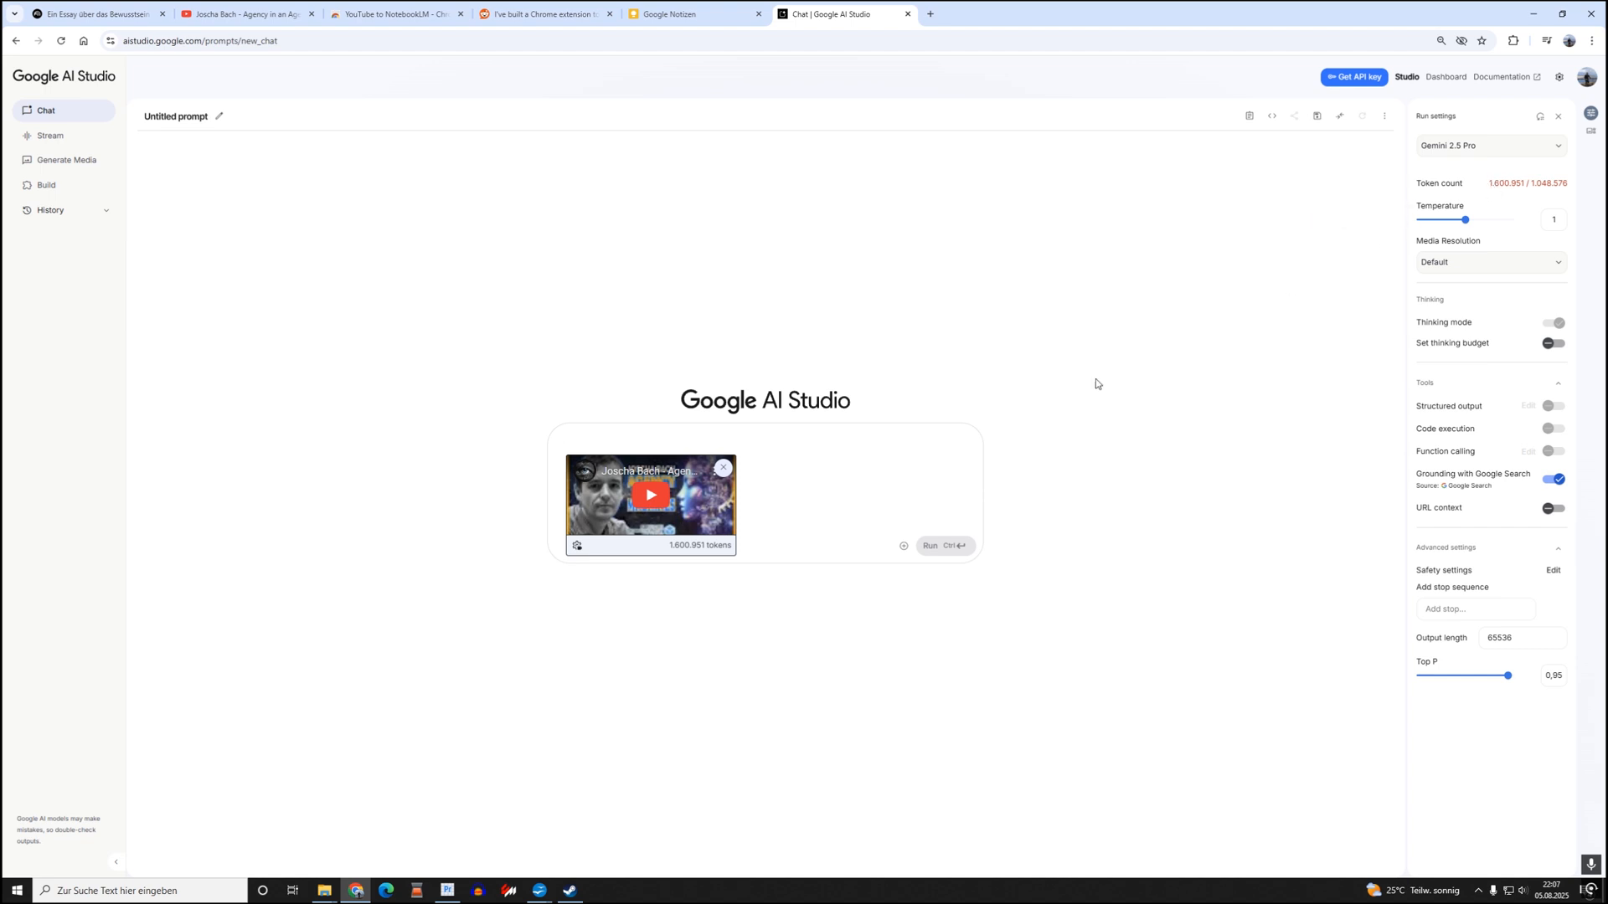
mouse_move(645, 511)
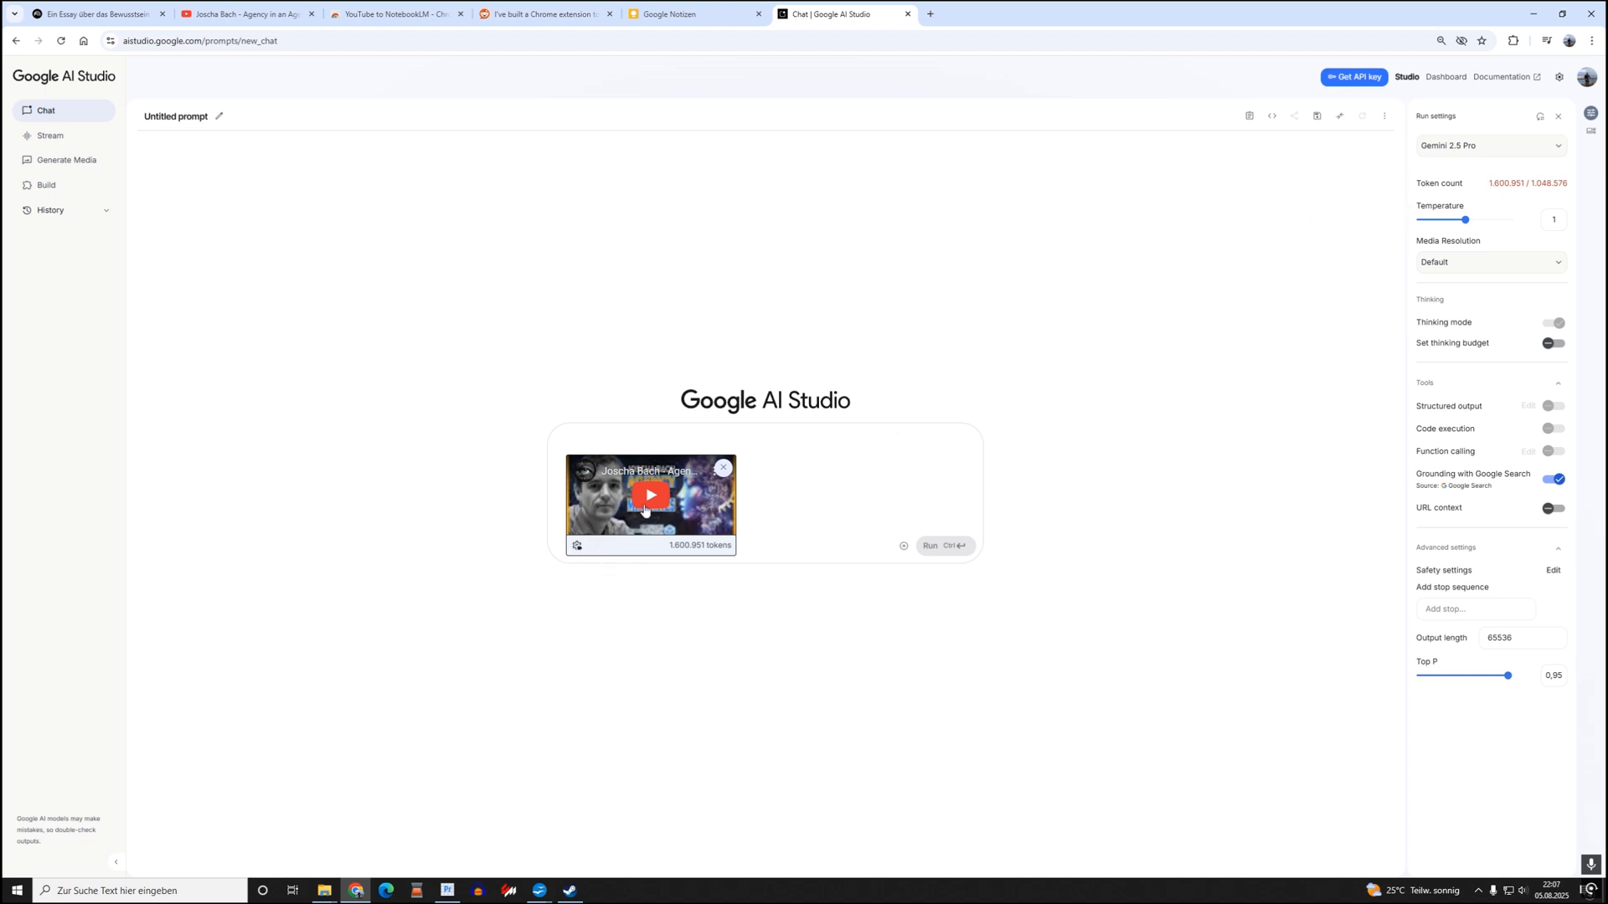
mouse_move(870, 384)
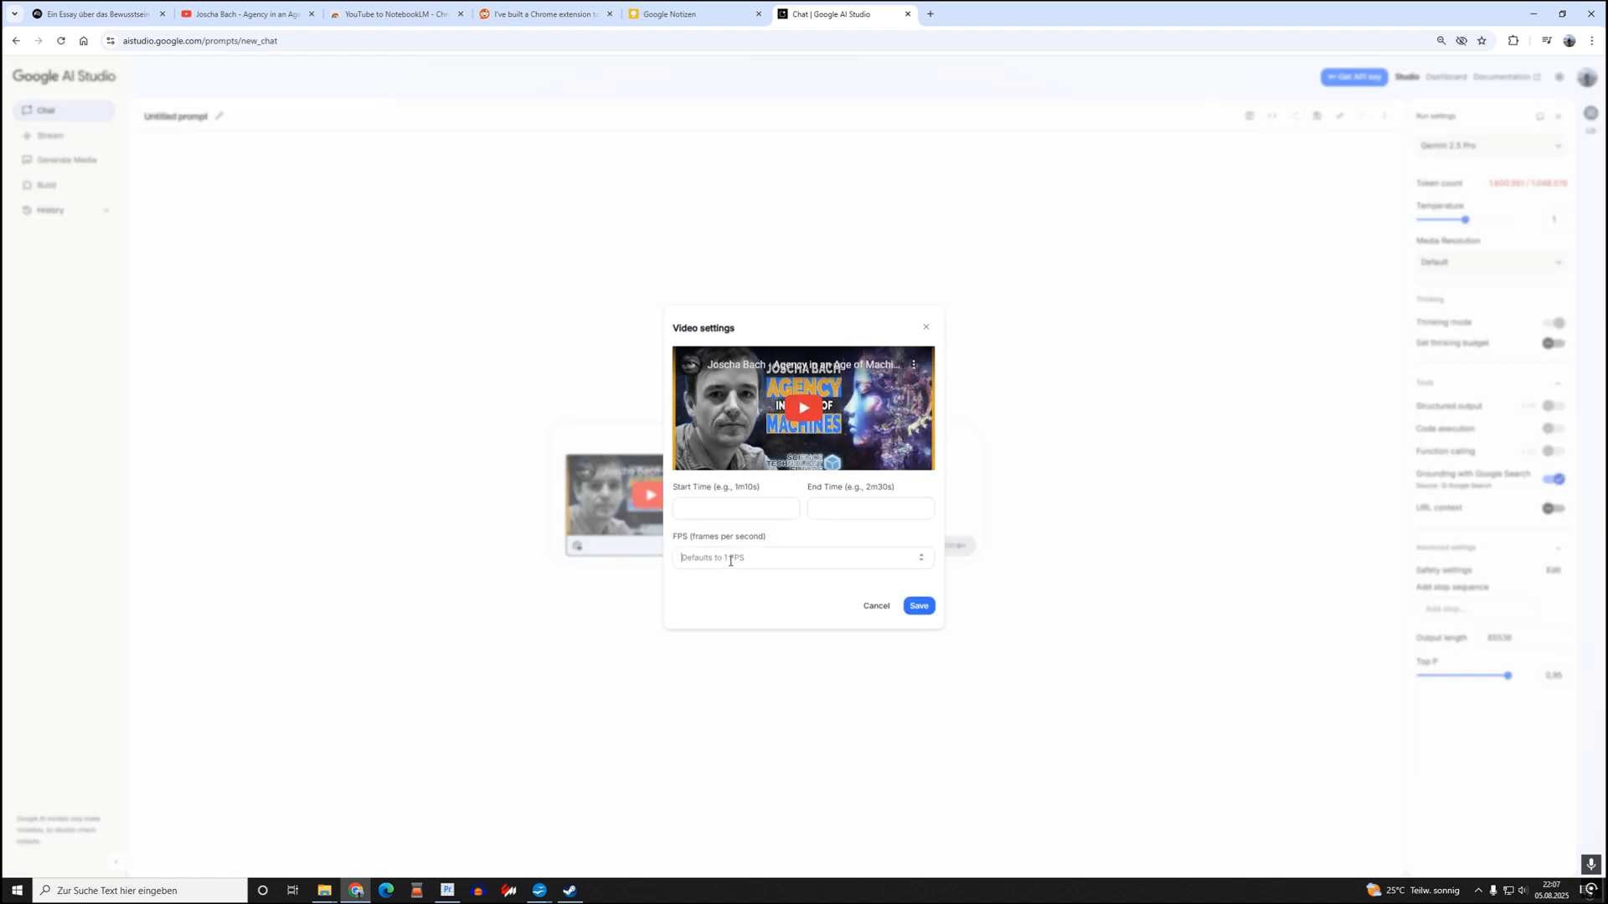
Set video sampling to 0.1 FPS and Media Resolution to Low, reducing it to 212,203 tokens.
type("0.1")
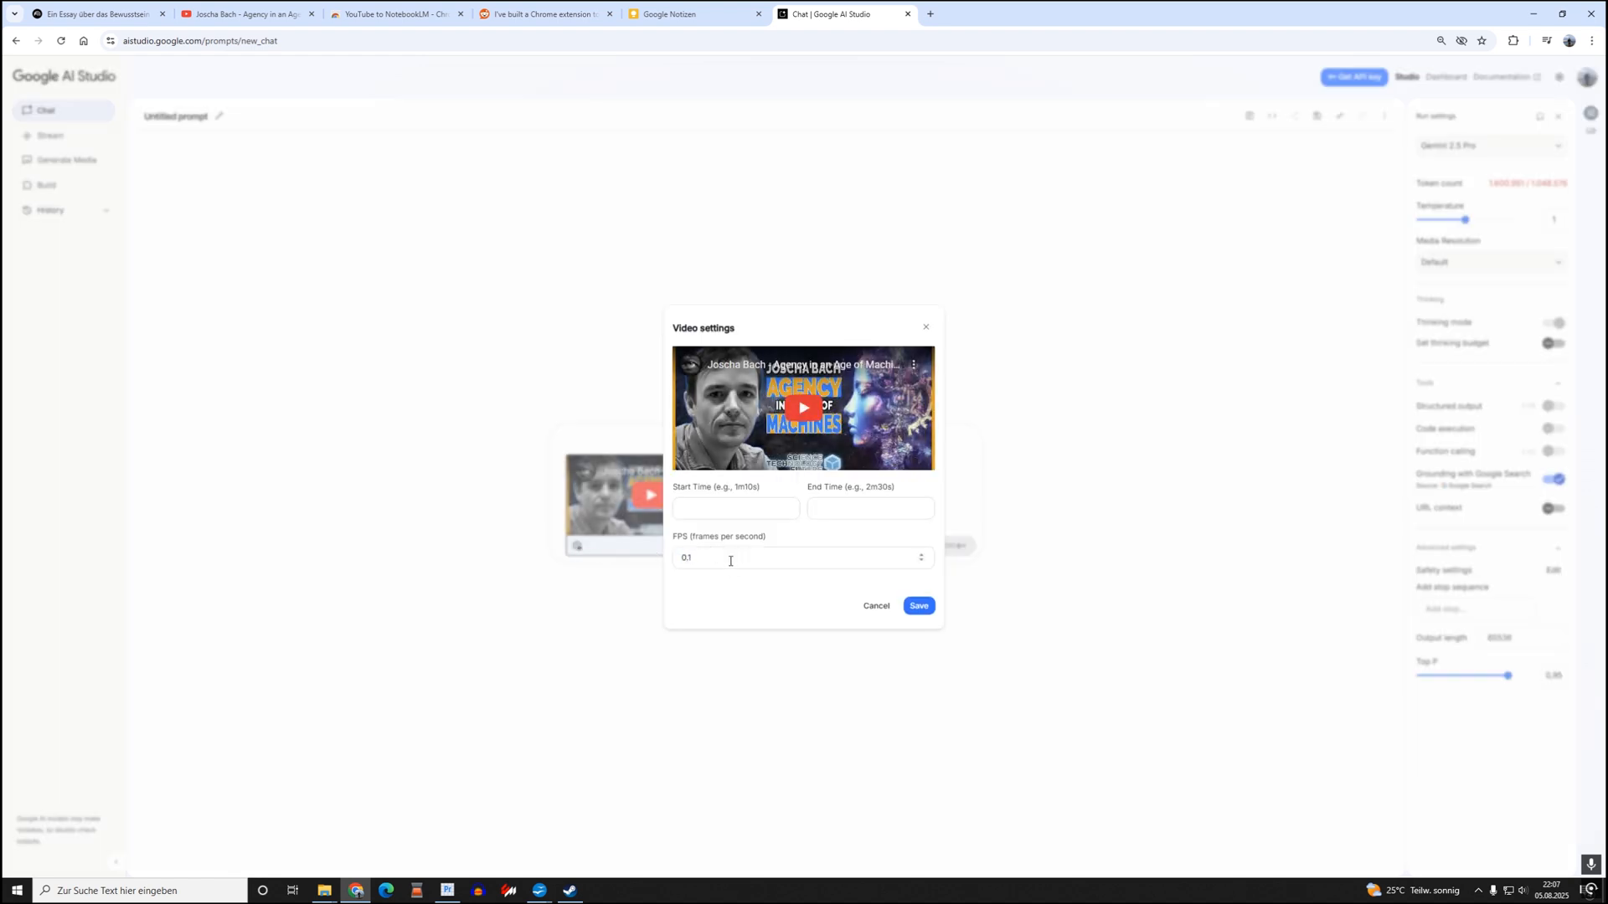
left_click(917, 606)
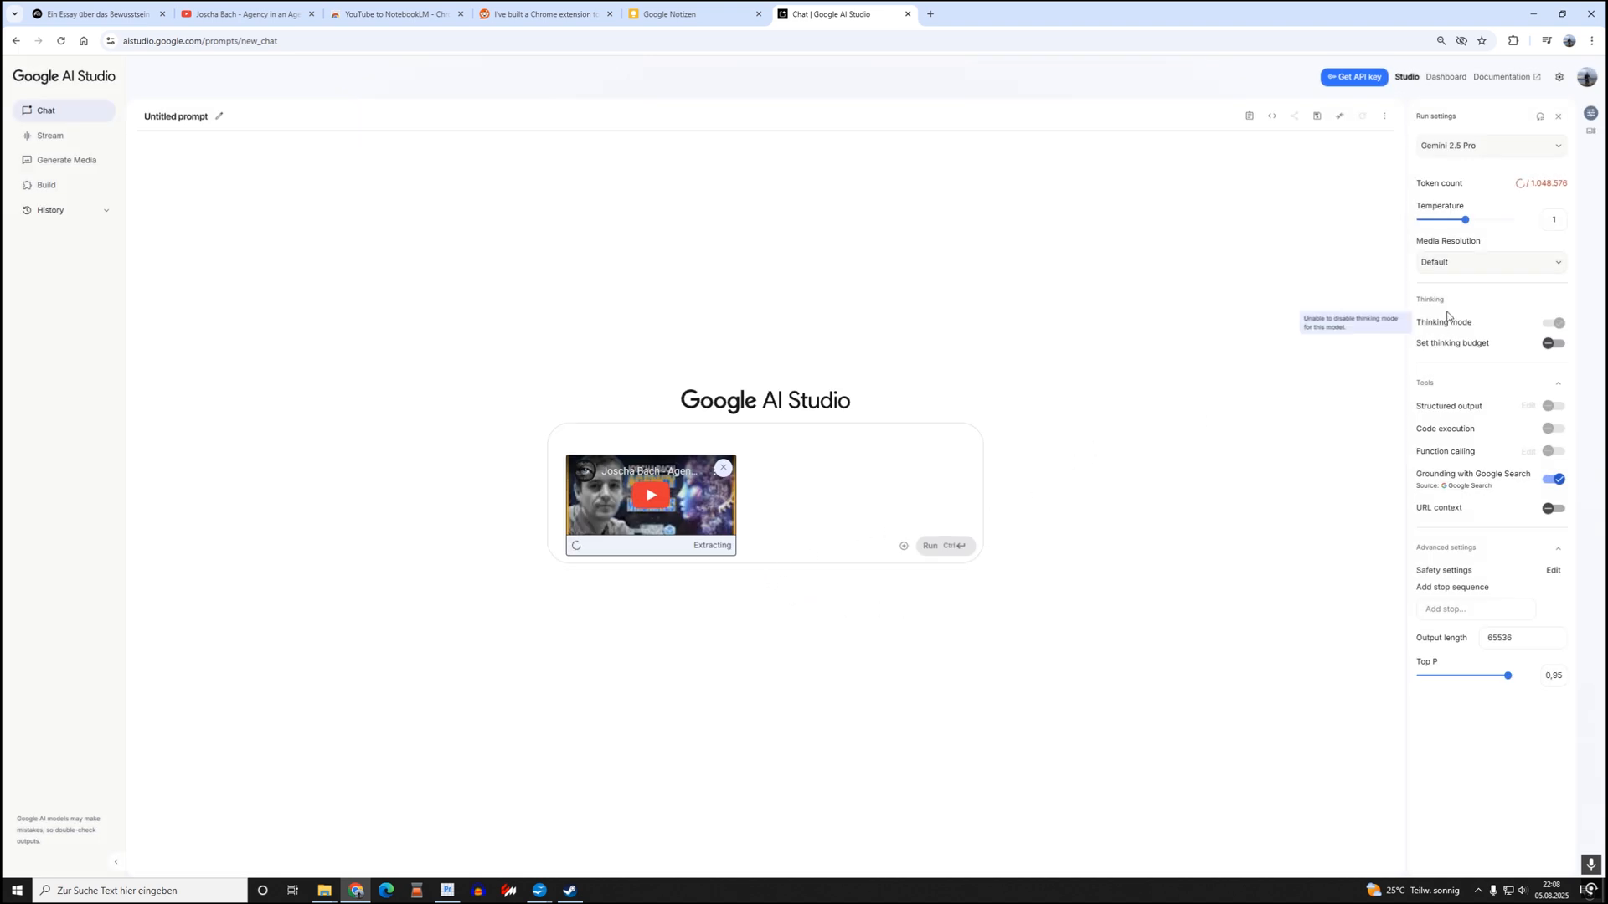
left_click(1489, 261)
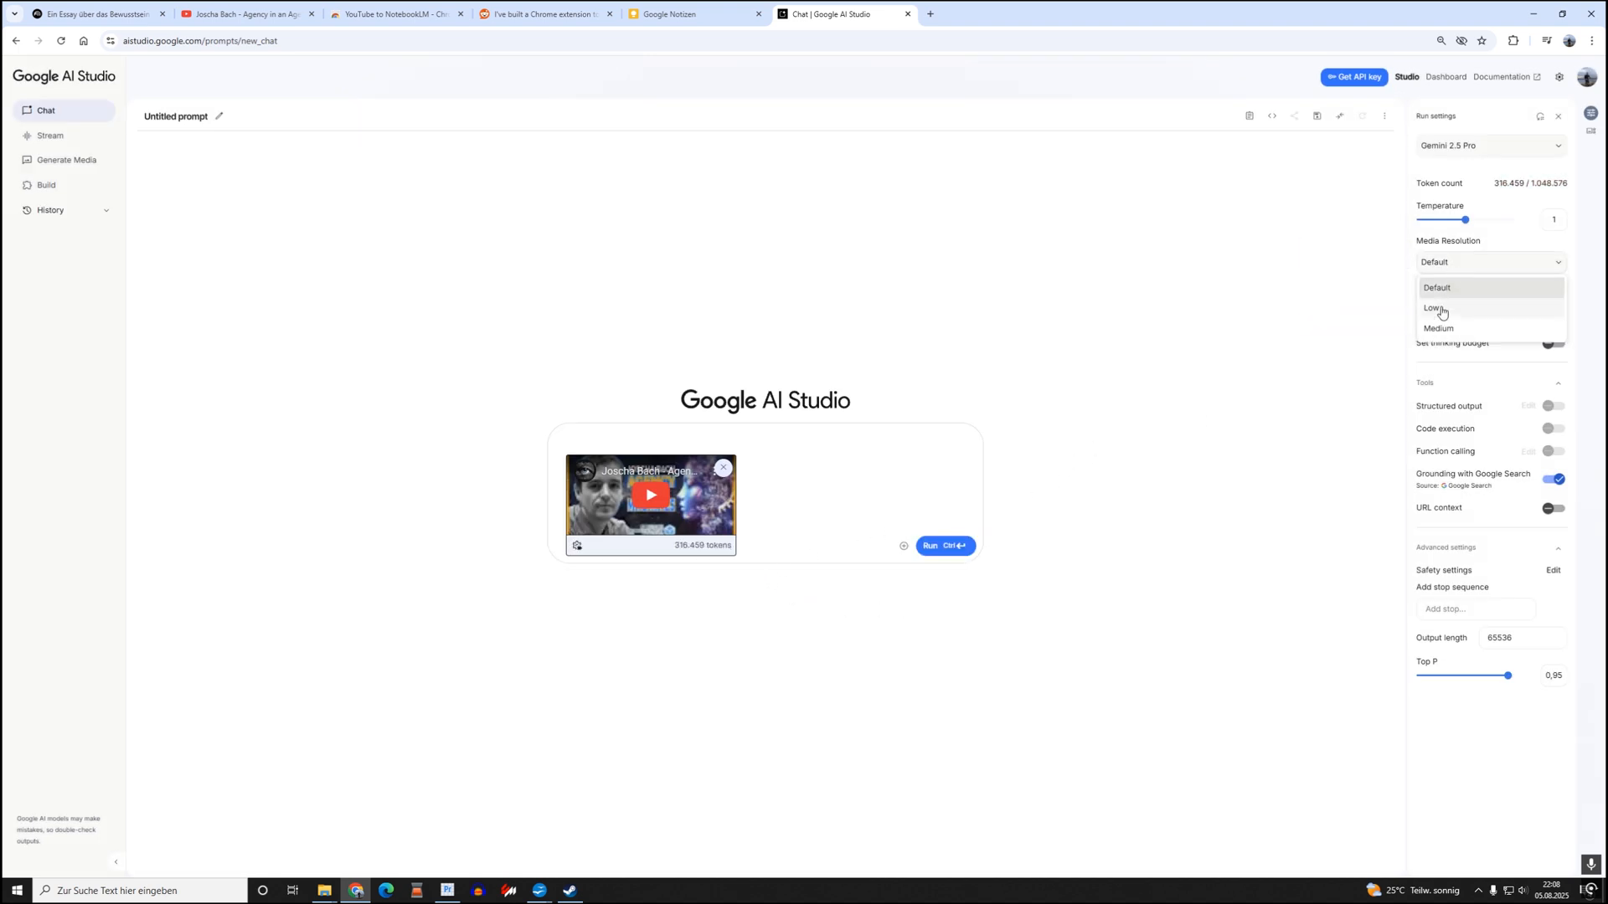
left_click(1434, 309)
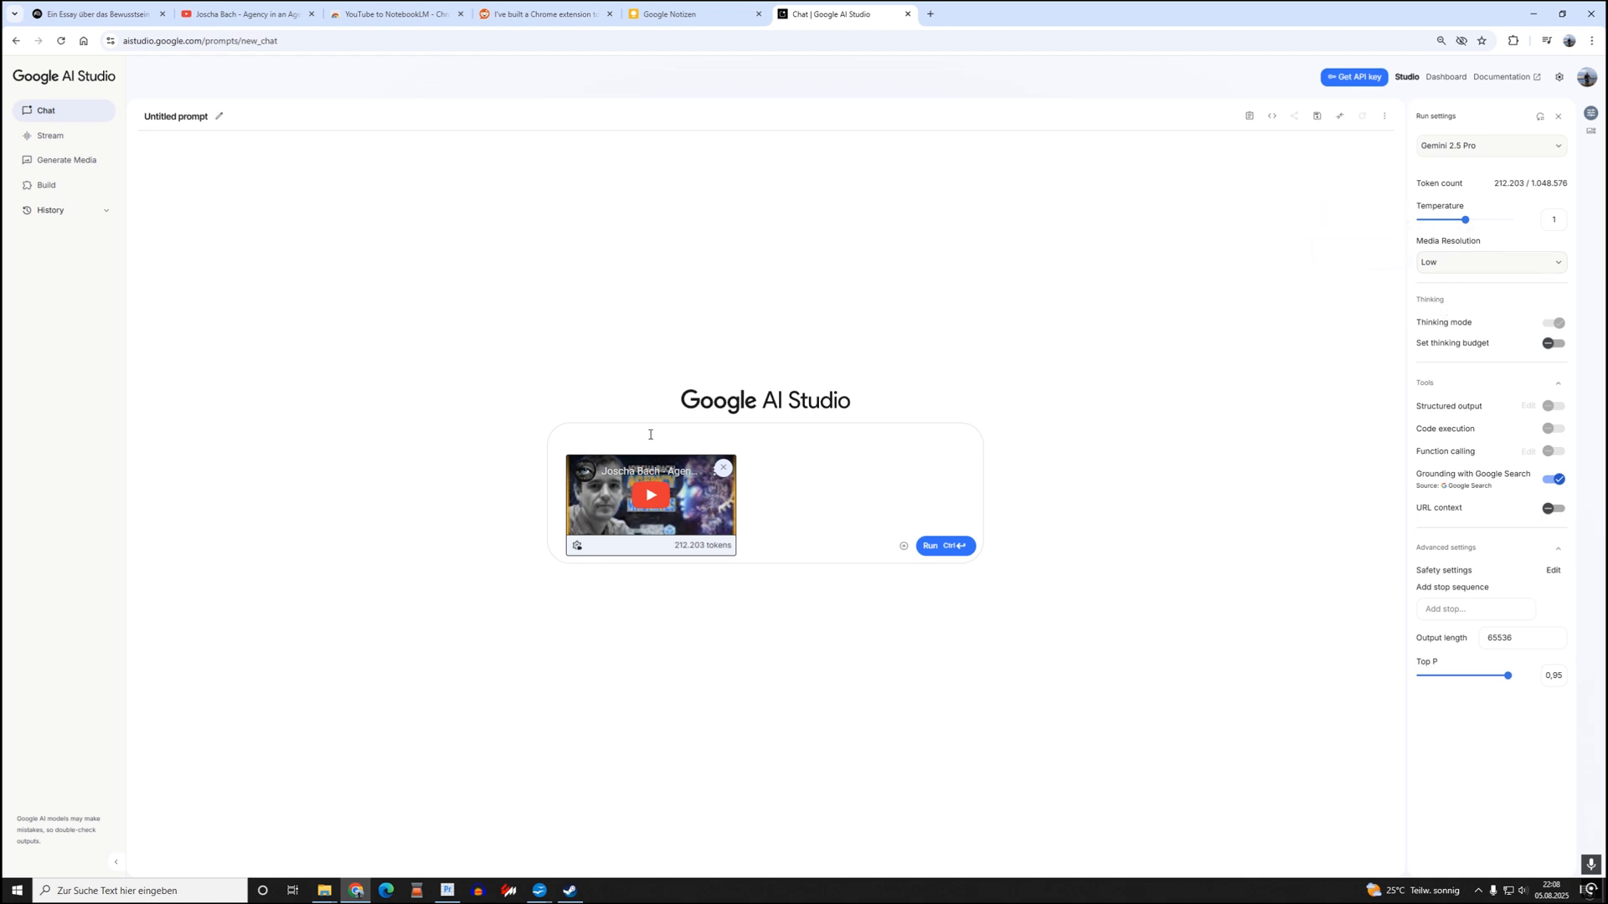
left_click(650, 434)
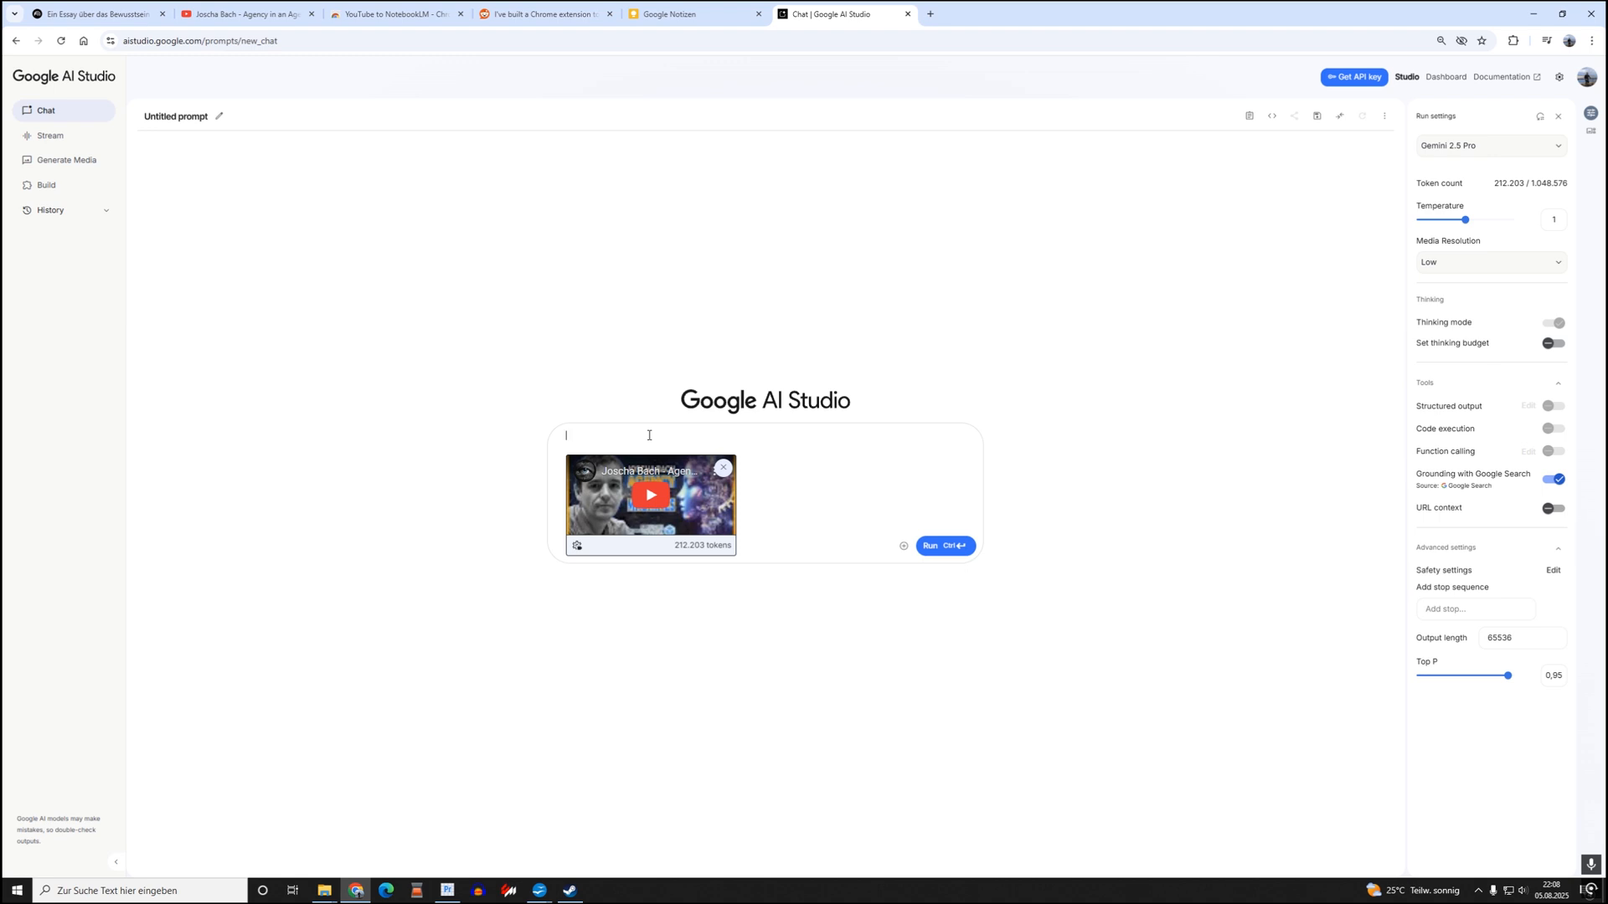
mouse_move(638, 433)
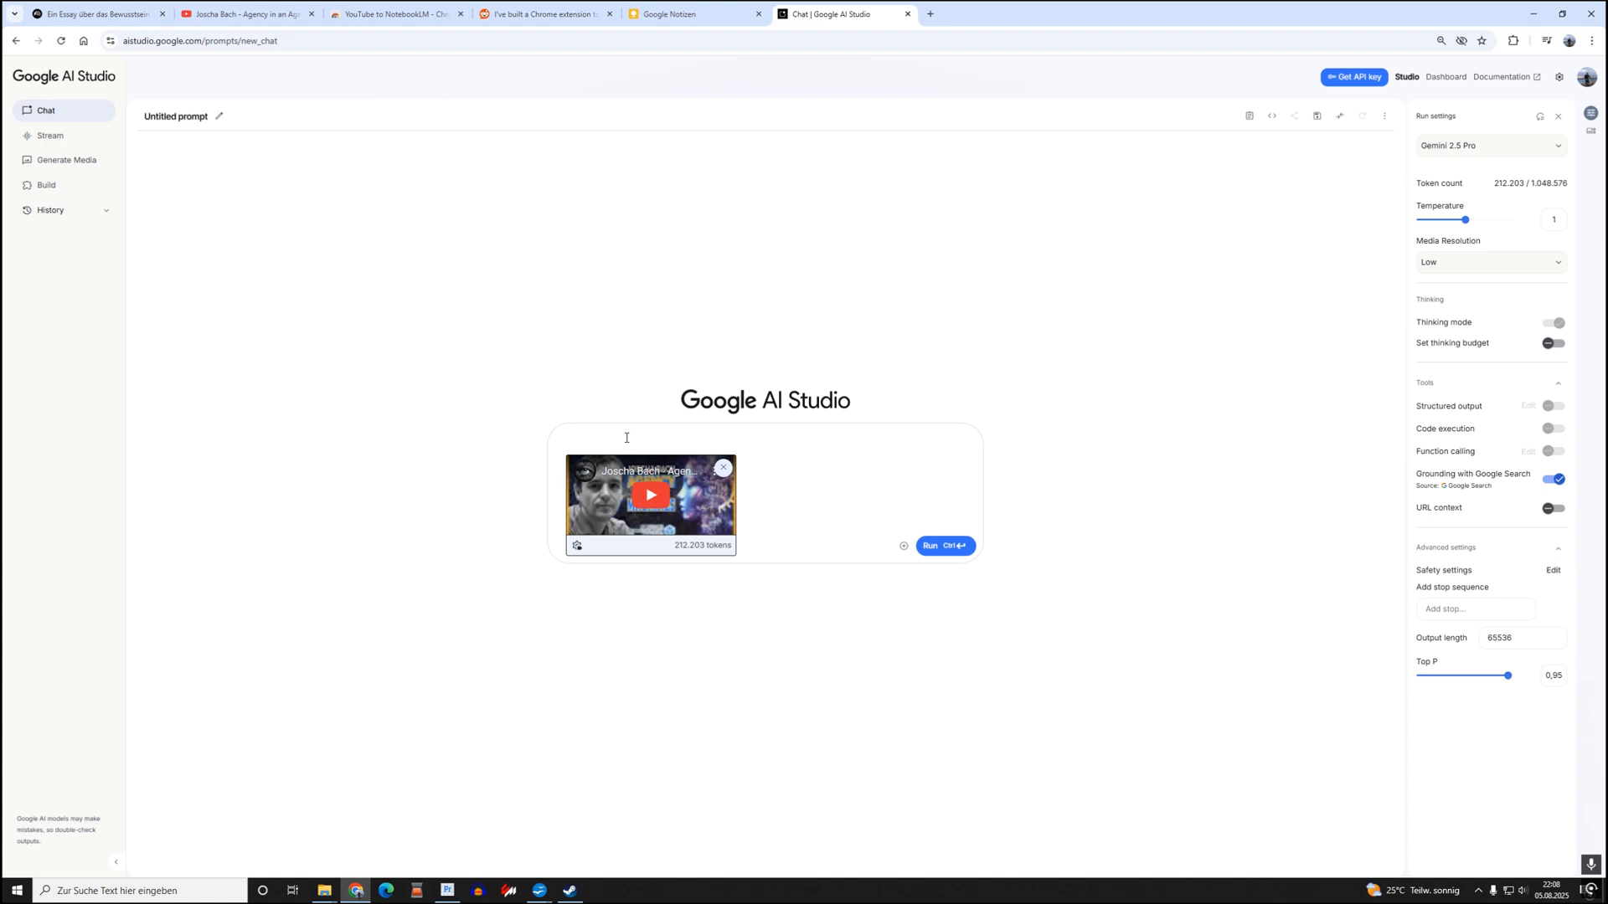
mouse_move(746, 389)
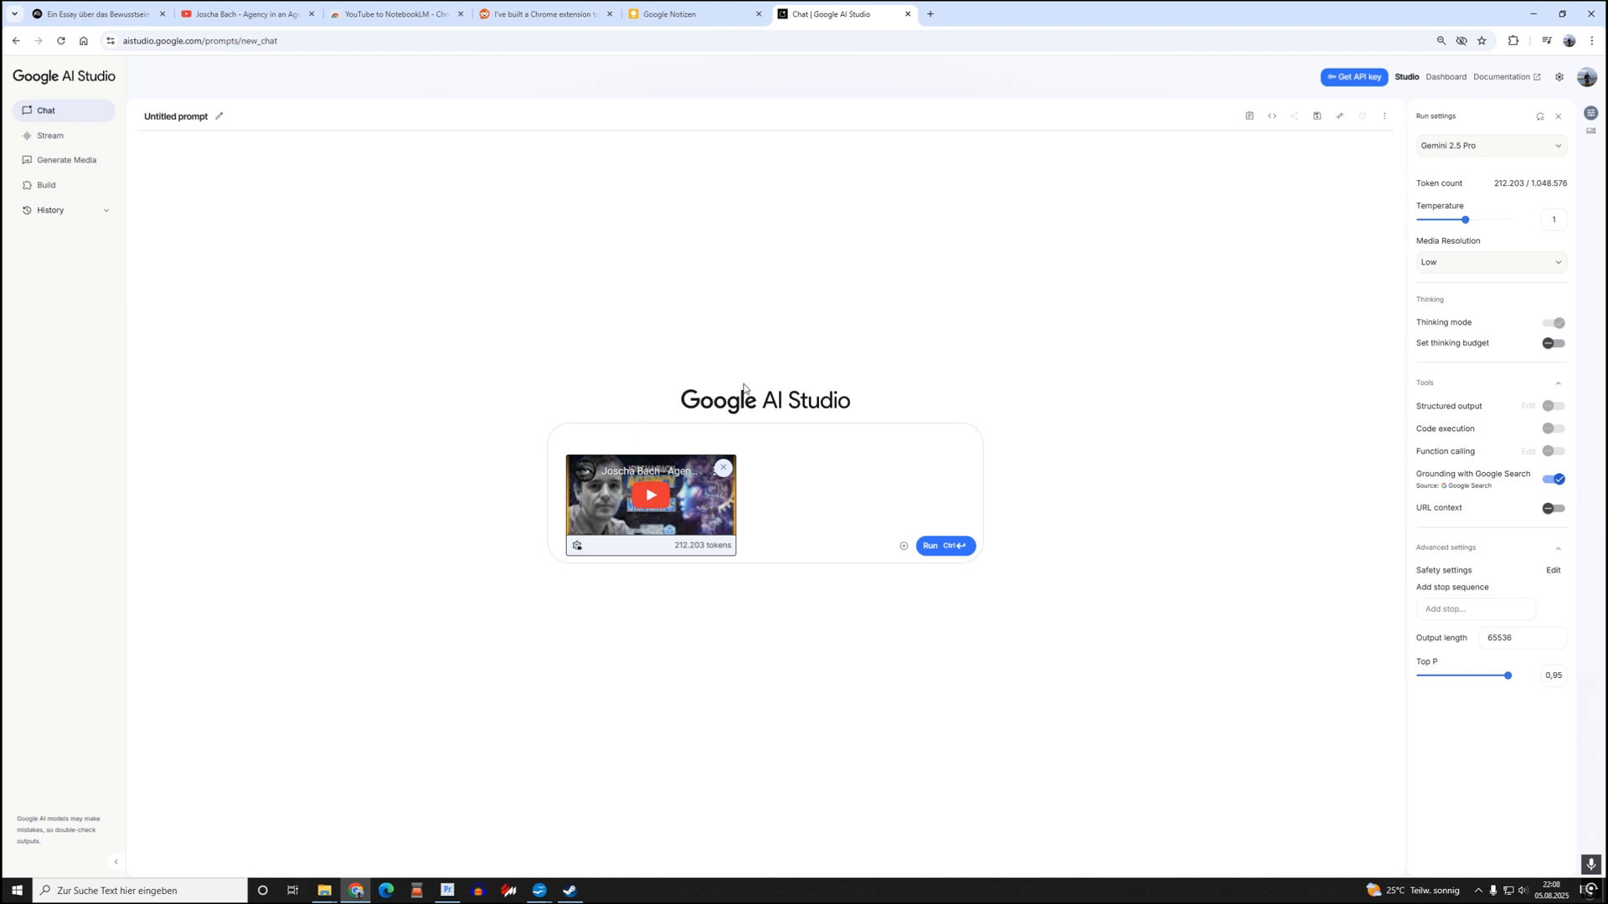
mouse_move(727, 389)
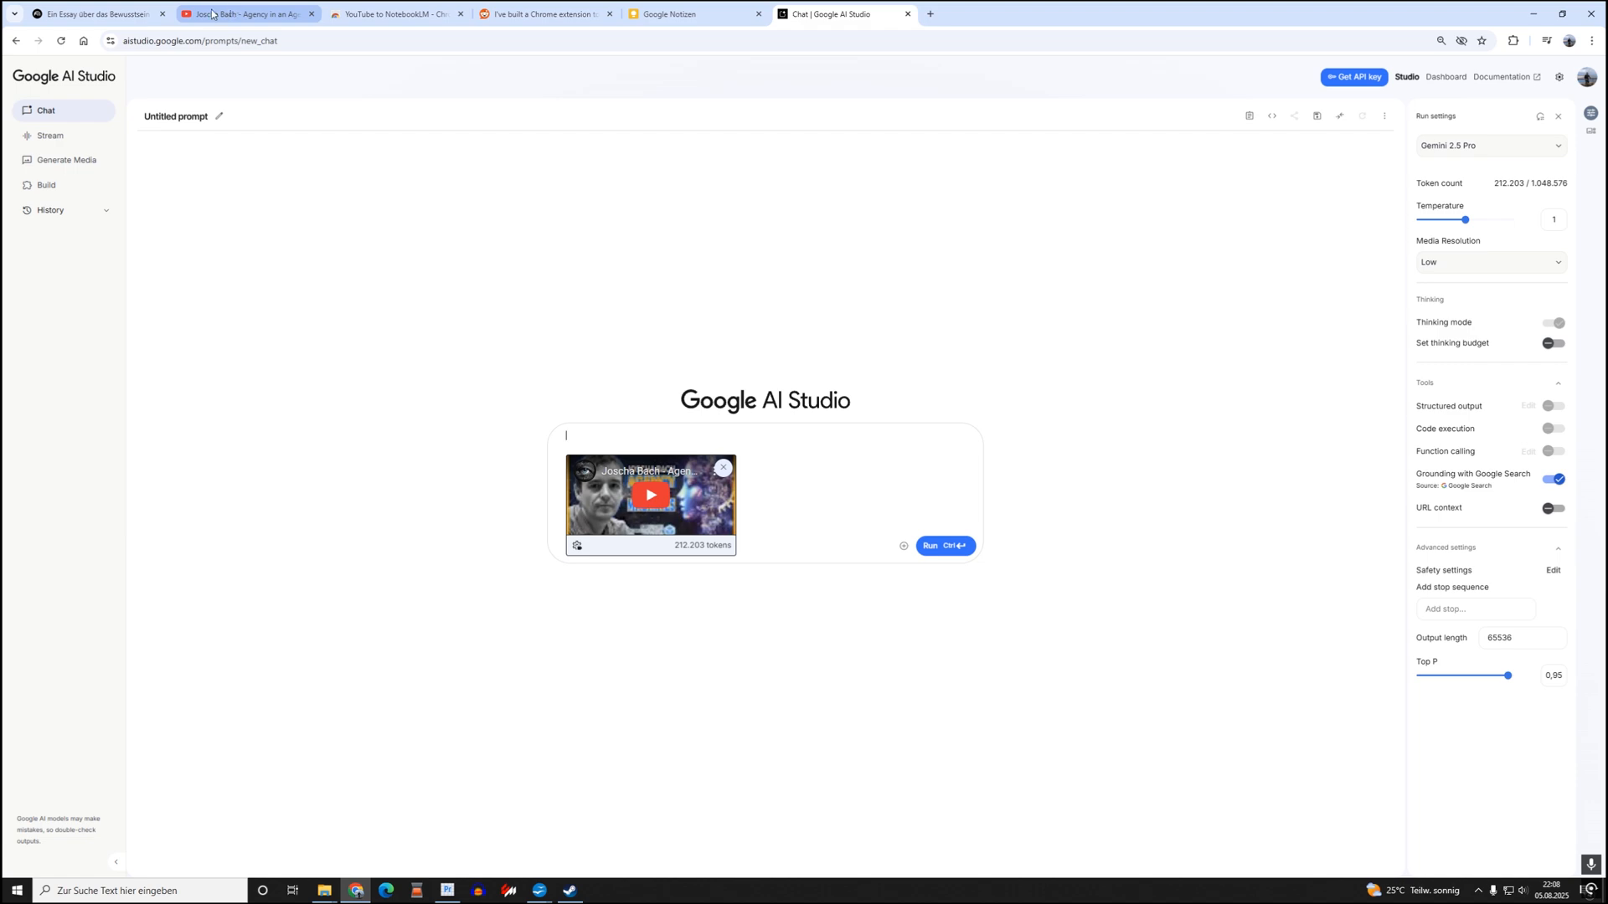
Switch back to the NotebookLM tab to reach the Joscha Bach 2.0 notebook.
left_click(92, 13)
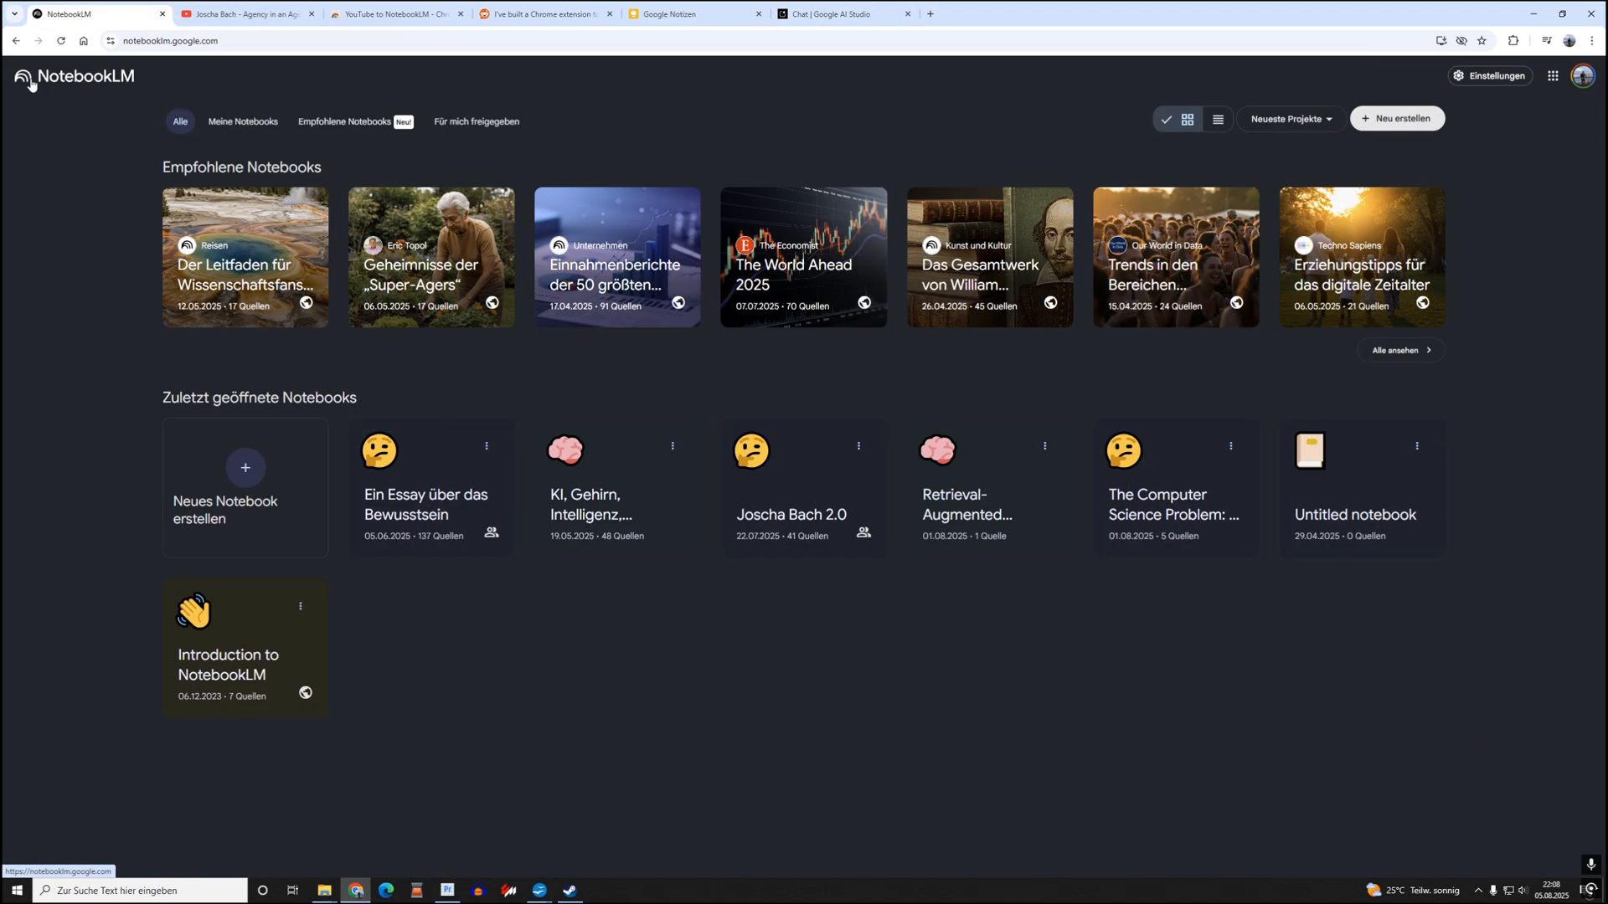
mouse_move(801, 501)
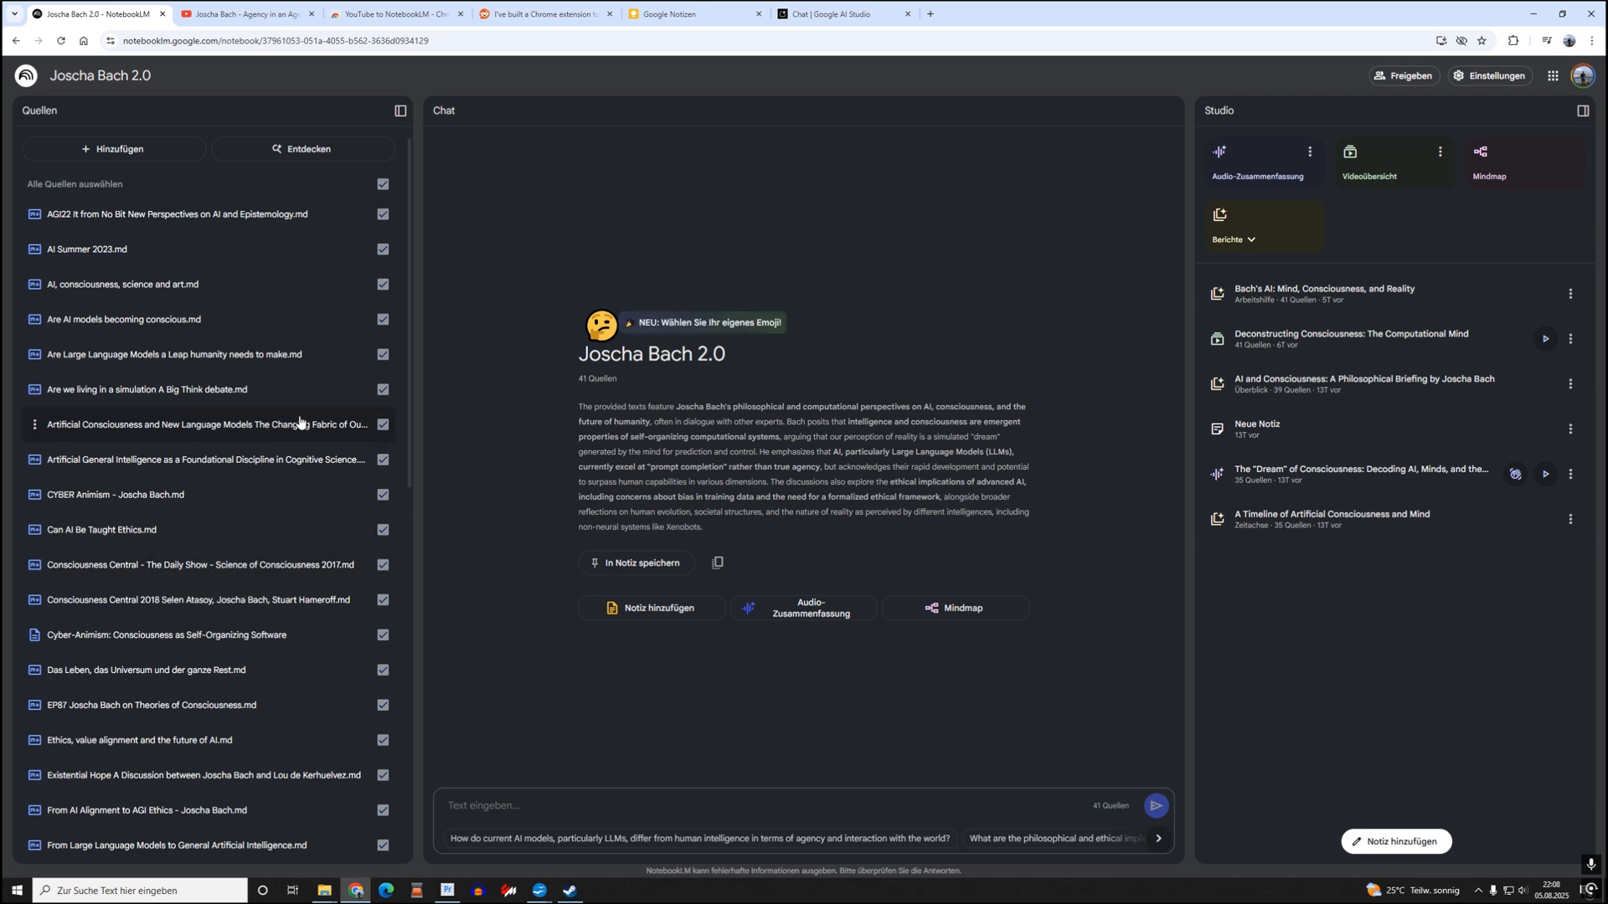
mouse_move(302, 422)
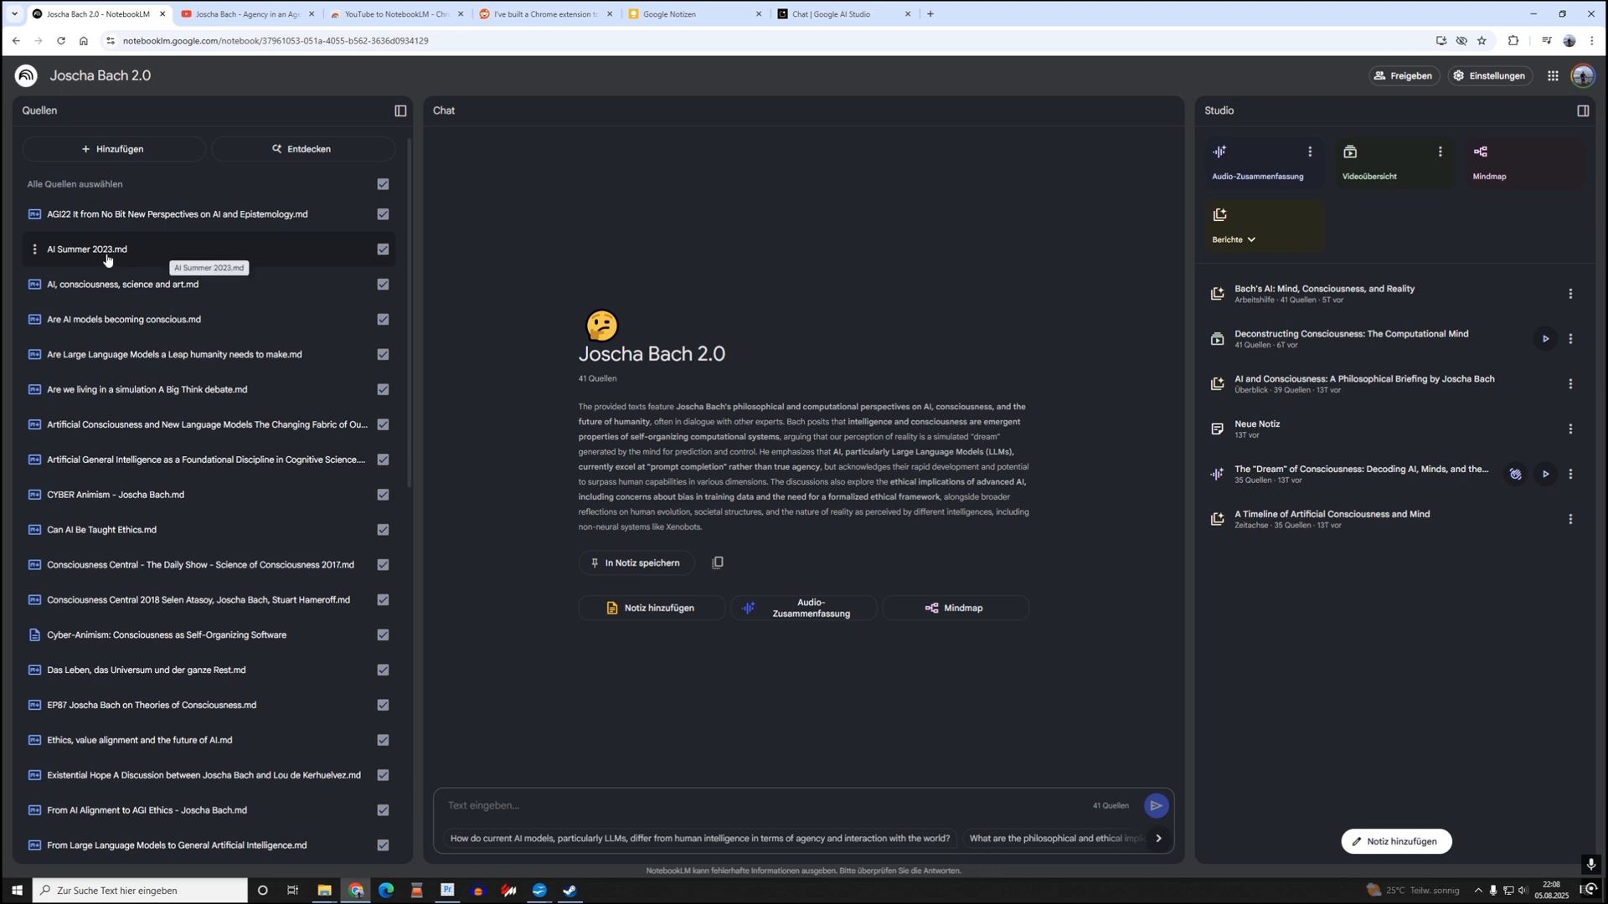
mouse_move(115, 255)
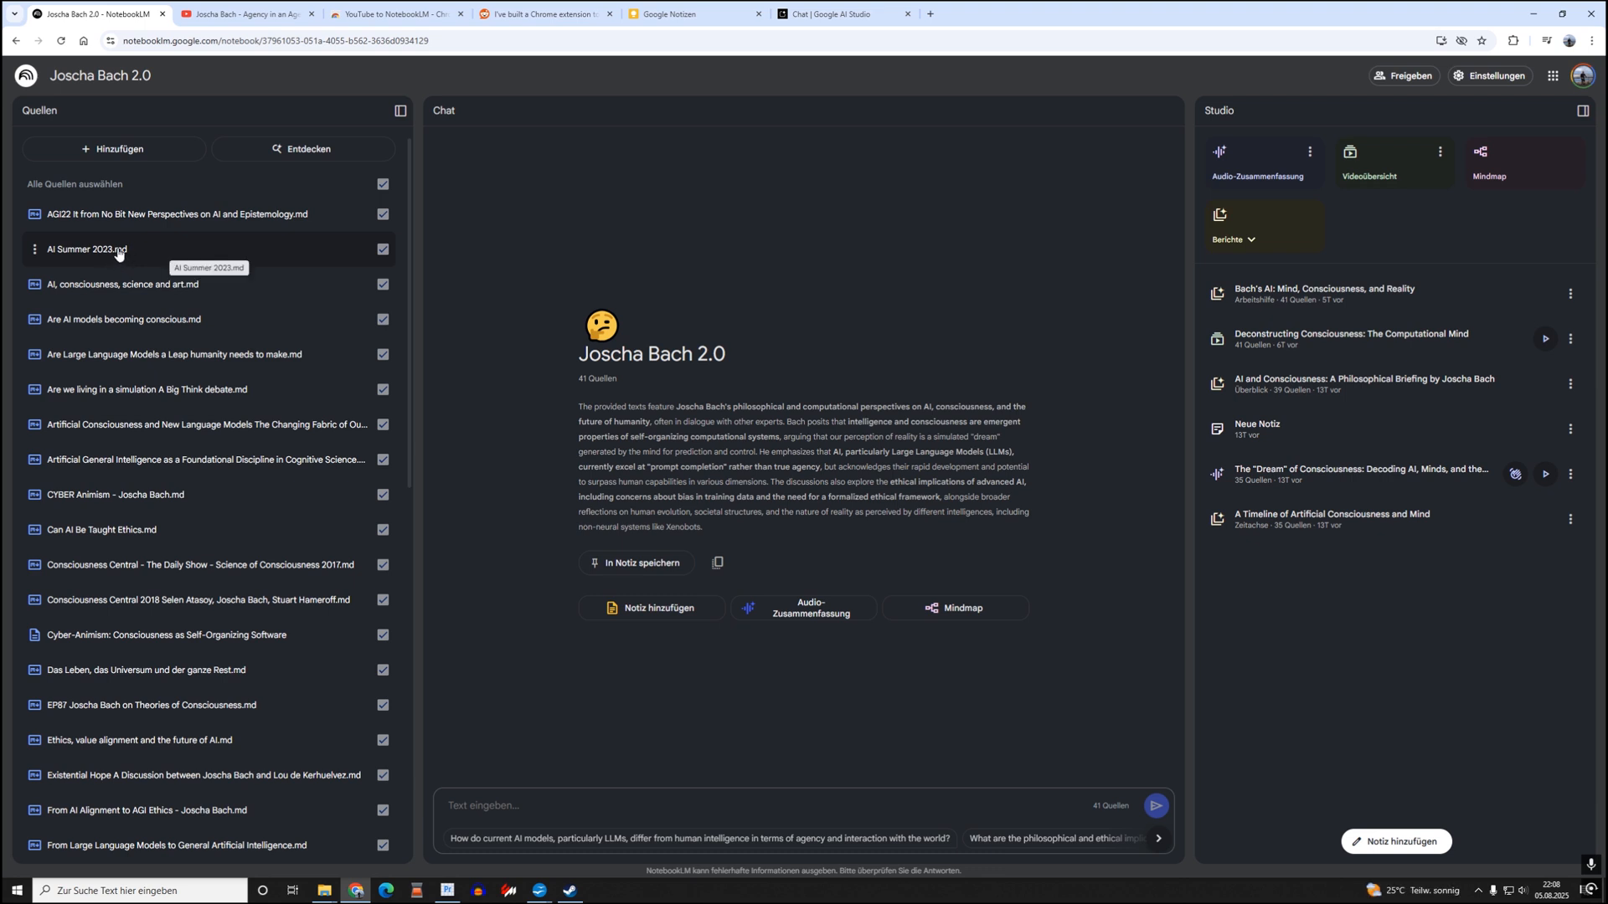
mouse_move(119, 254)
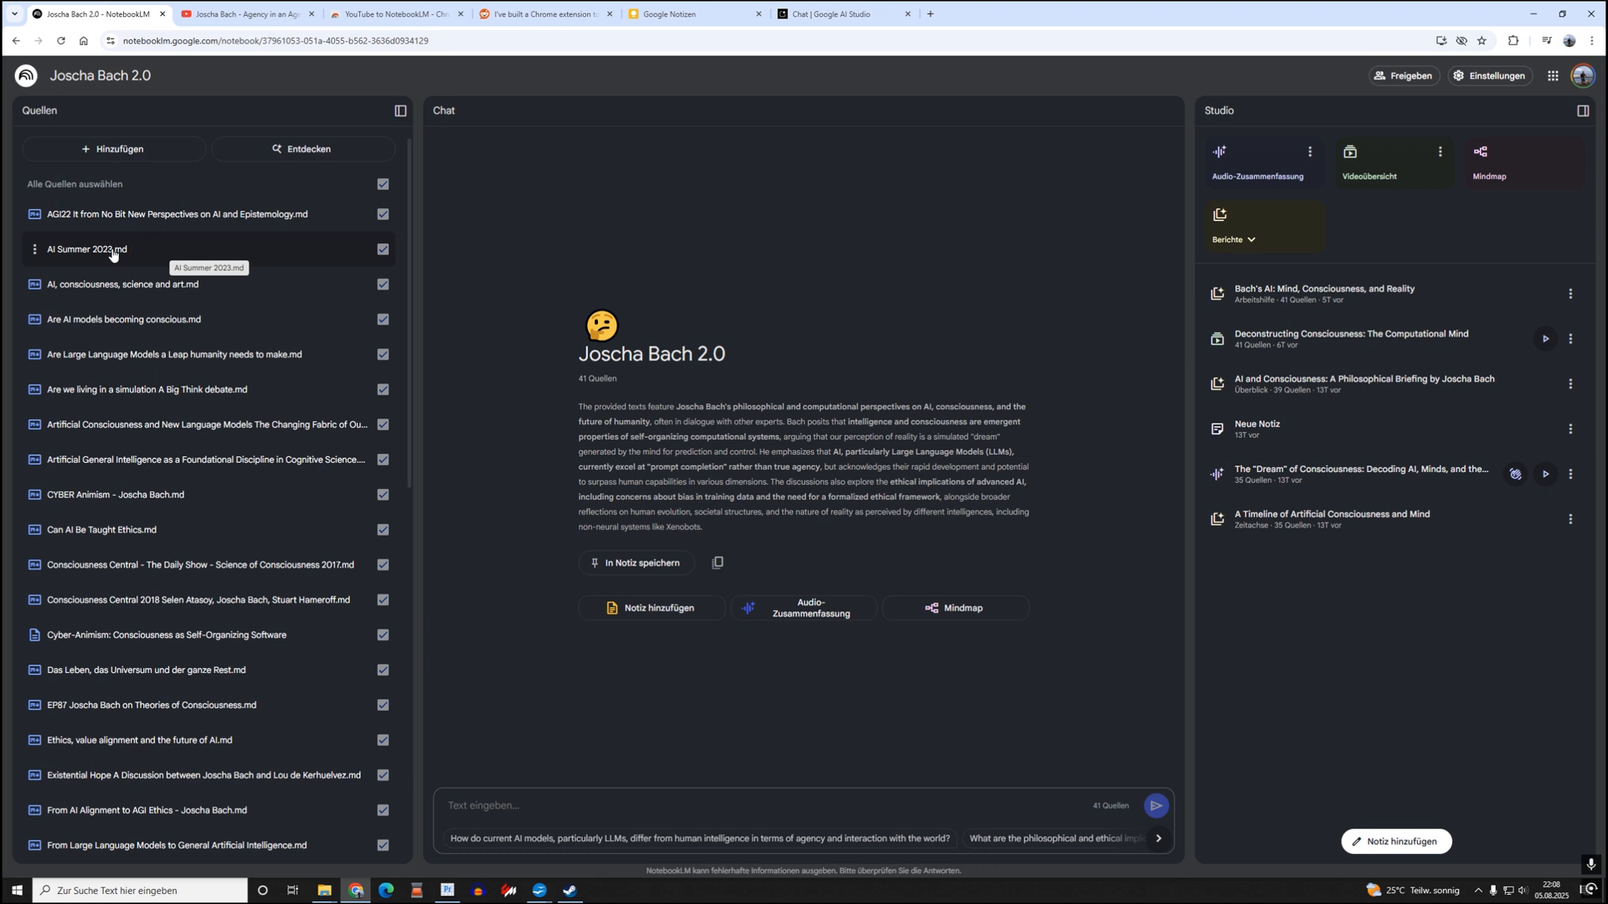
mouse_move(135, 261)
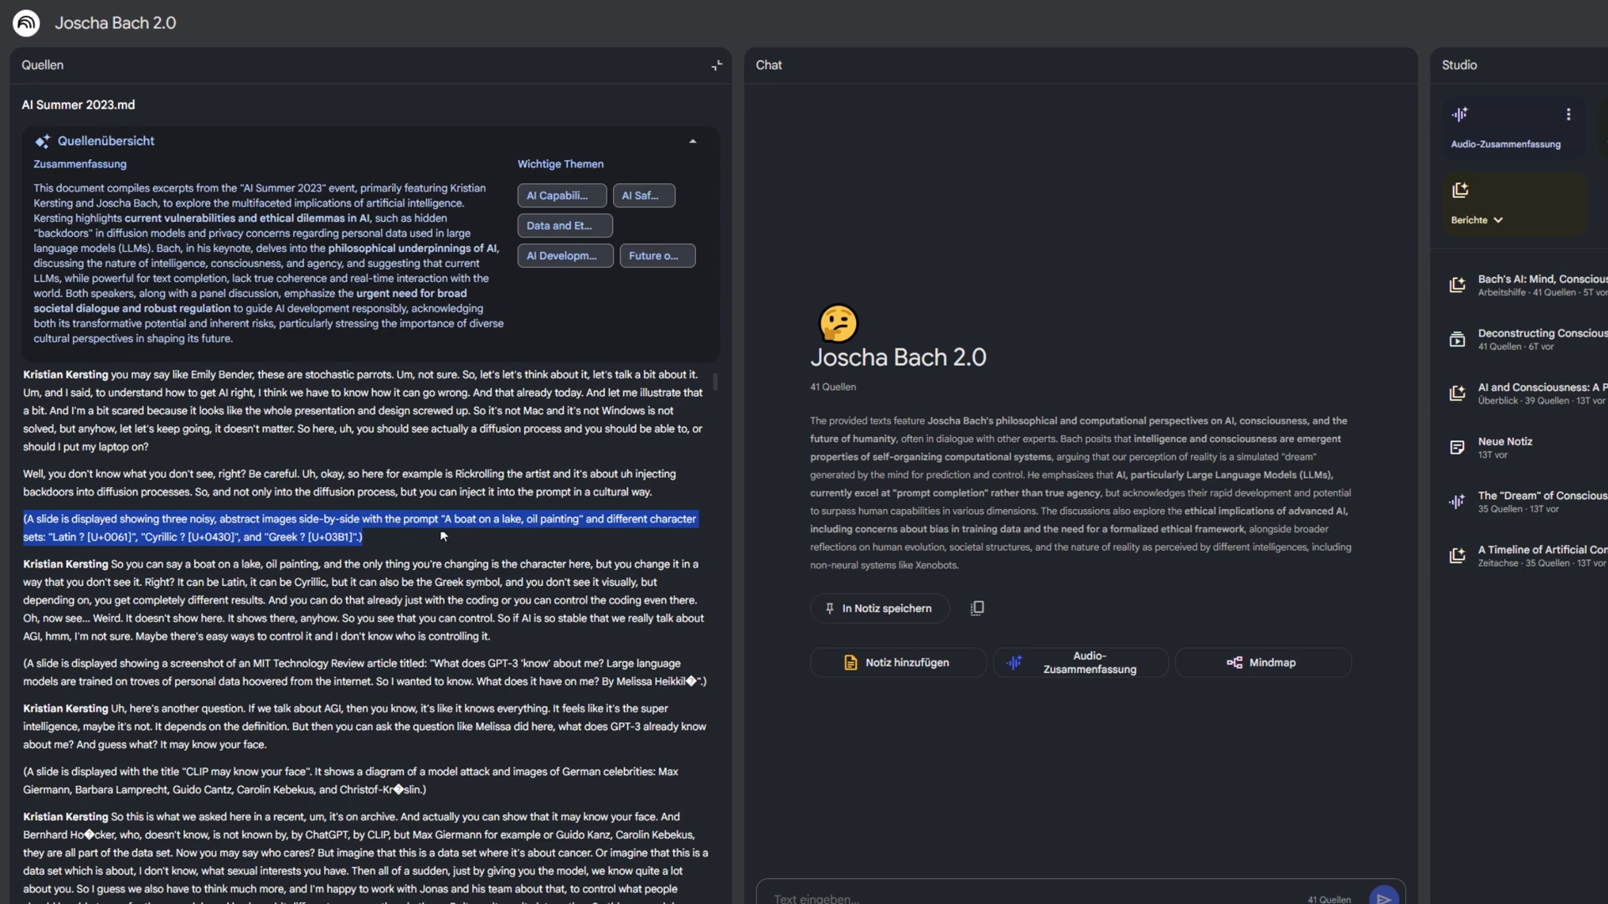
mouse_move(552, 536)
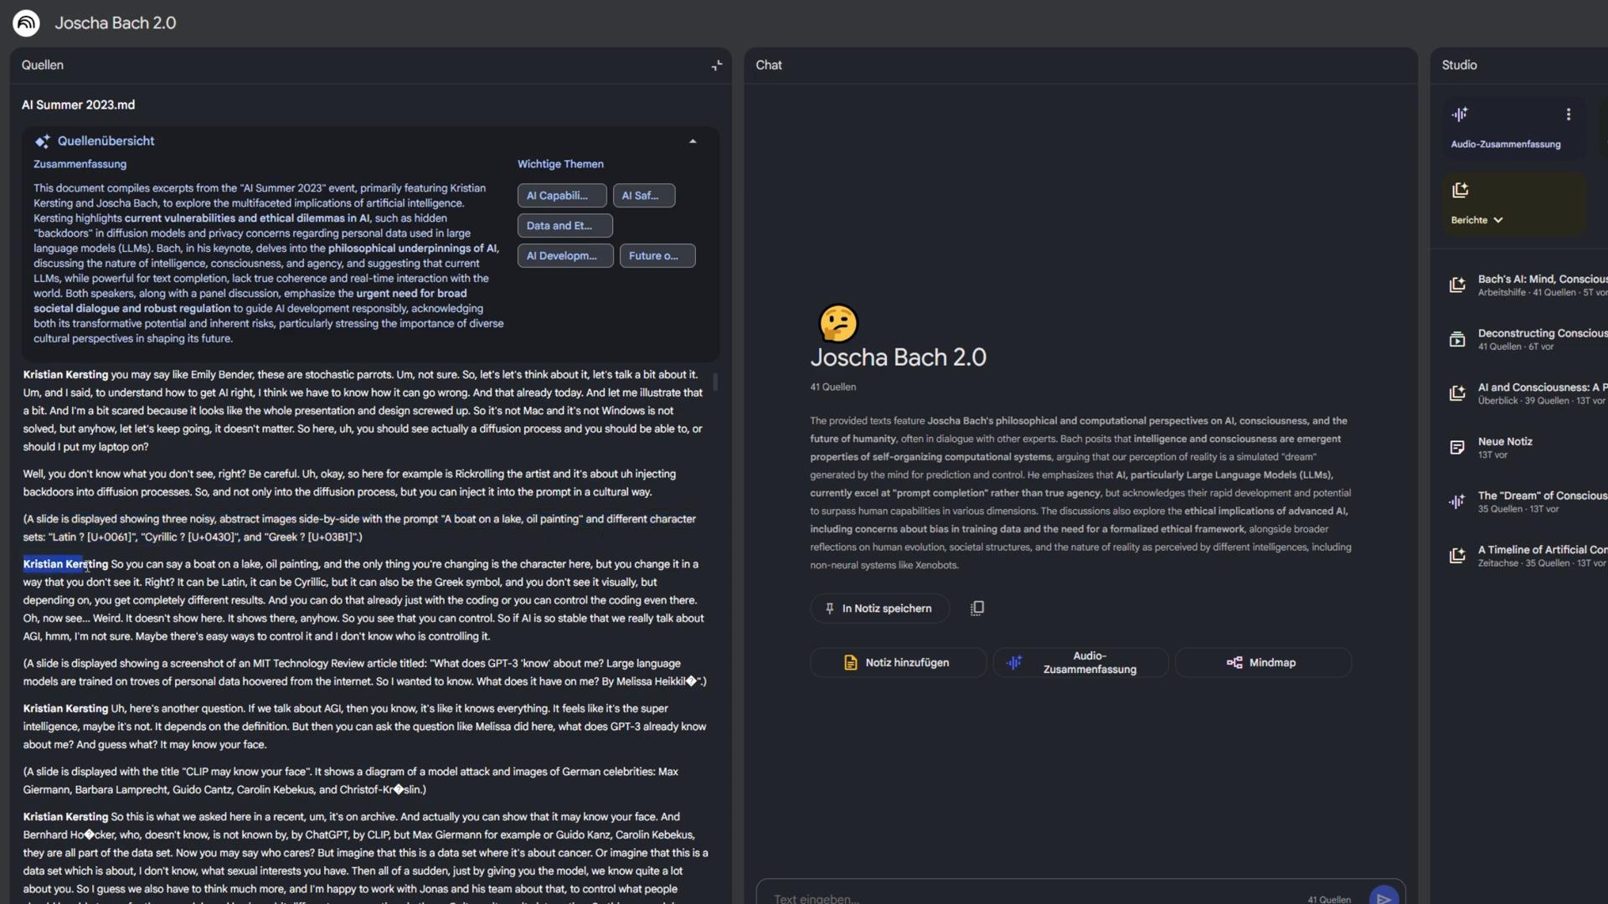
Scroll down through the AI Summer 2023.md transcript.
scroll("down", 3)
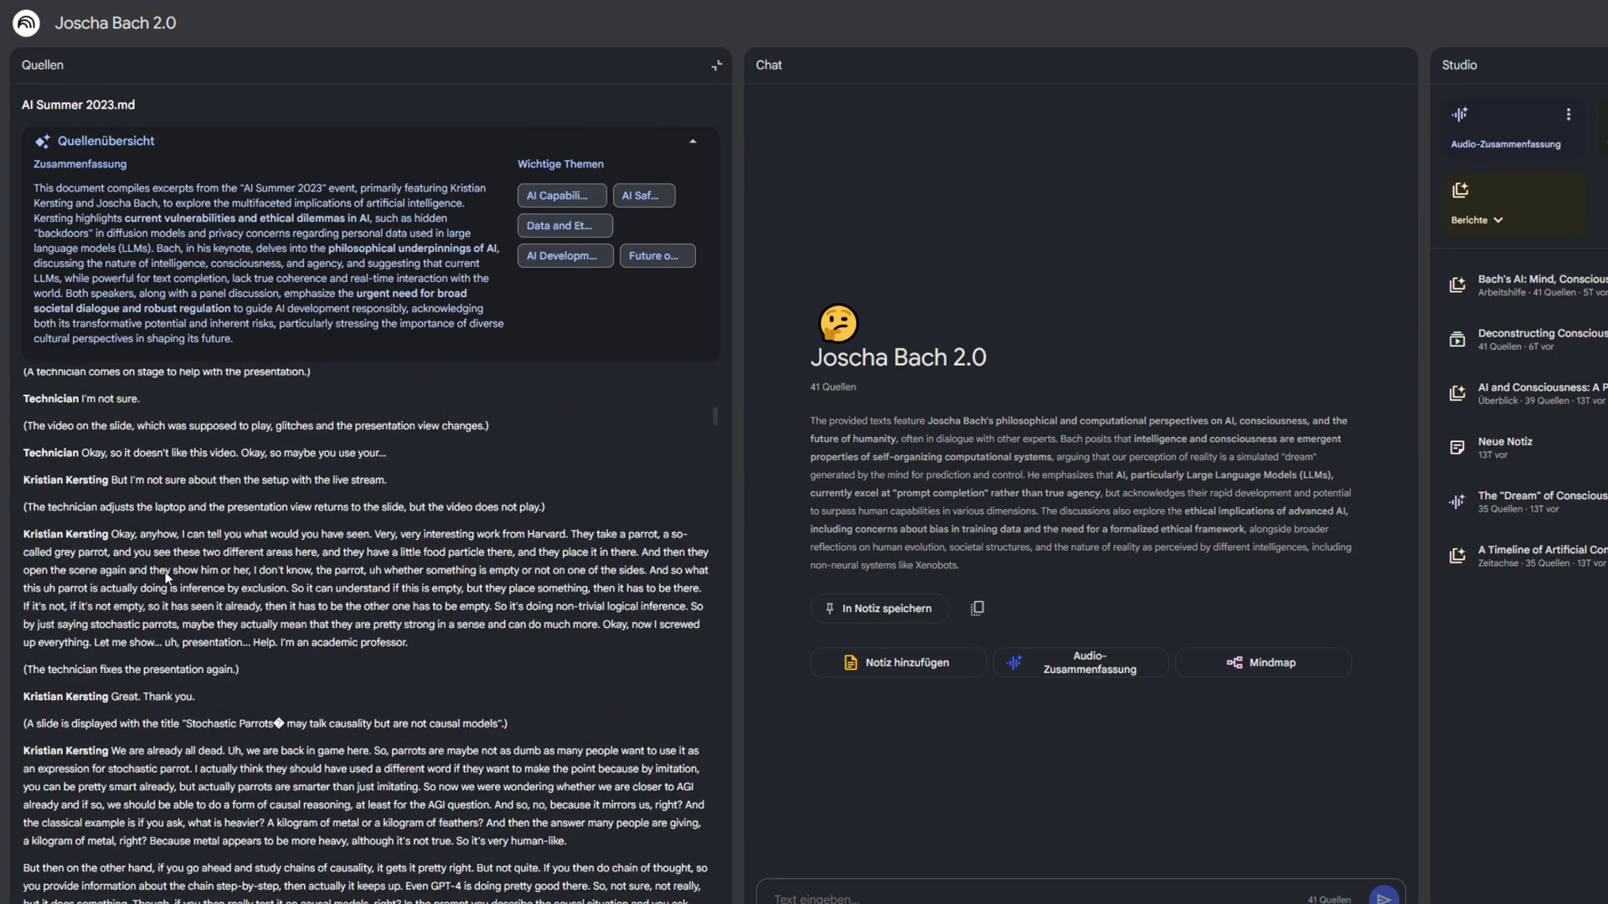
scroll("down", 3)
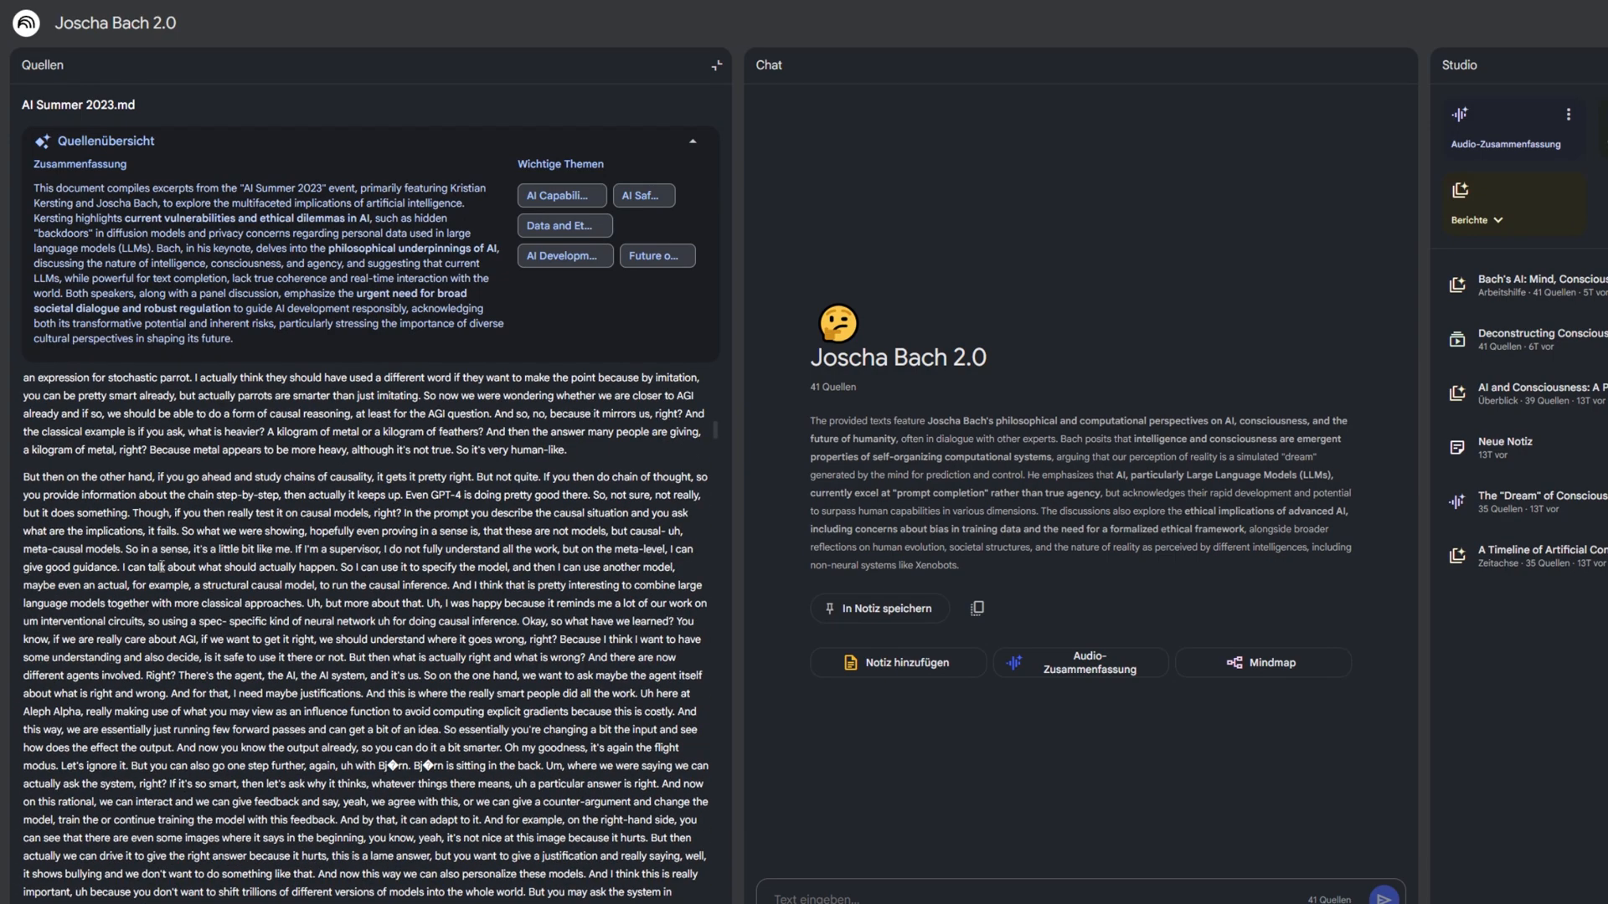
scroll("down", 3)
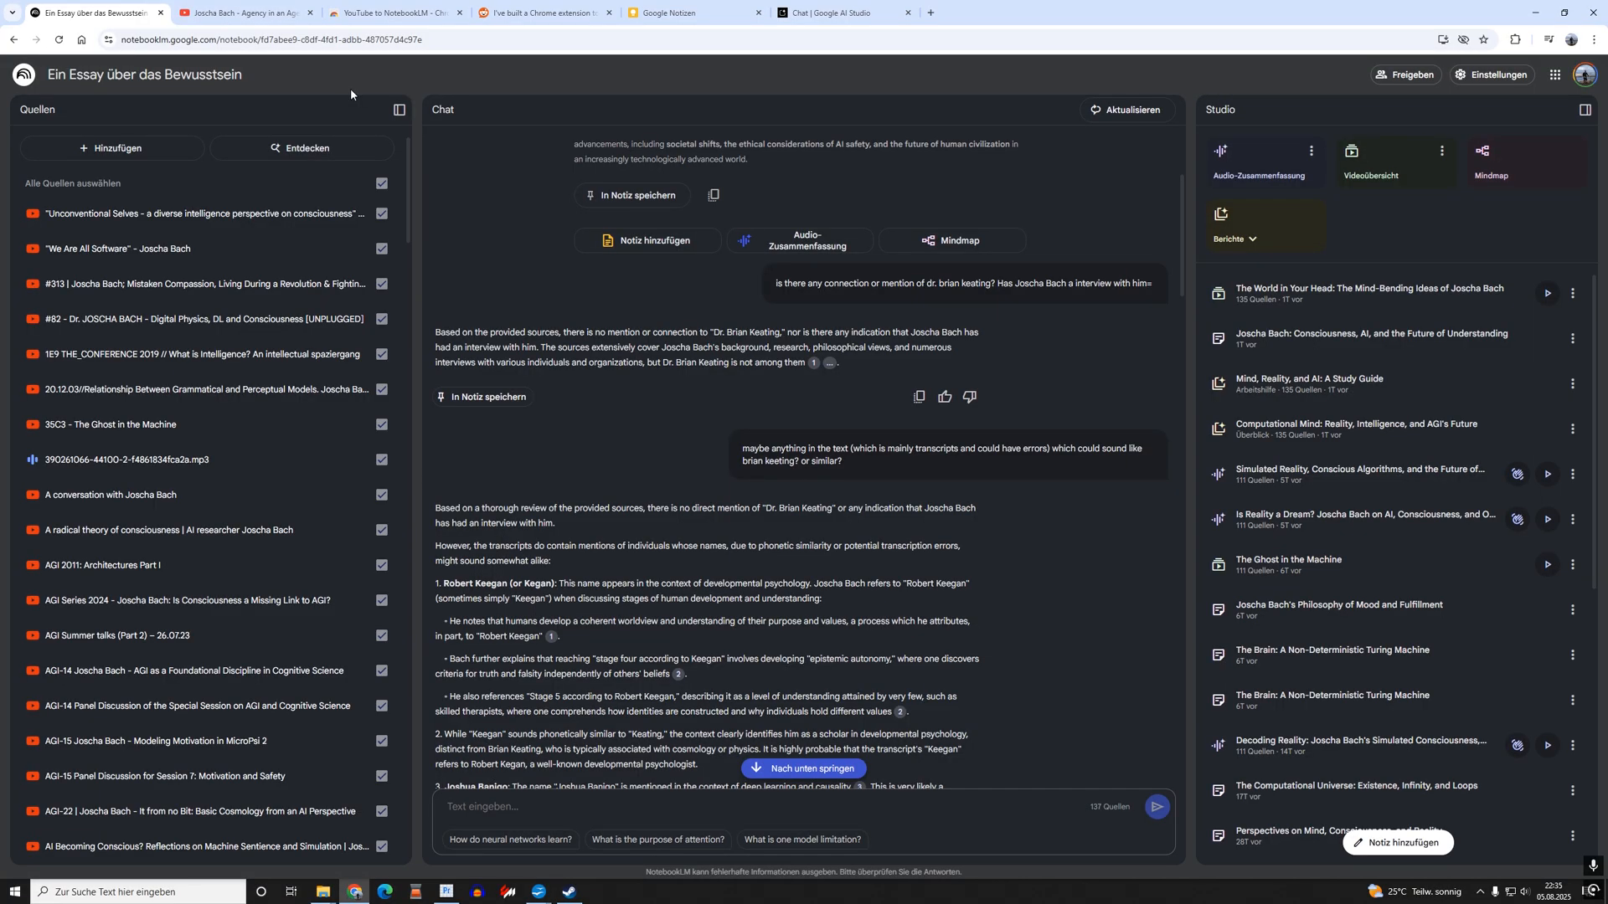
mouse_move(430, 212)
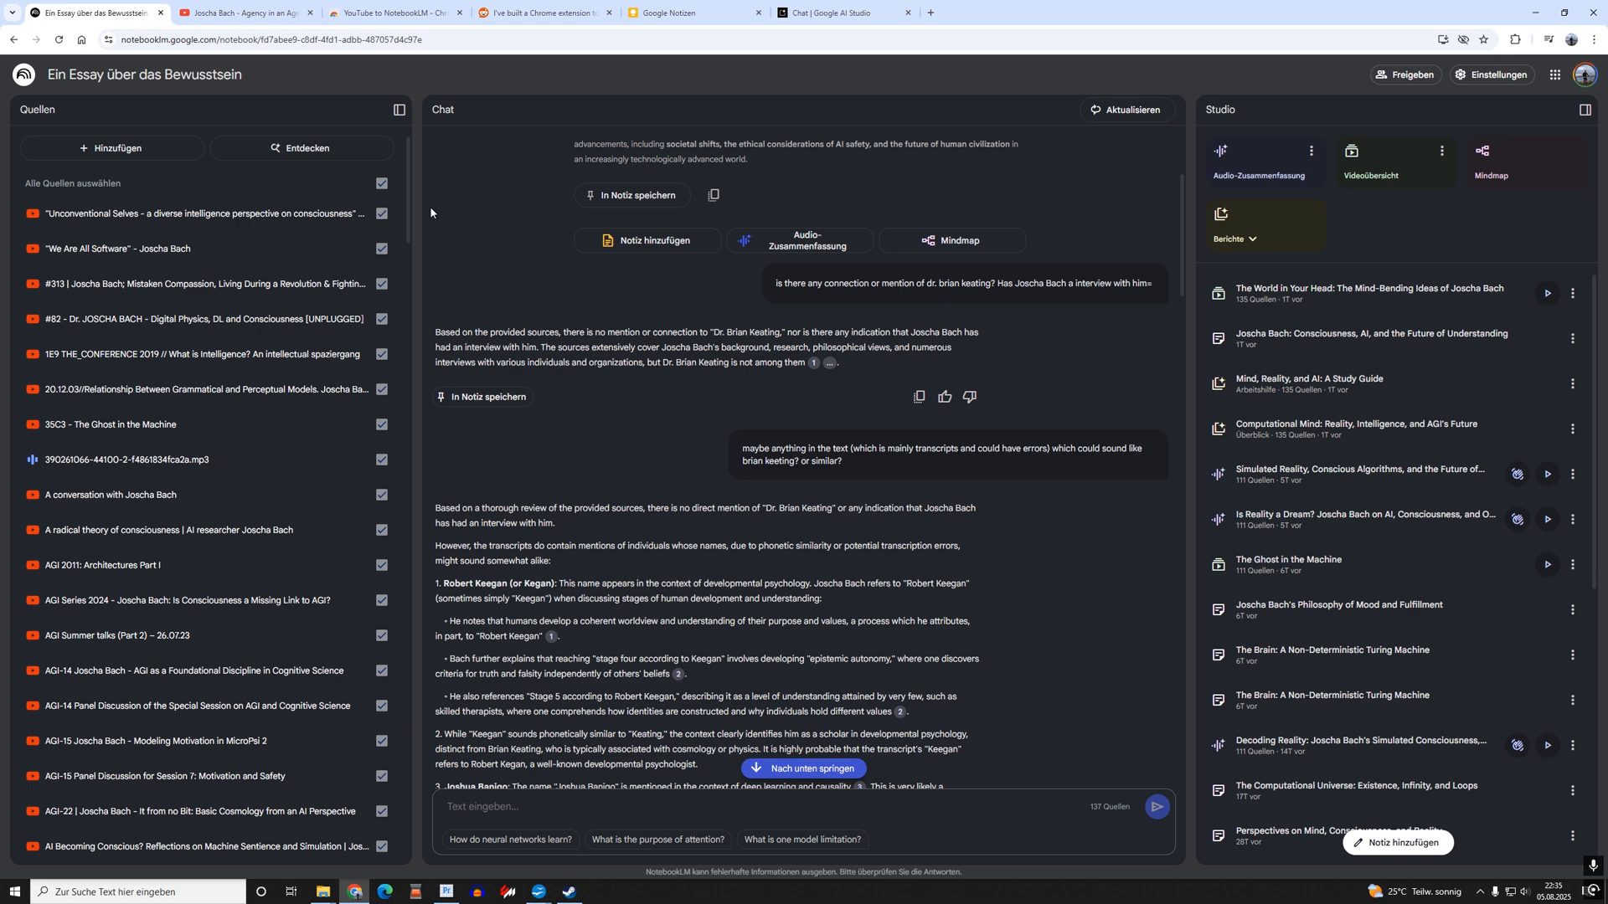
Review the supported source file types, such as PDF, in Add sources, then close it.
left_click(112, 148)
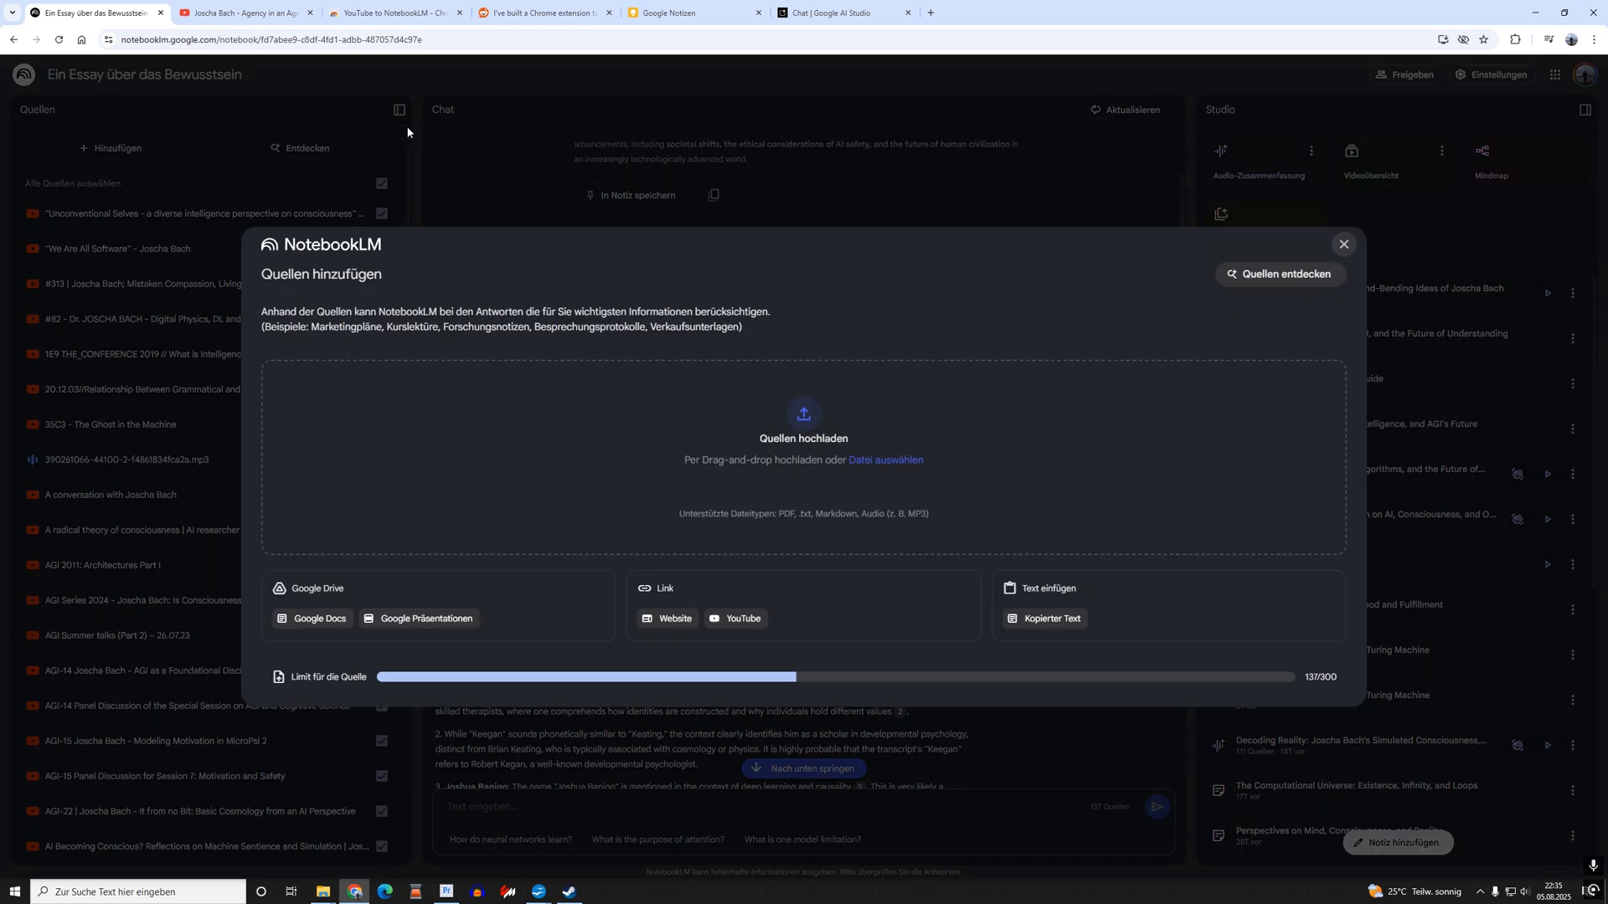
mouse_move(699, 451)
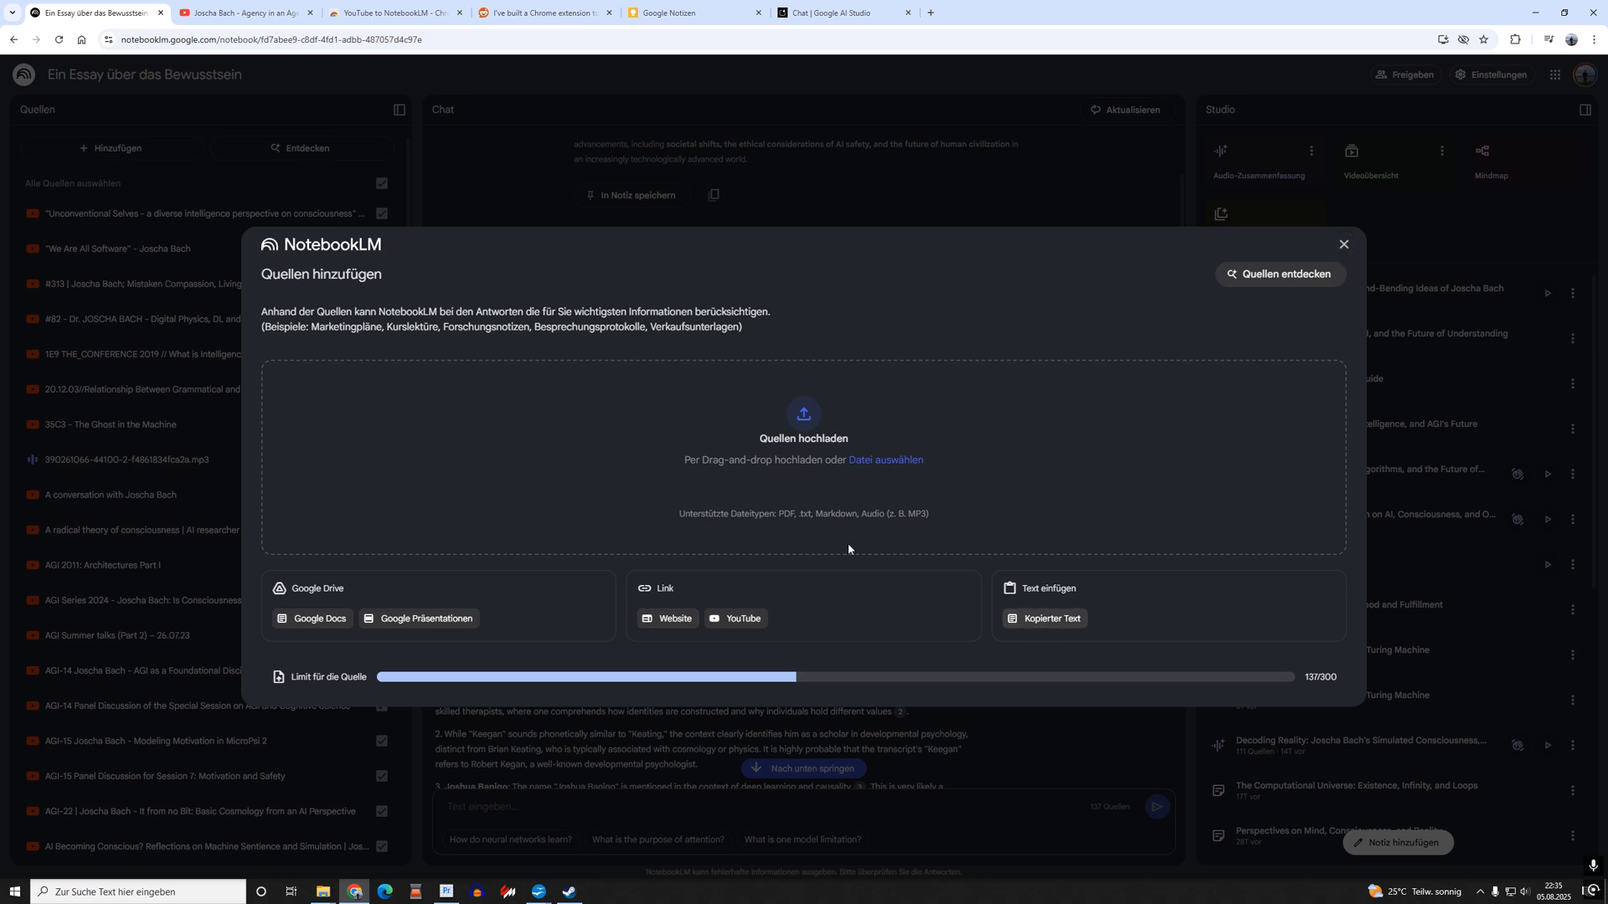
mouse_move(434, 585)
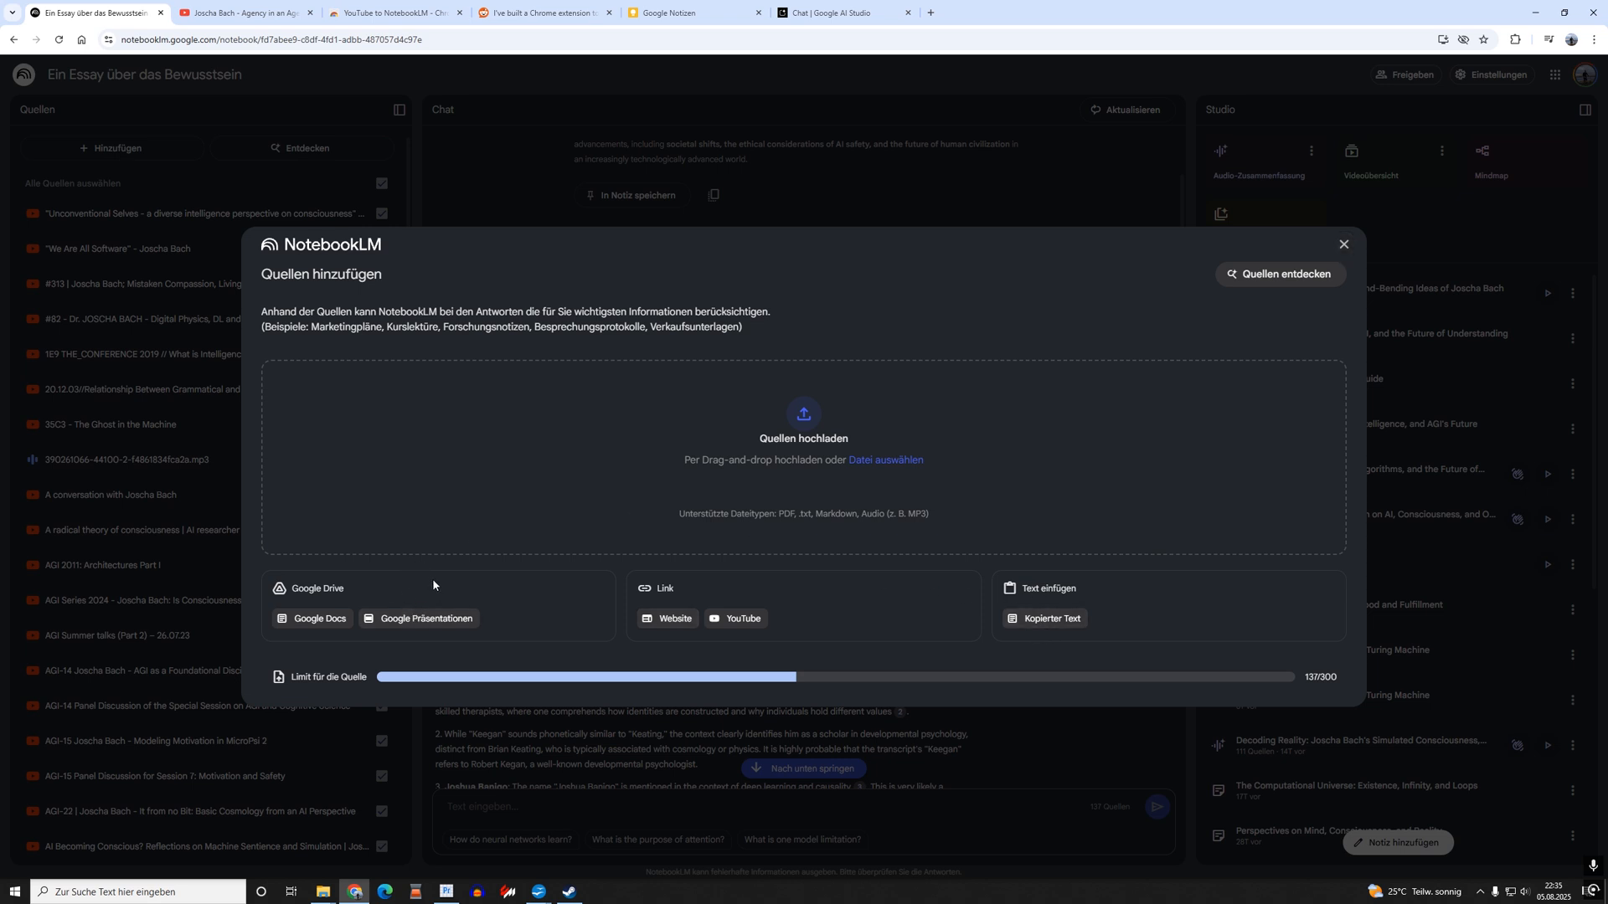
mouse_move(755, 526)
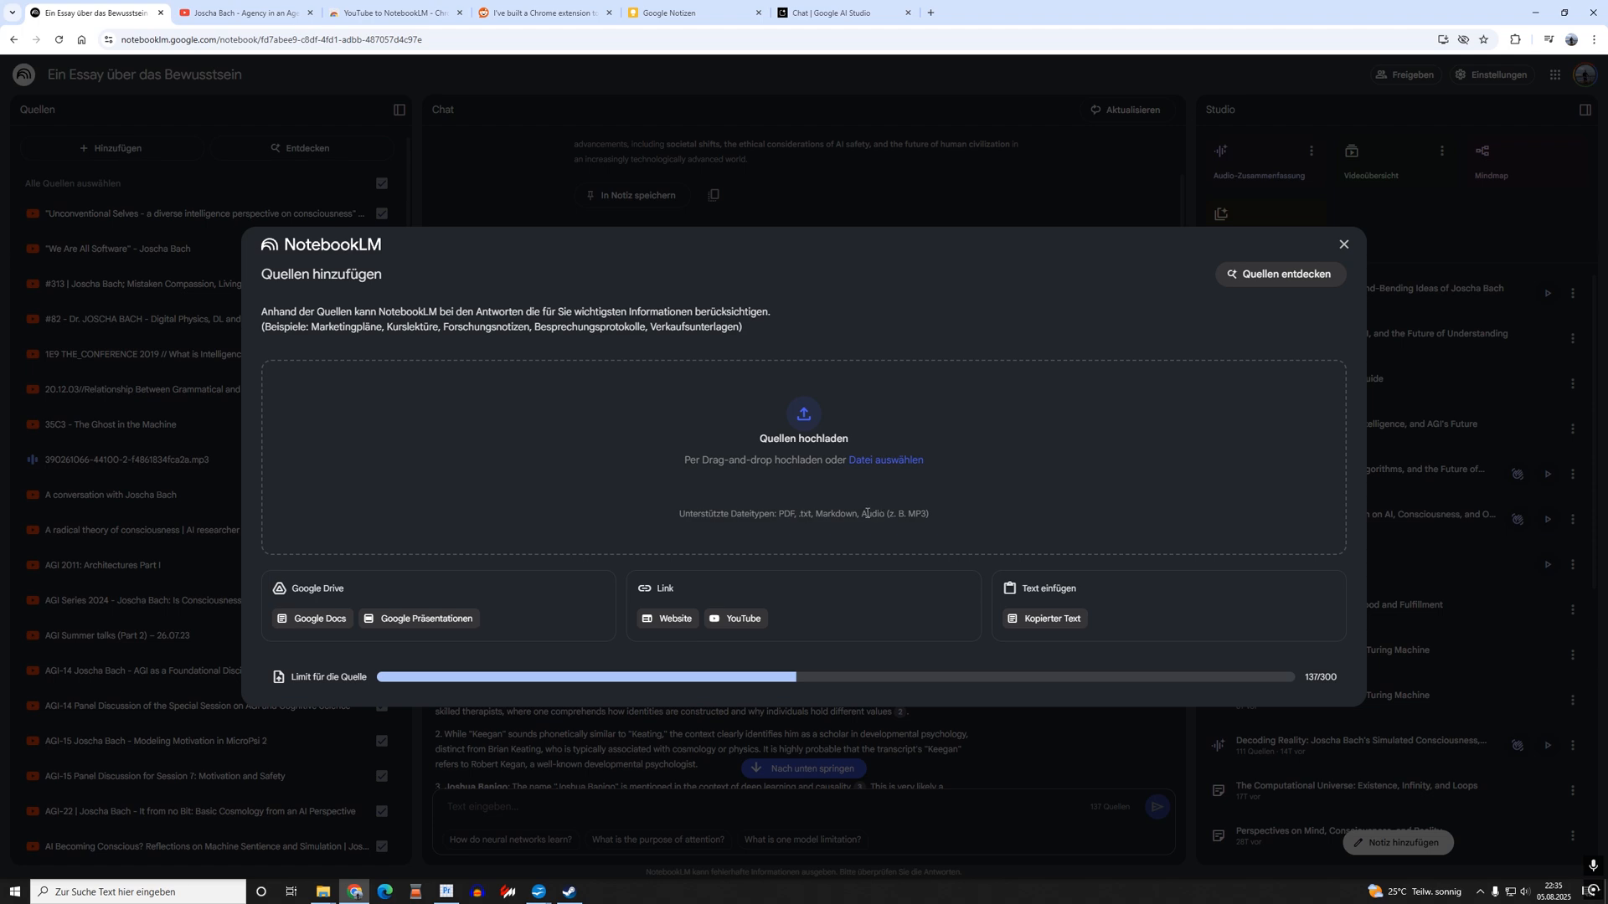
double_click(787, 515)
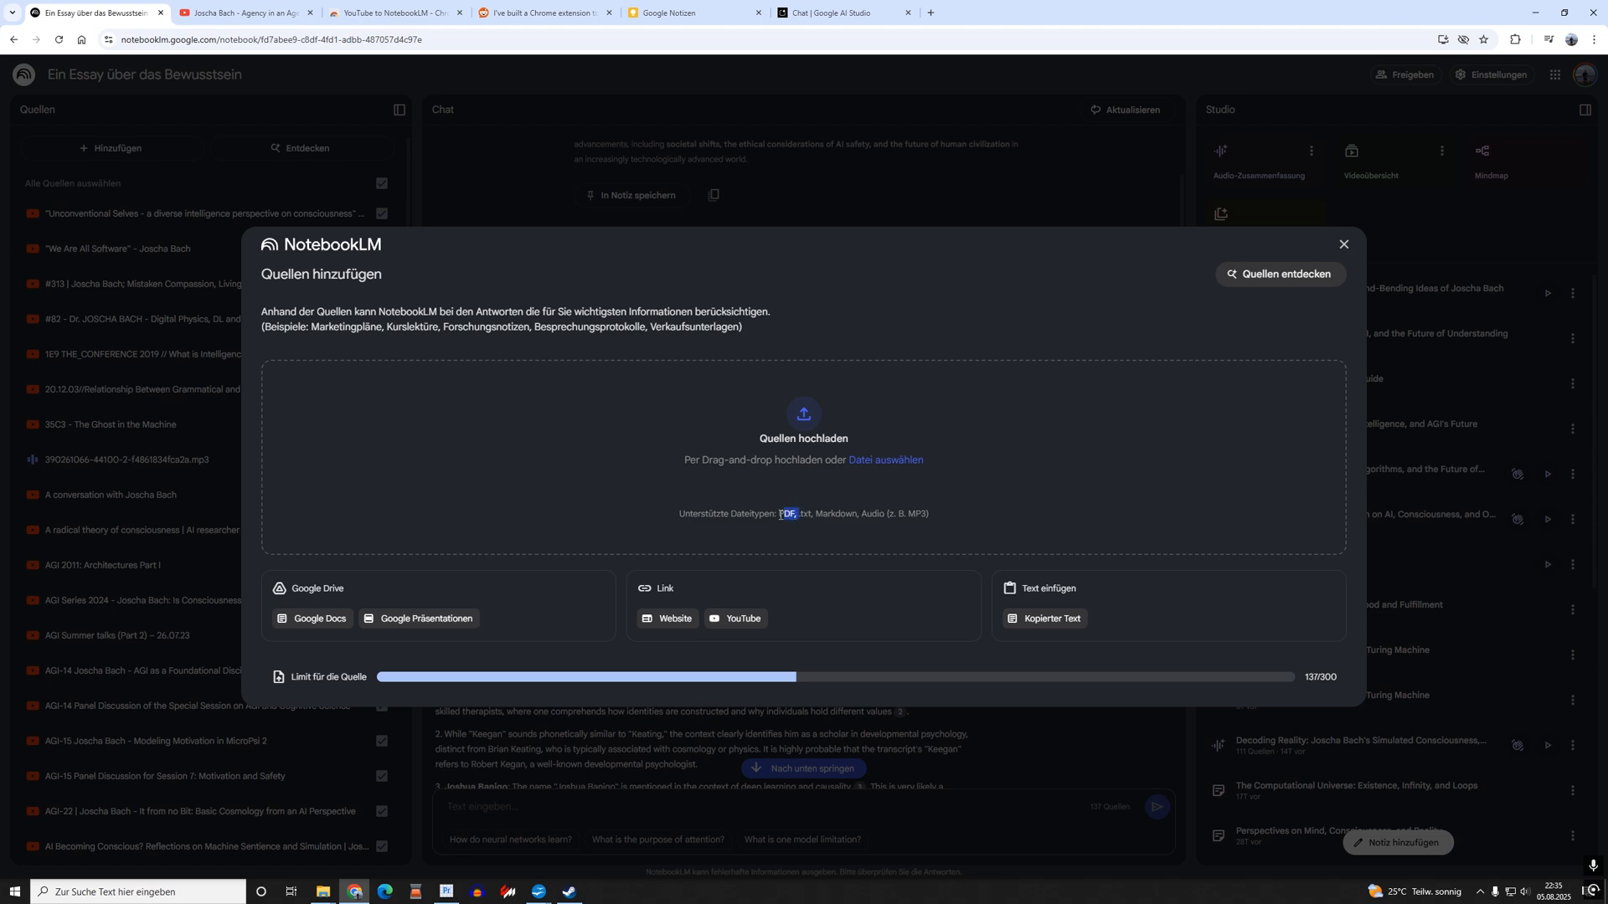
left_click(1342, 244)
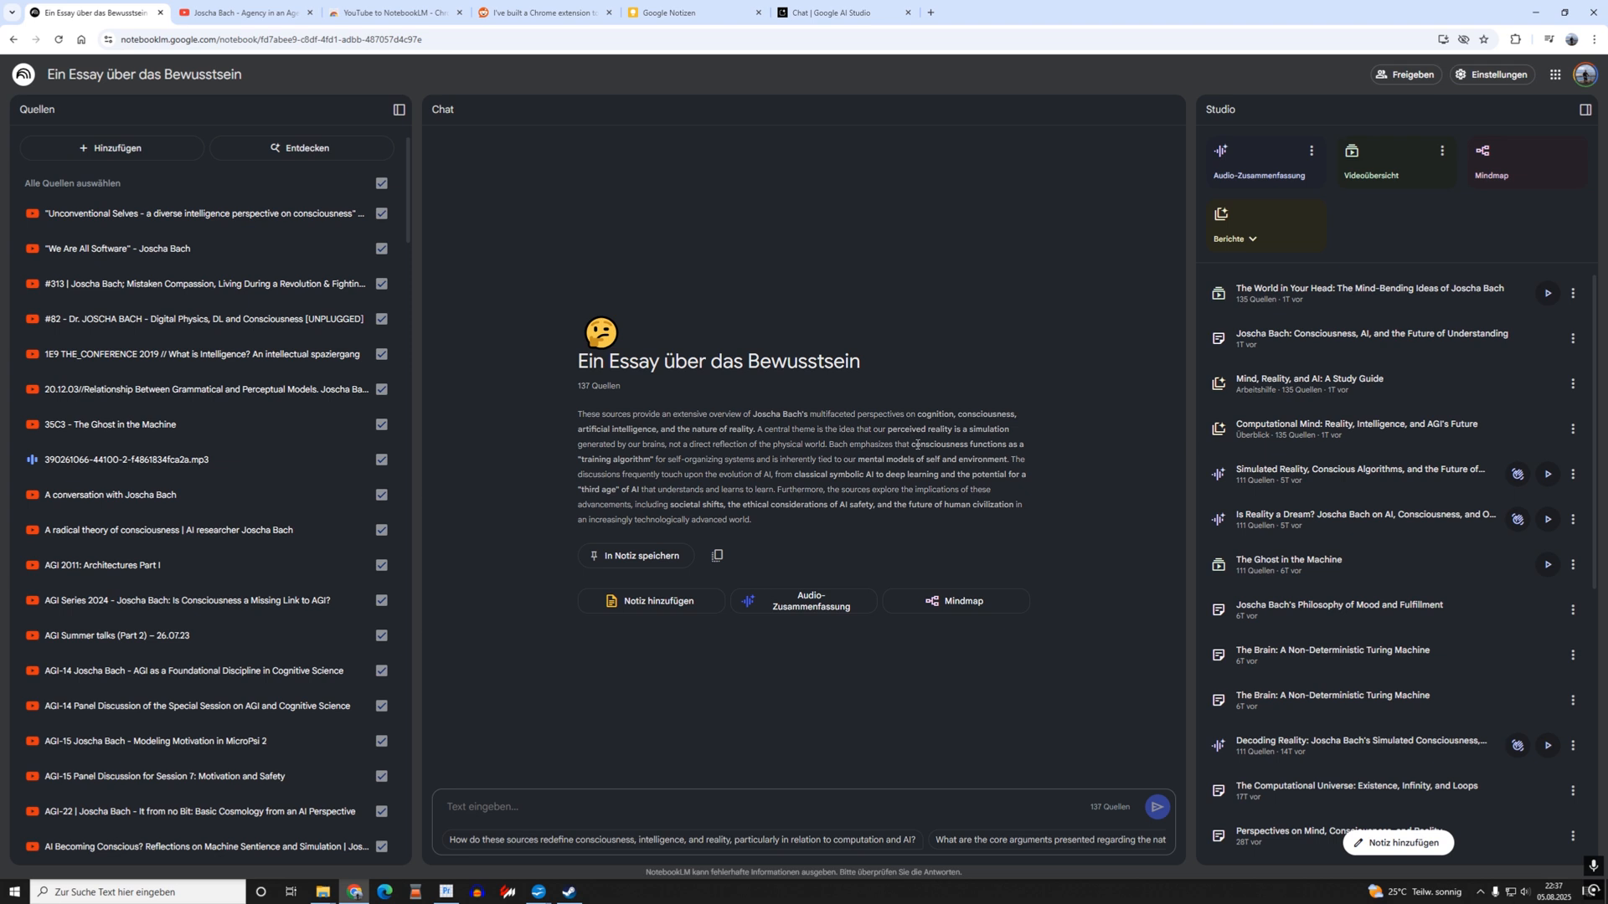
mouse_move(936, 364)
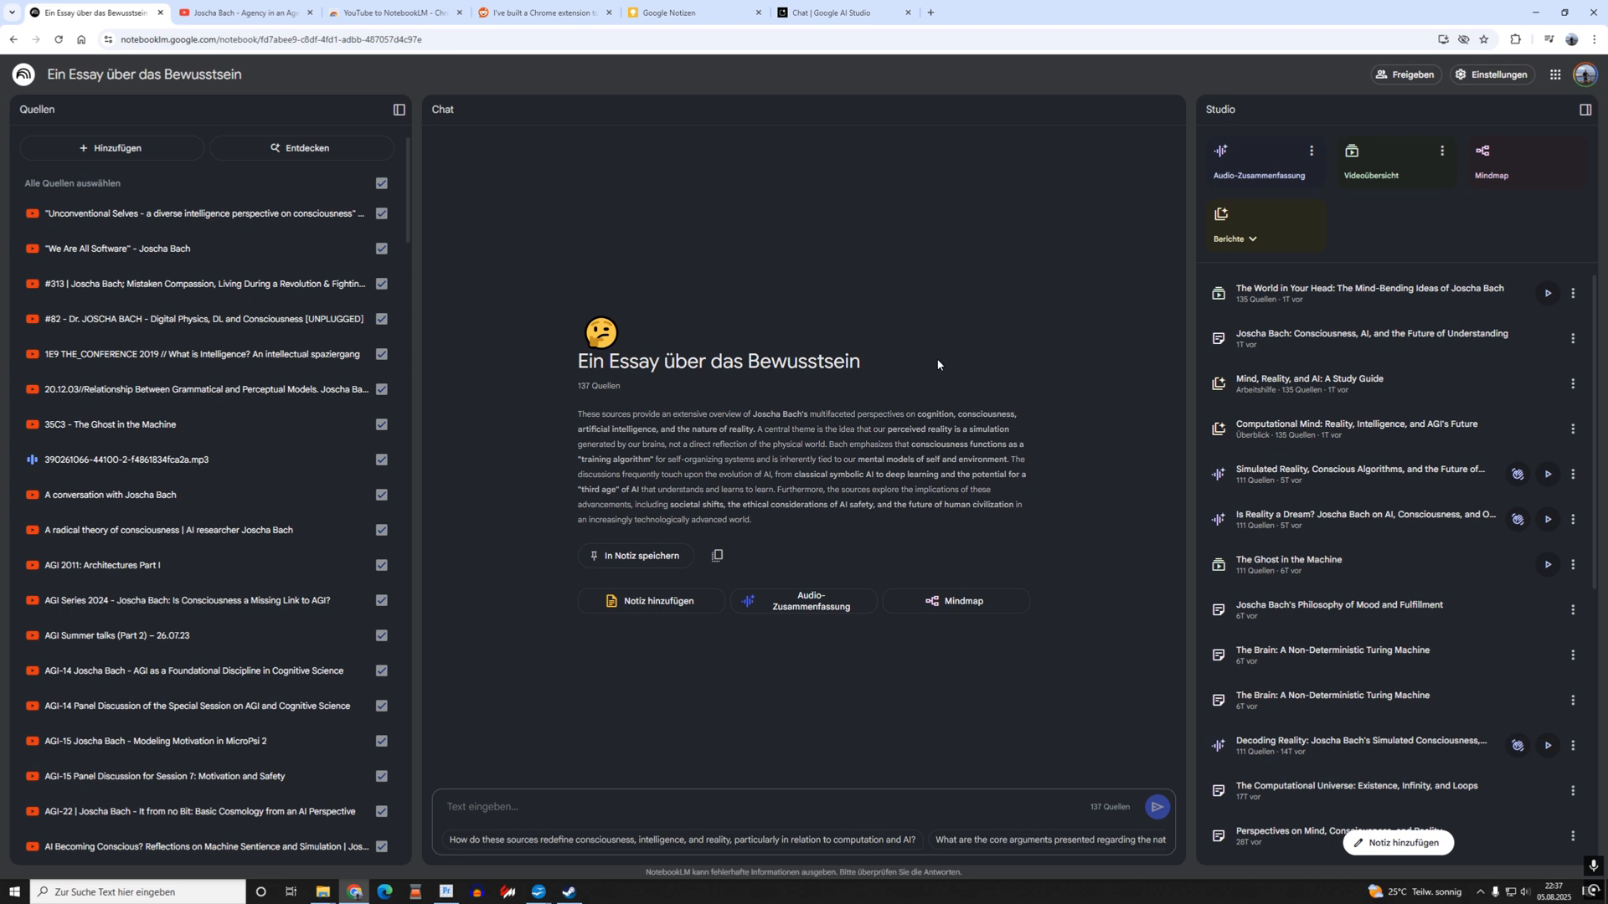
mouse_move(1005, 196)
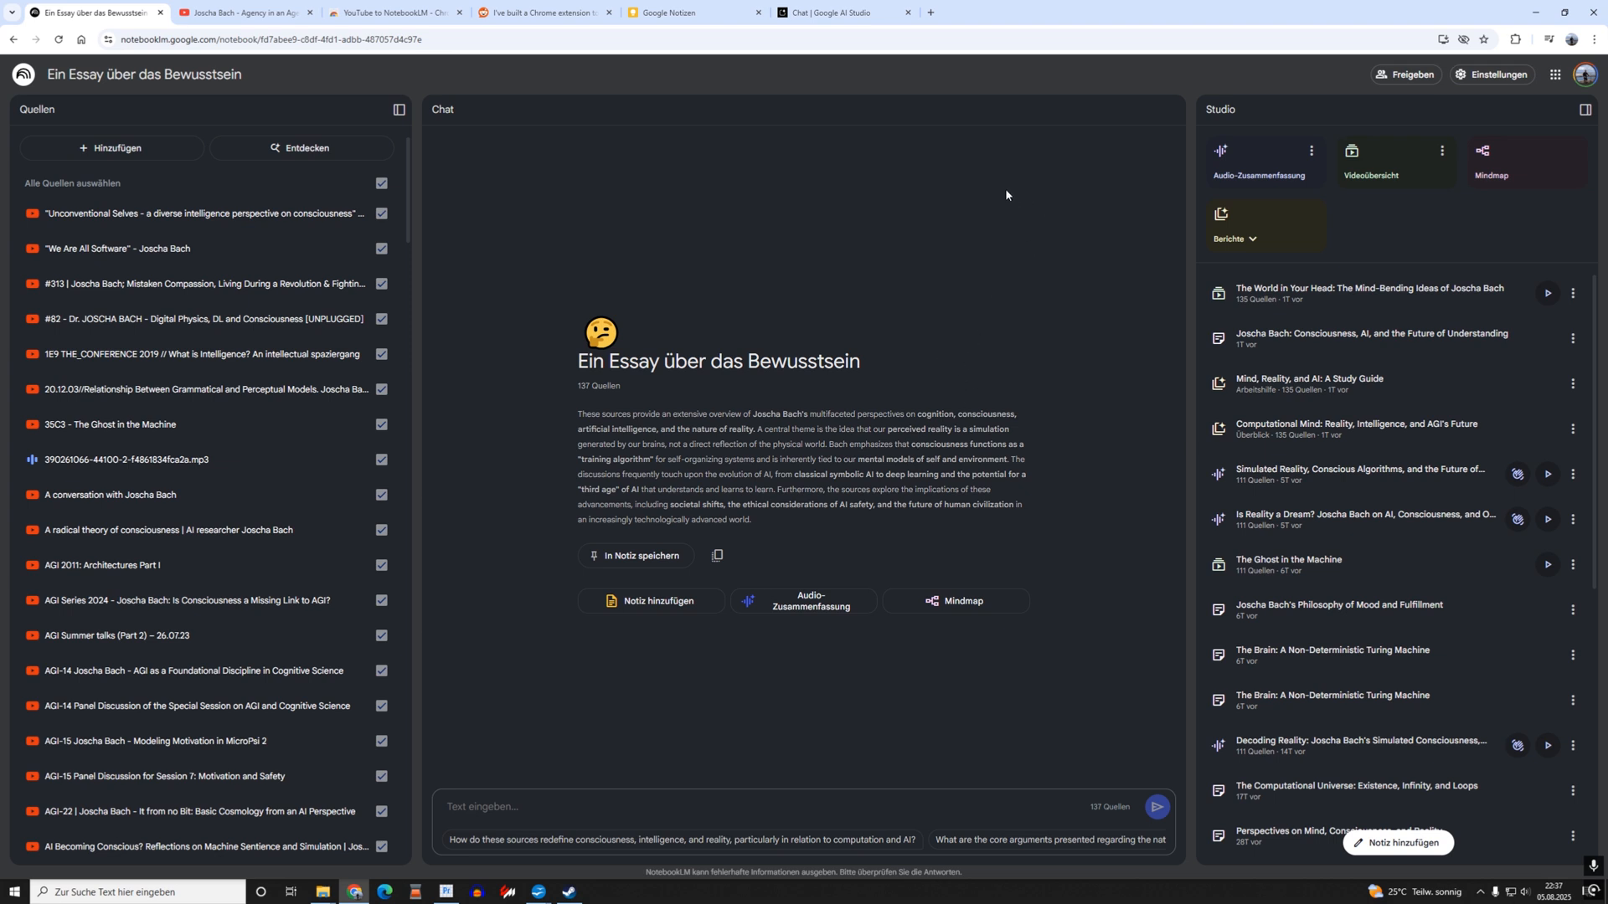
mouse_move(1262, 164)
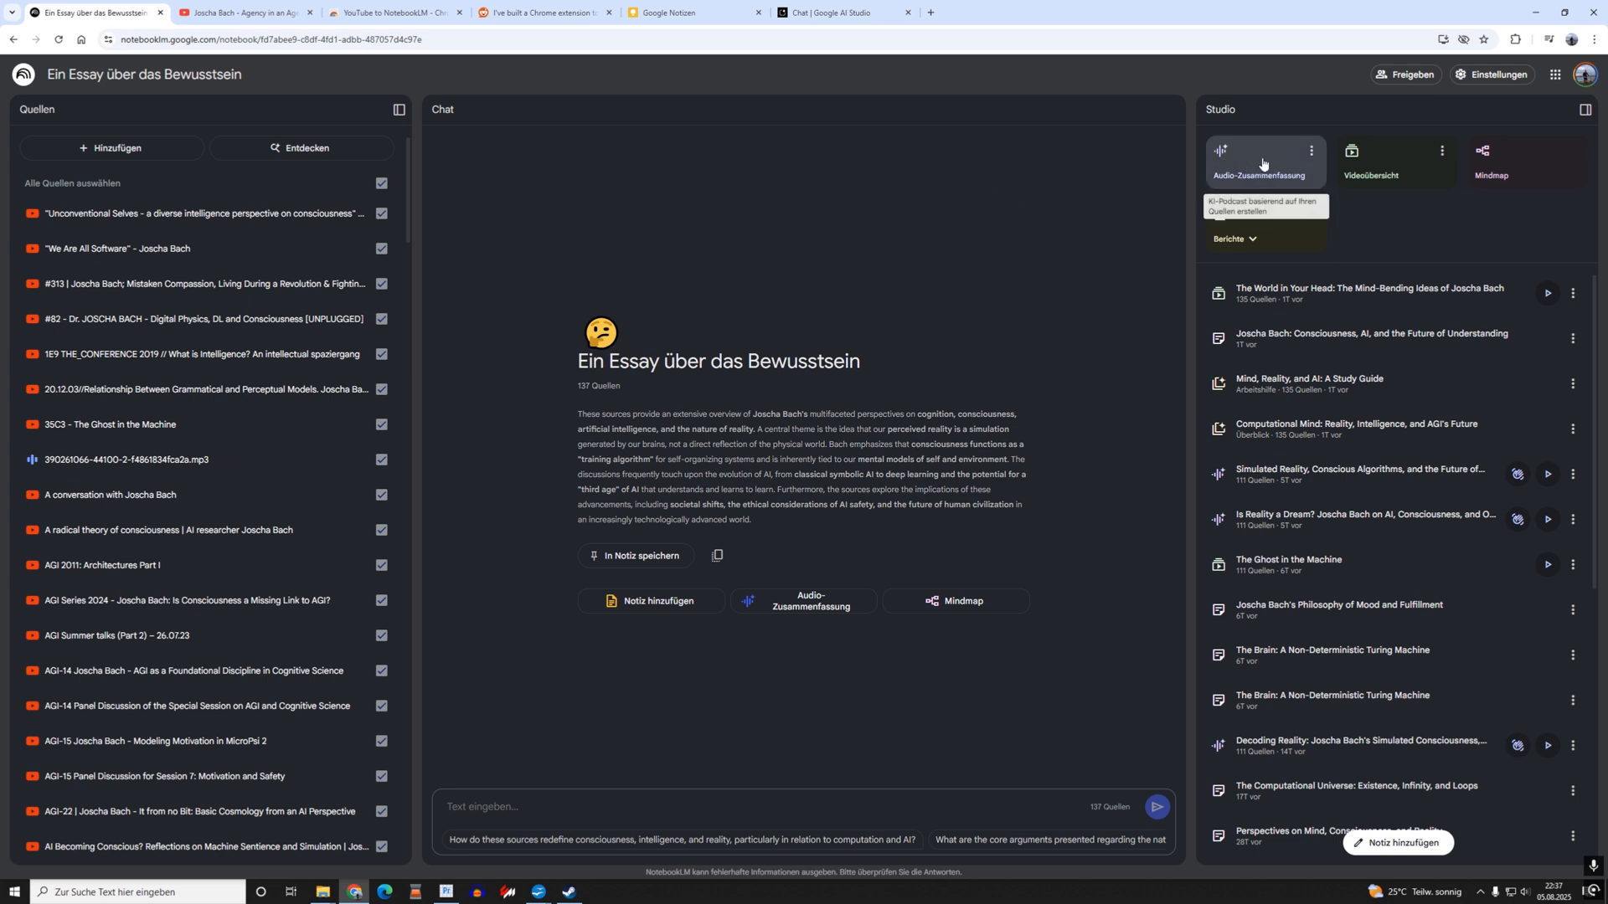
mouse_move(1384, 244)
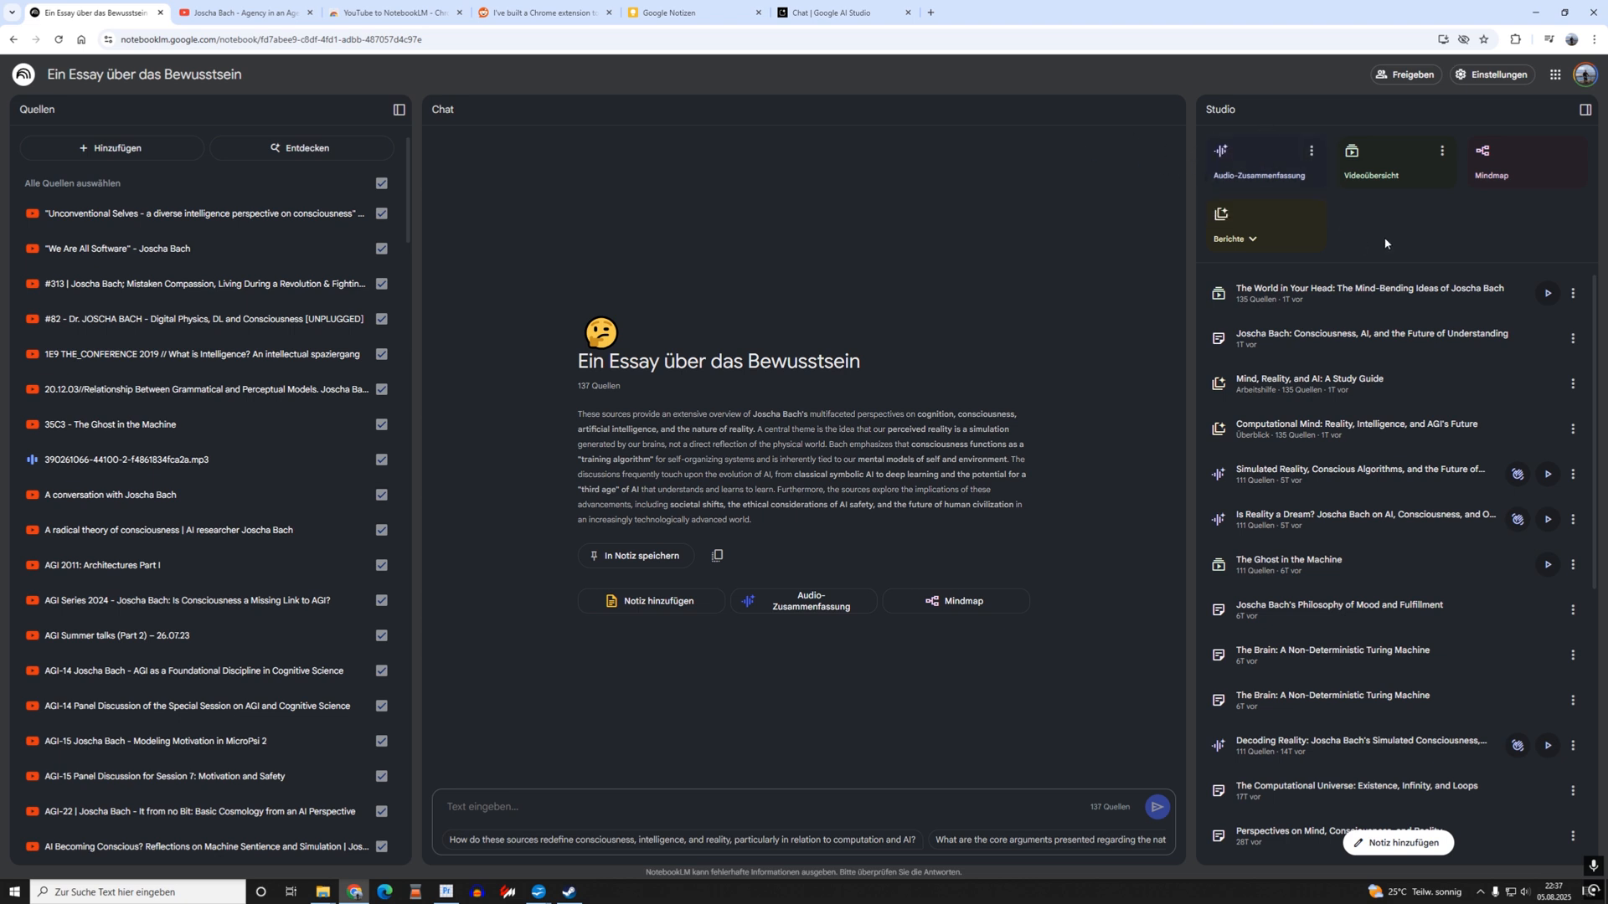
mouse_move(1370, 159)
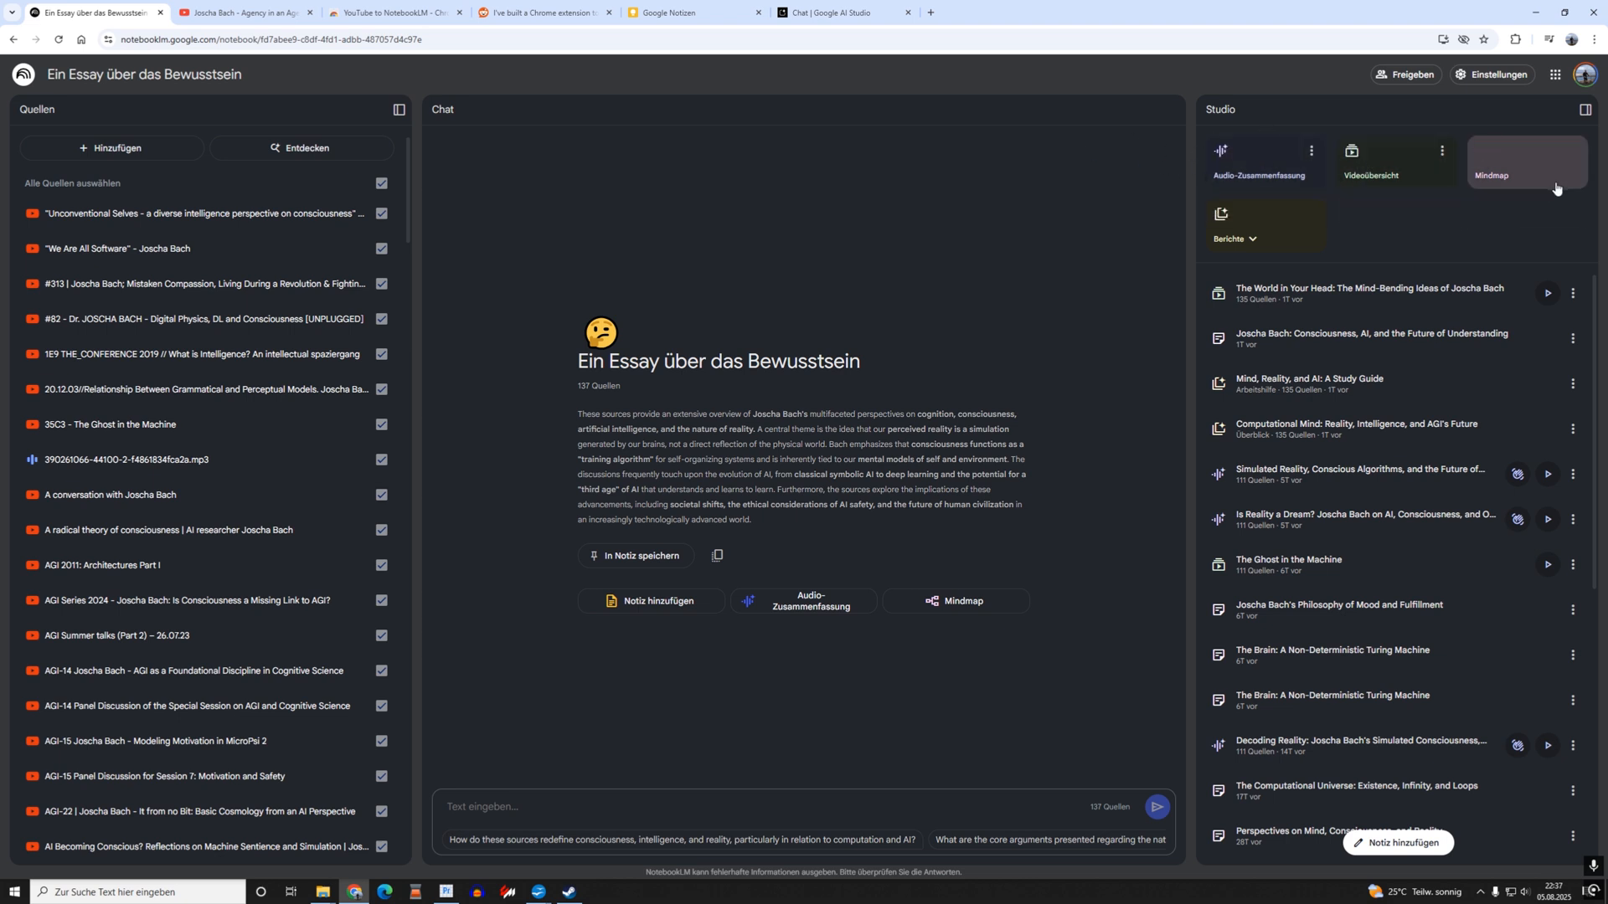
mouse_move(1378, 237)
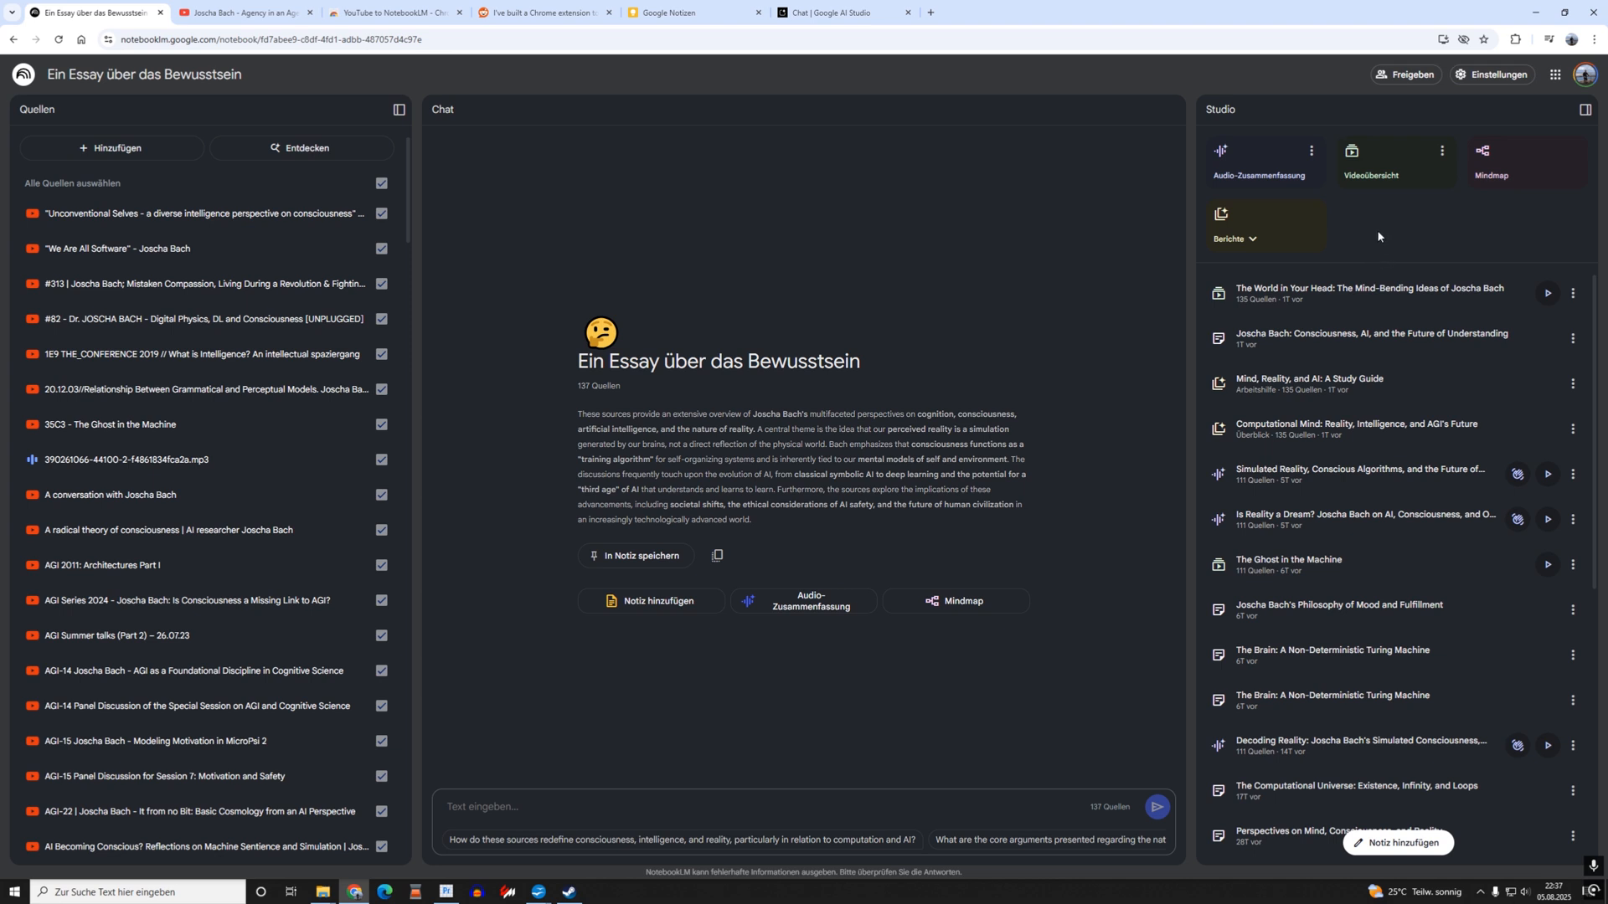
left_click(1232, 238)
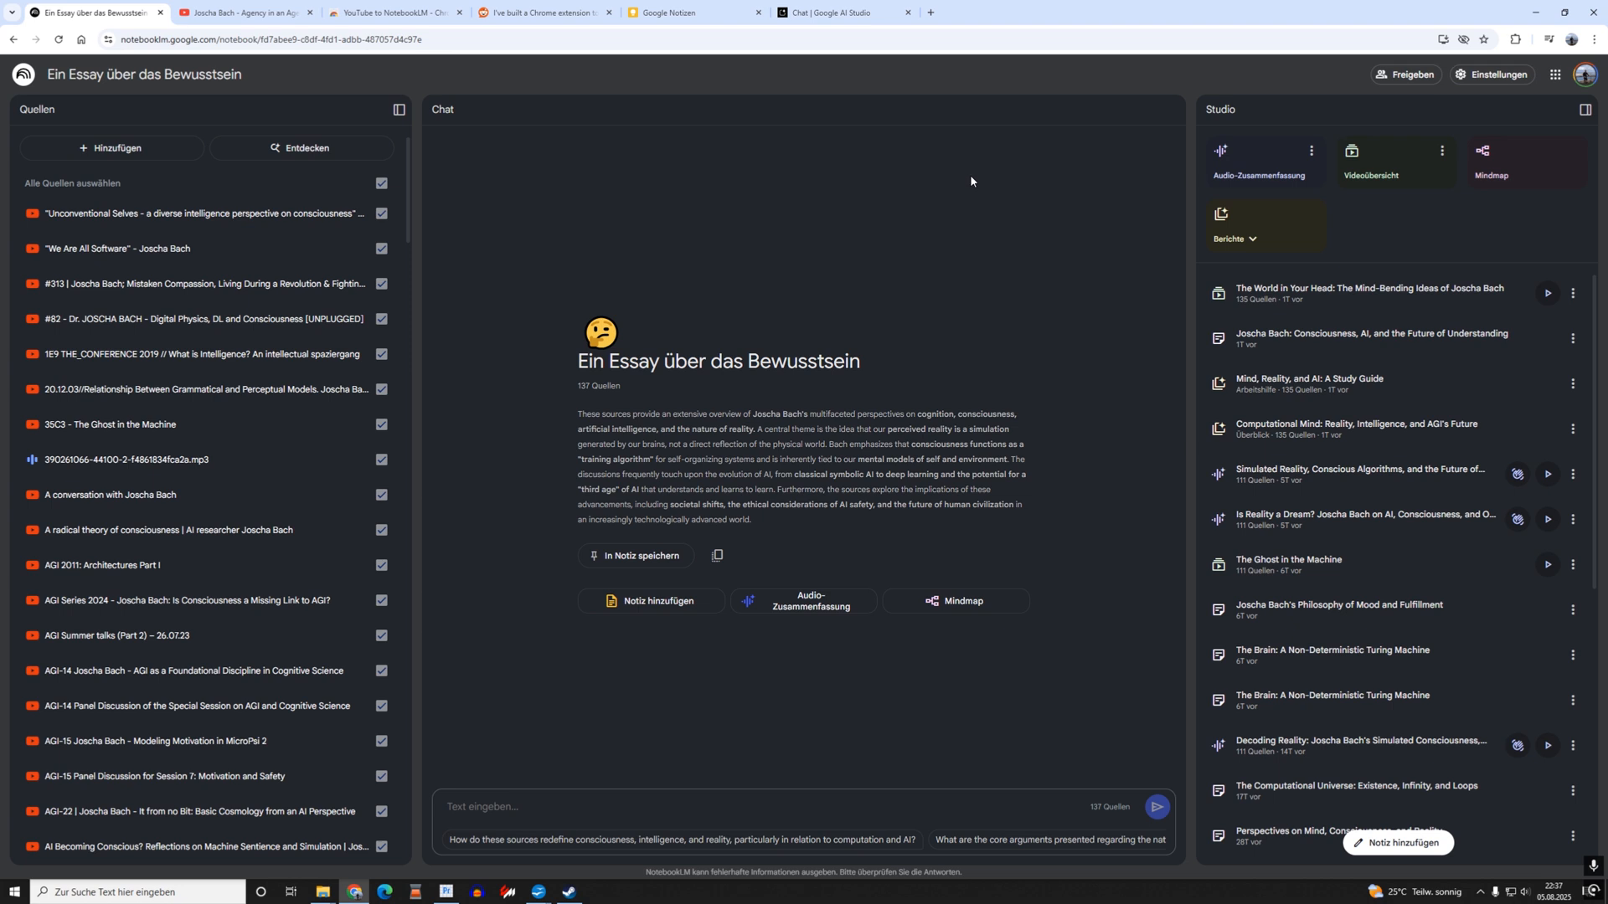
mouse_move(969, 174)
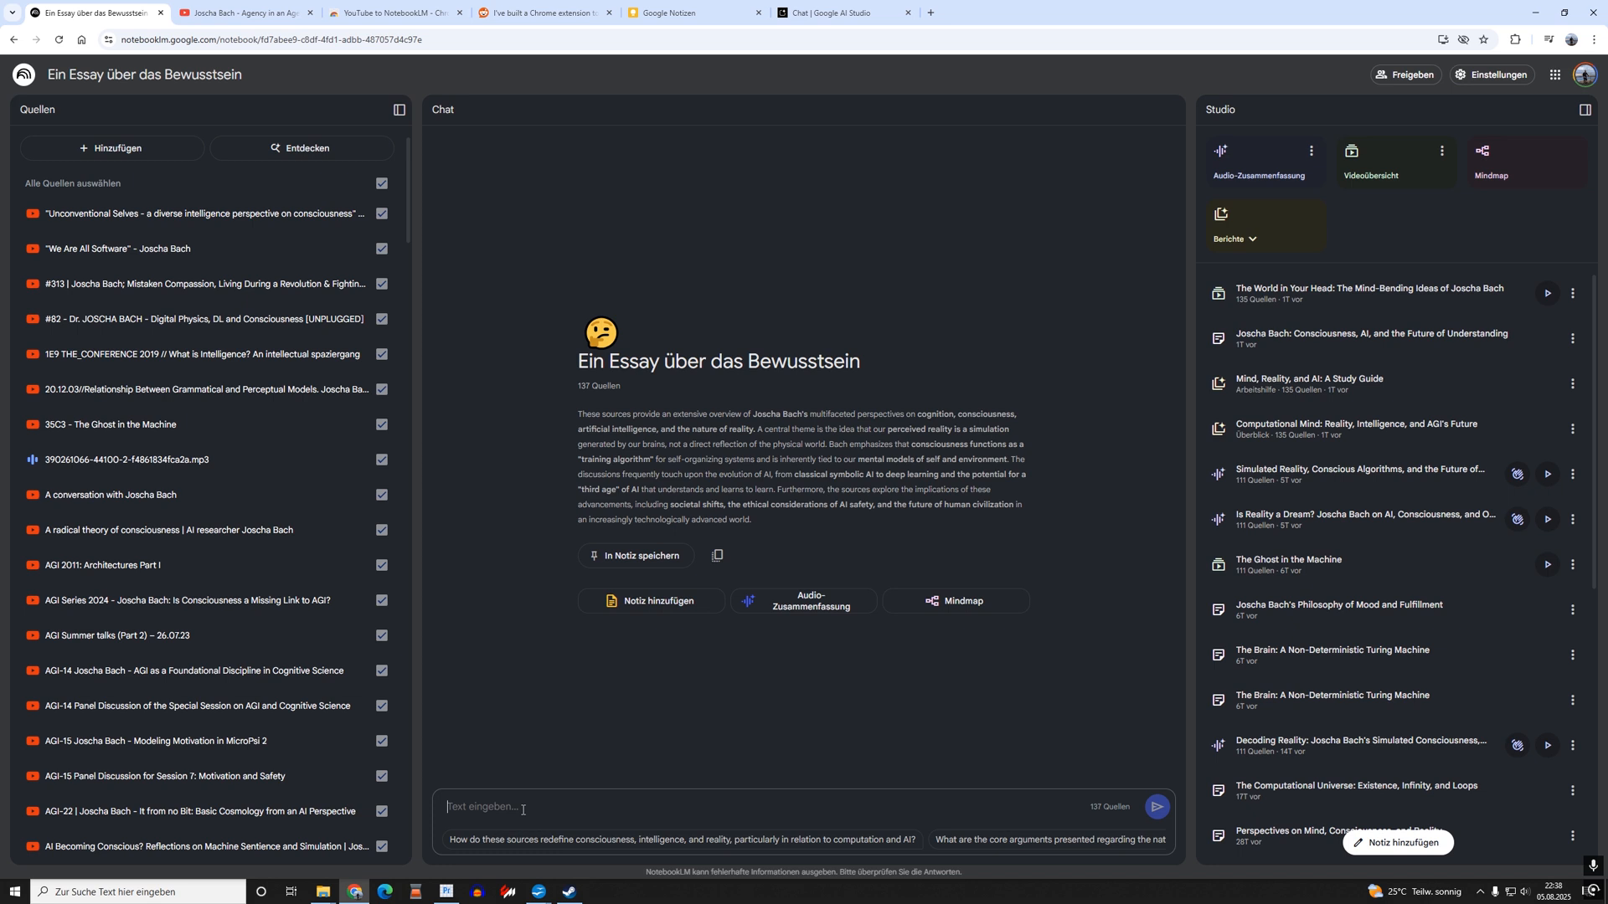
Ask the chat 'What does Joscha Bach say about Noam Chomsky?'.
type("What does Joscha Bach say about Noam Chomsky?")
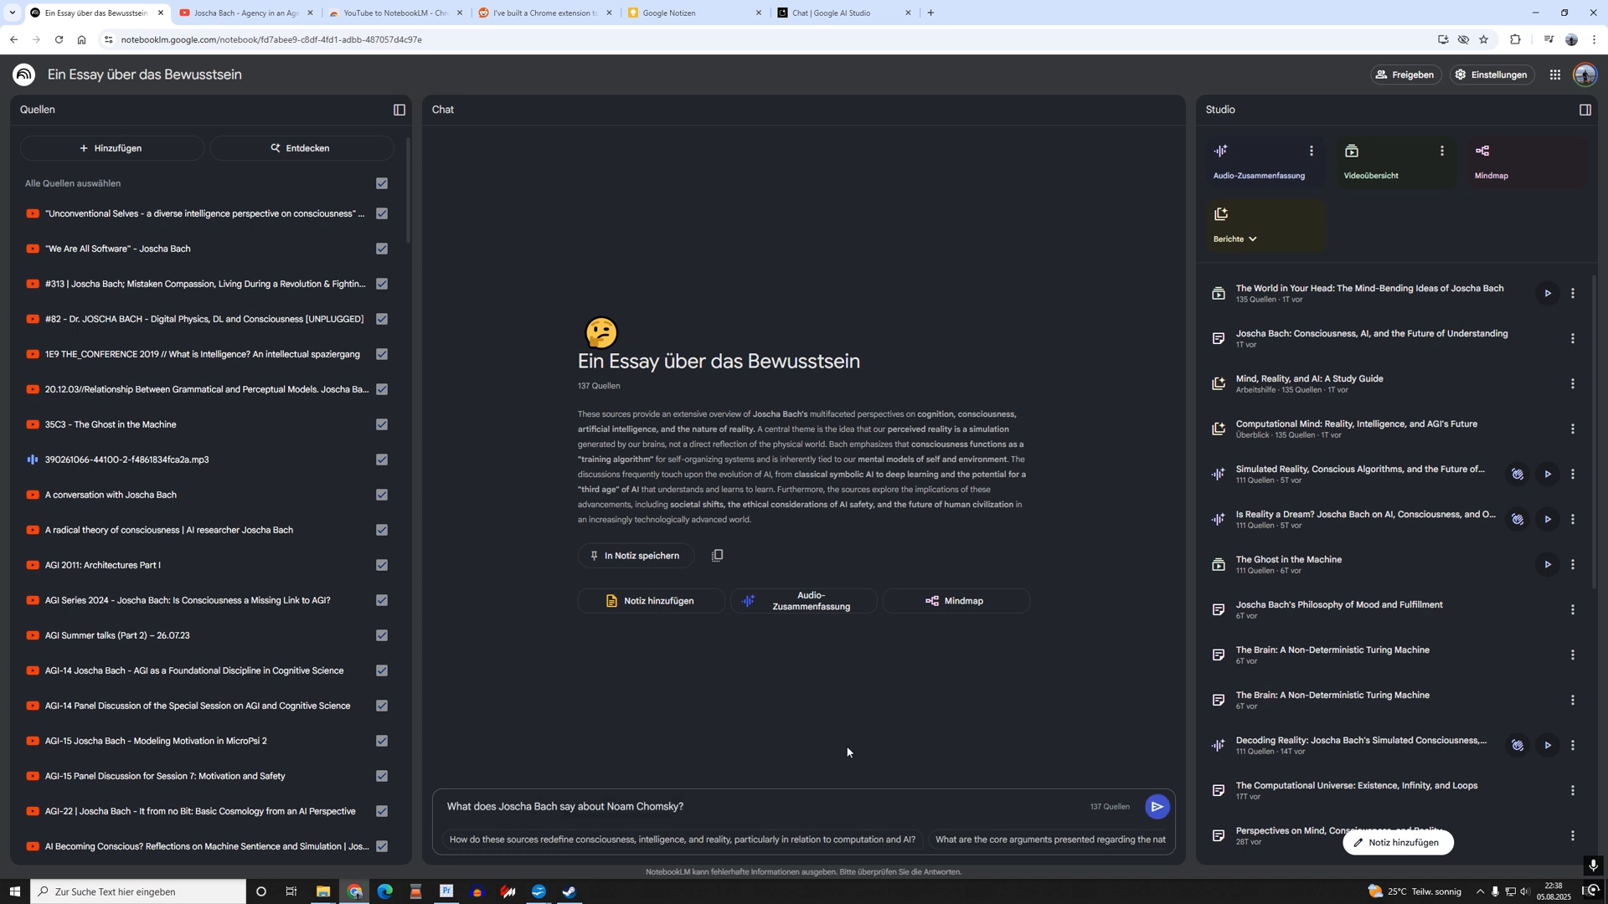
mouse_move(1189, 767)
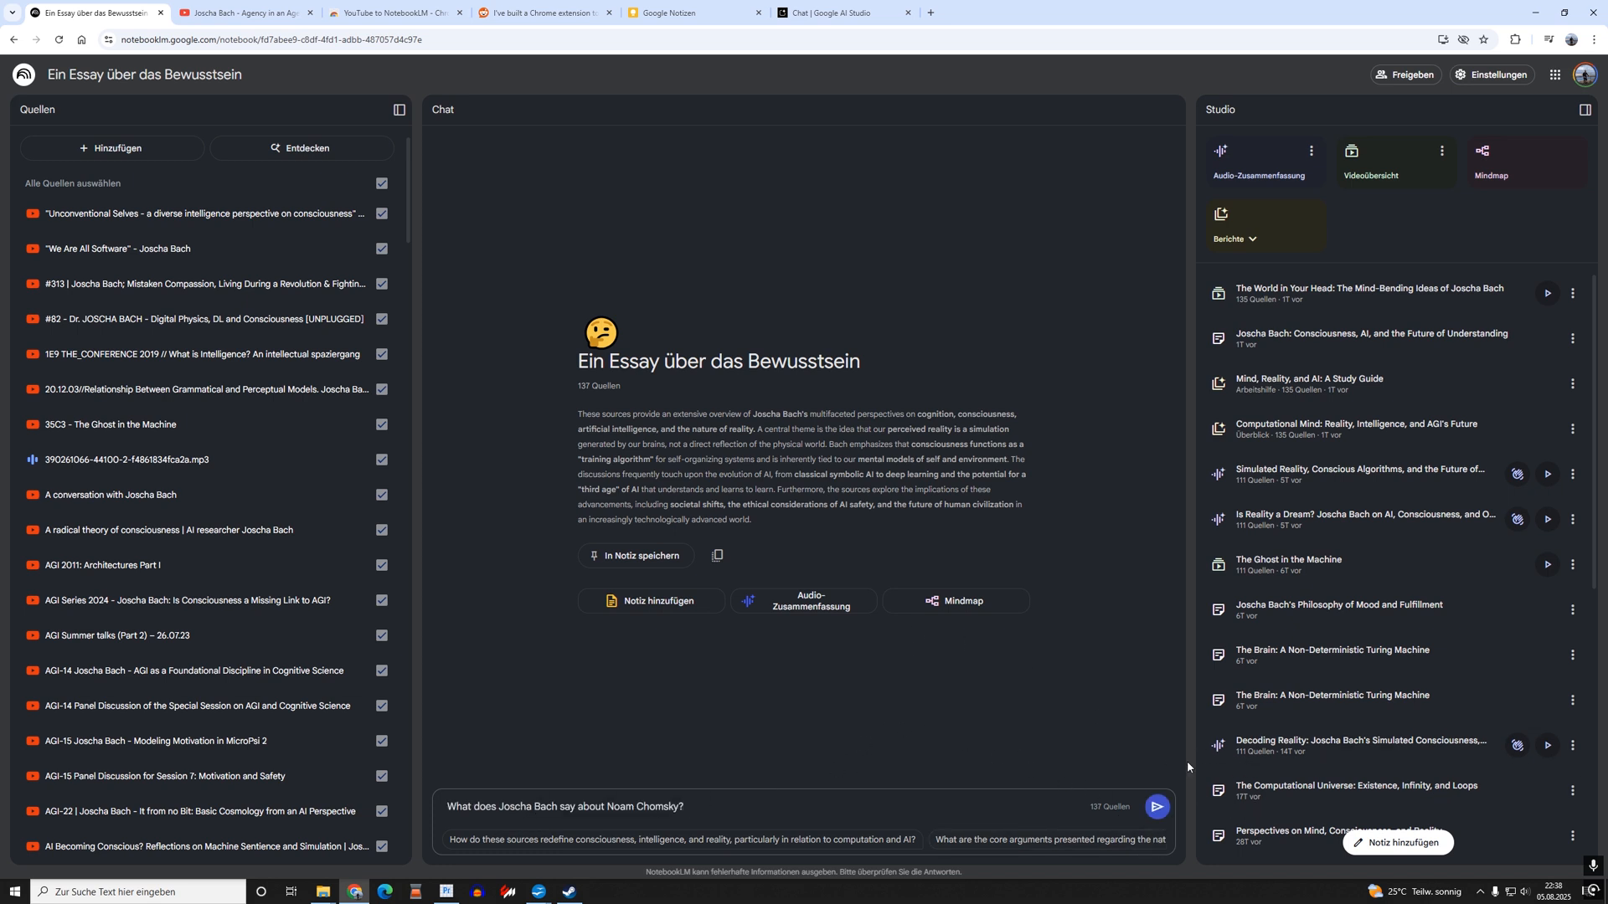
left_click(1157, 807)
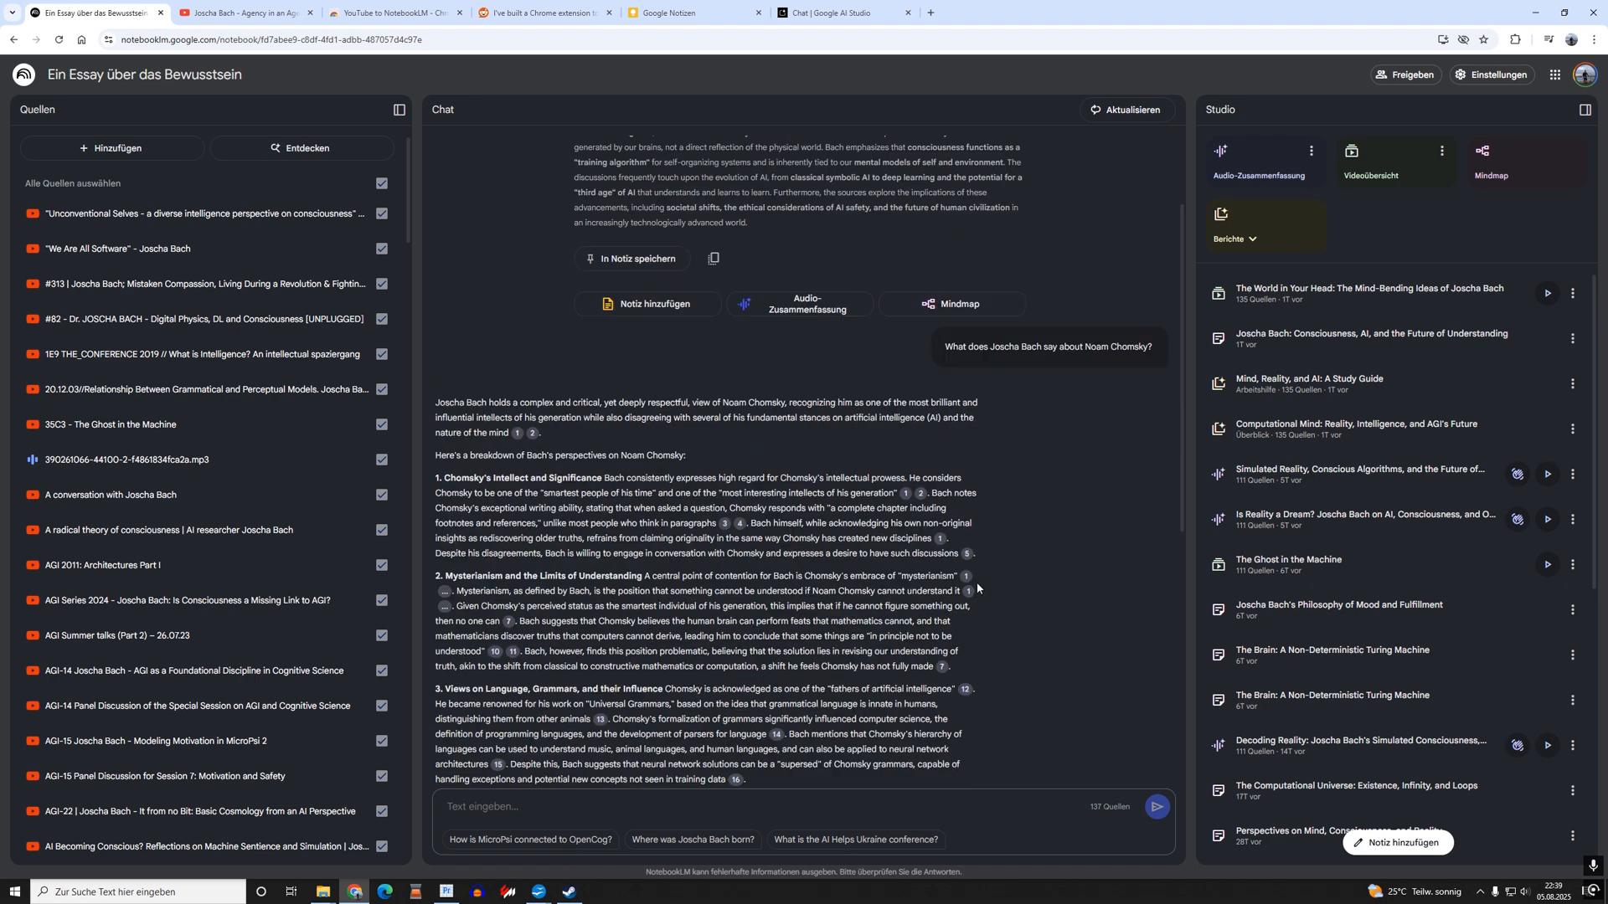
scroll("down", 3)
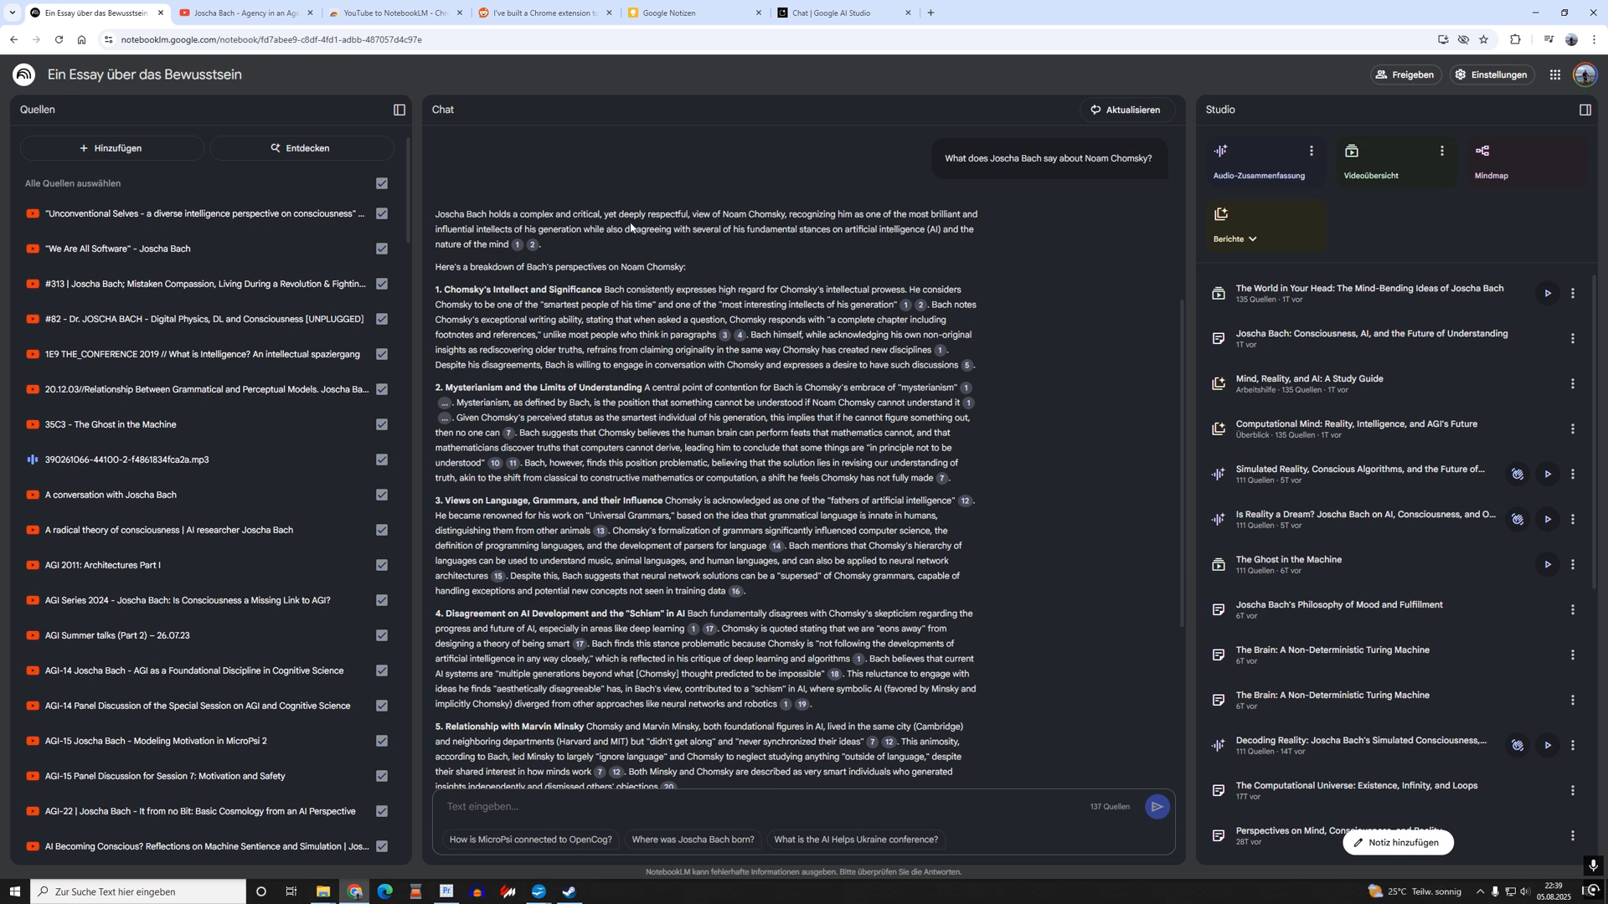
mouse_move(635, 228)
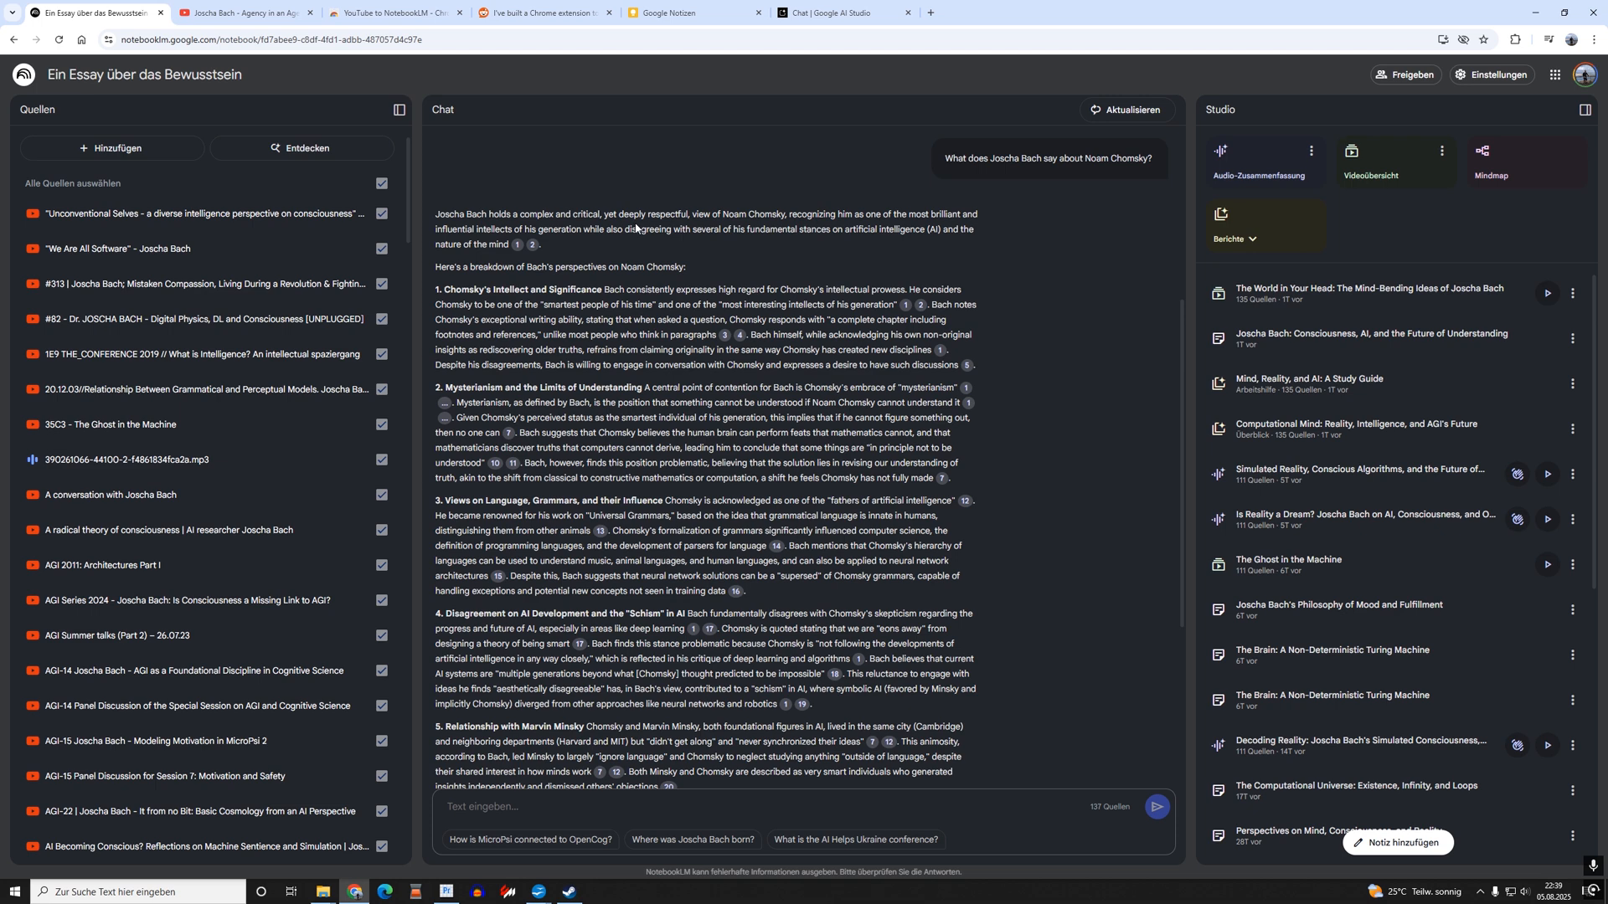
mouse_move(517, 246)
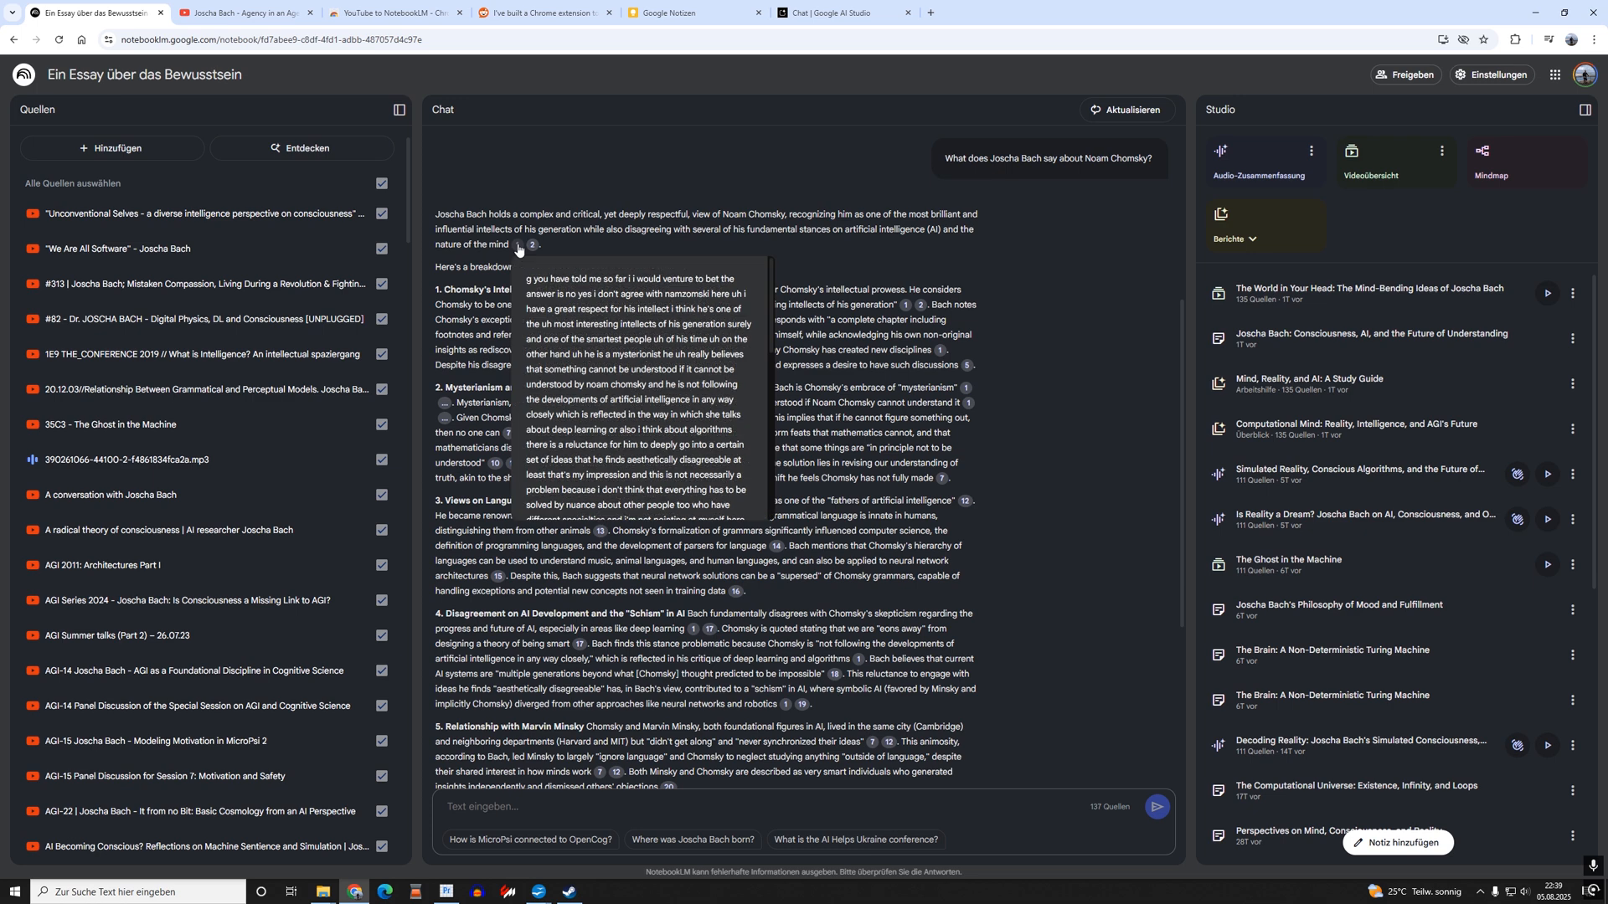
mouse_move(531, 265)
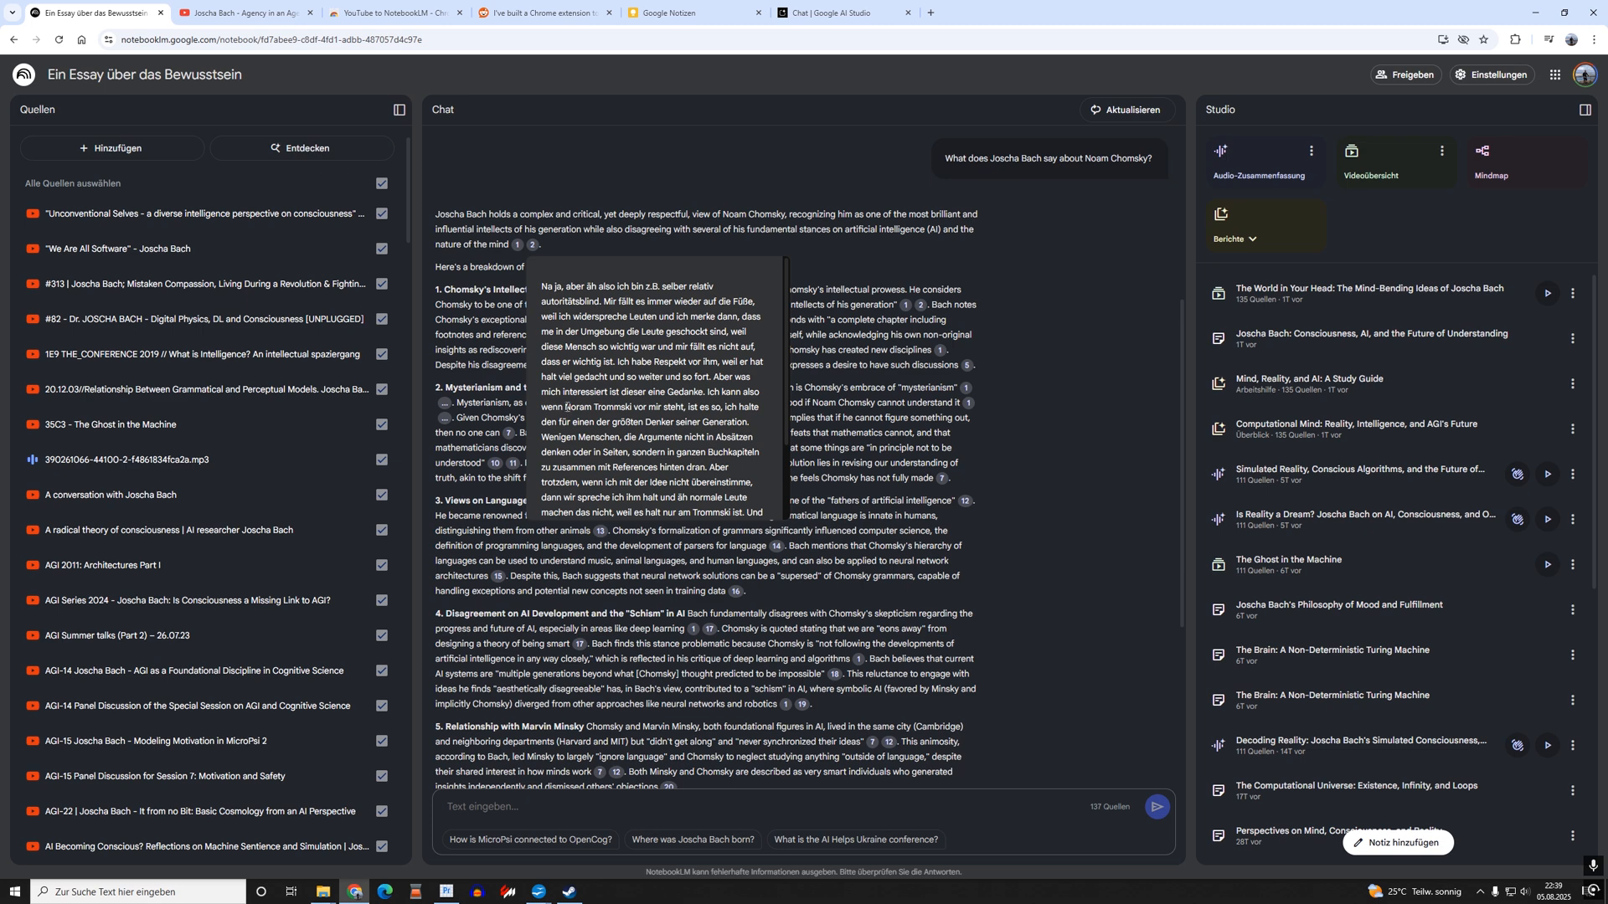
double_click(595, 407)
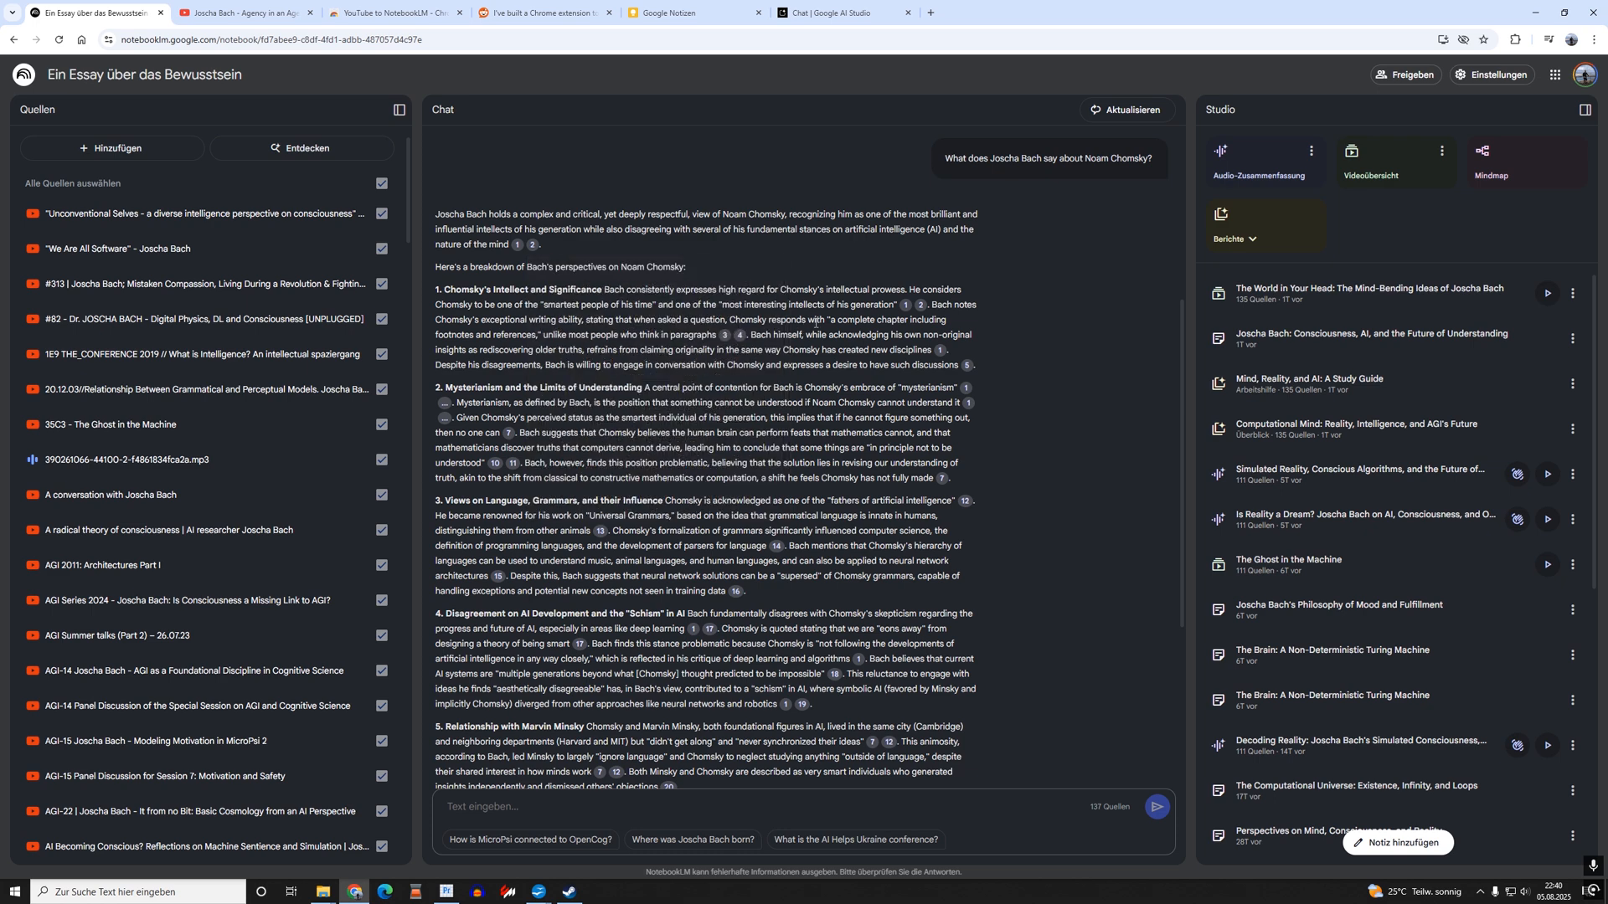
scroll("down", 3)
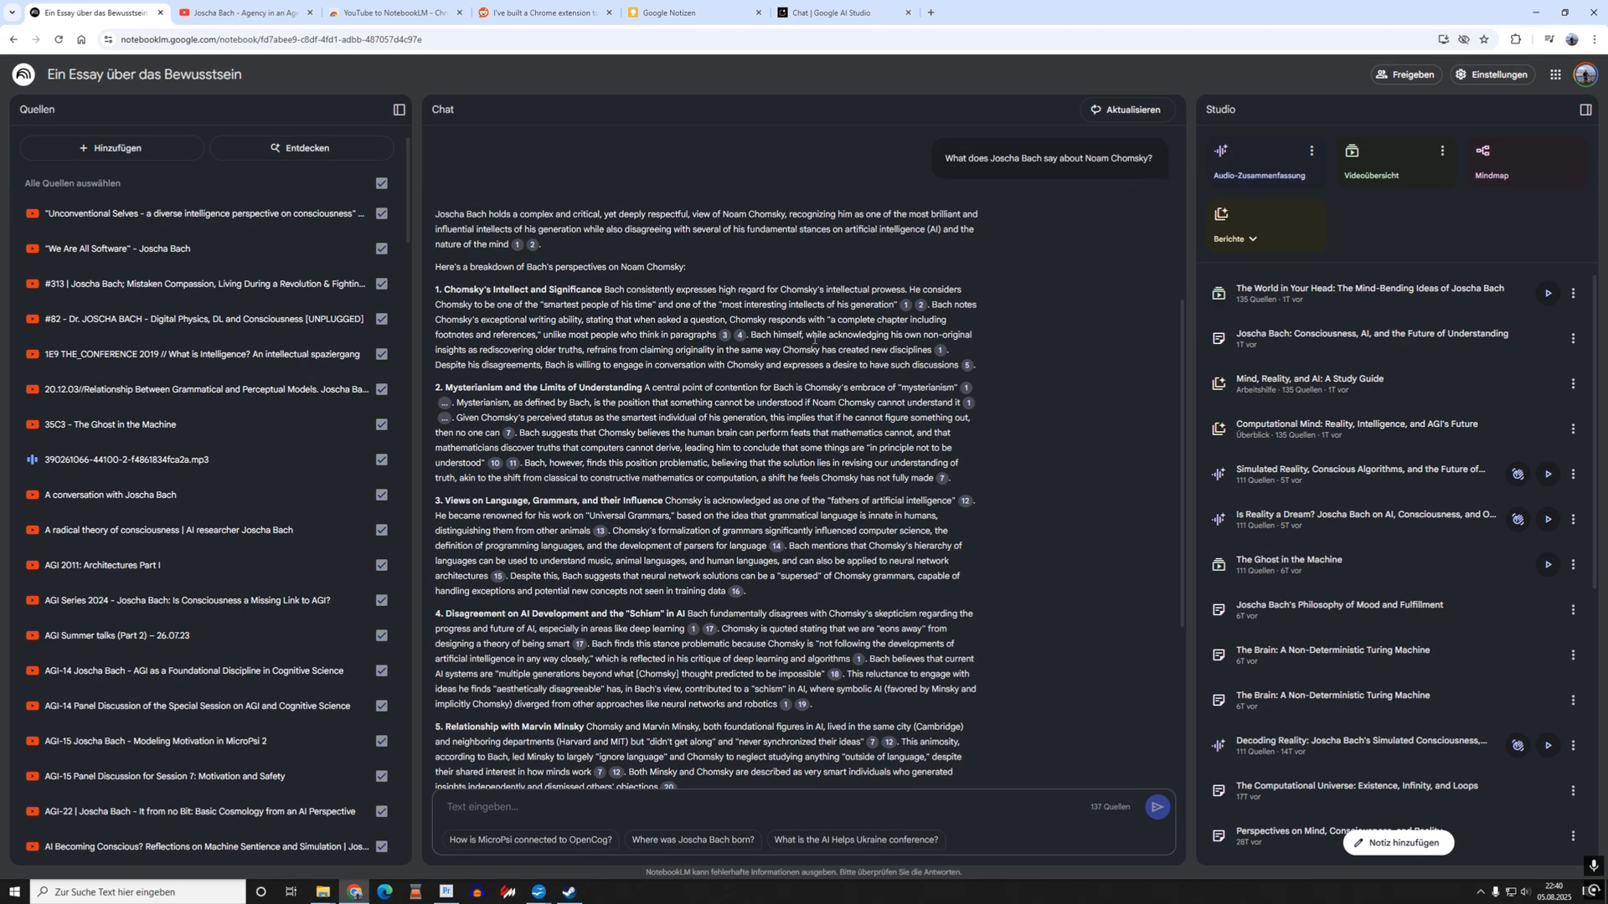
scroll("down", 3)
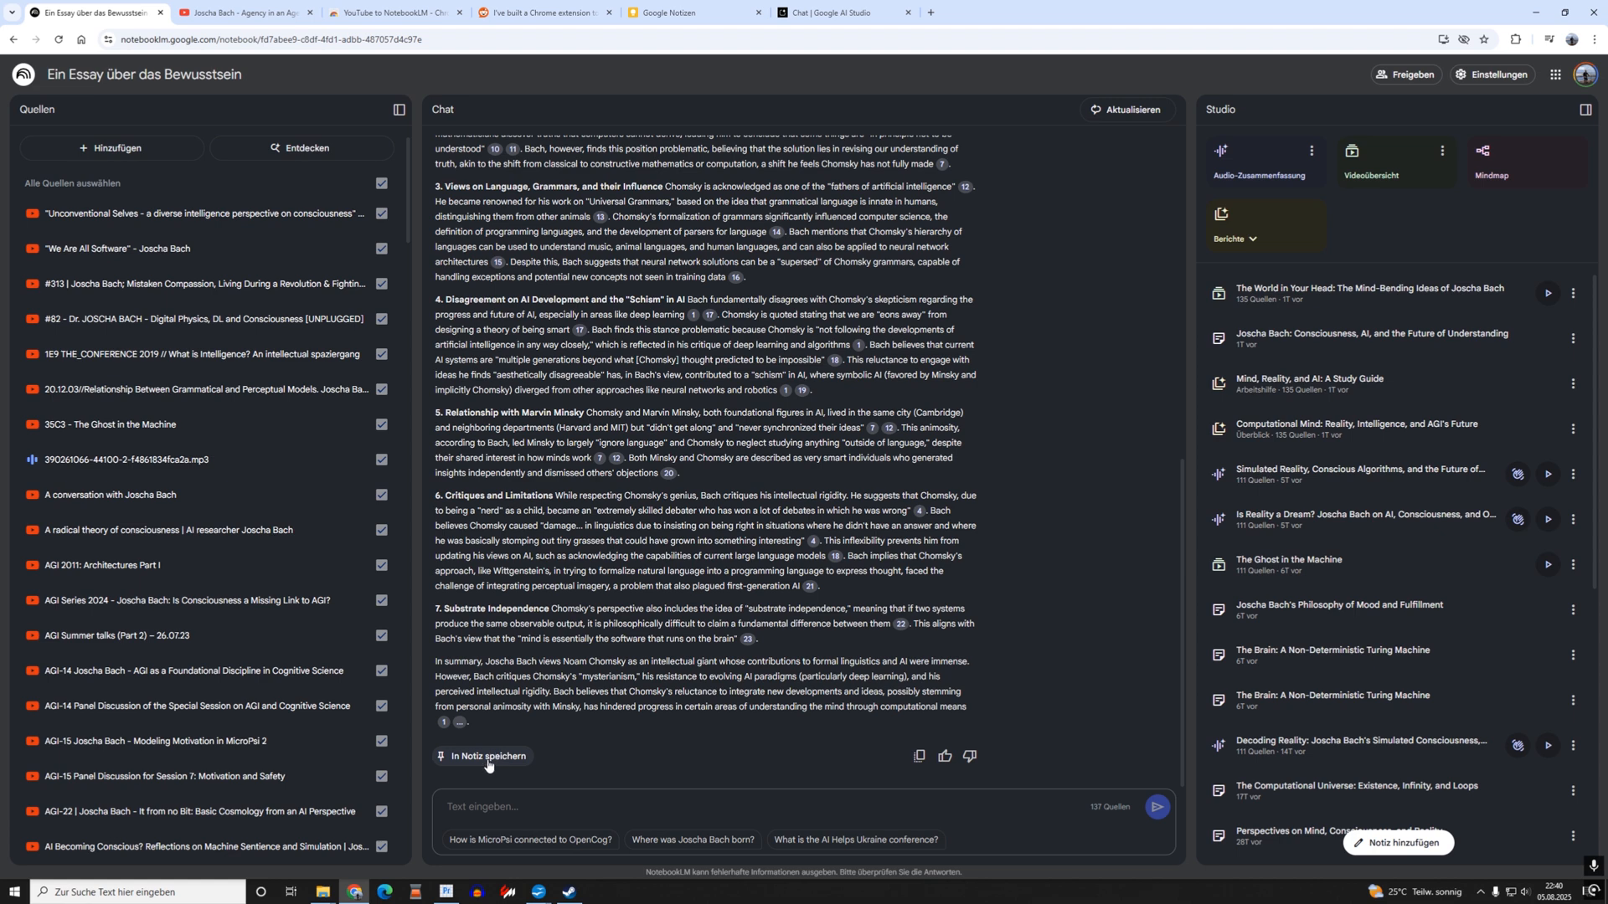
mouse_move(489, 761)
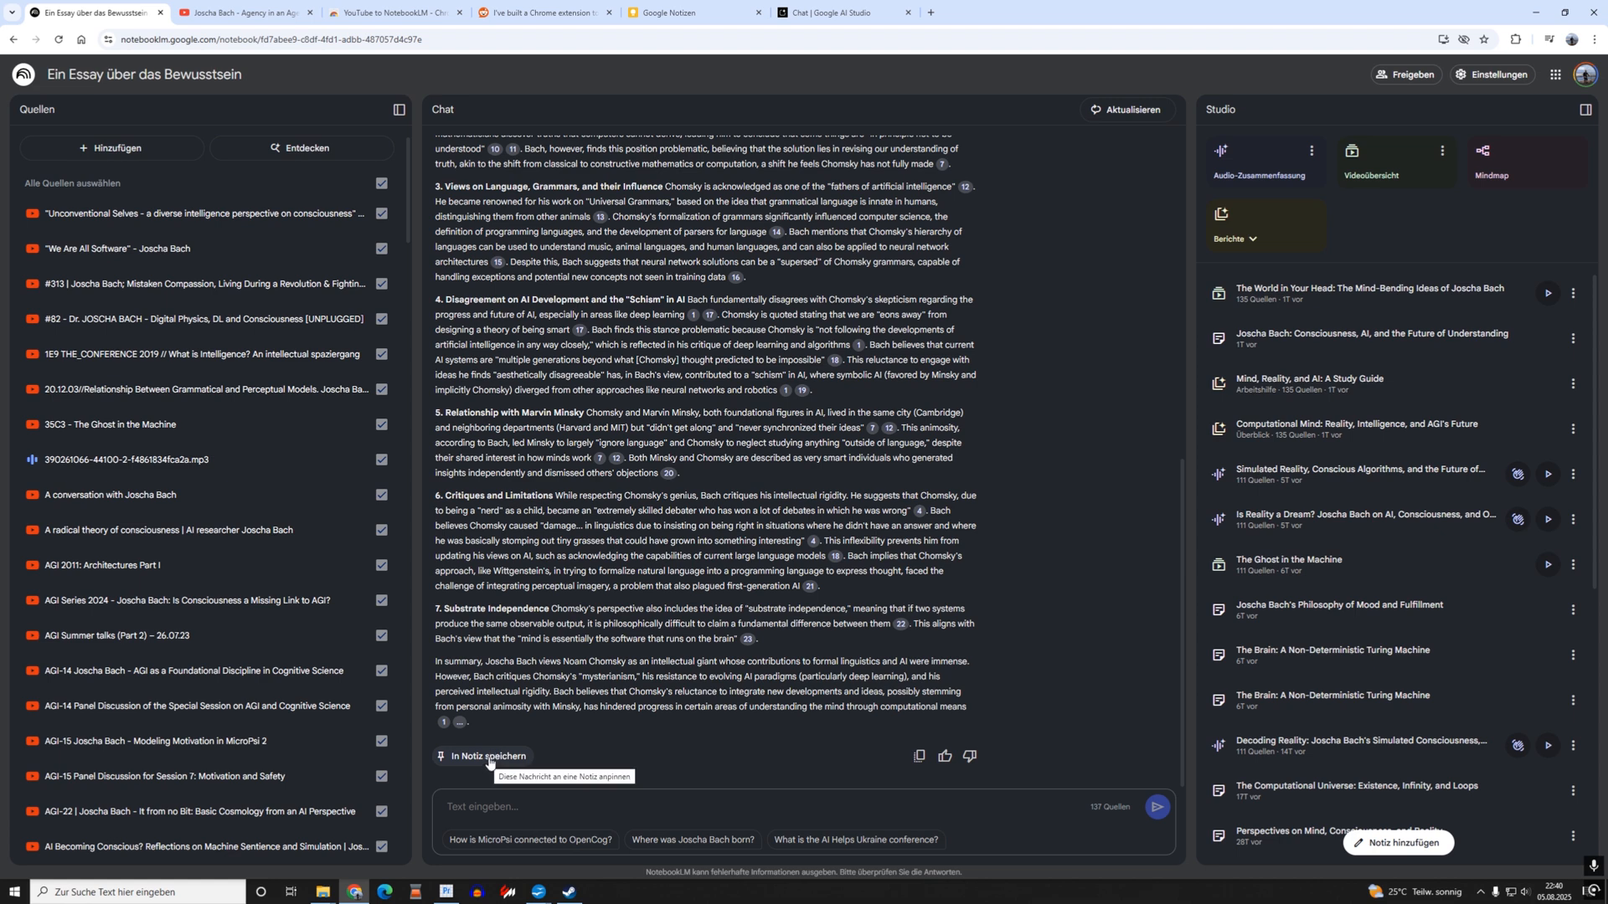
mouse_move(489, 756)
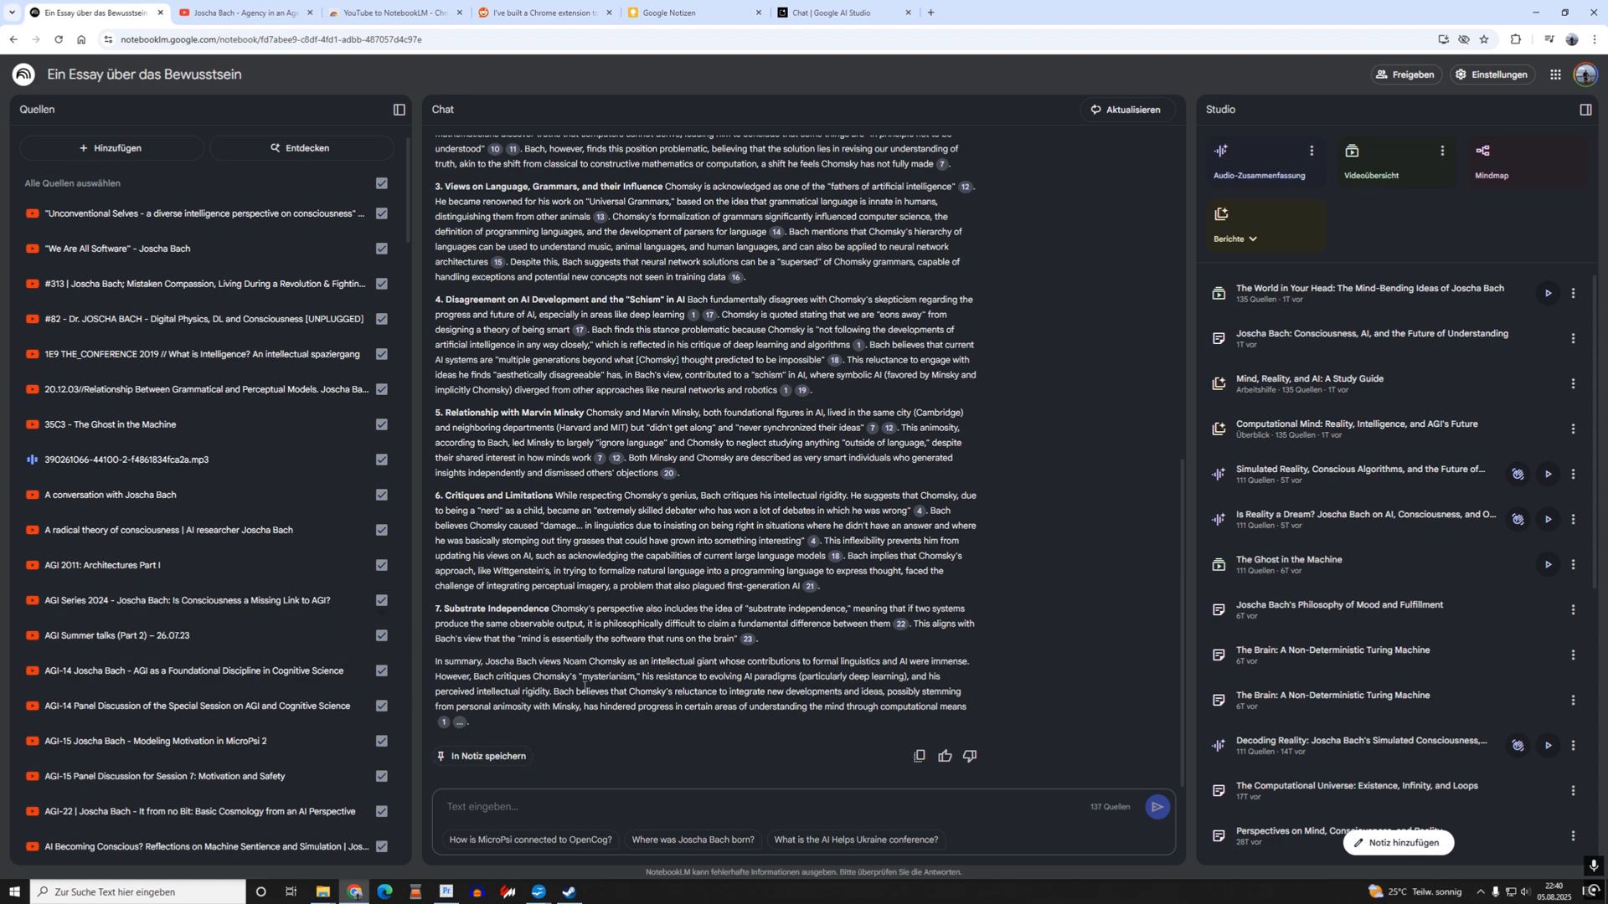
mouse_move(919, 756)
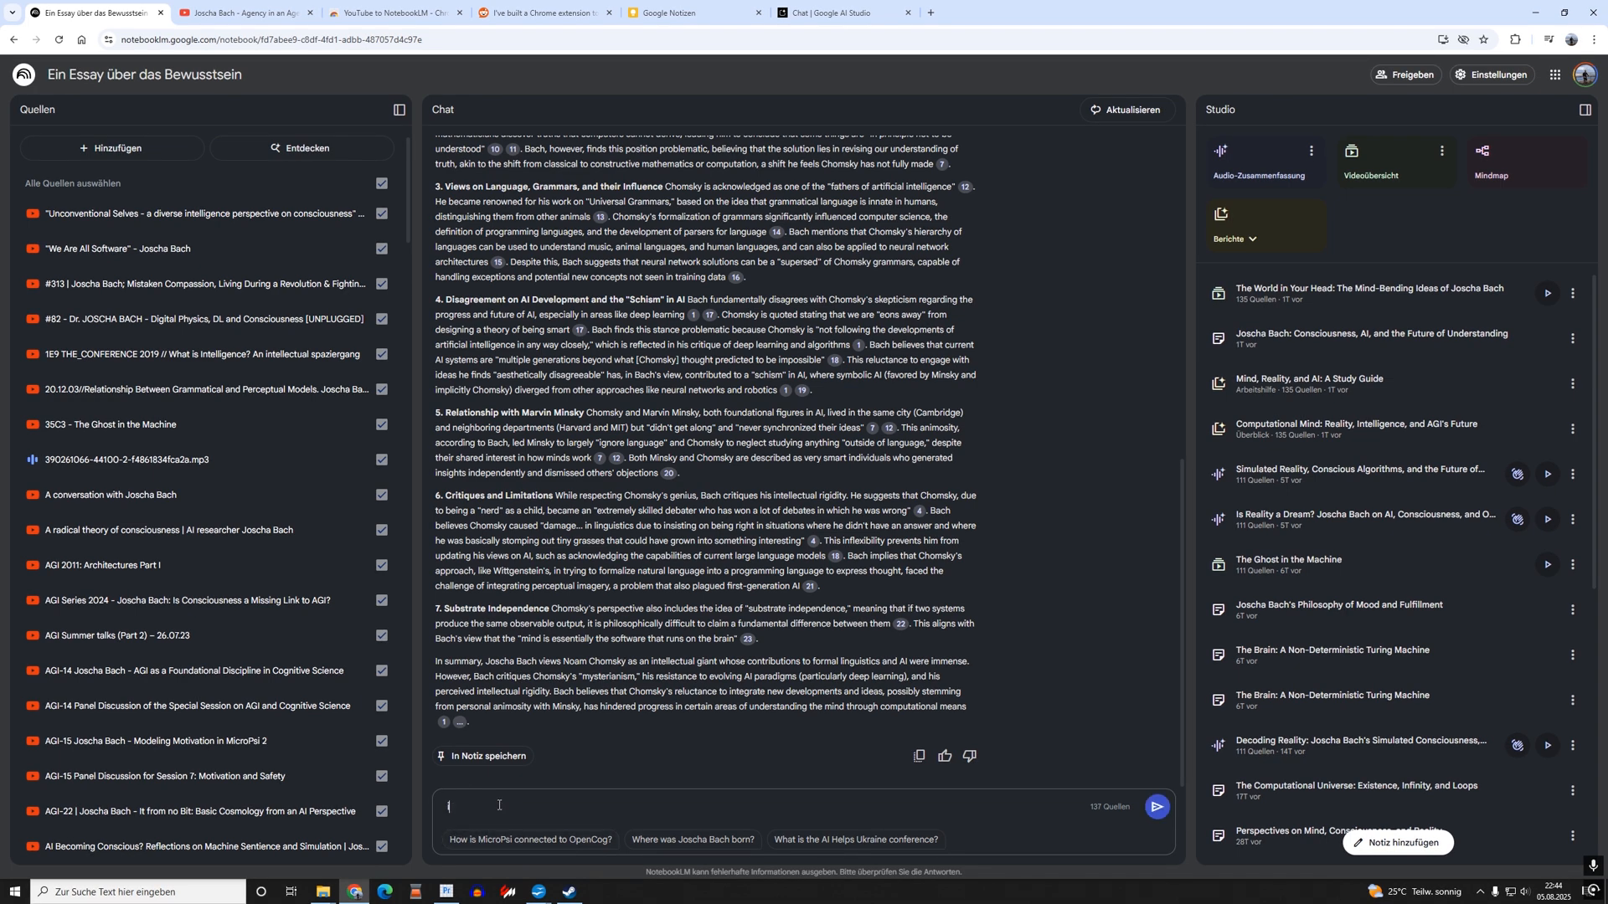
Ask in which way Joscha Bach explains the 'bubble of nowness' and scroll the answer.
type("in which way")
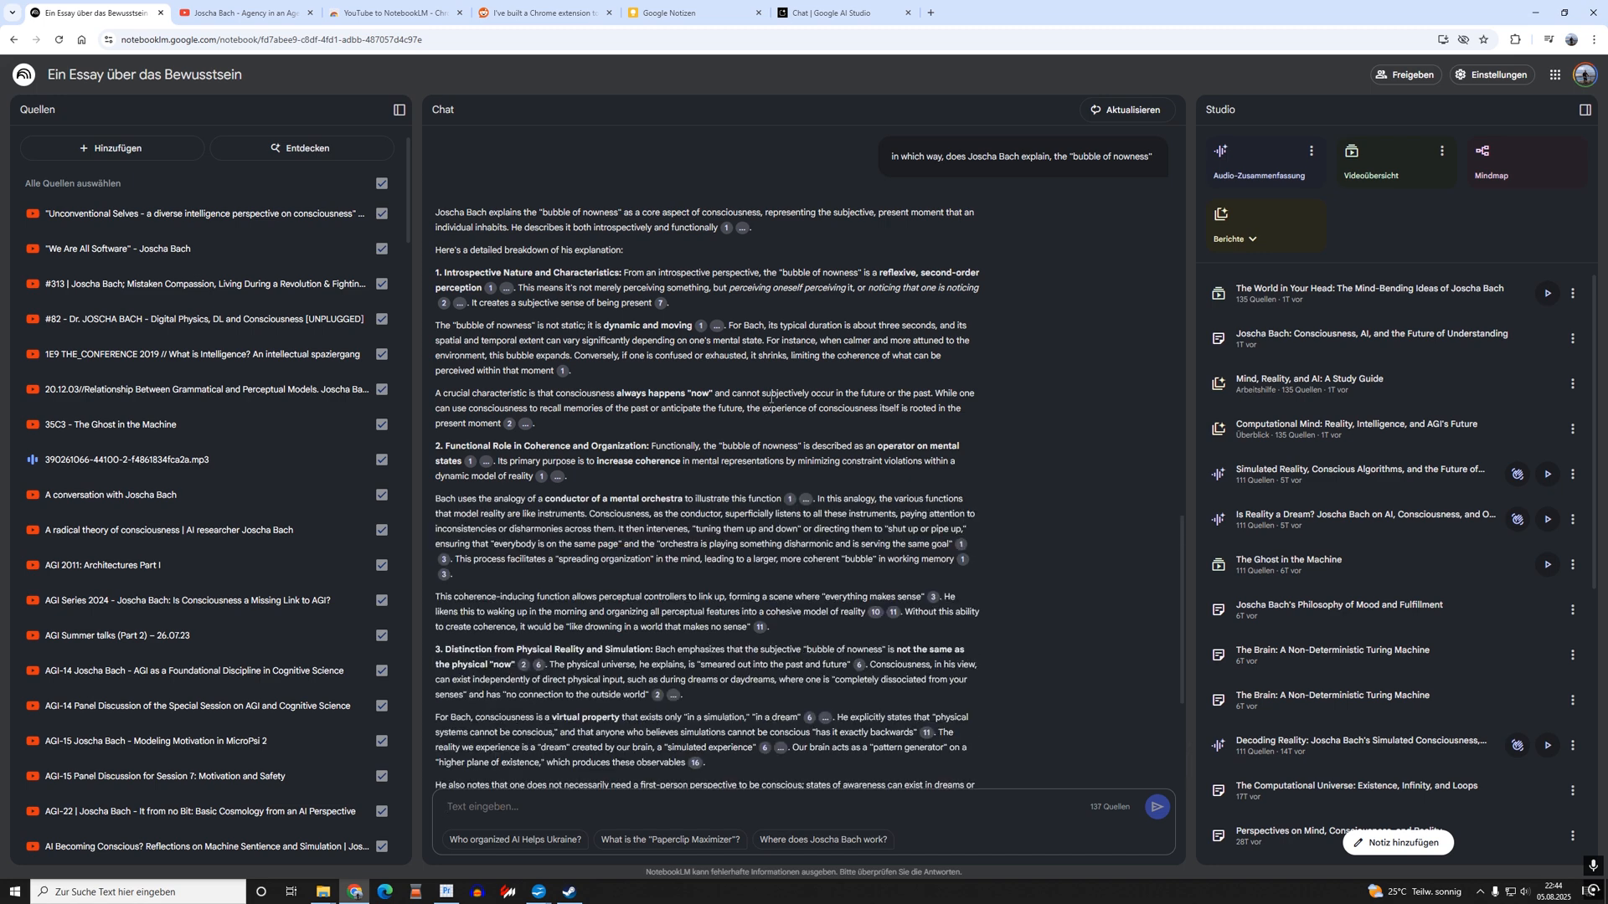
scroll("down", 3)
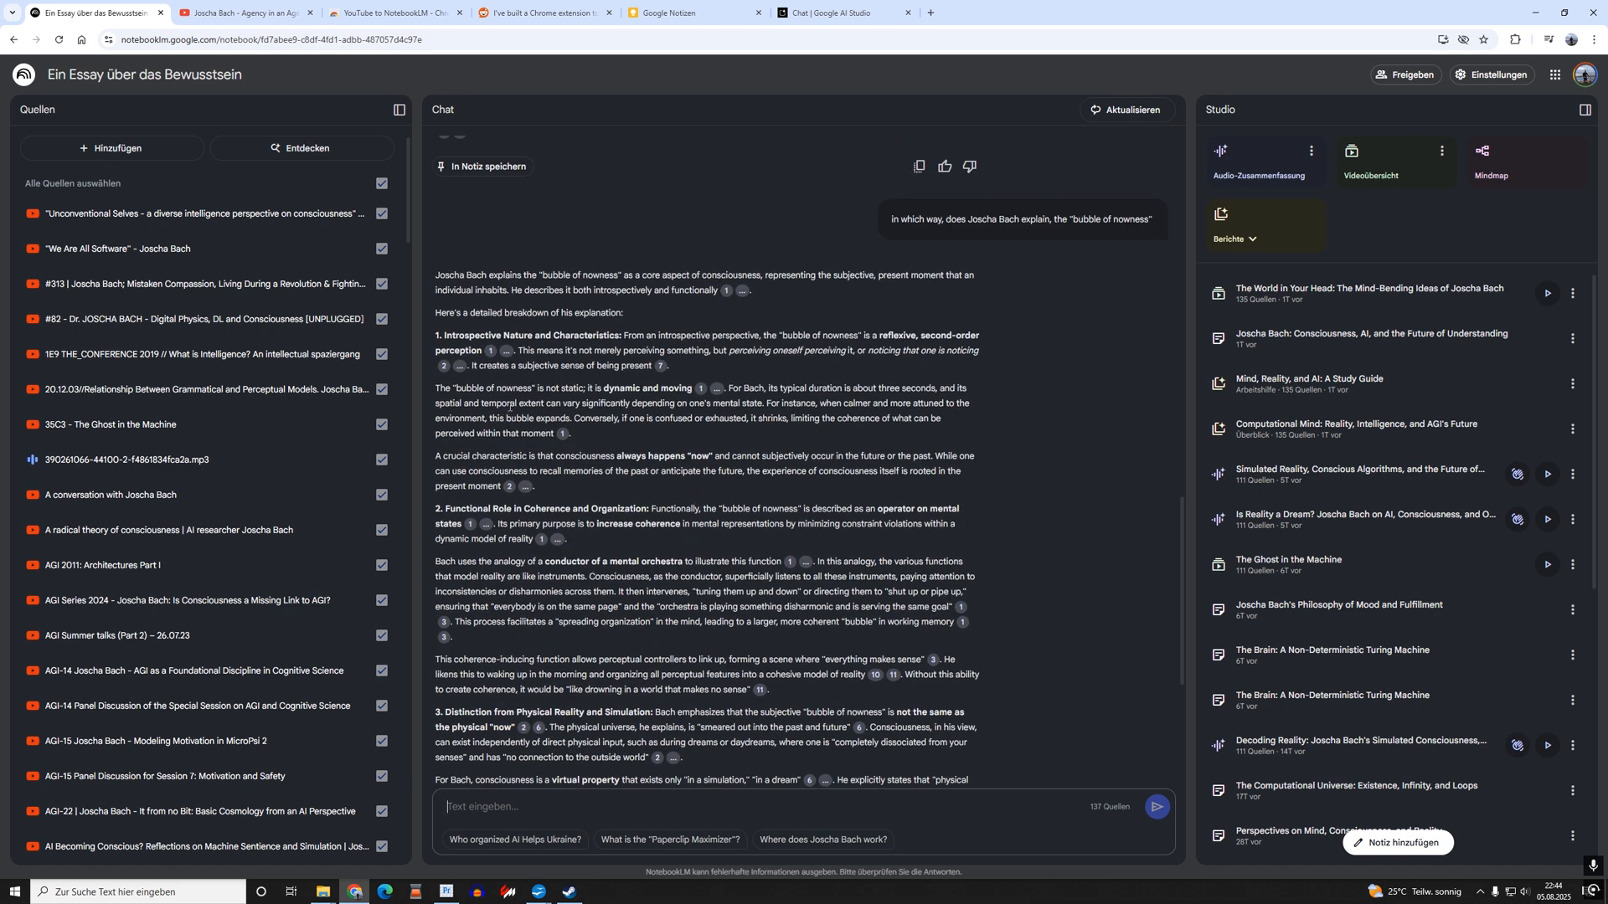
mouse_move(471, 325)
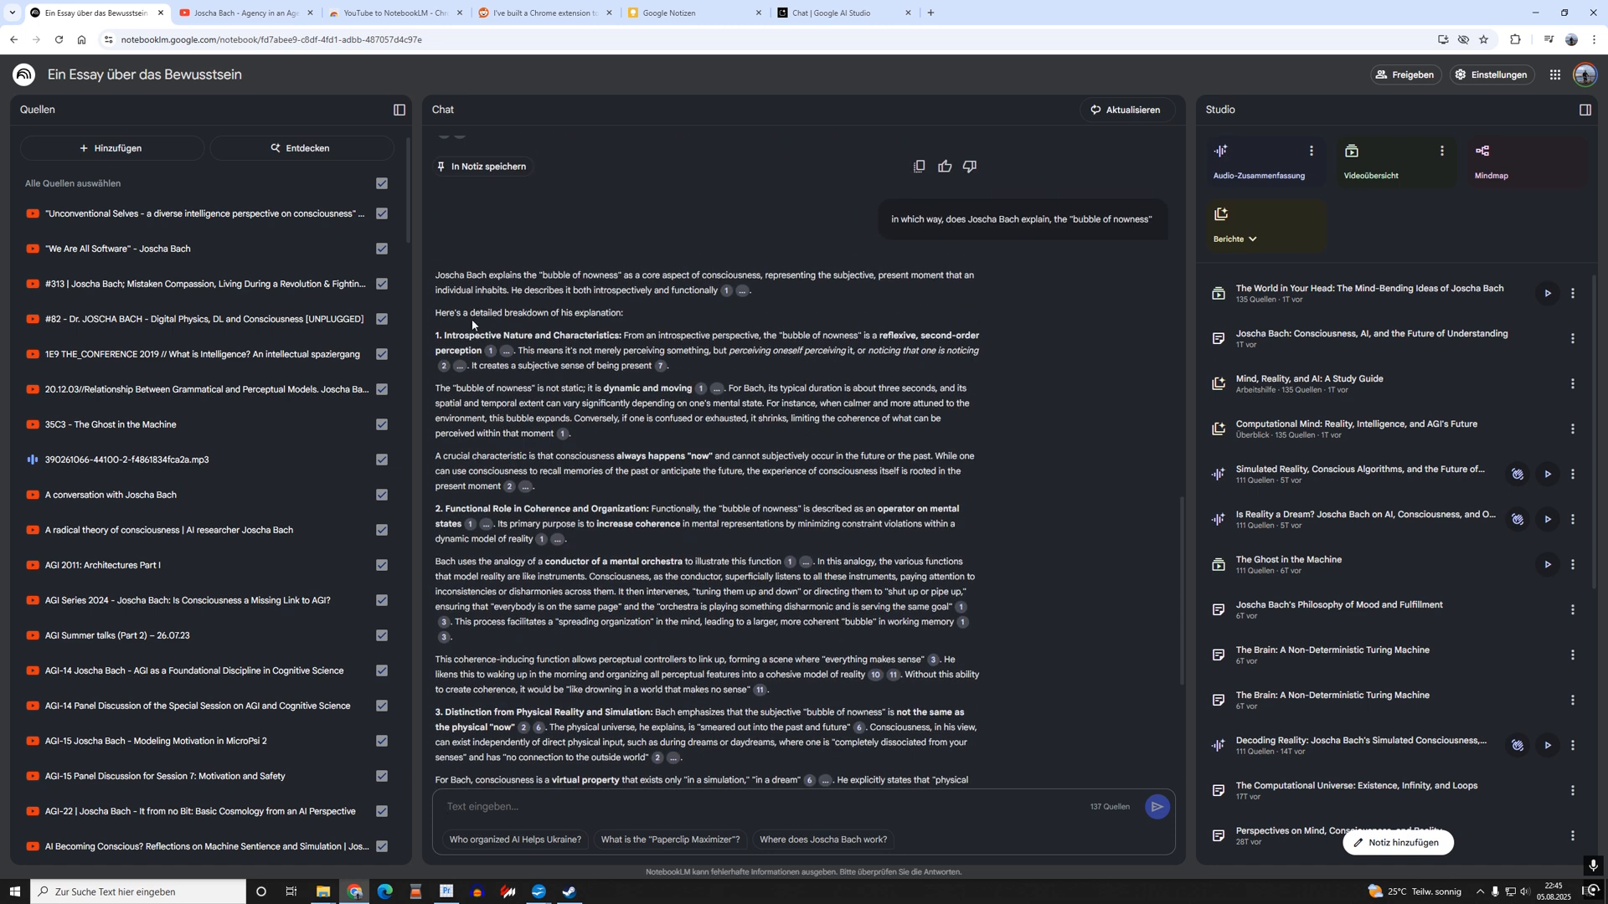
mouse_move(471, 350)
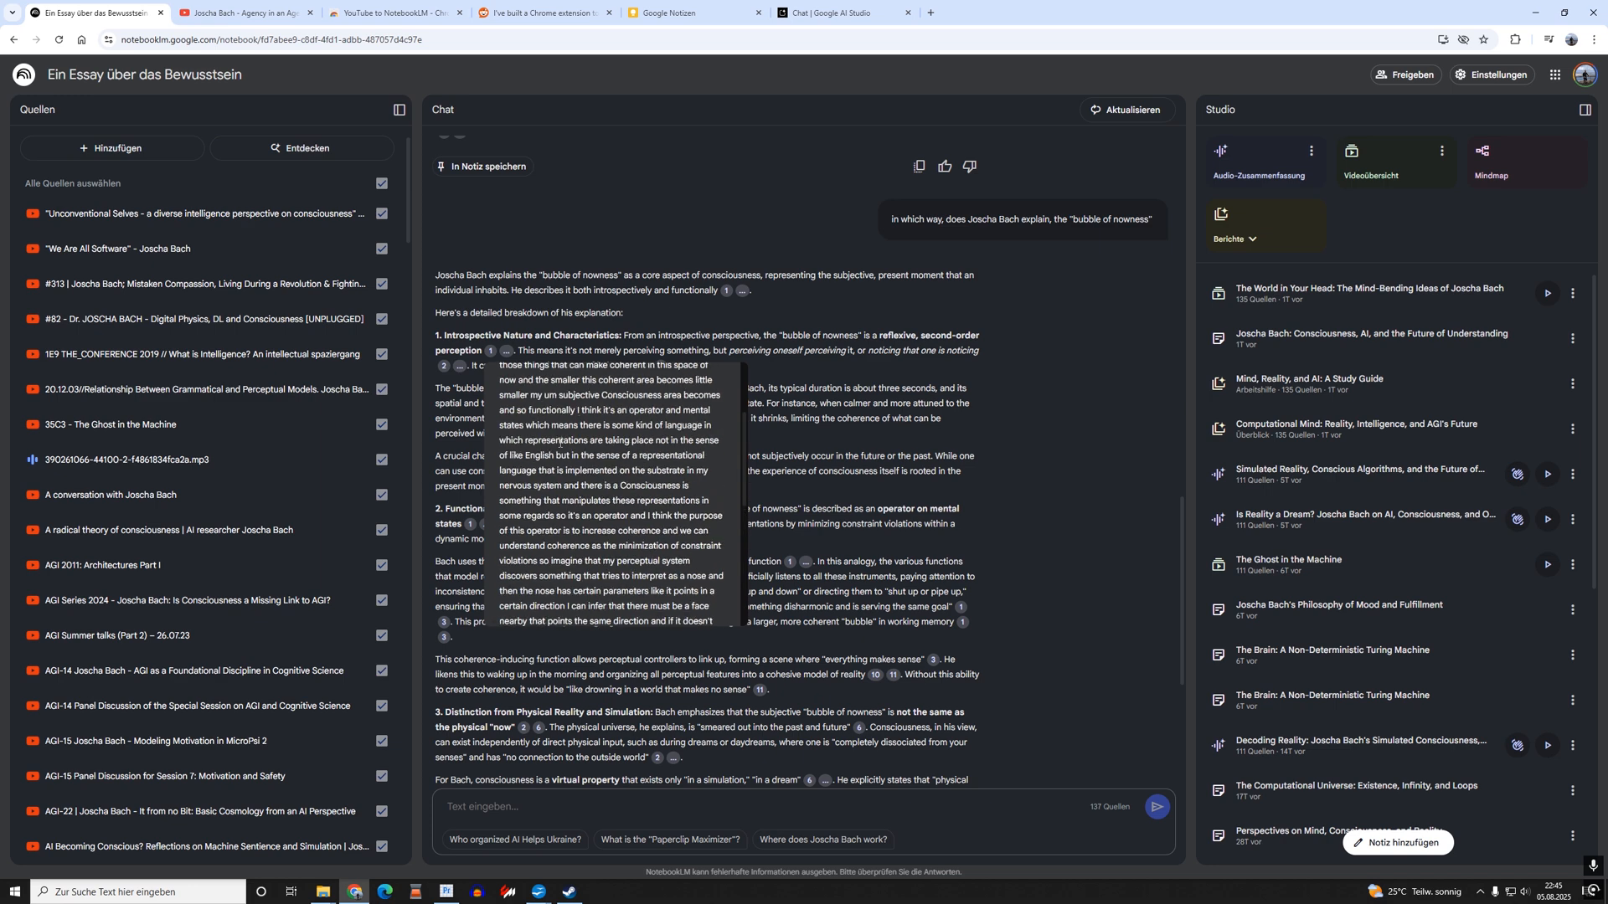
mouse_move(776, 375)
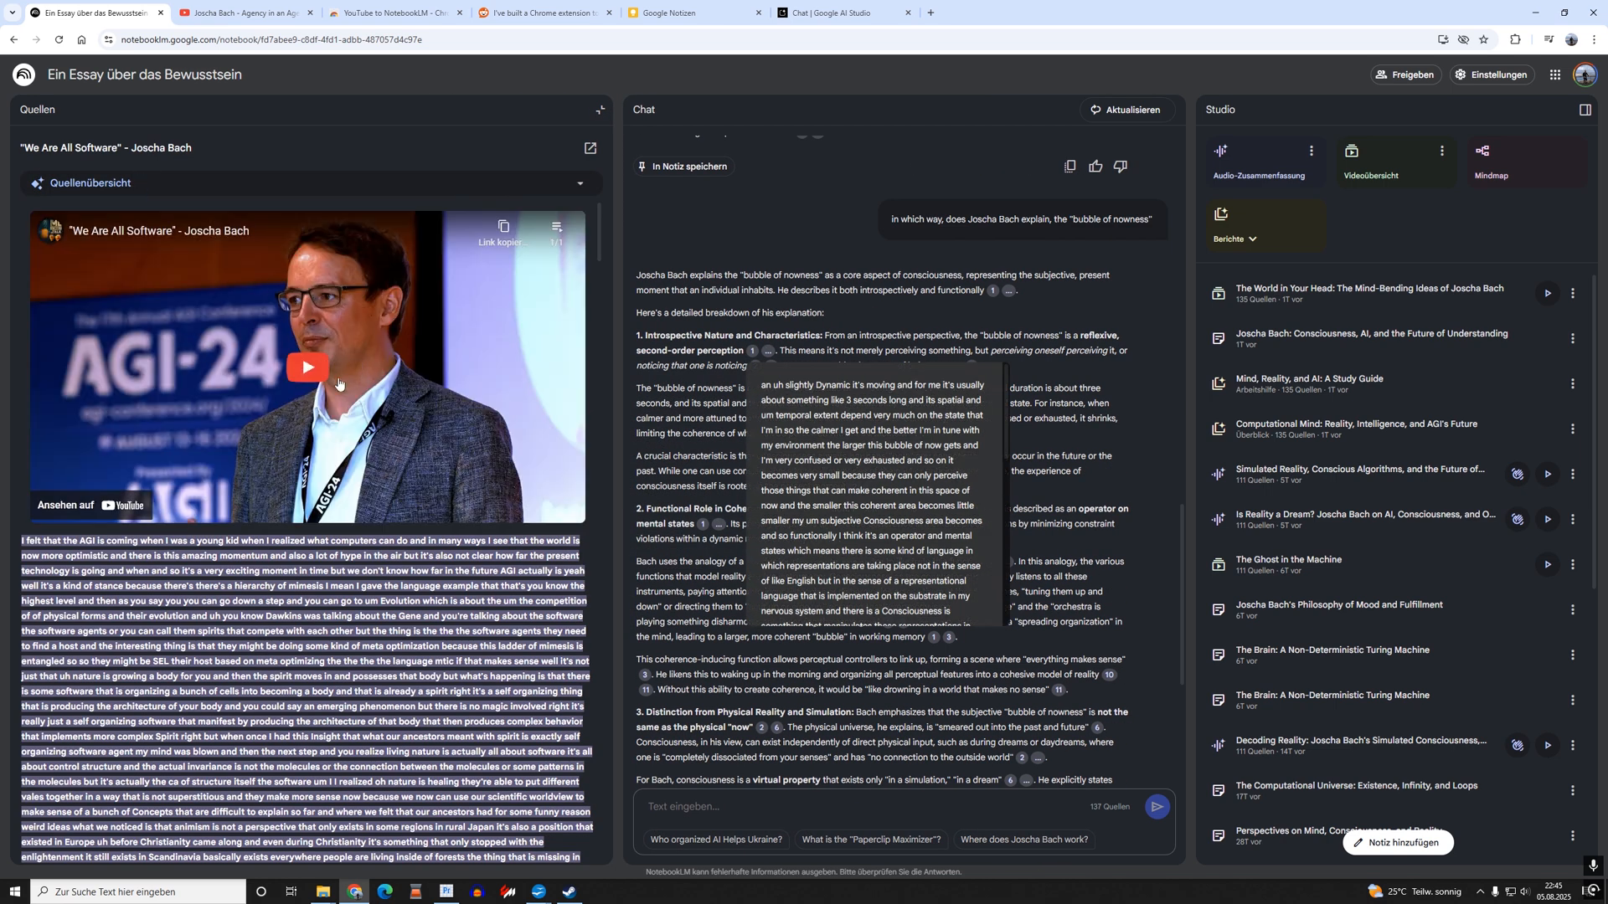
Scroll further down the cited answer about Noam Chomsky.
scroll("down", 3)
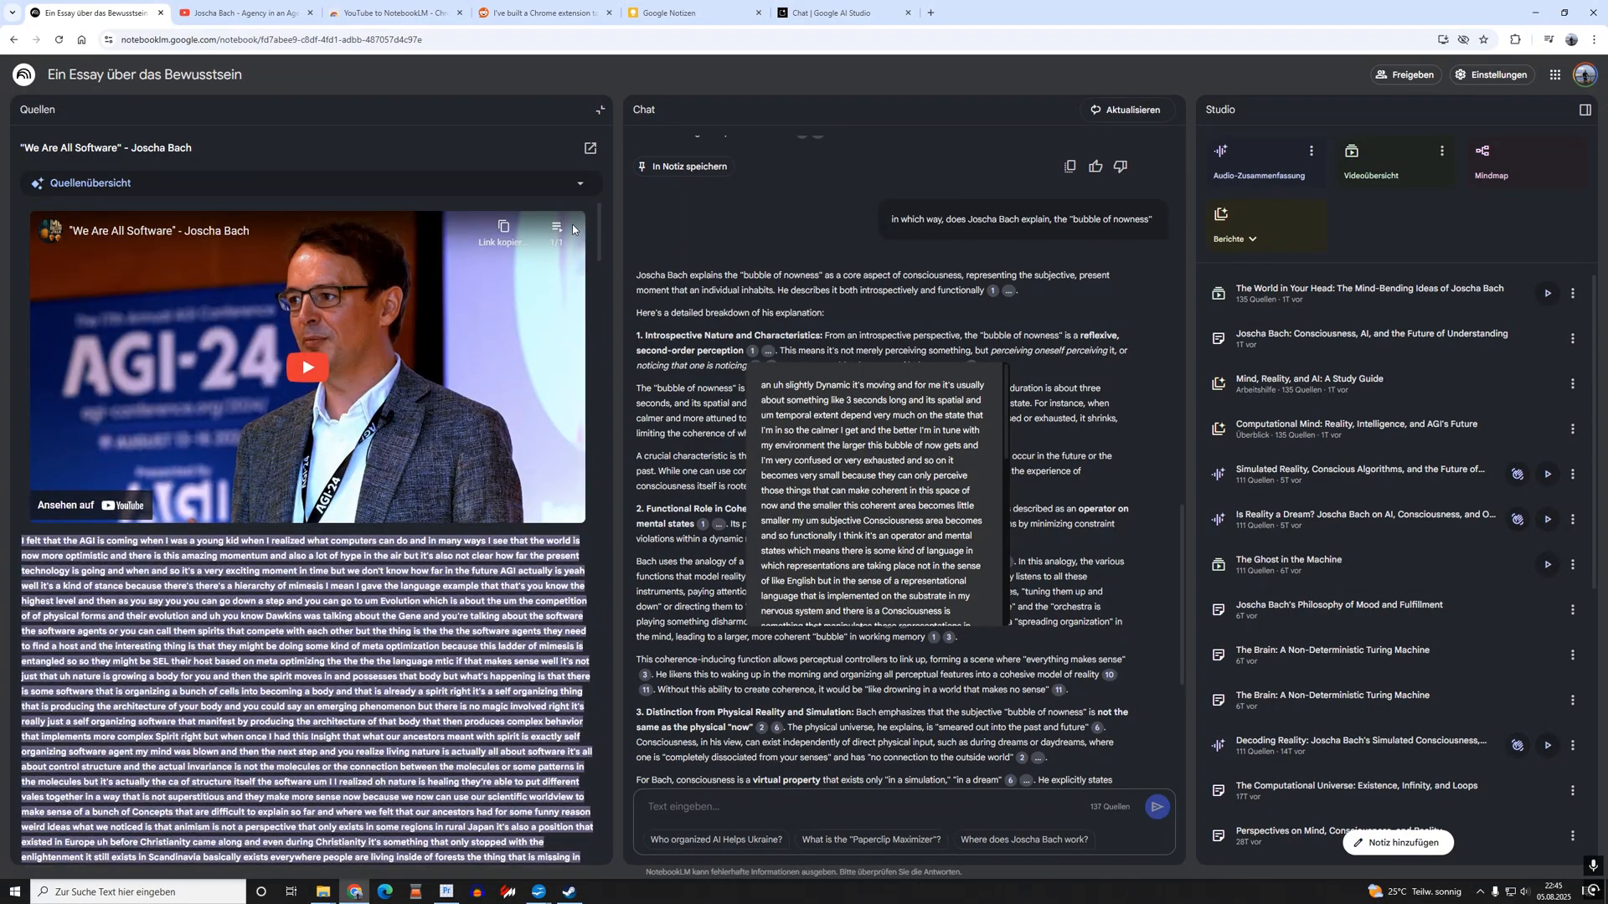
mouse_move(292, 382)
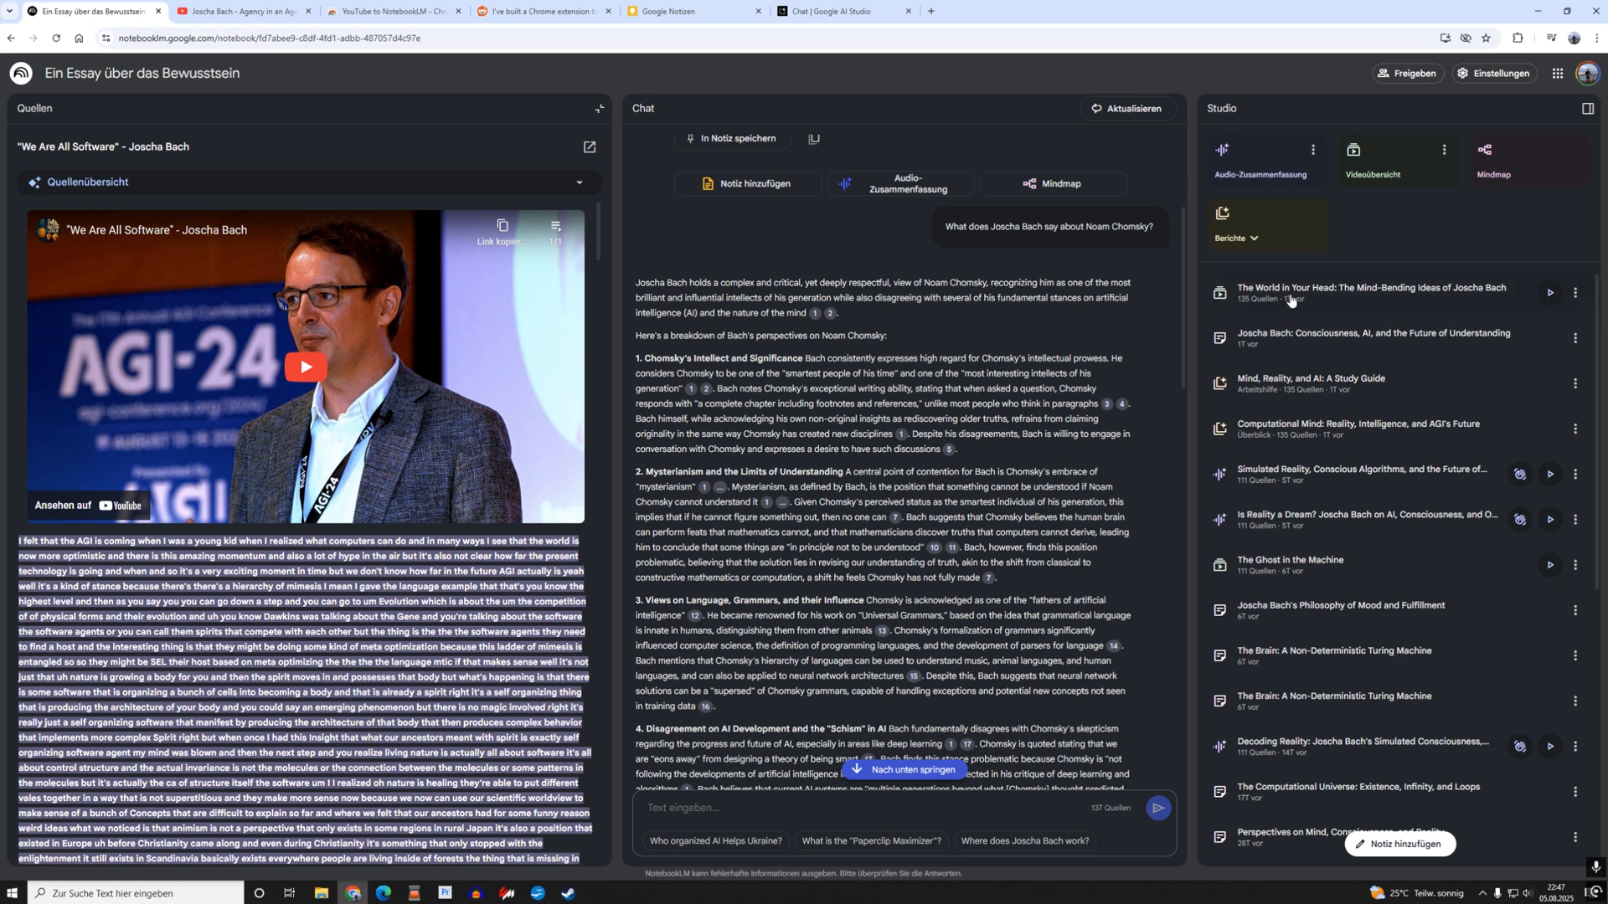
mouse_move(1349, 249)
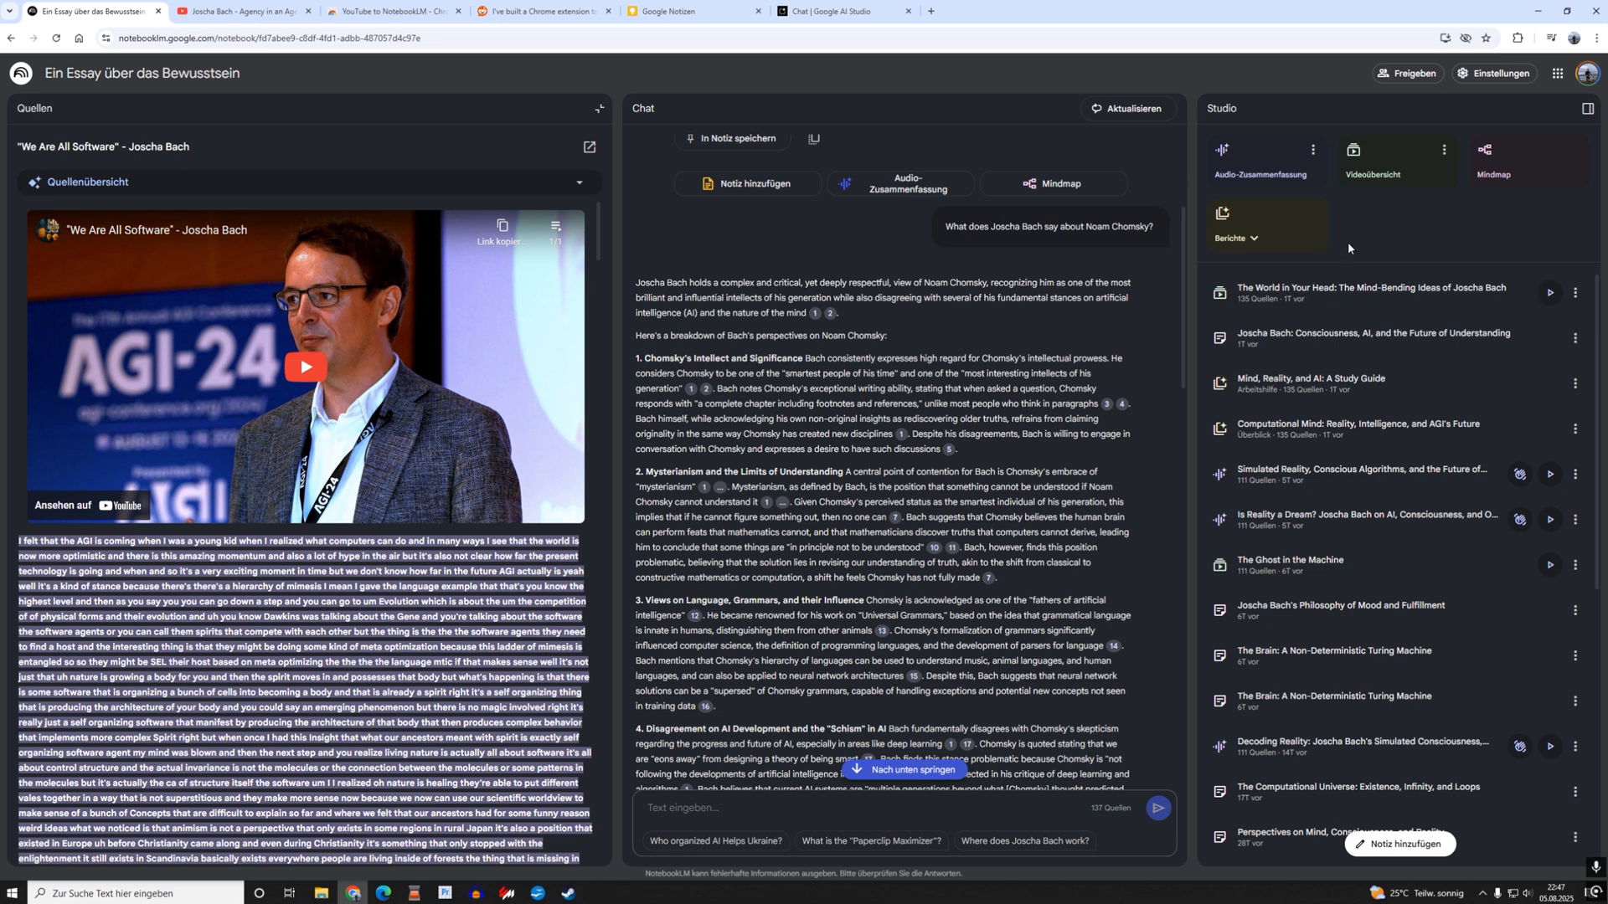
mouse_move(1374, 168)
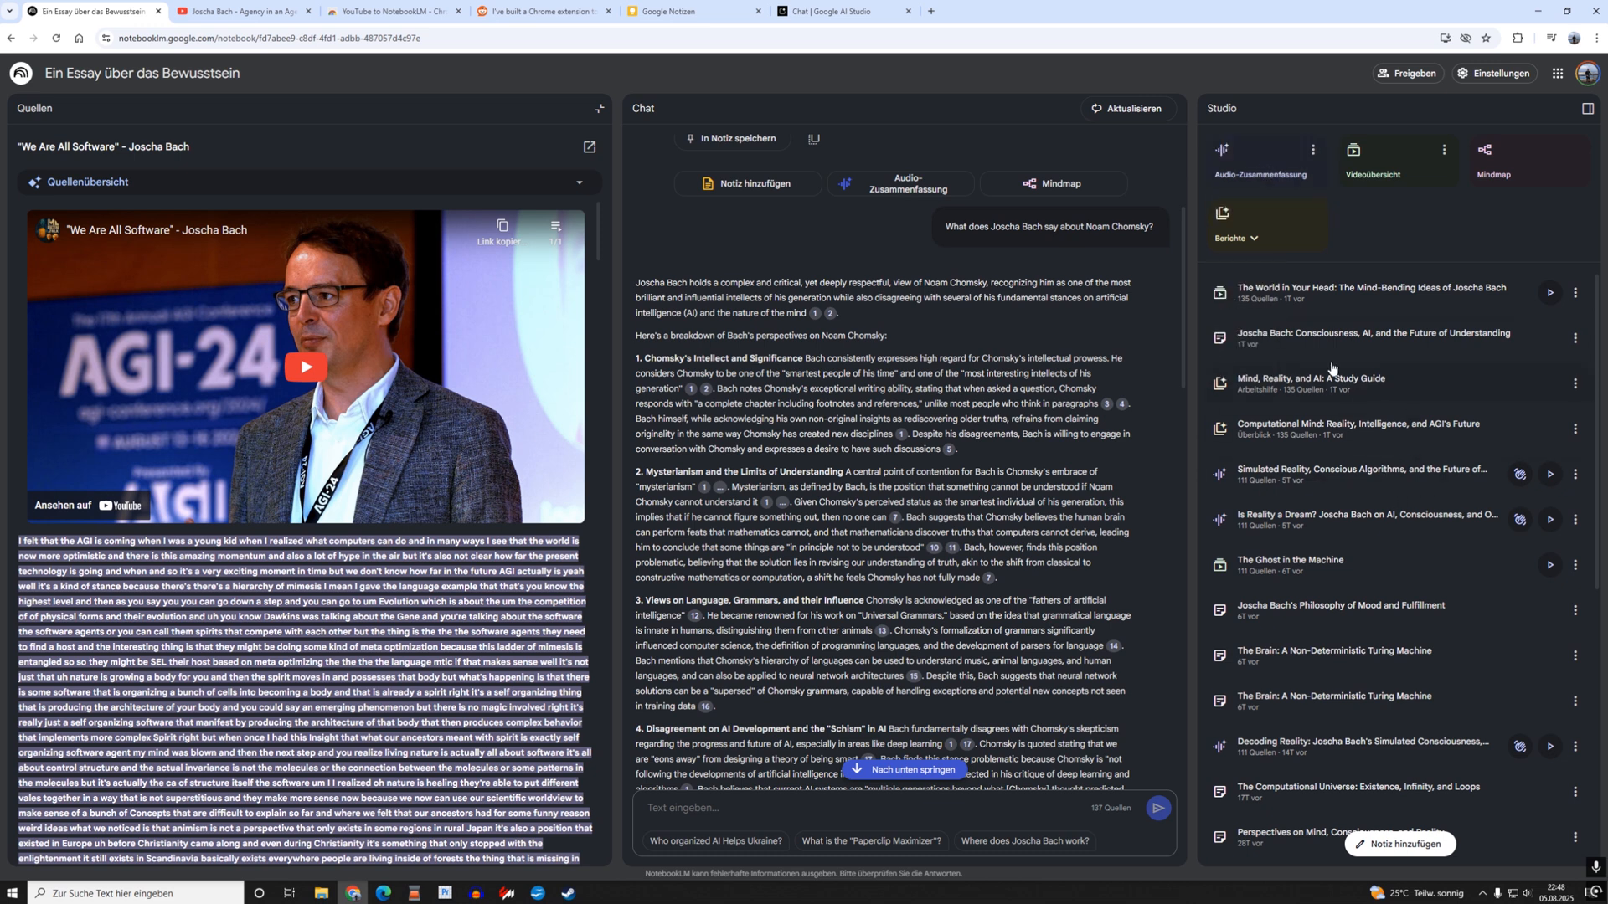
mouse_move(1257, 164)
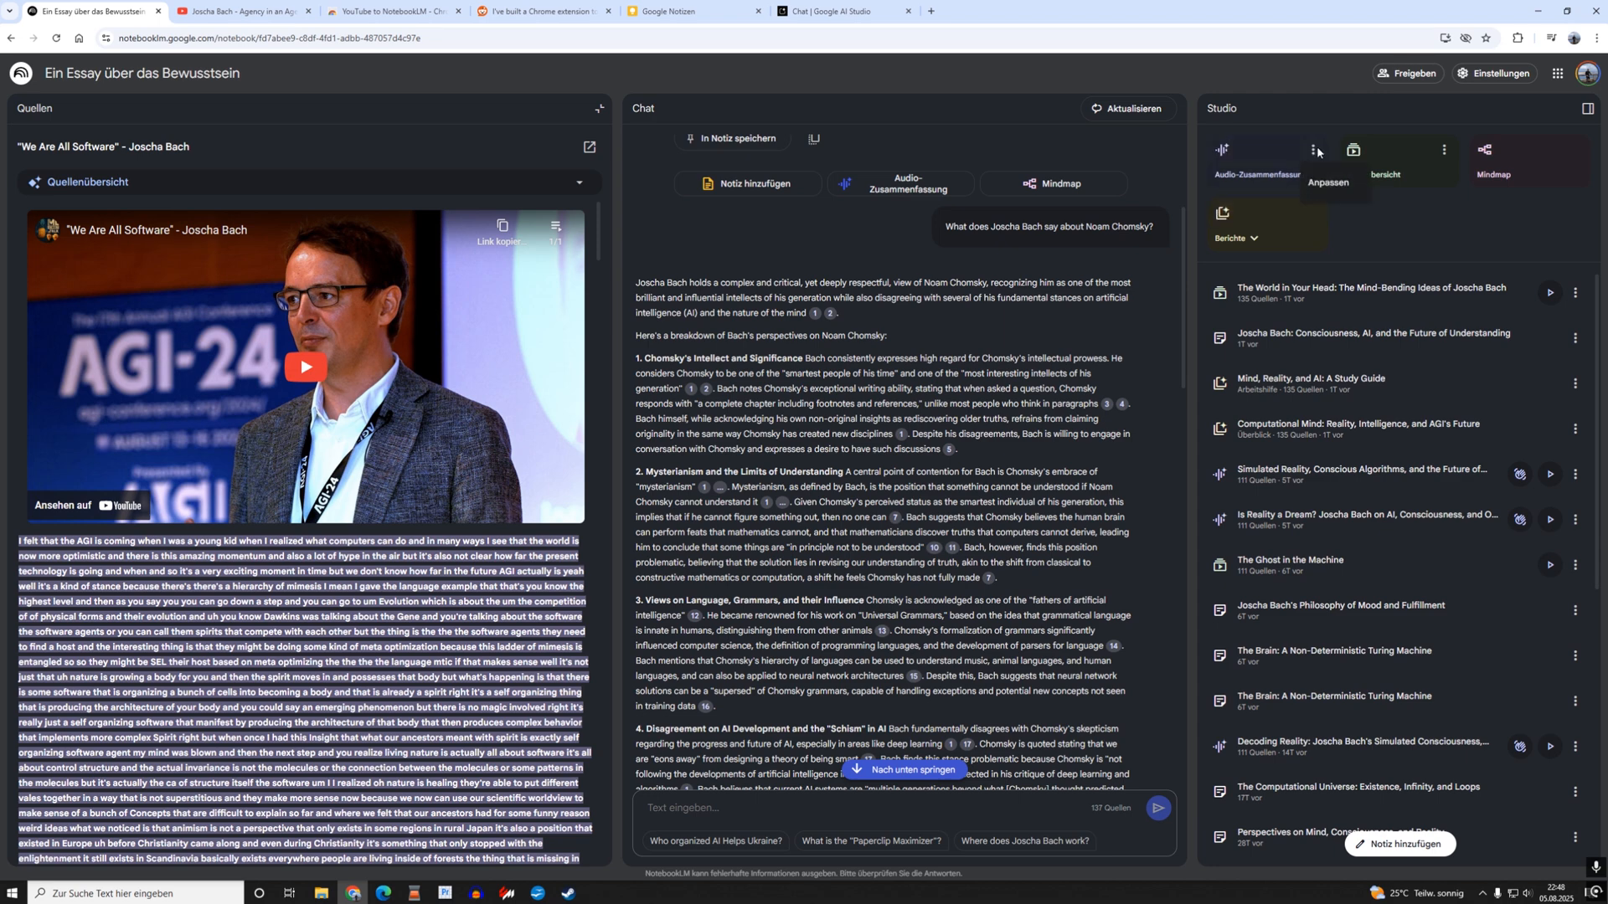
left_click(1314, 150)
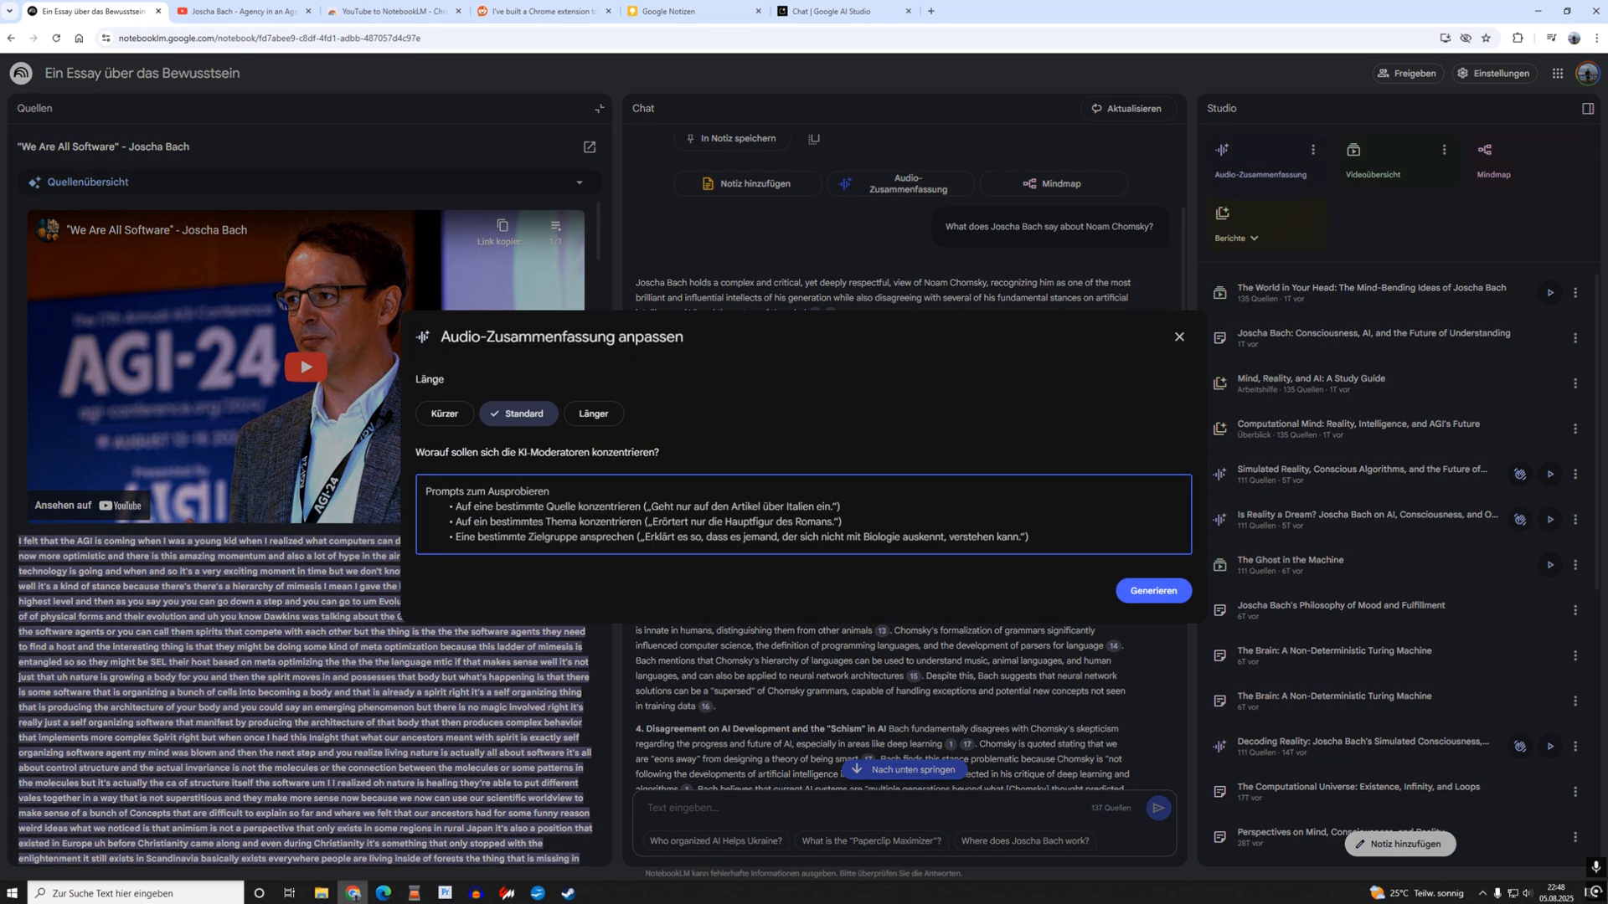
left_click(593, 413)
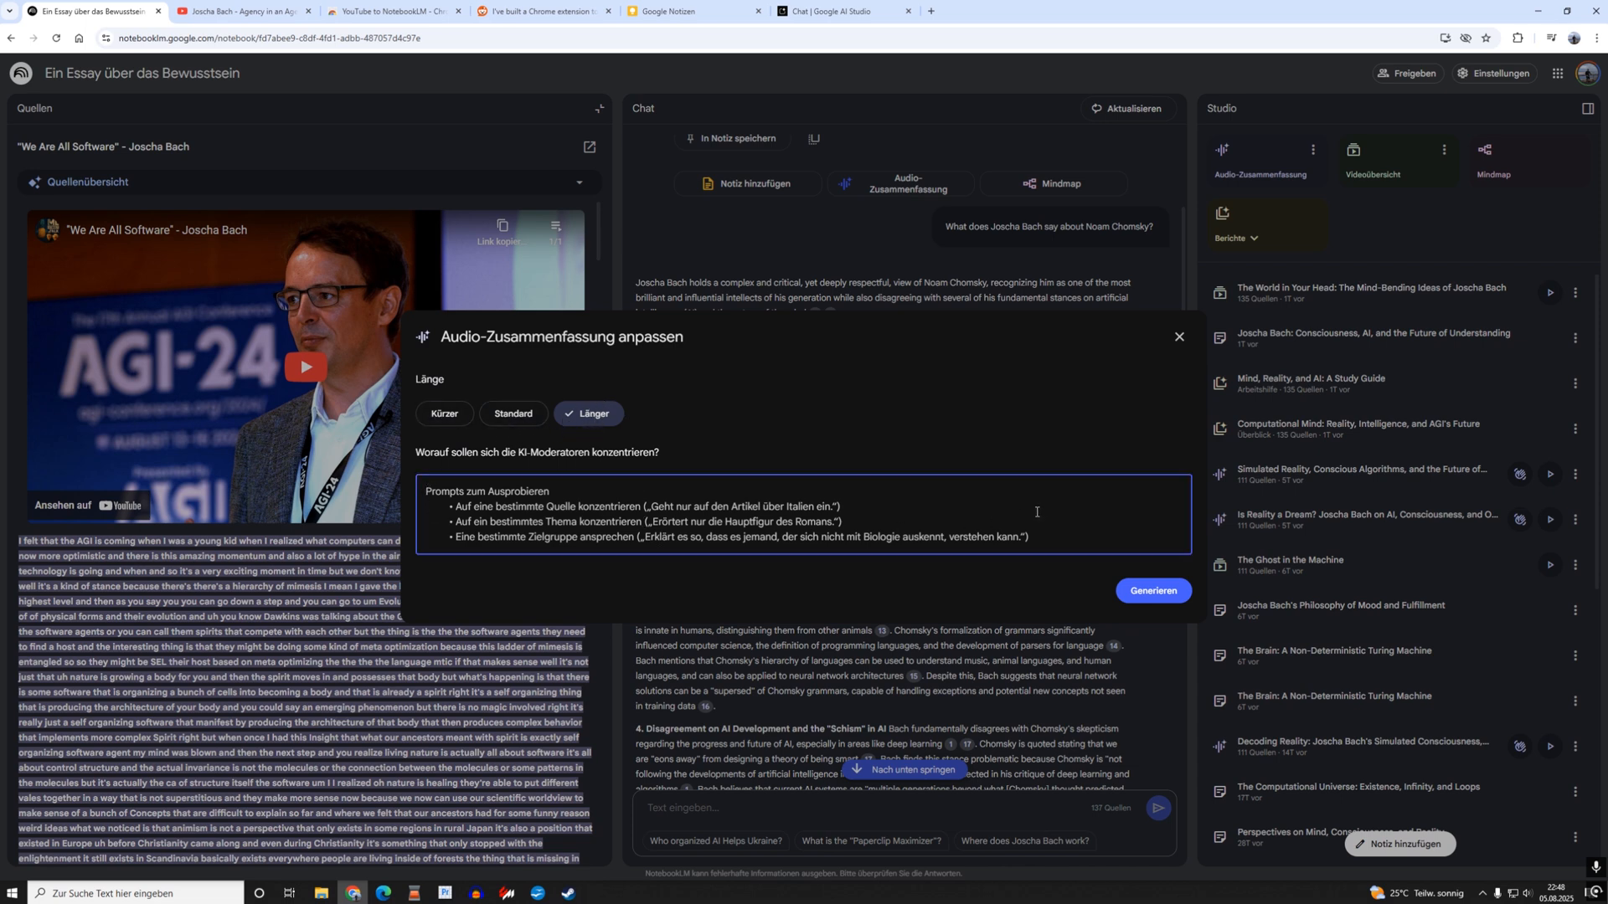
left_click(1177, 336)
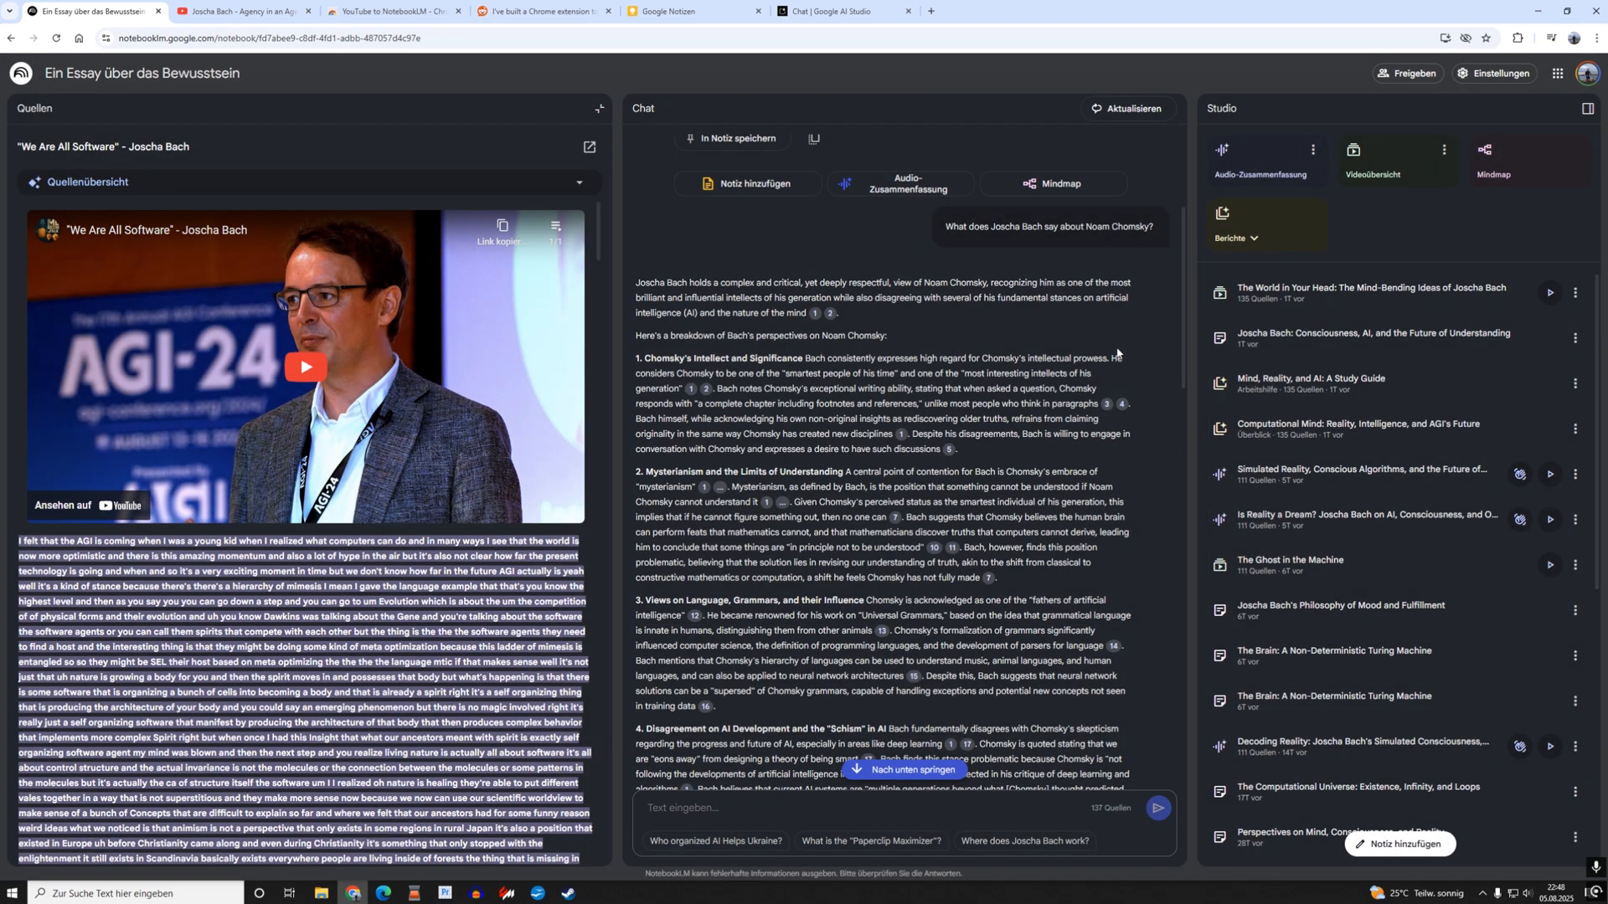
mouse_move(1264, 160)
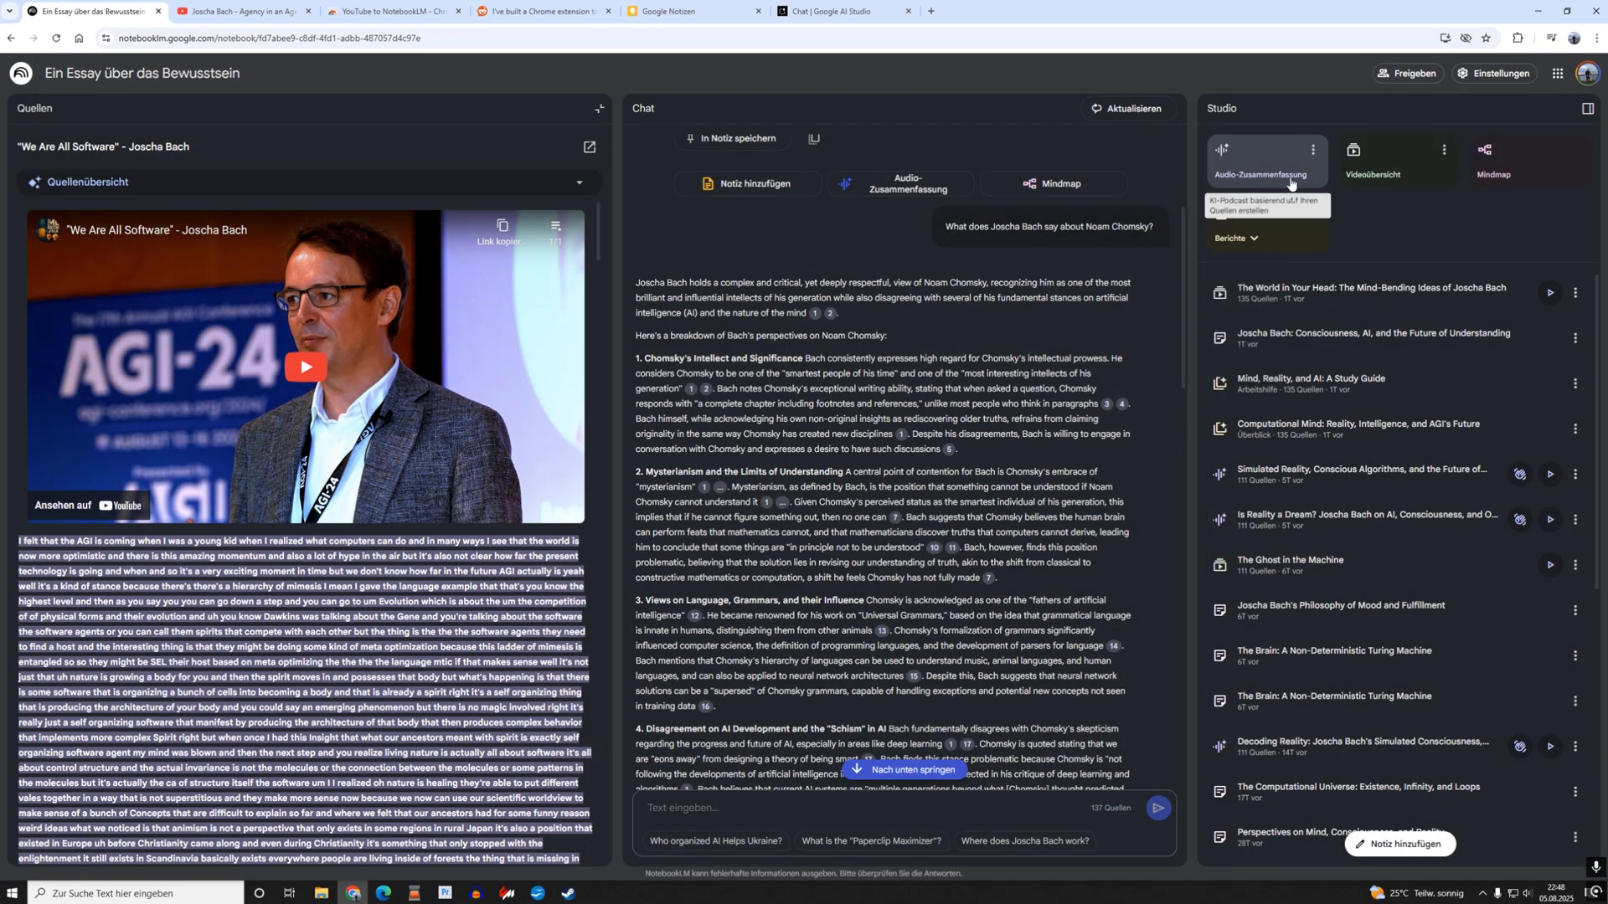
mouse_move(1270, 178)
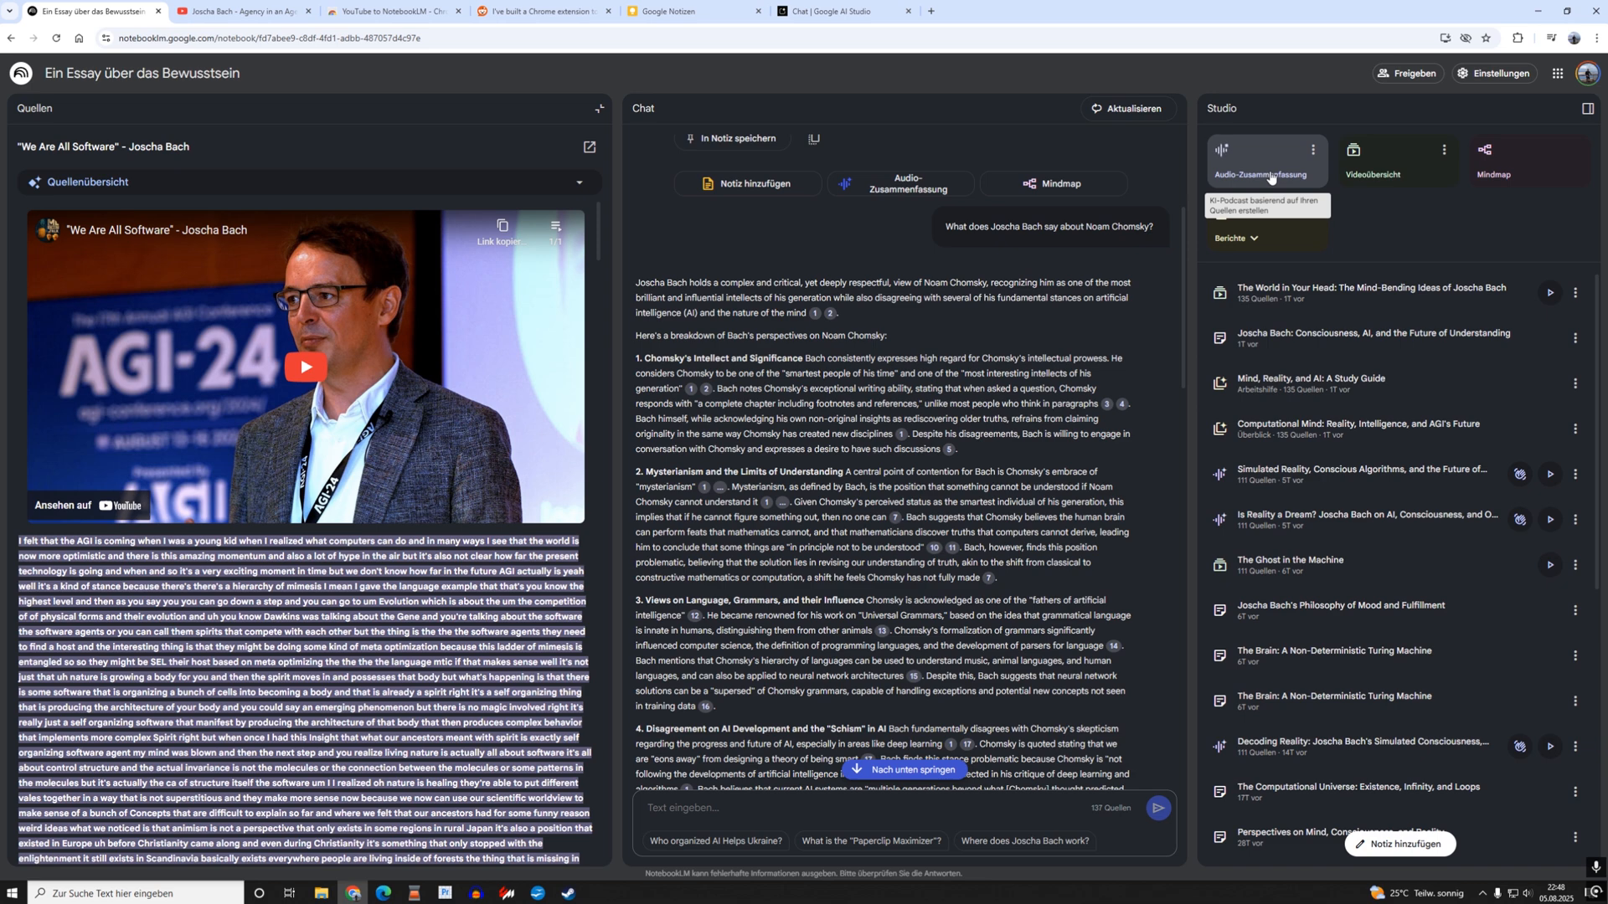
Switch to the Google AI Studio browser tab.
left_click(843, 11)
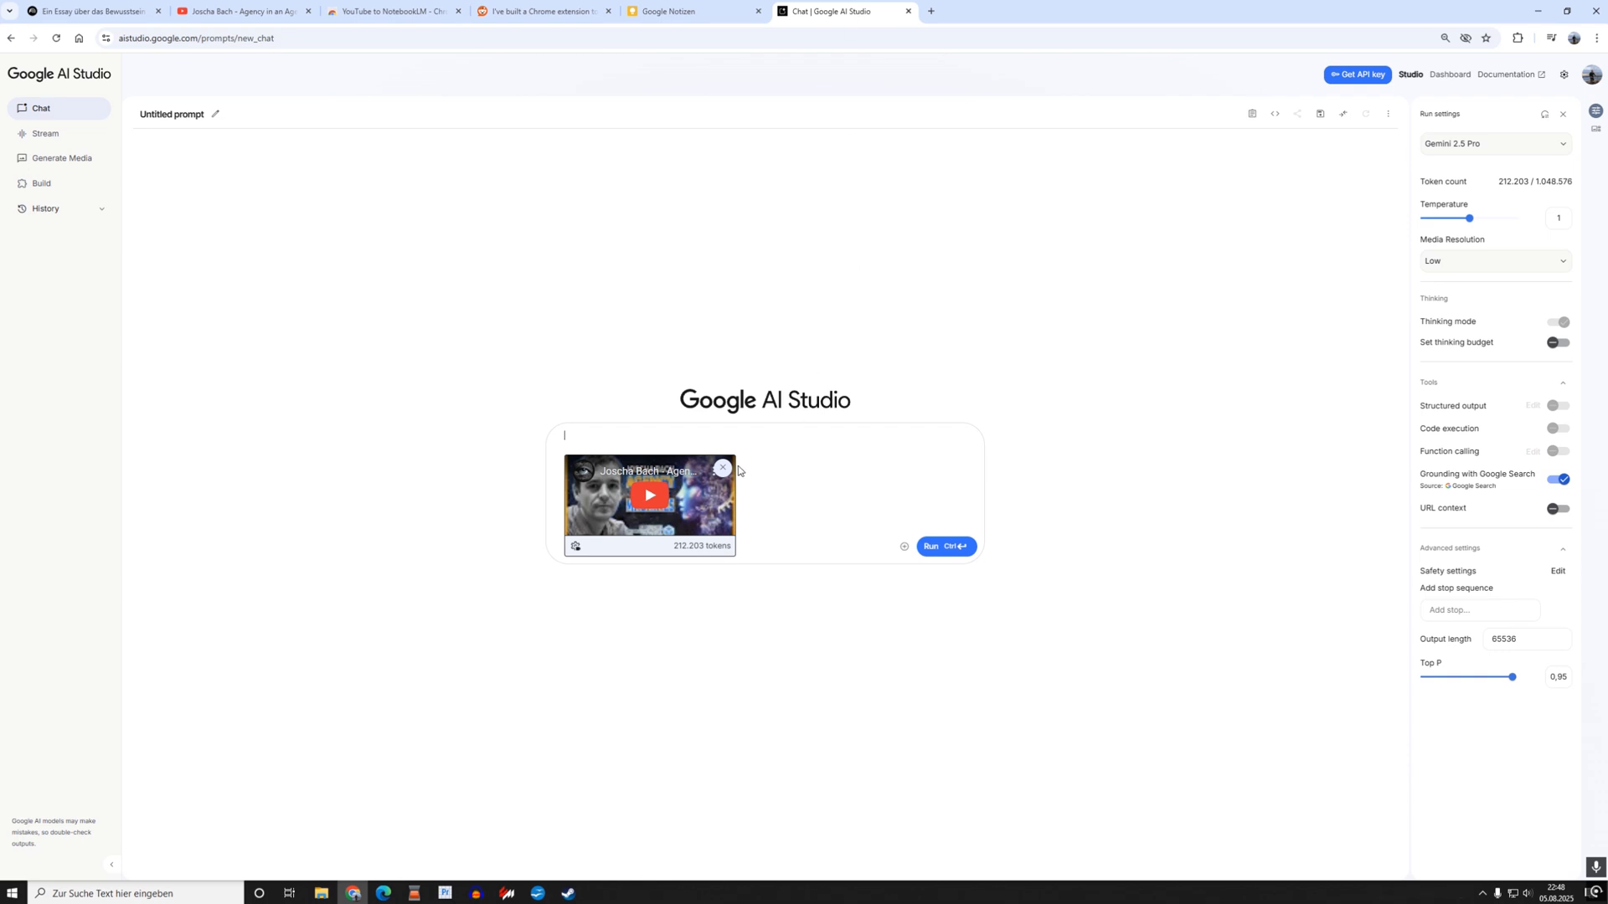
Remove the attached YouTube video and set Gemini speech generation to single-speaker audio.
left_click(722, 467)
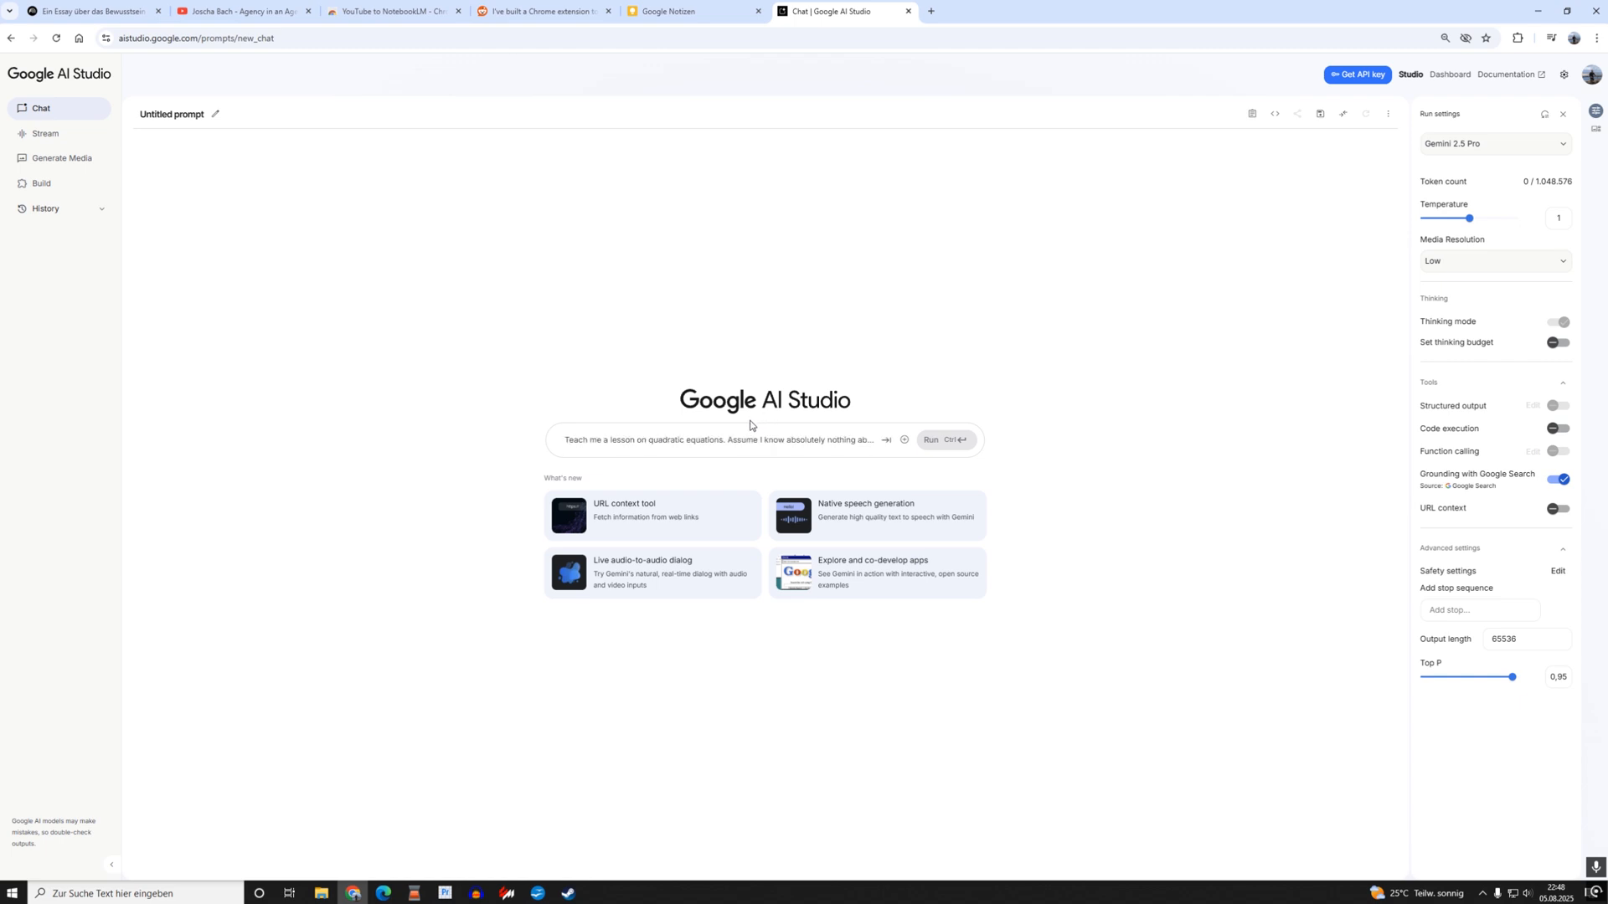
left_click(61, 158)
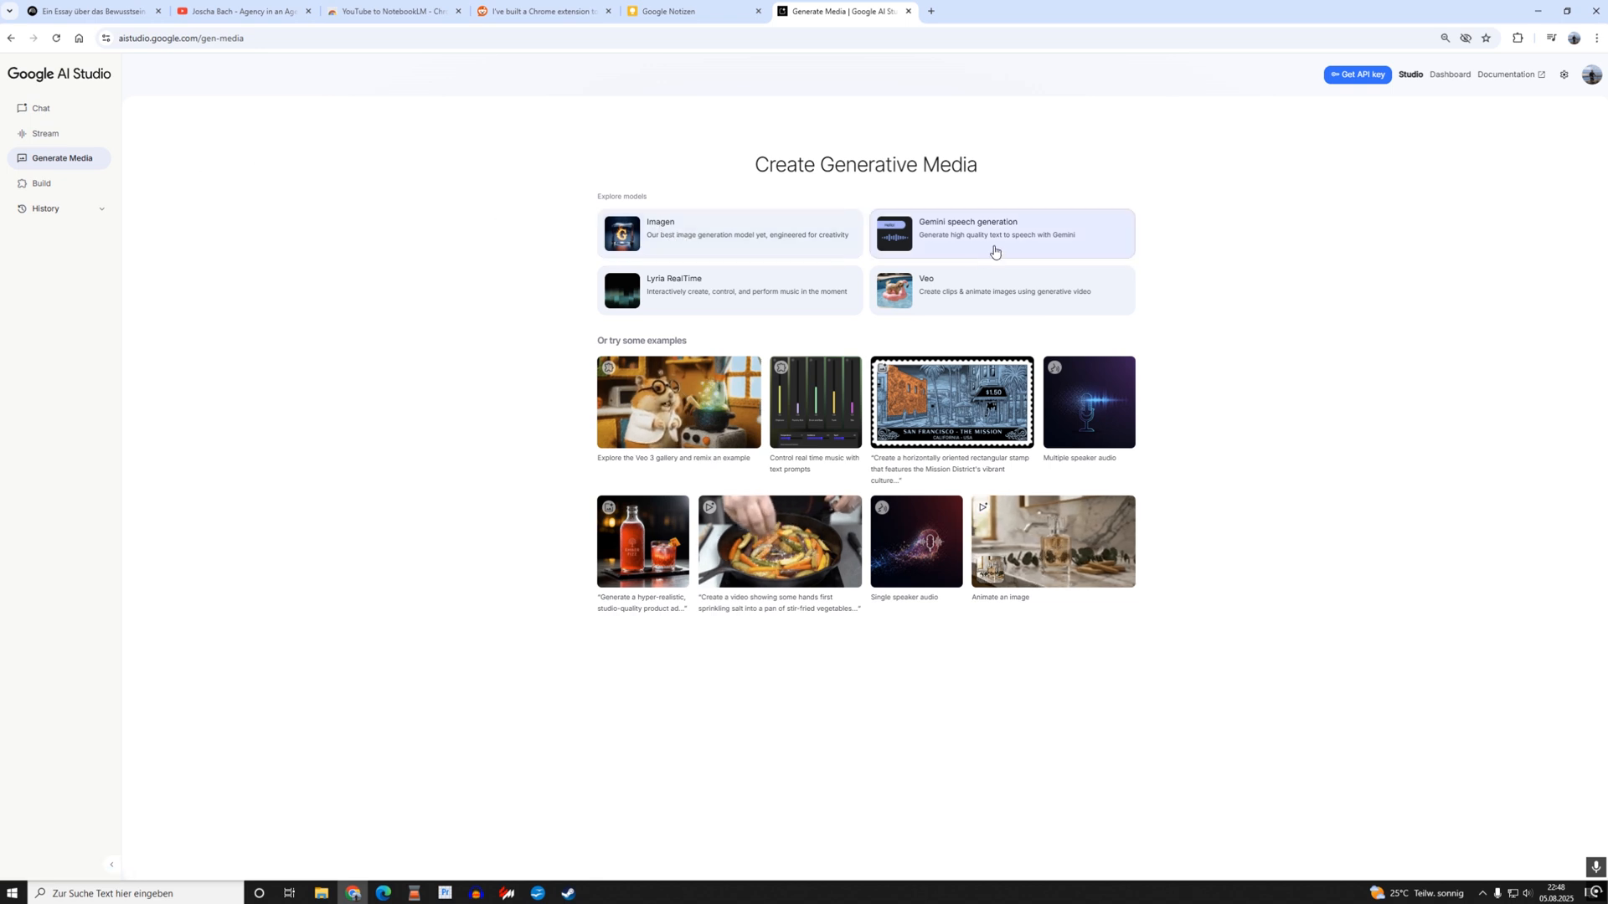
left_click(1001, 232)
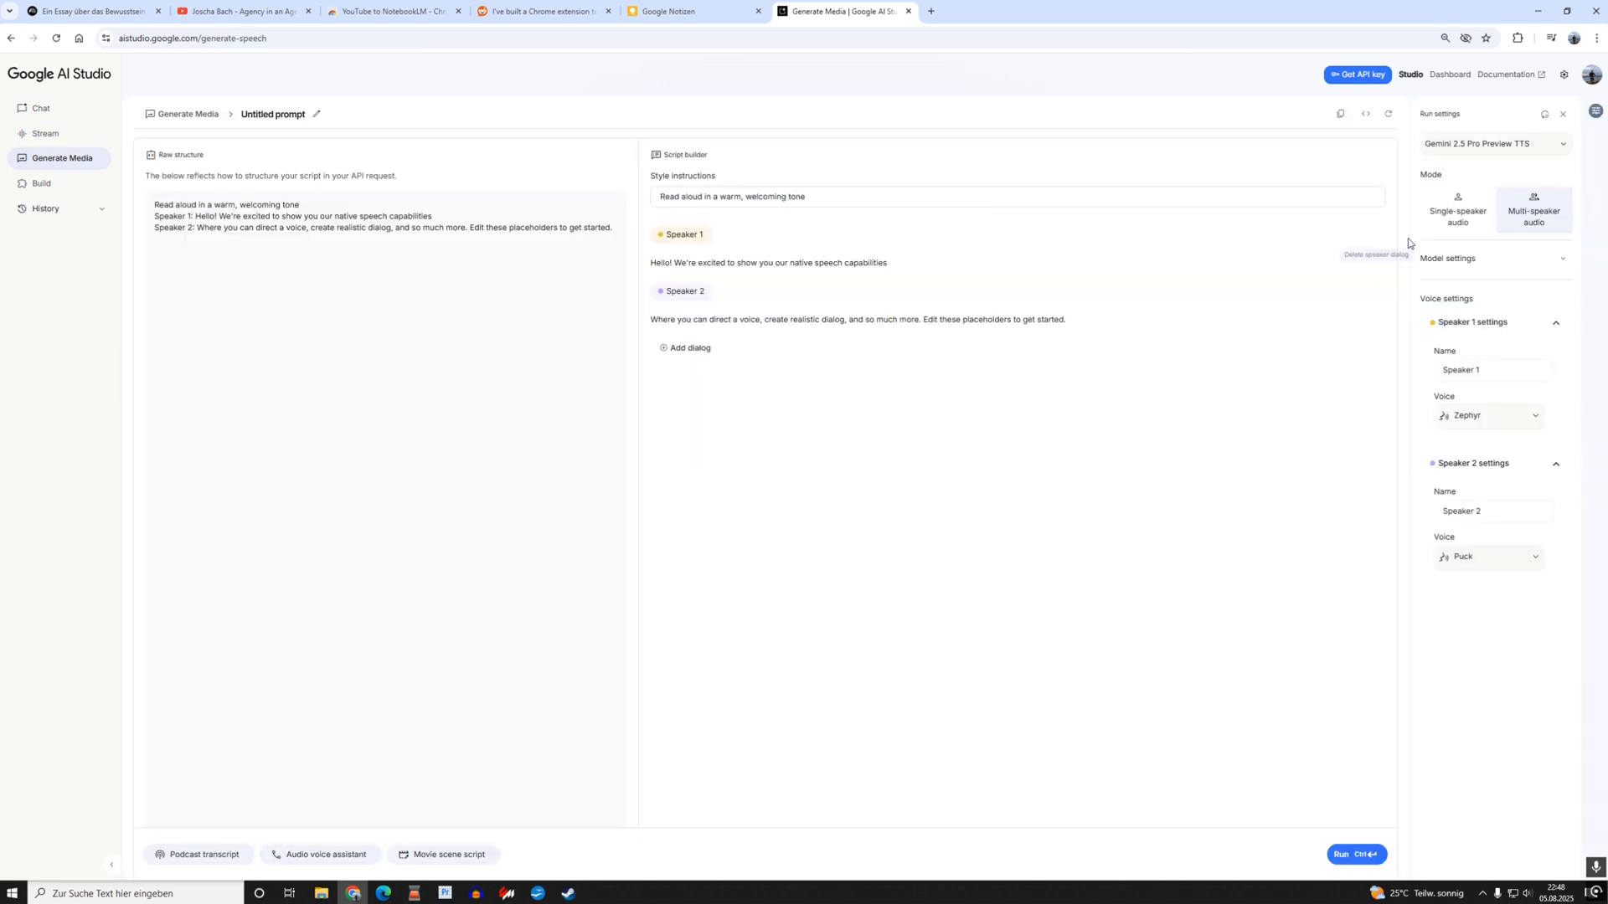
left_click(1457, 209)
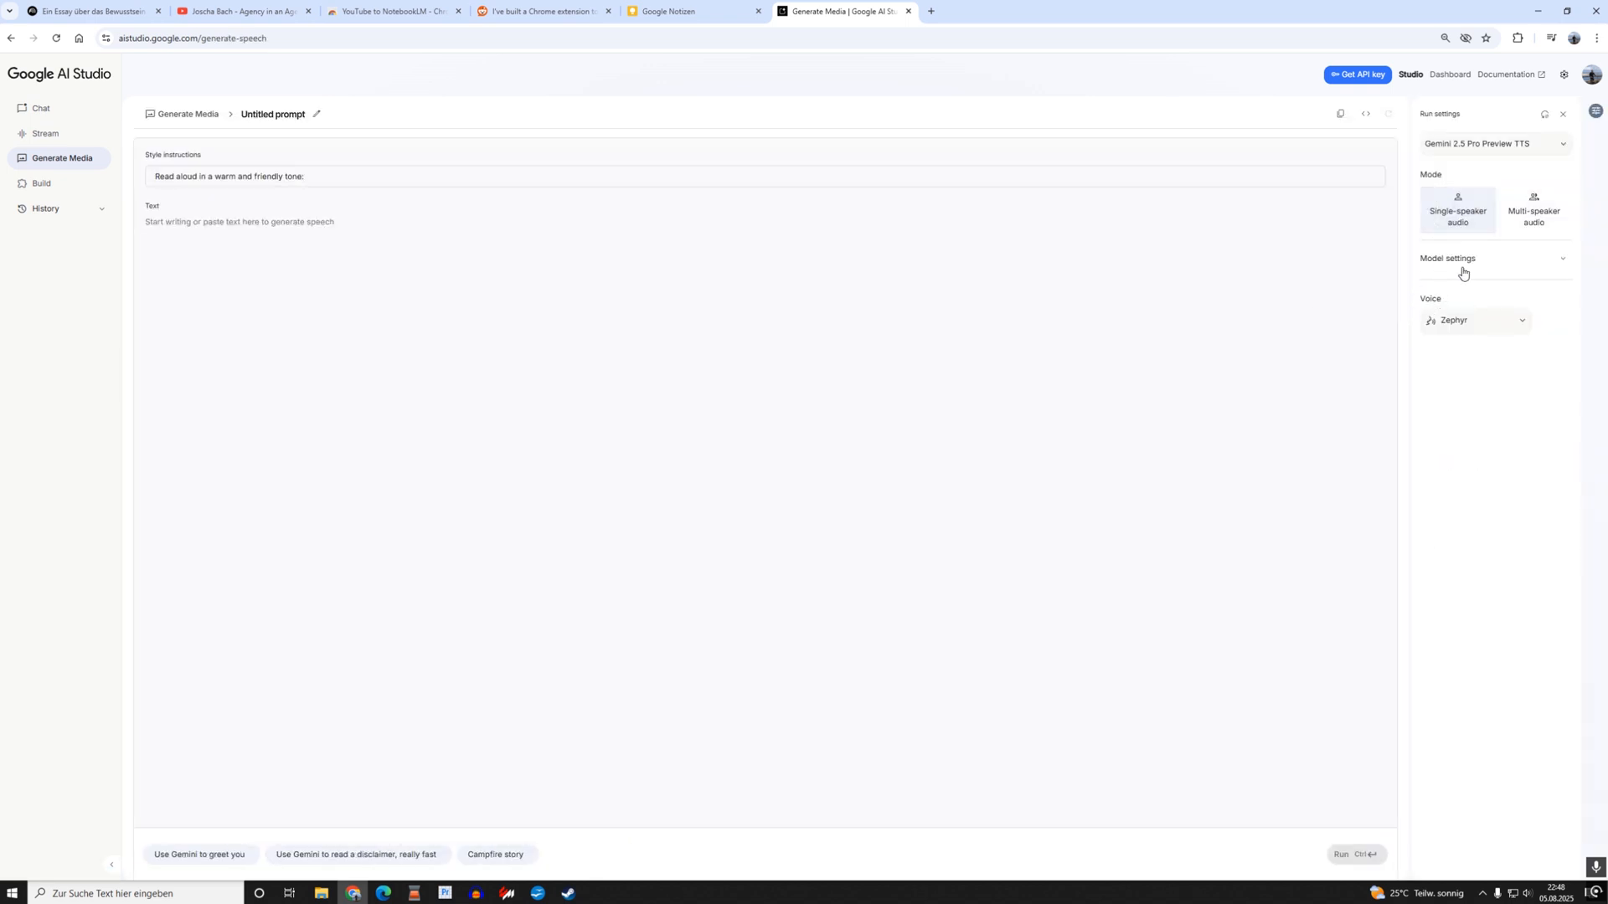
left_click(1474, 320)
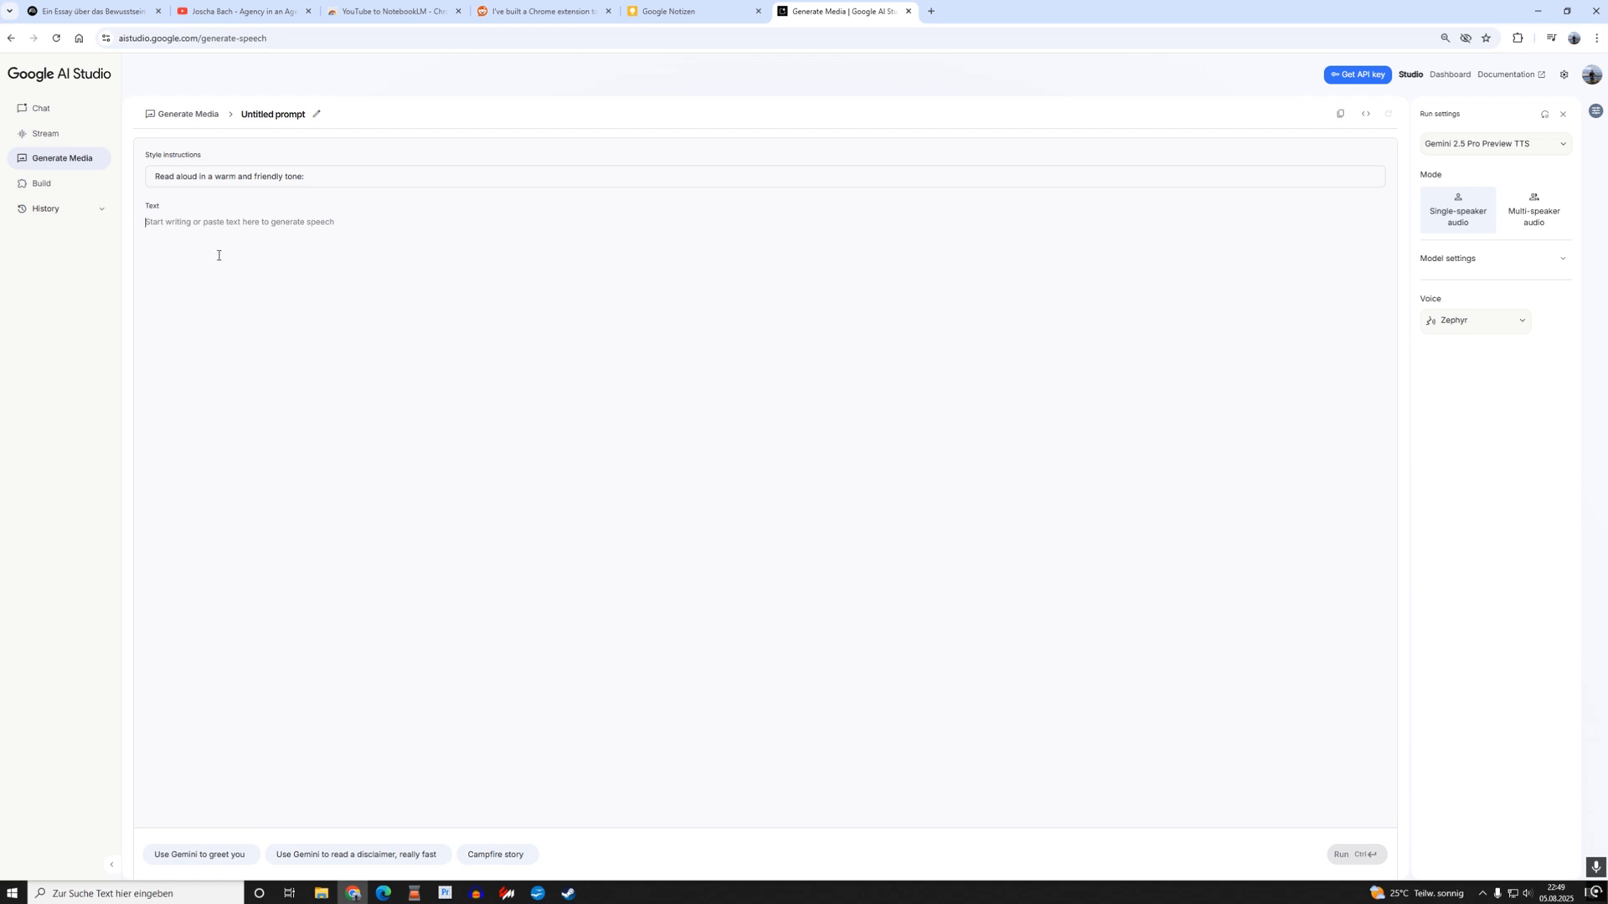
mouse_move(311, 254)
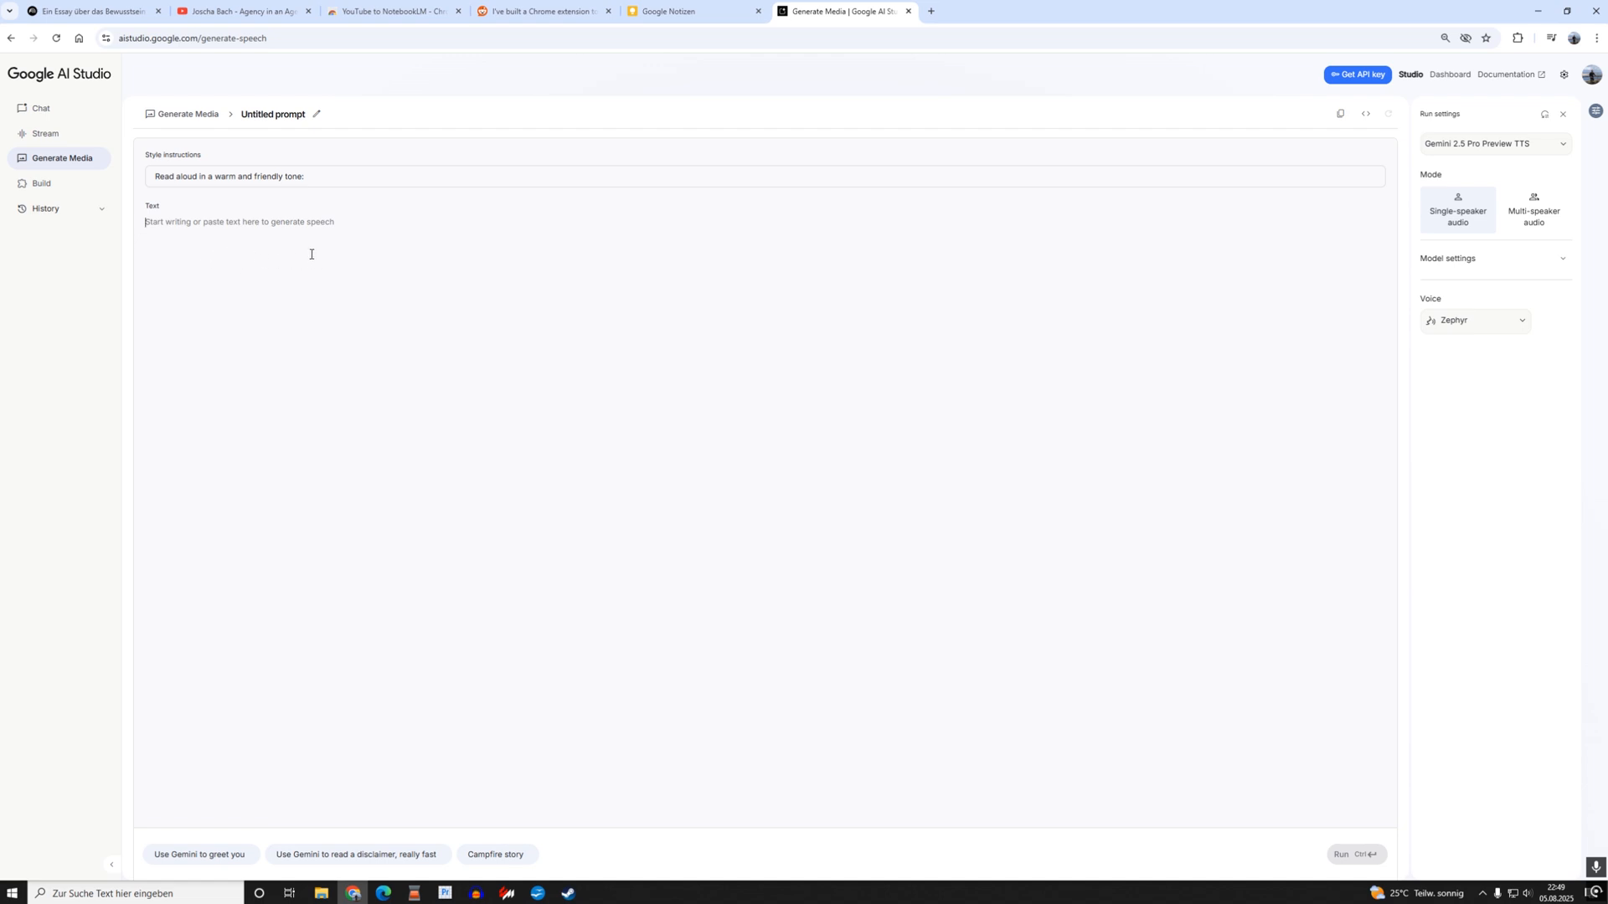
mouse_move(372, 203)
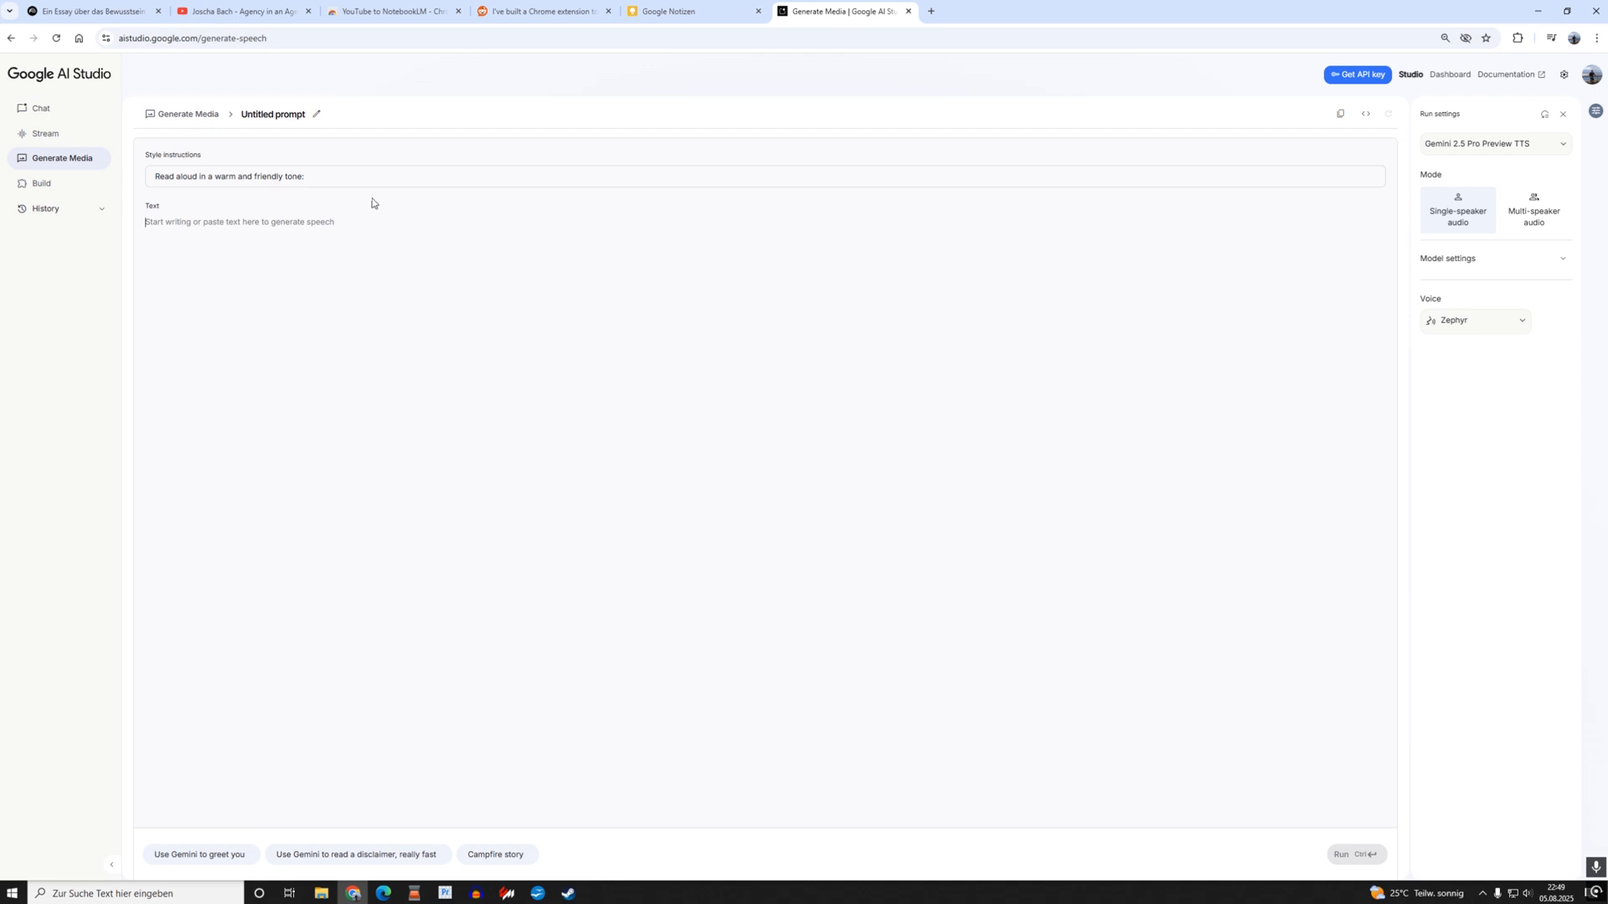
left_click(92, 11)
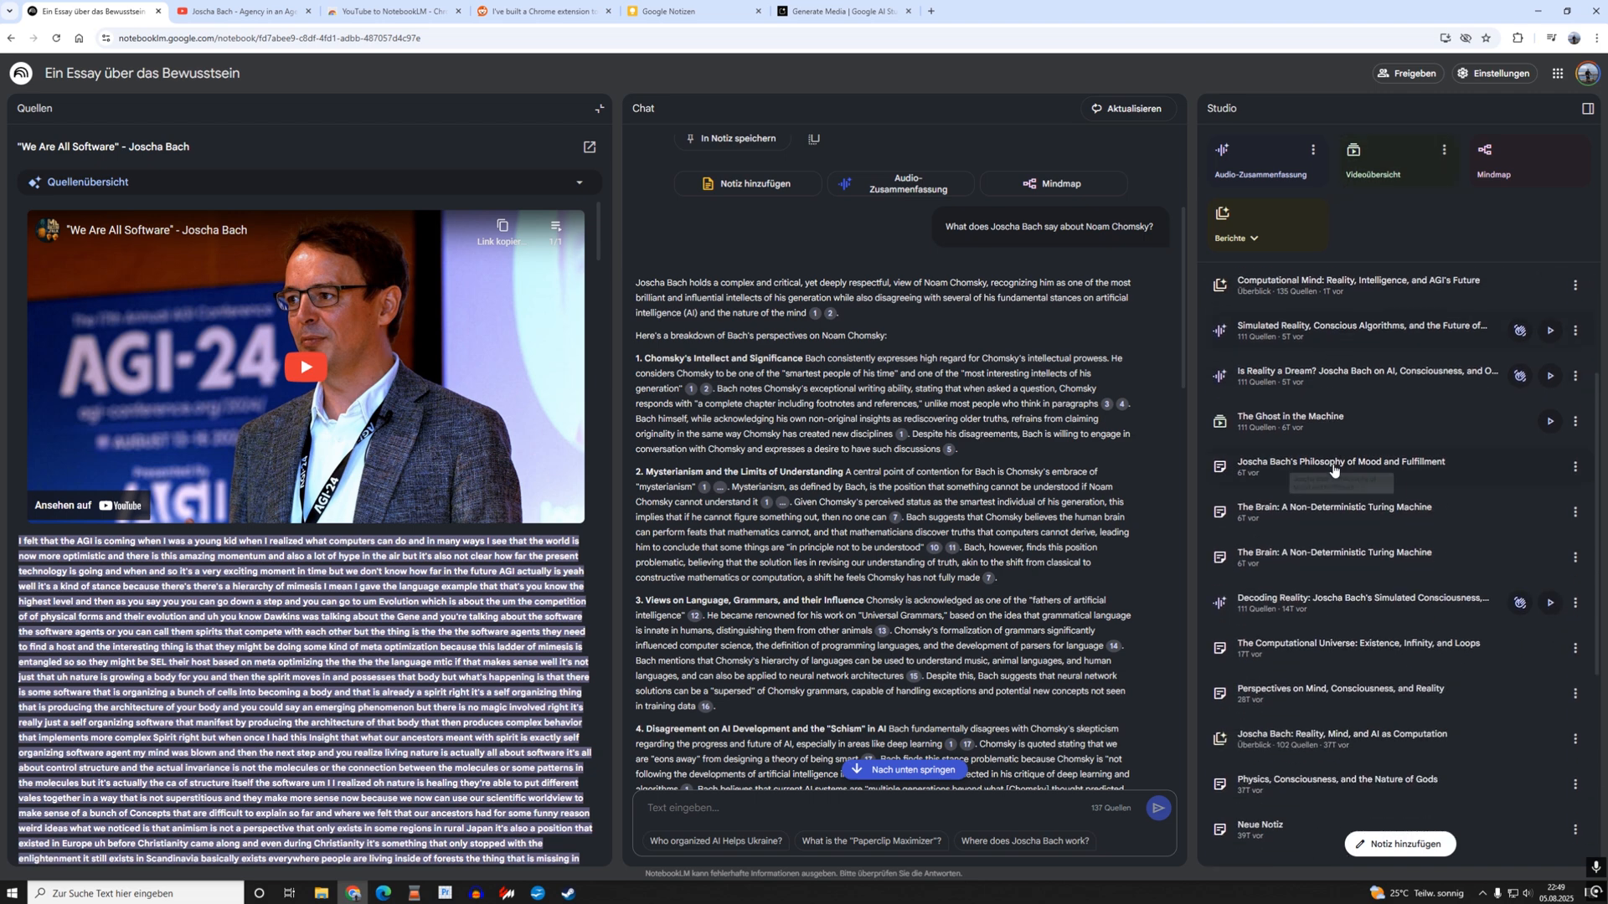
Scroll the Studio list and open the 102-source 'Joscha Bach: Mind, AI, and Reality' mind map.
scroll("down", 3)
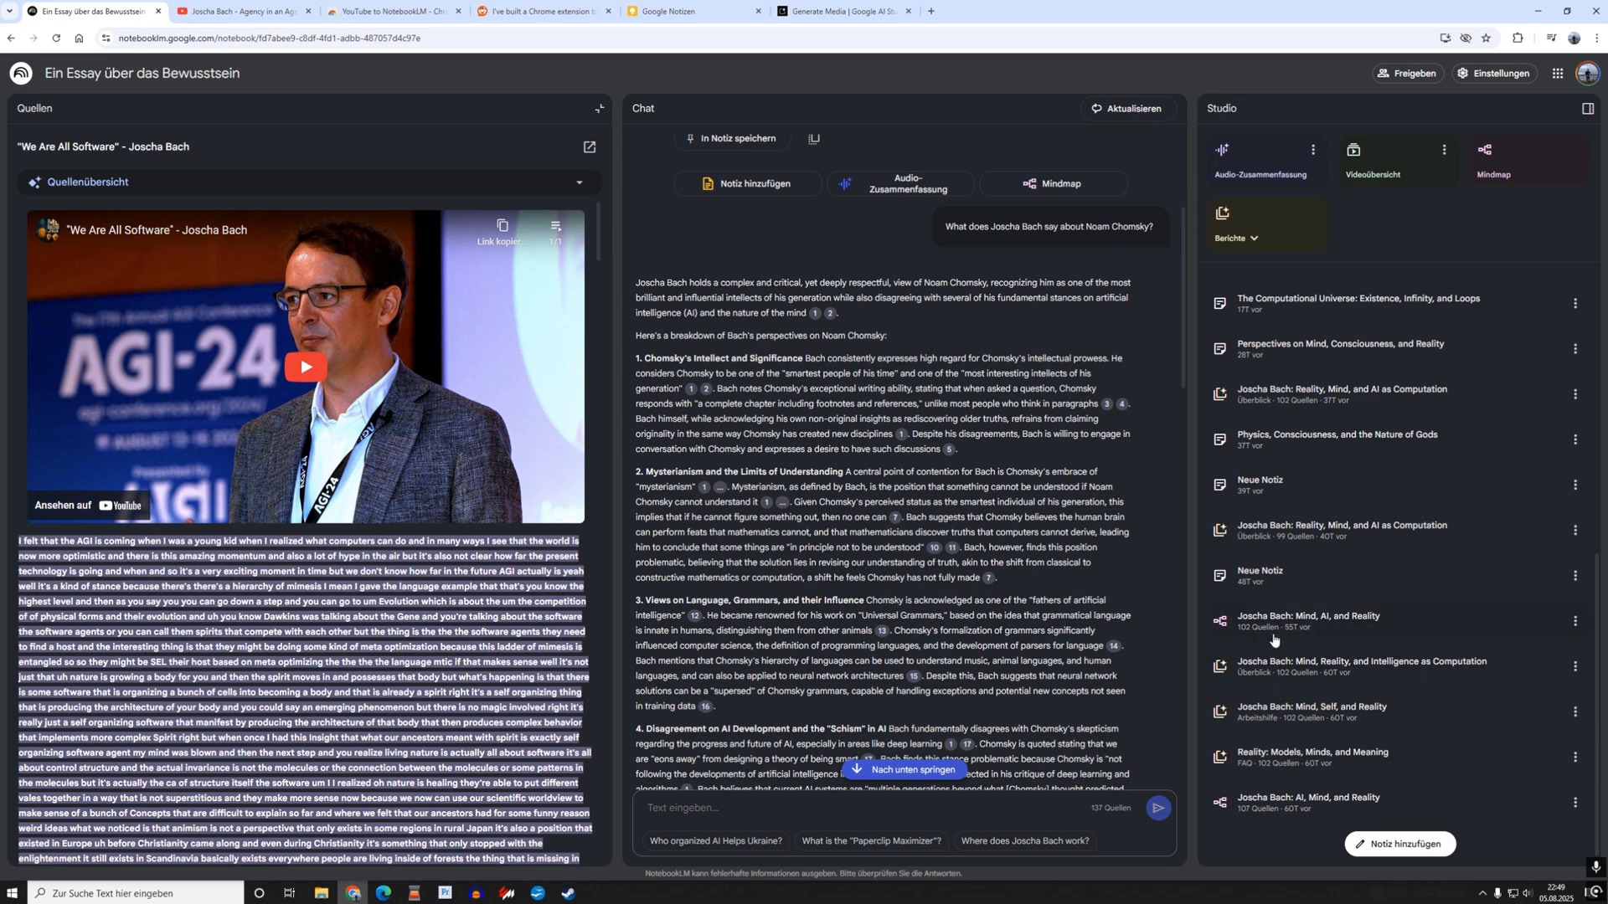
mouse_move(1285, 639)
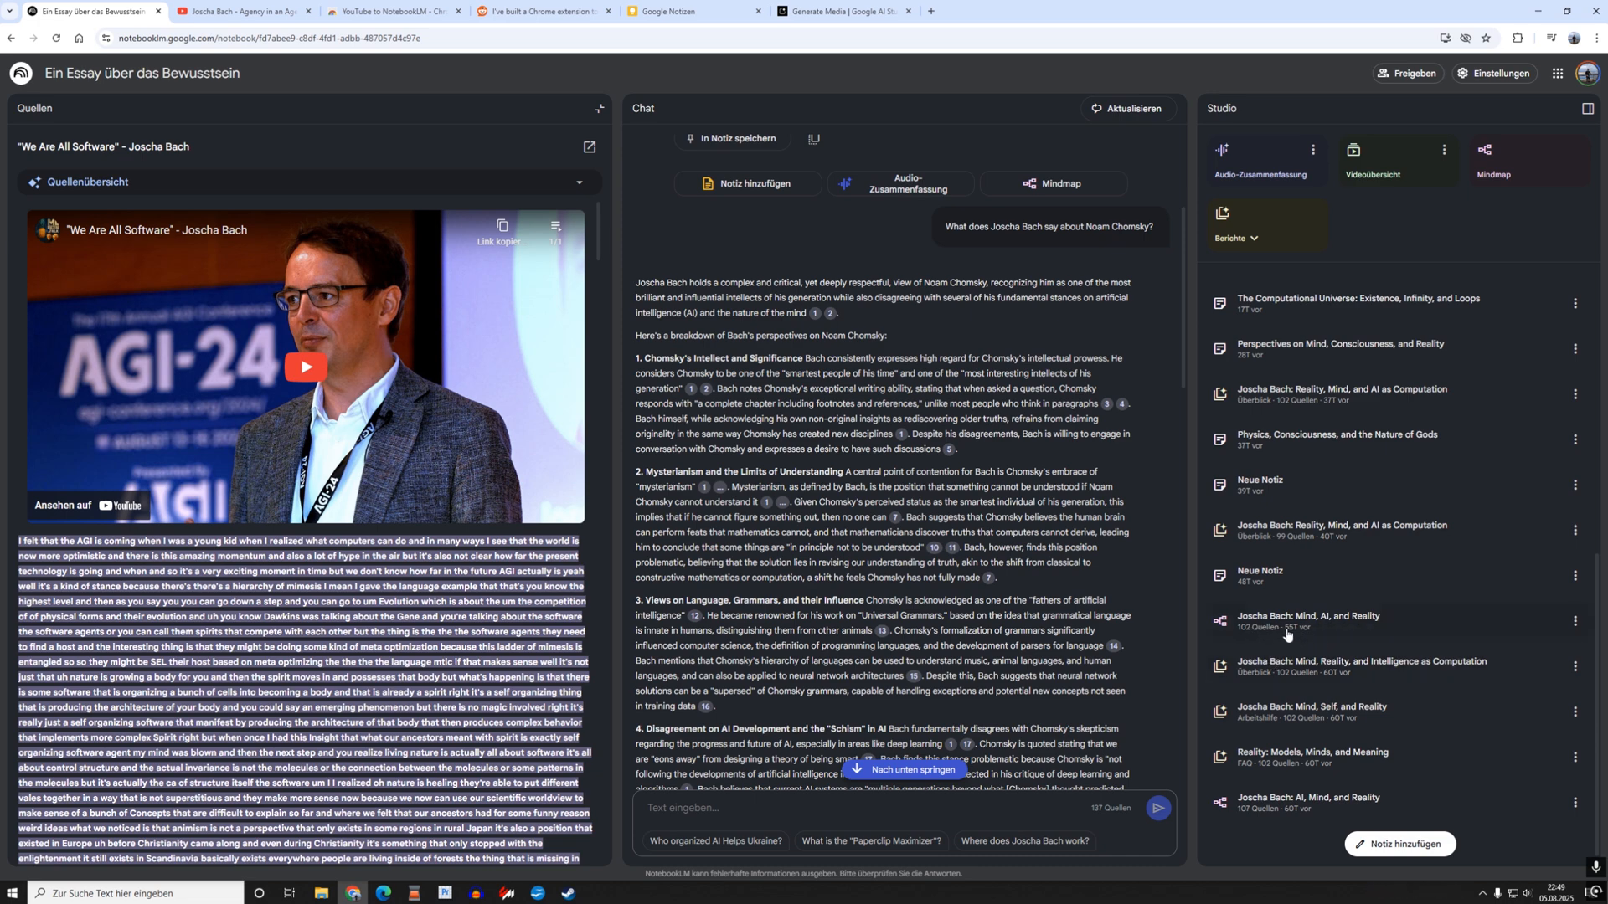
left_click(1307, 621)
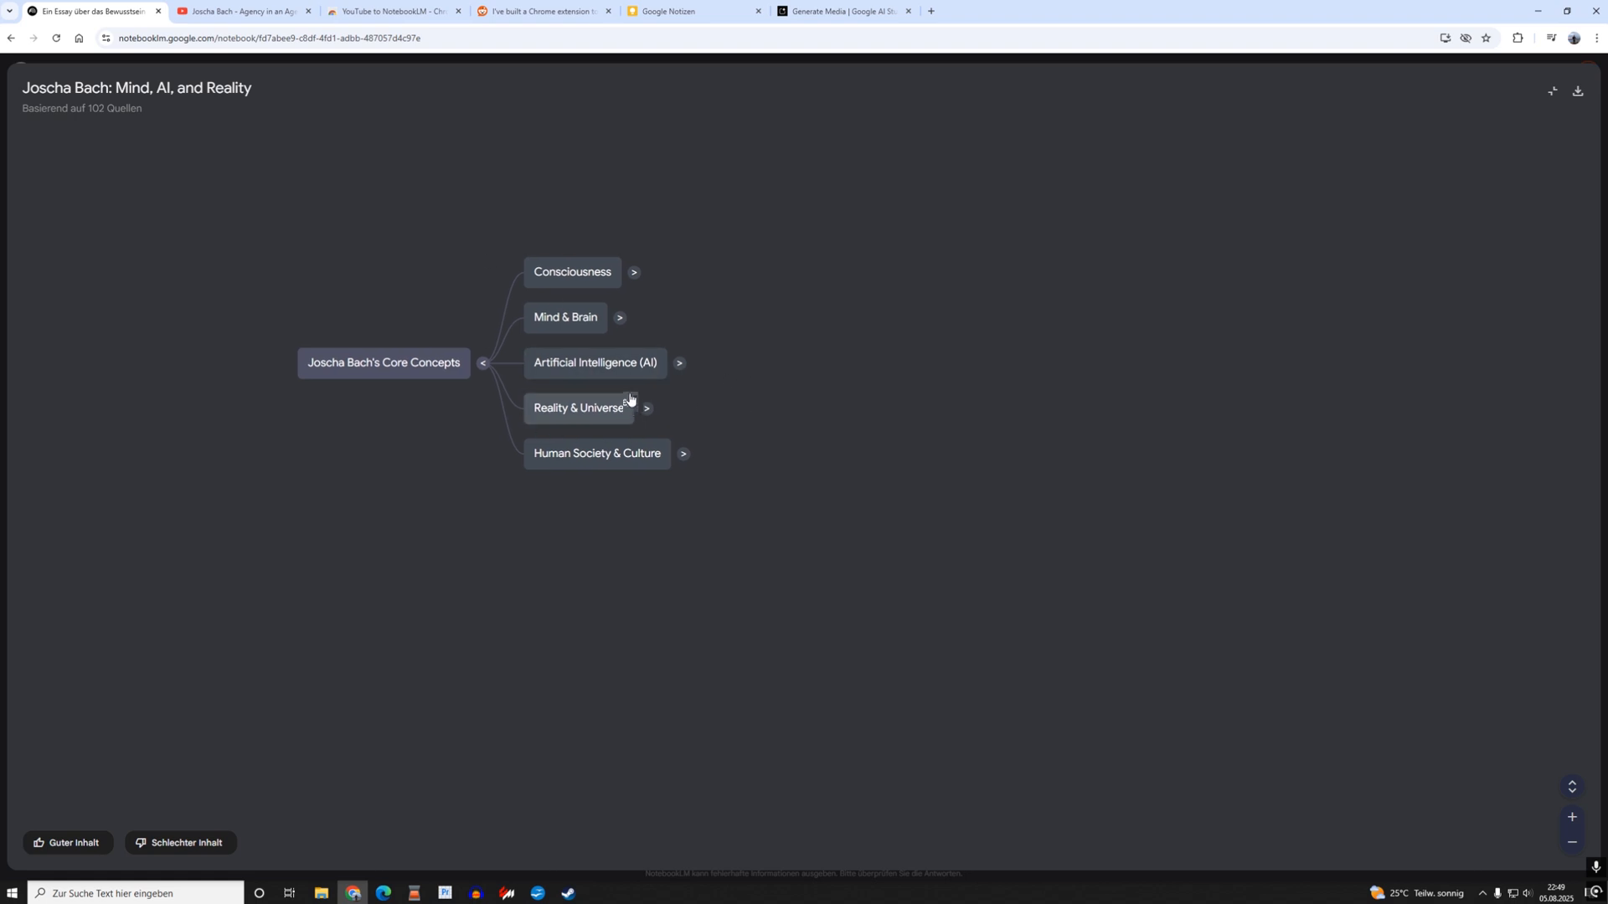
mouse_move(565, 323)
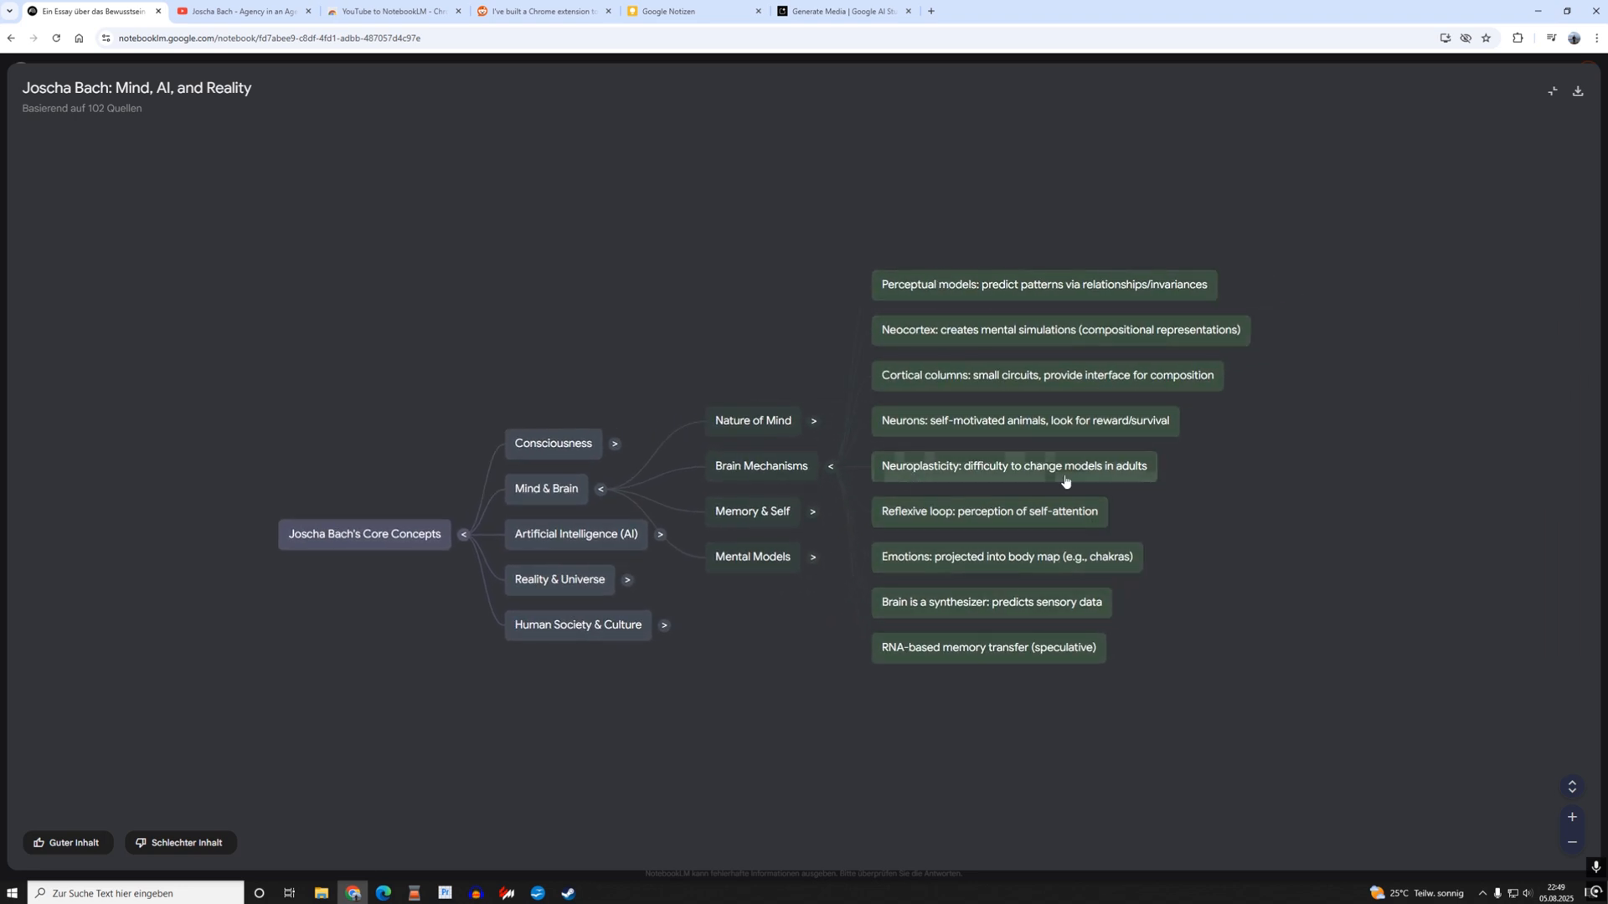
mouse_move(753, 421)
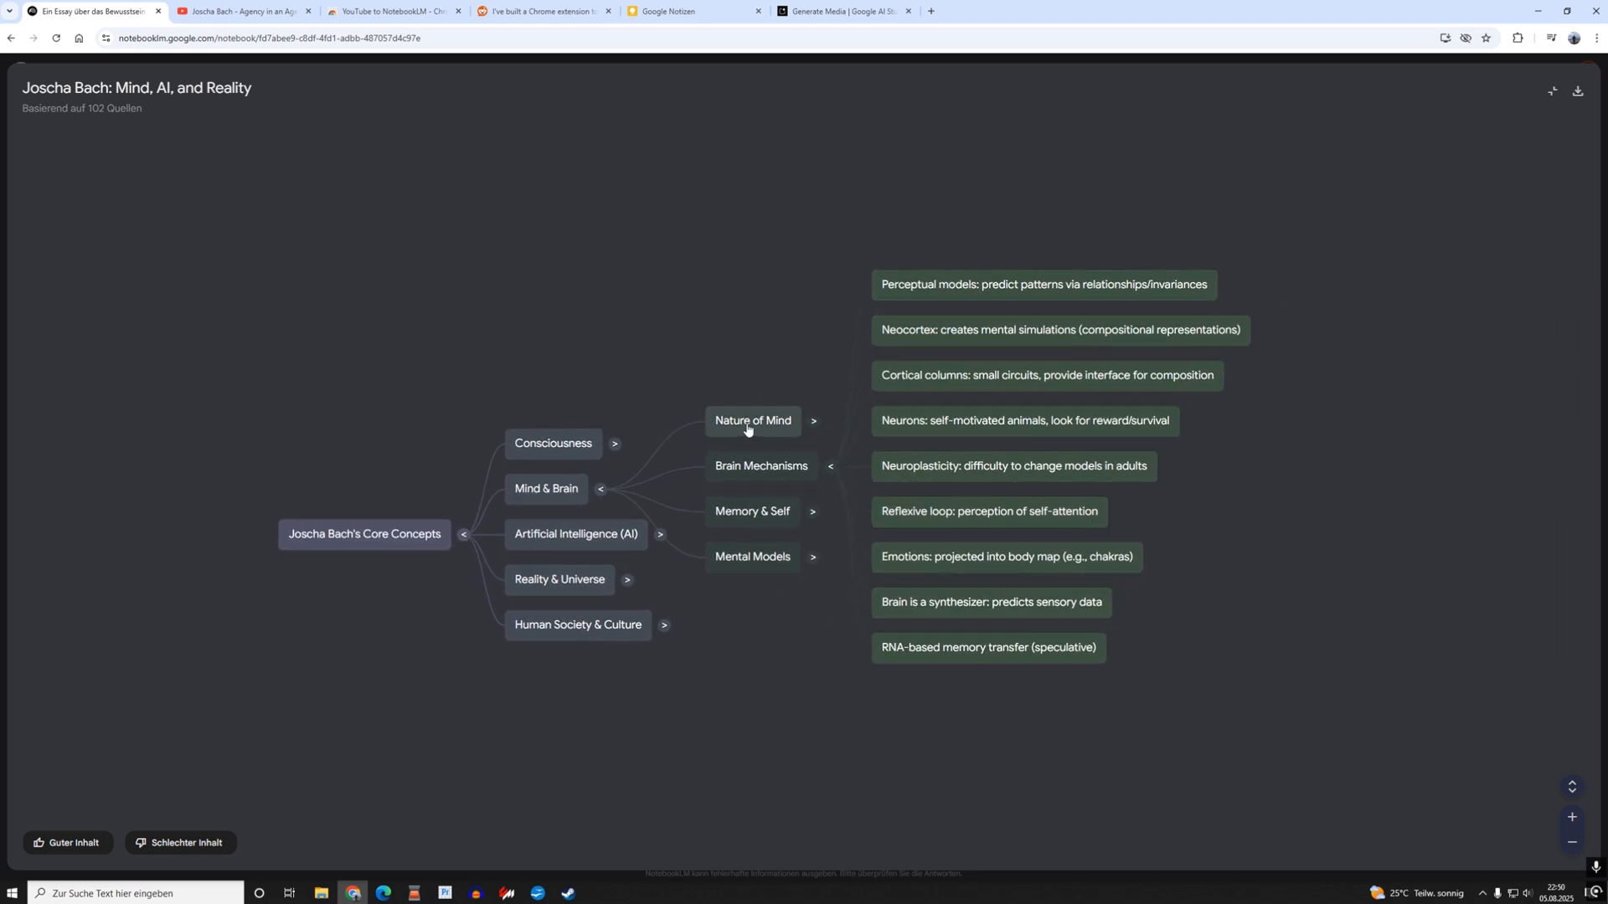
Bring up the 'We Are All Software' source transcript beside the mind map.
left_click(92, 11)
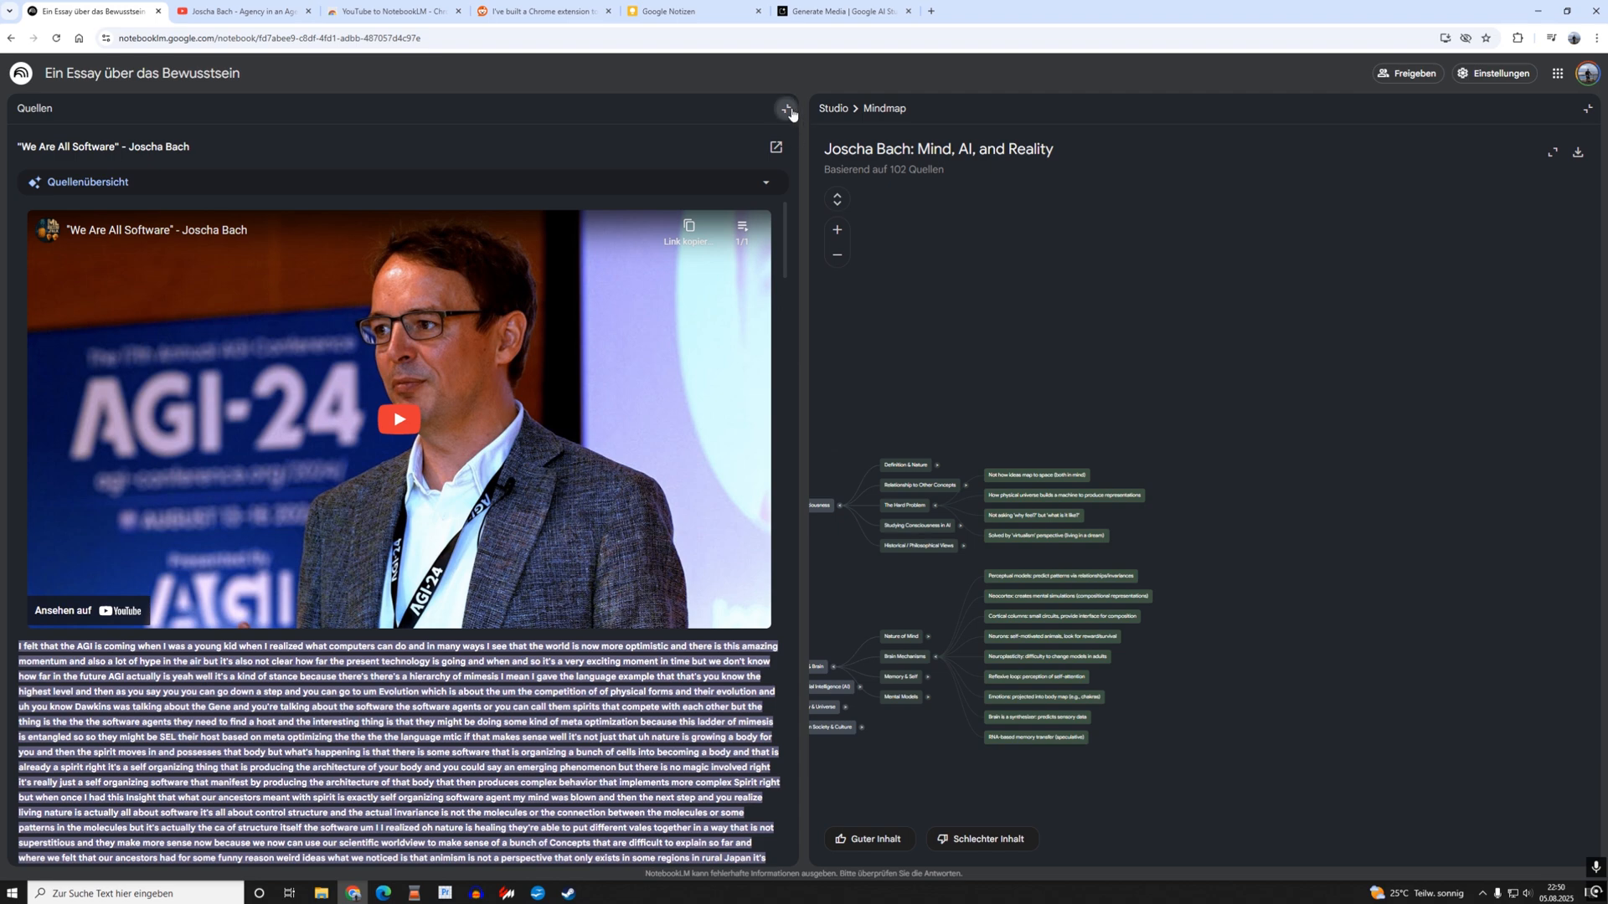
Close the source transcript, read through the Hard Problem answer, and reset the chat.
left_click(786, 109)
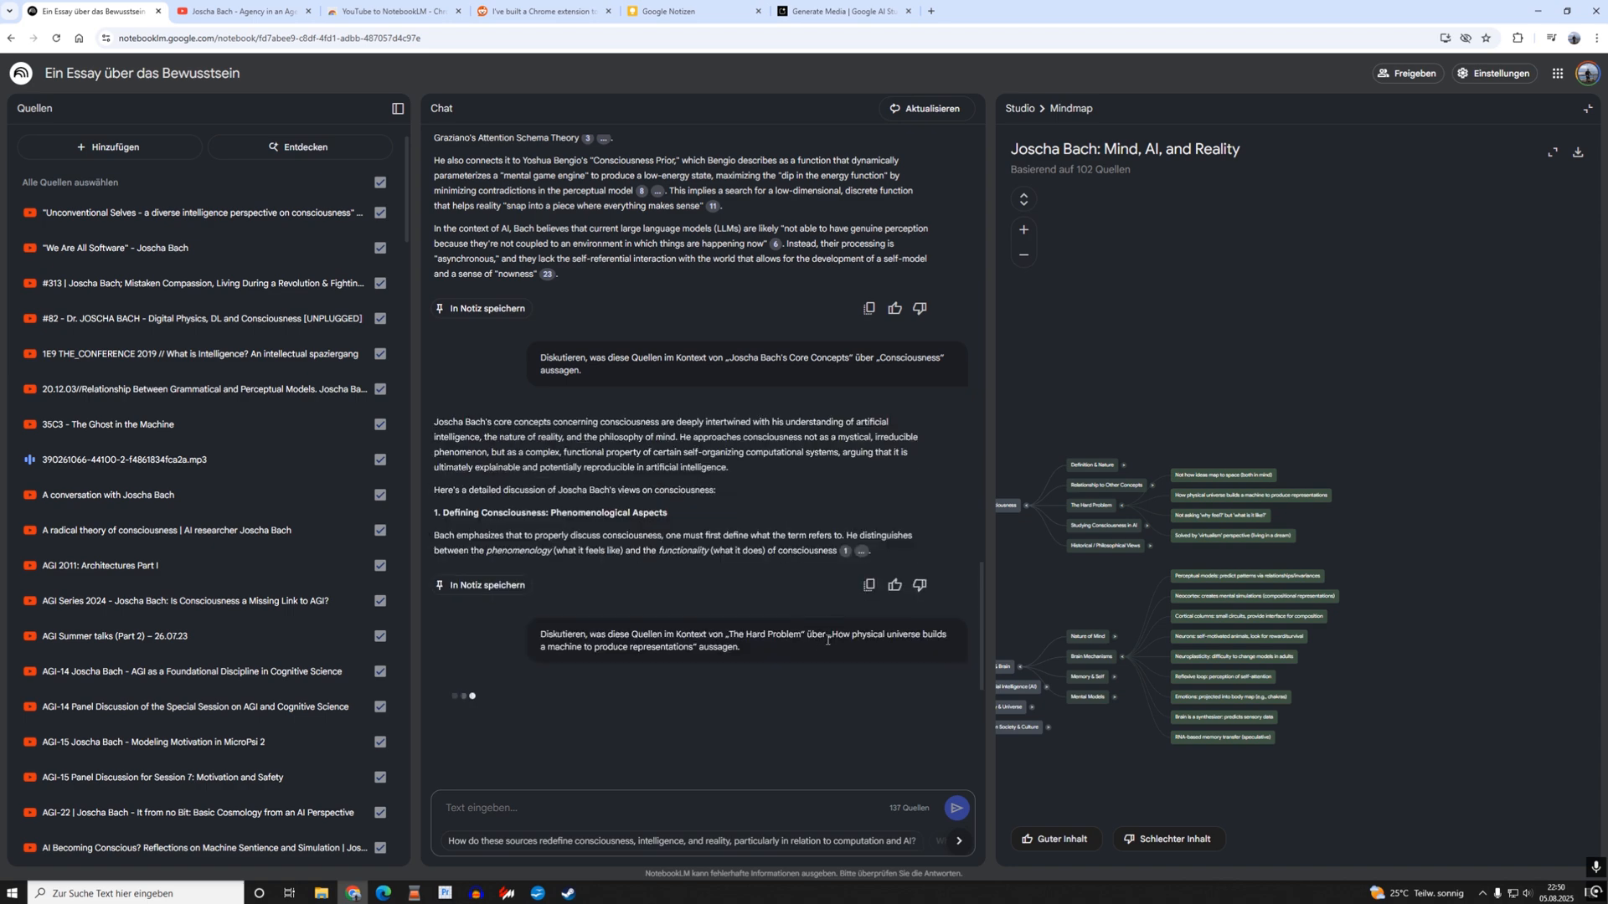
scroll("down", 3)
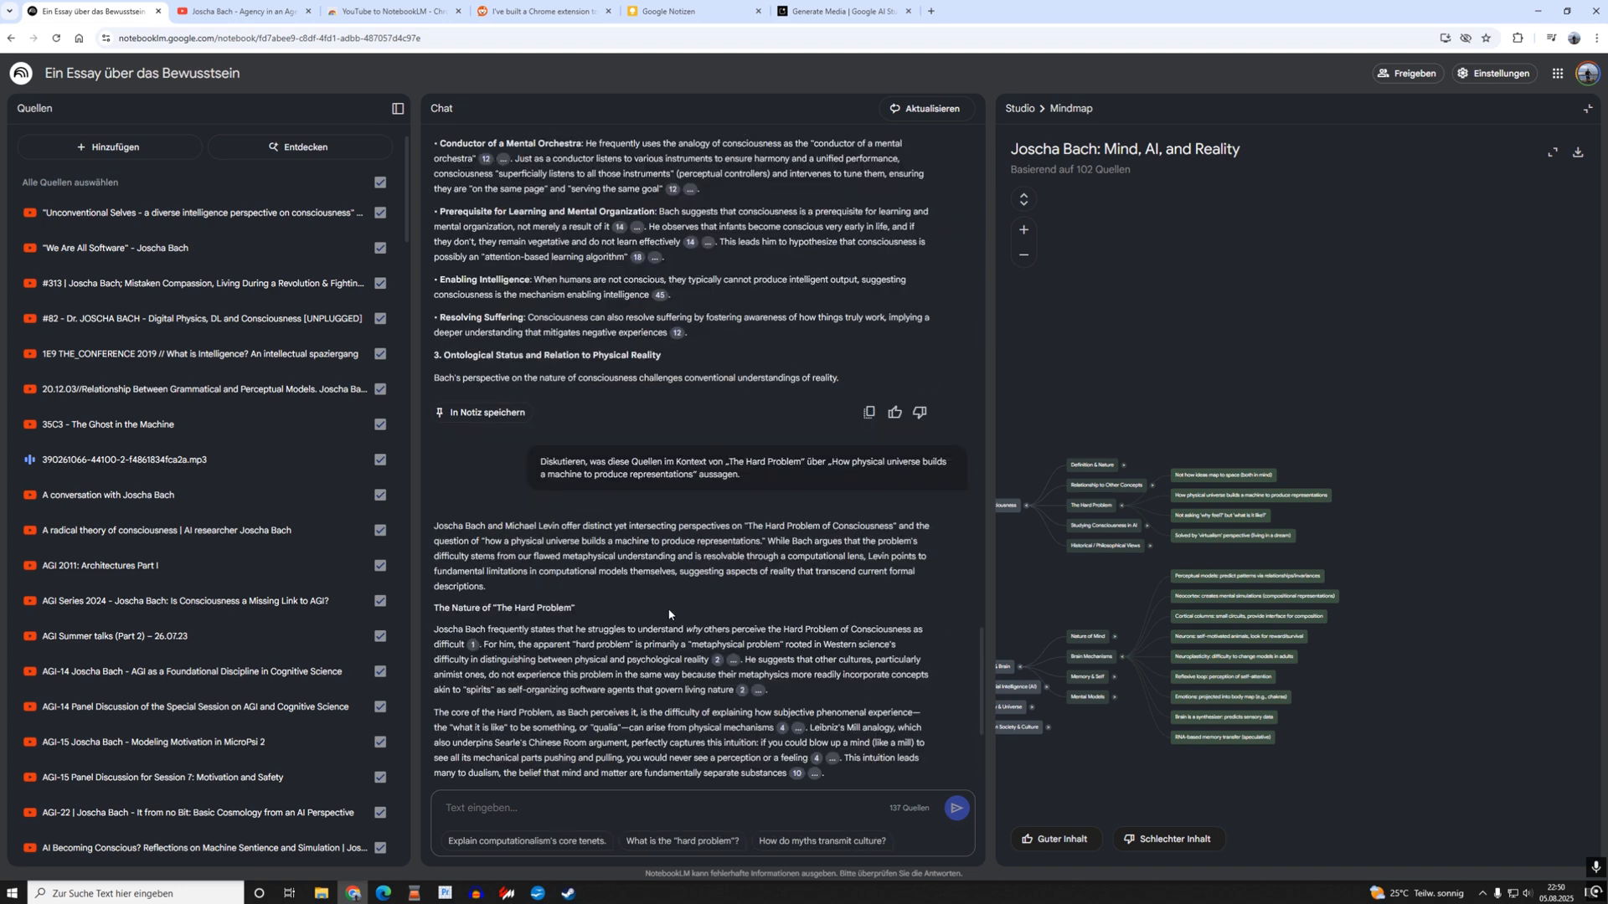
scroll("down", 3)
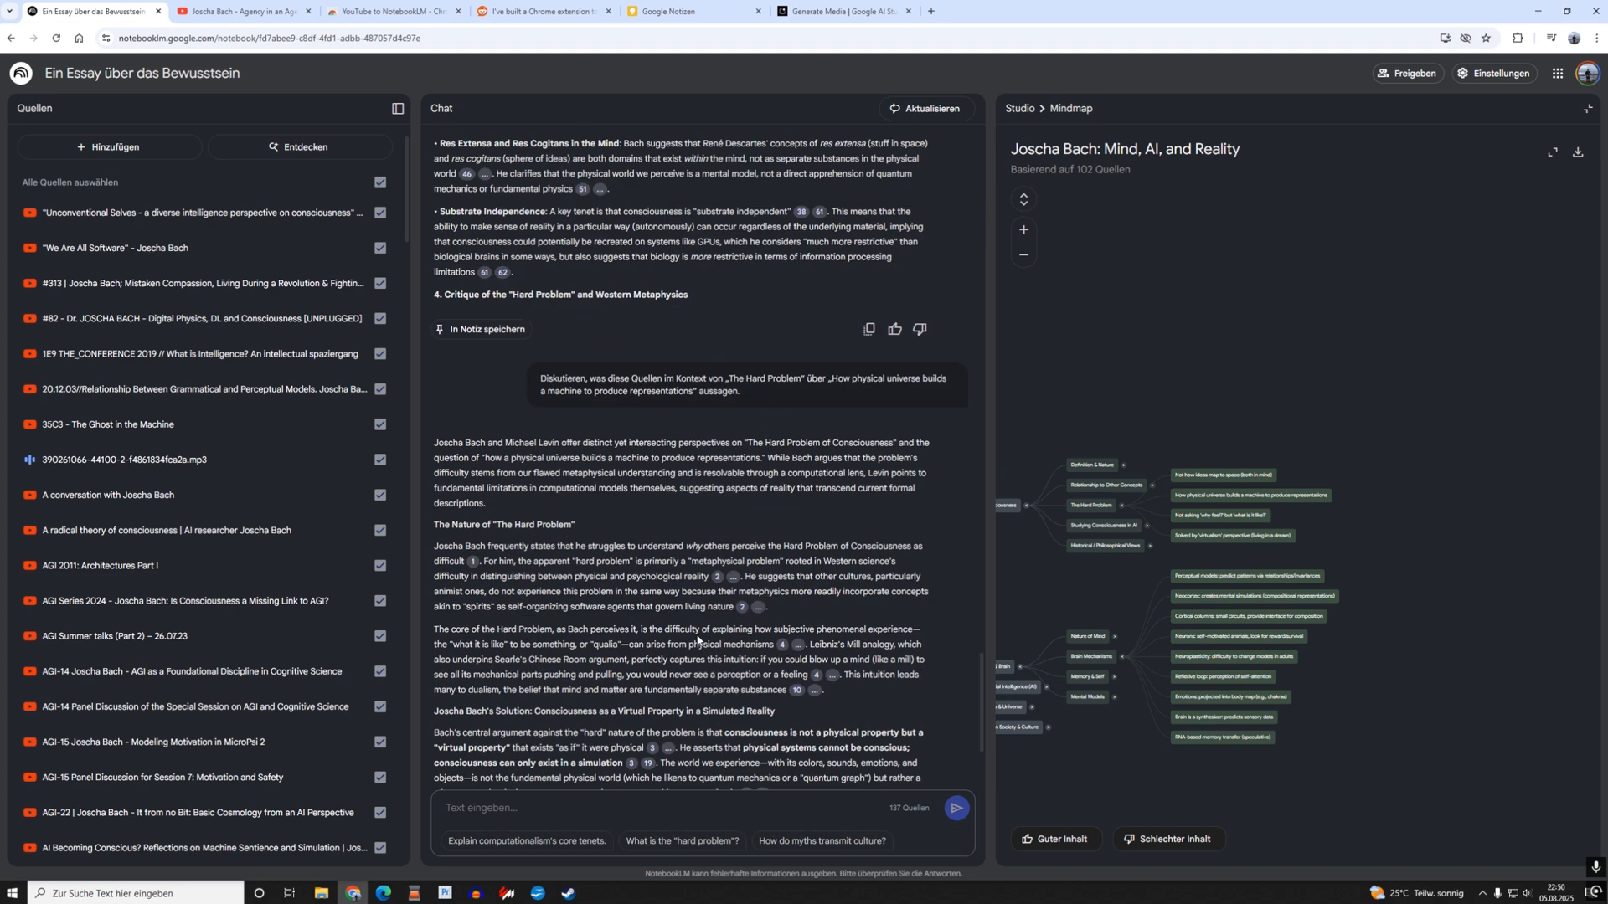
scroll("down", 3)
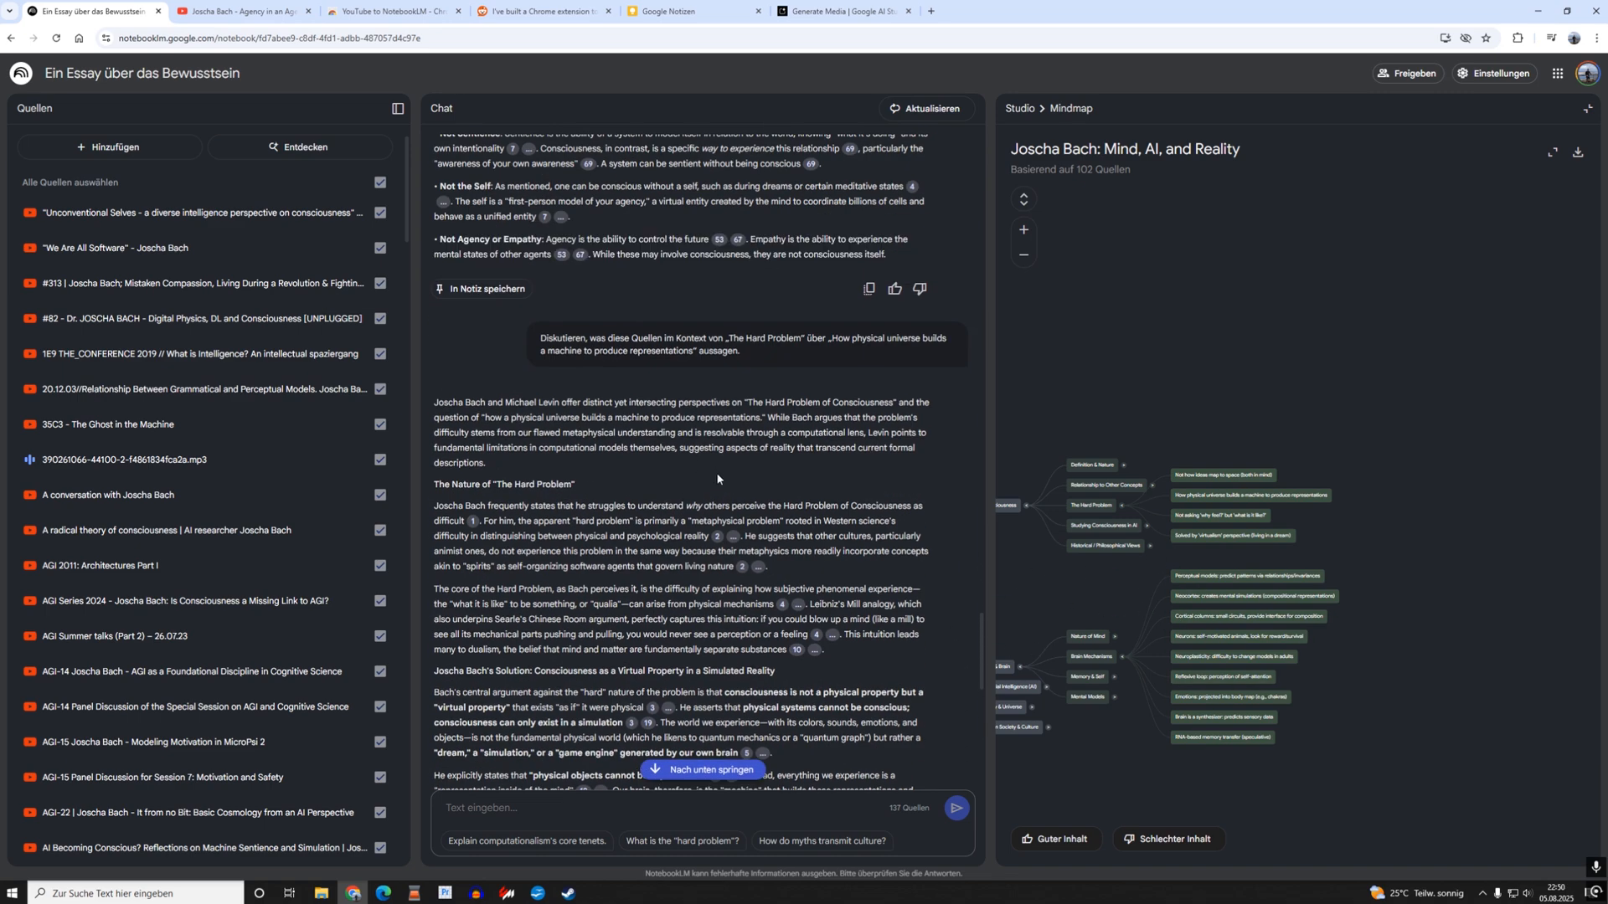
scroll("down", 3)
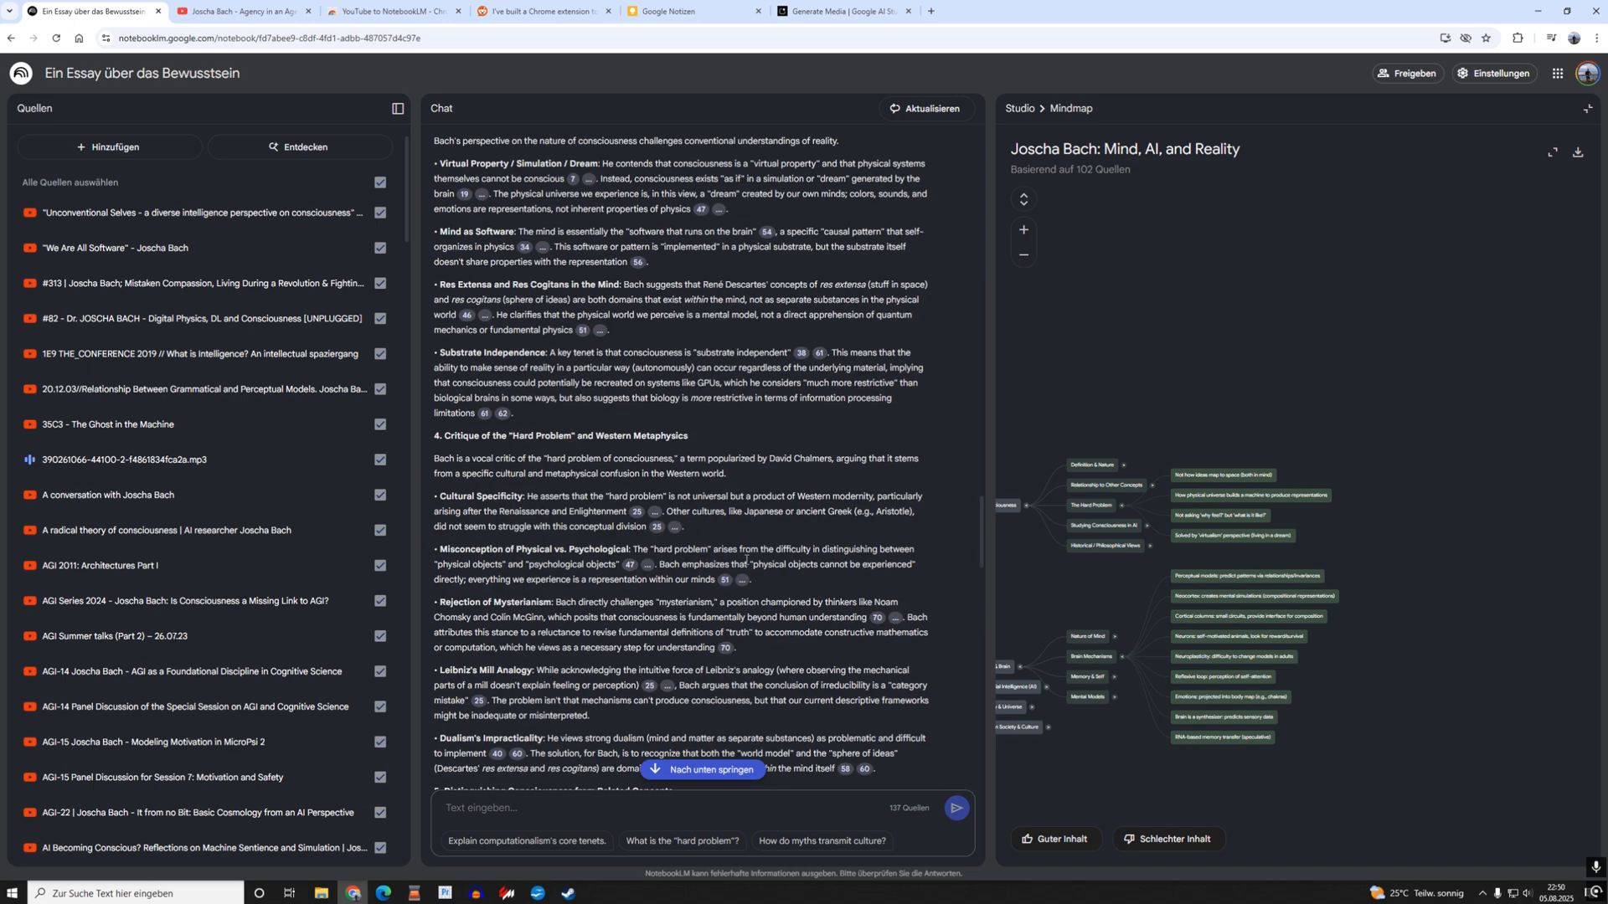
scroll("down", 3)
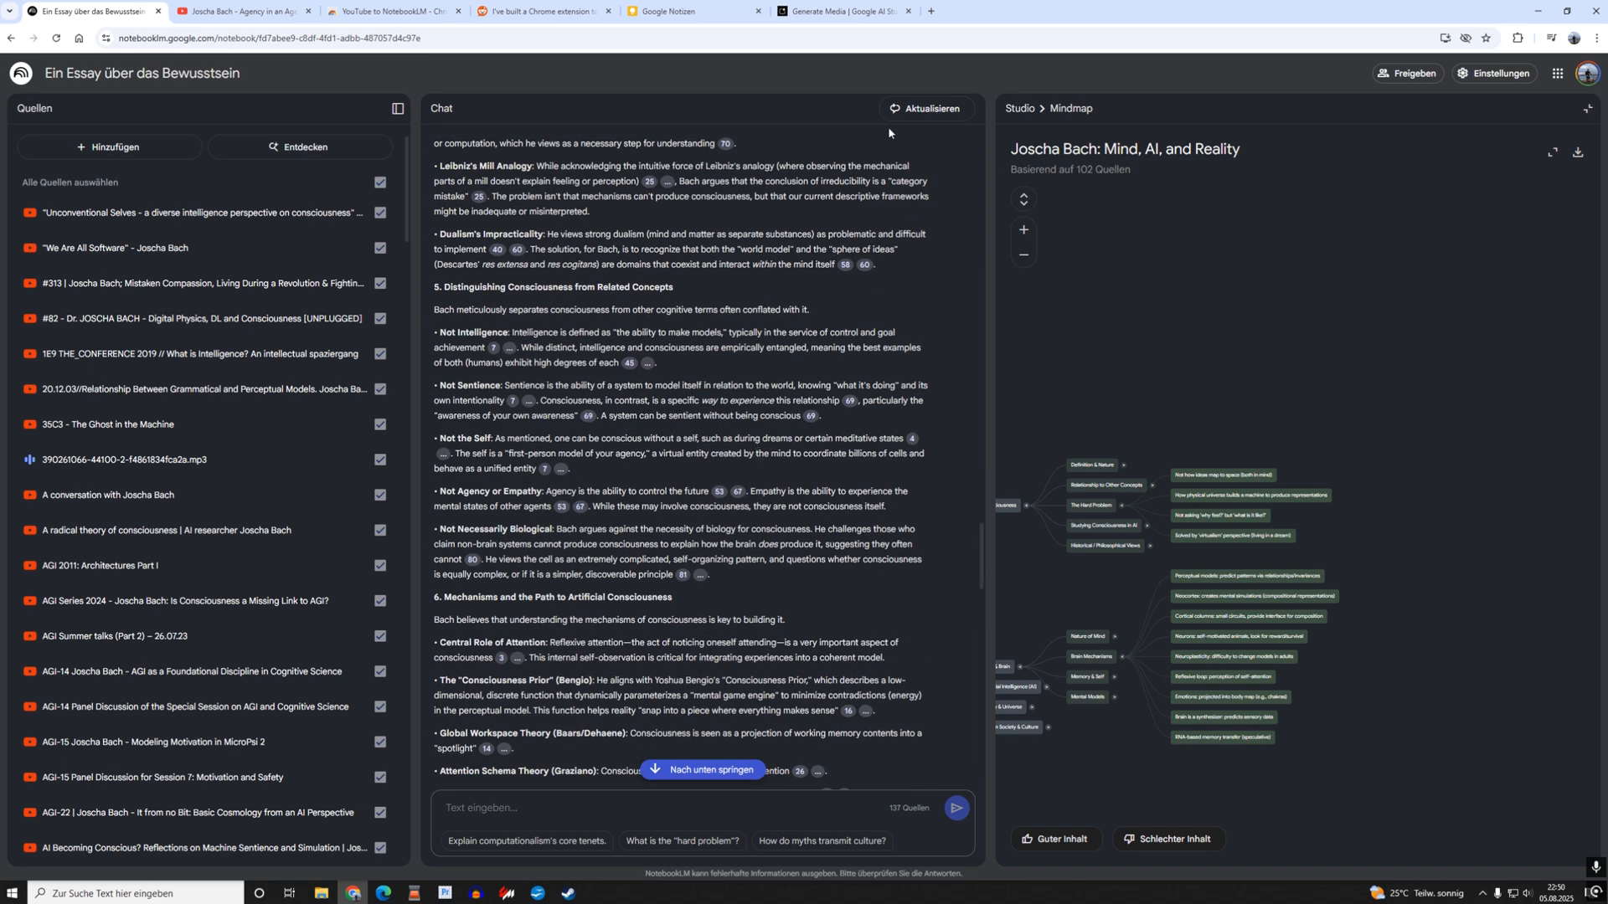
left_click(931, 109)
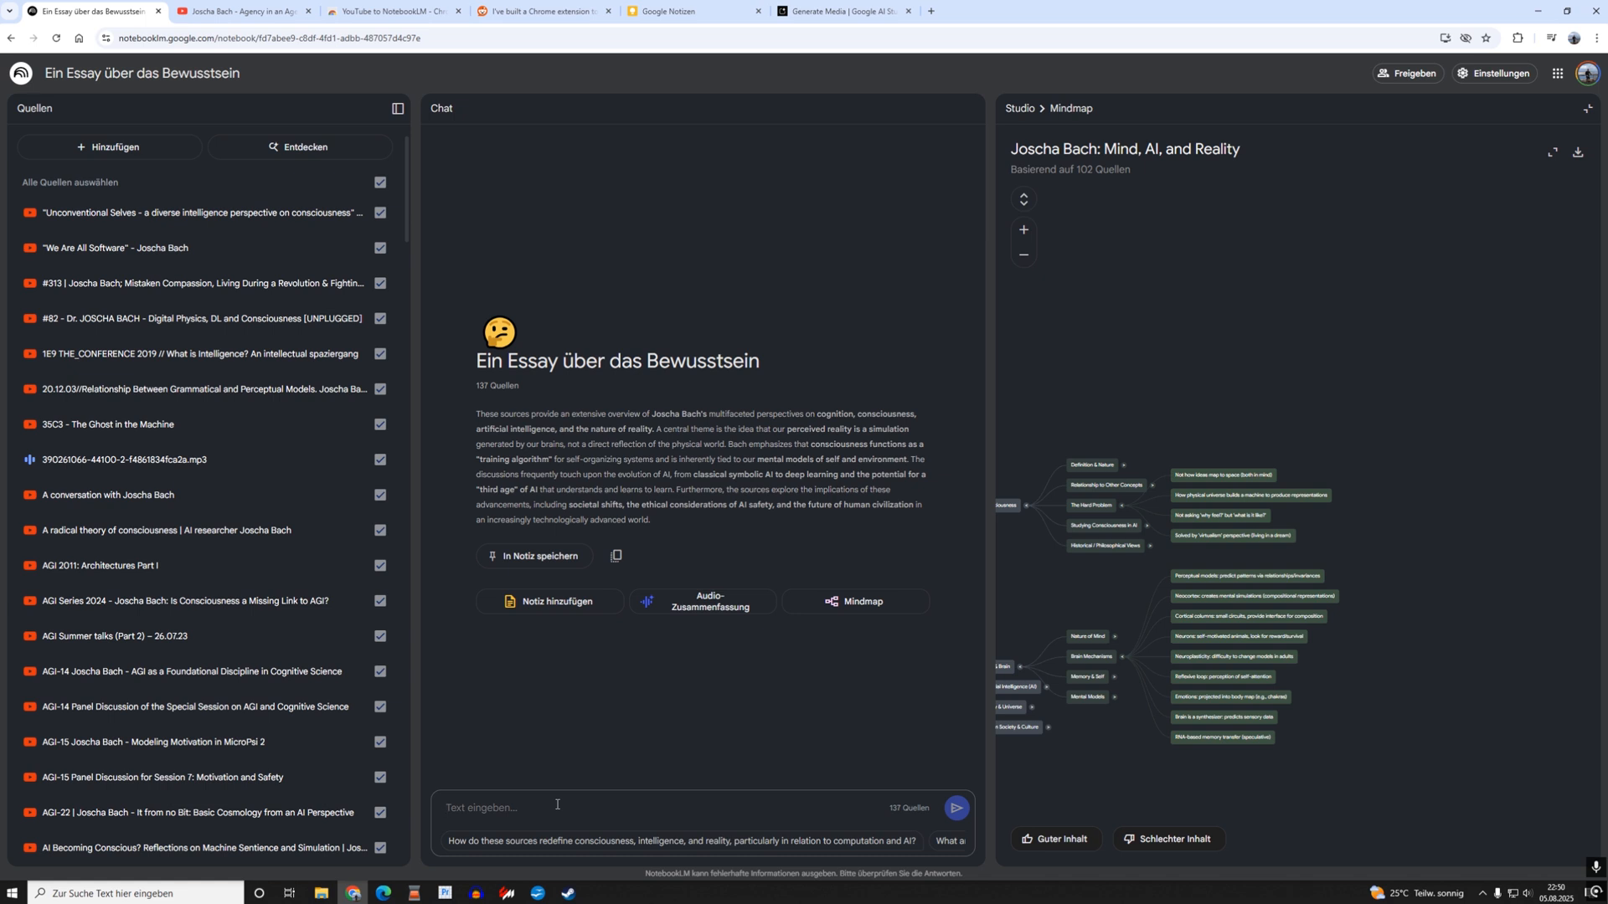
Ask the chat how often Joscha Bach mentions "genesis".
left_click(556, 807)
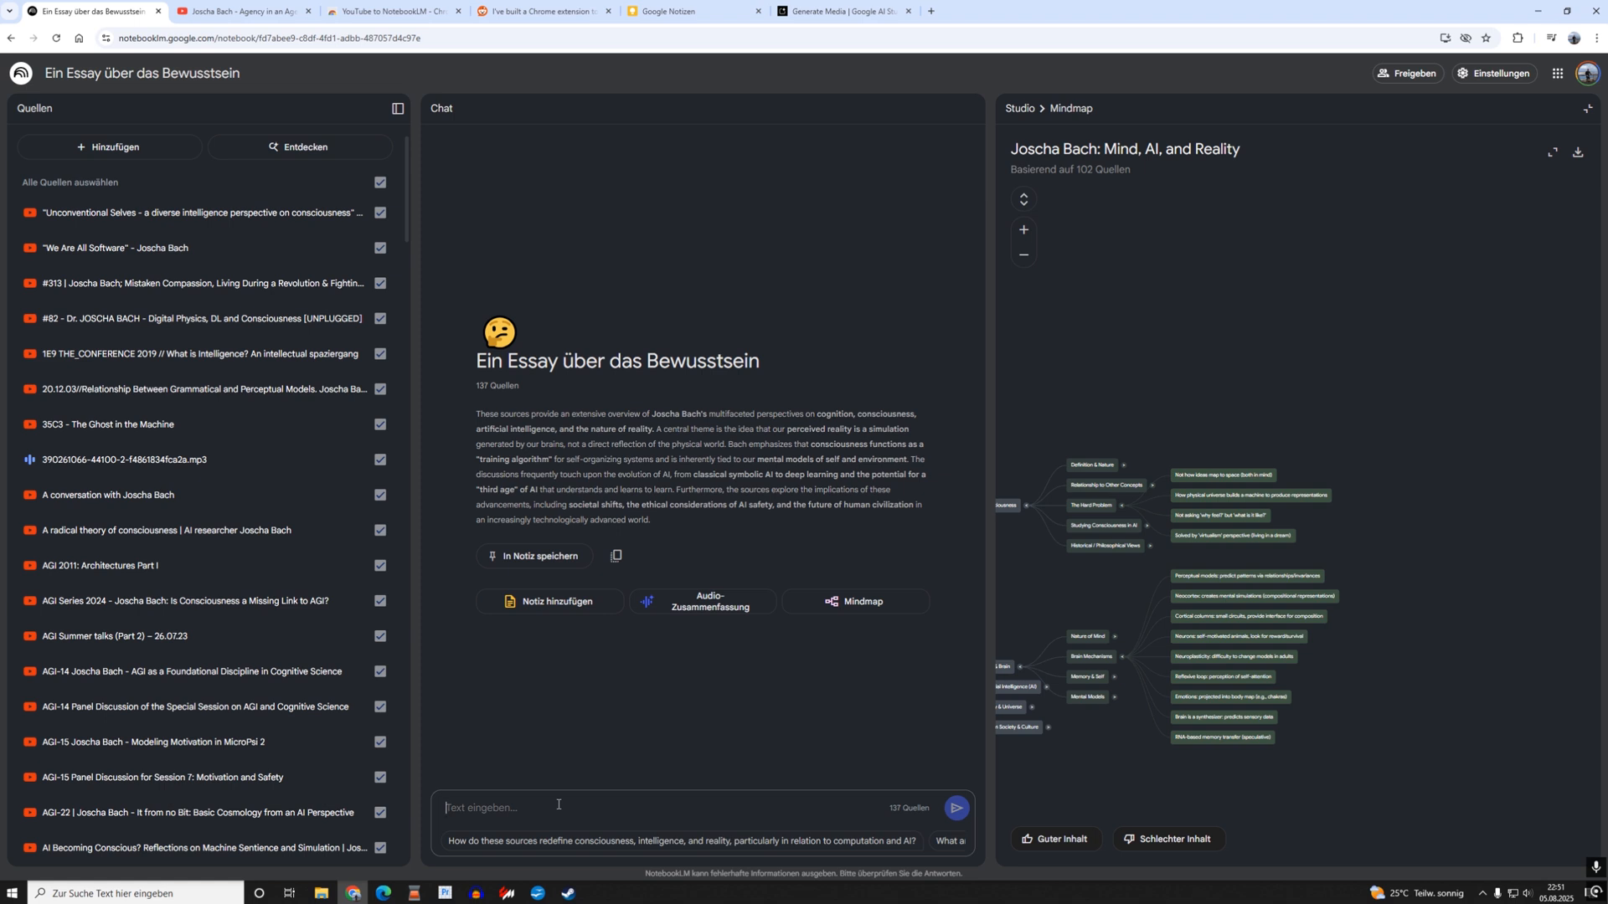
type("how often does Joscha Bach")
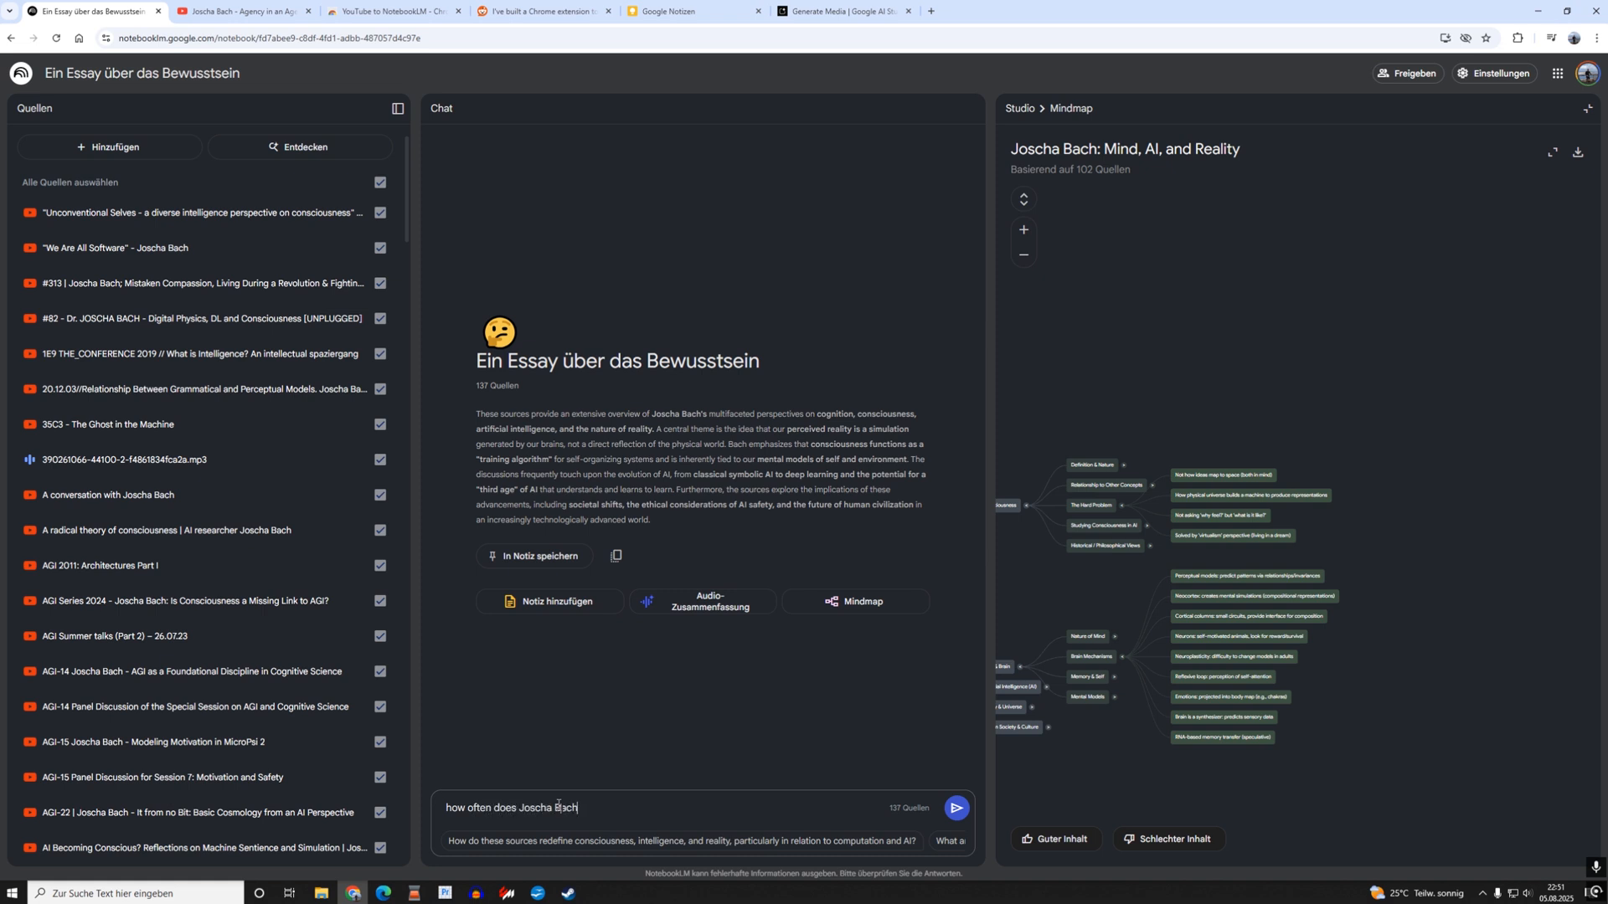
type("mention")
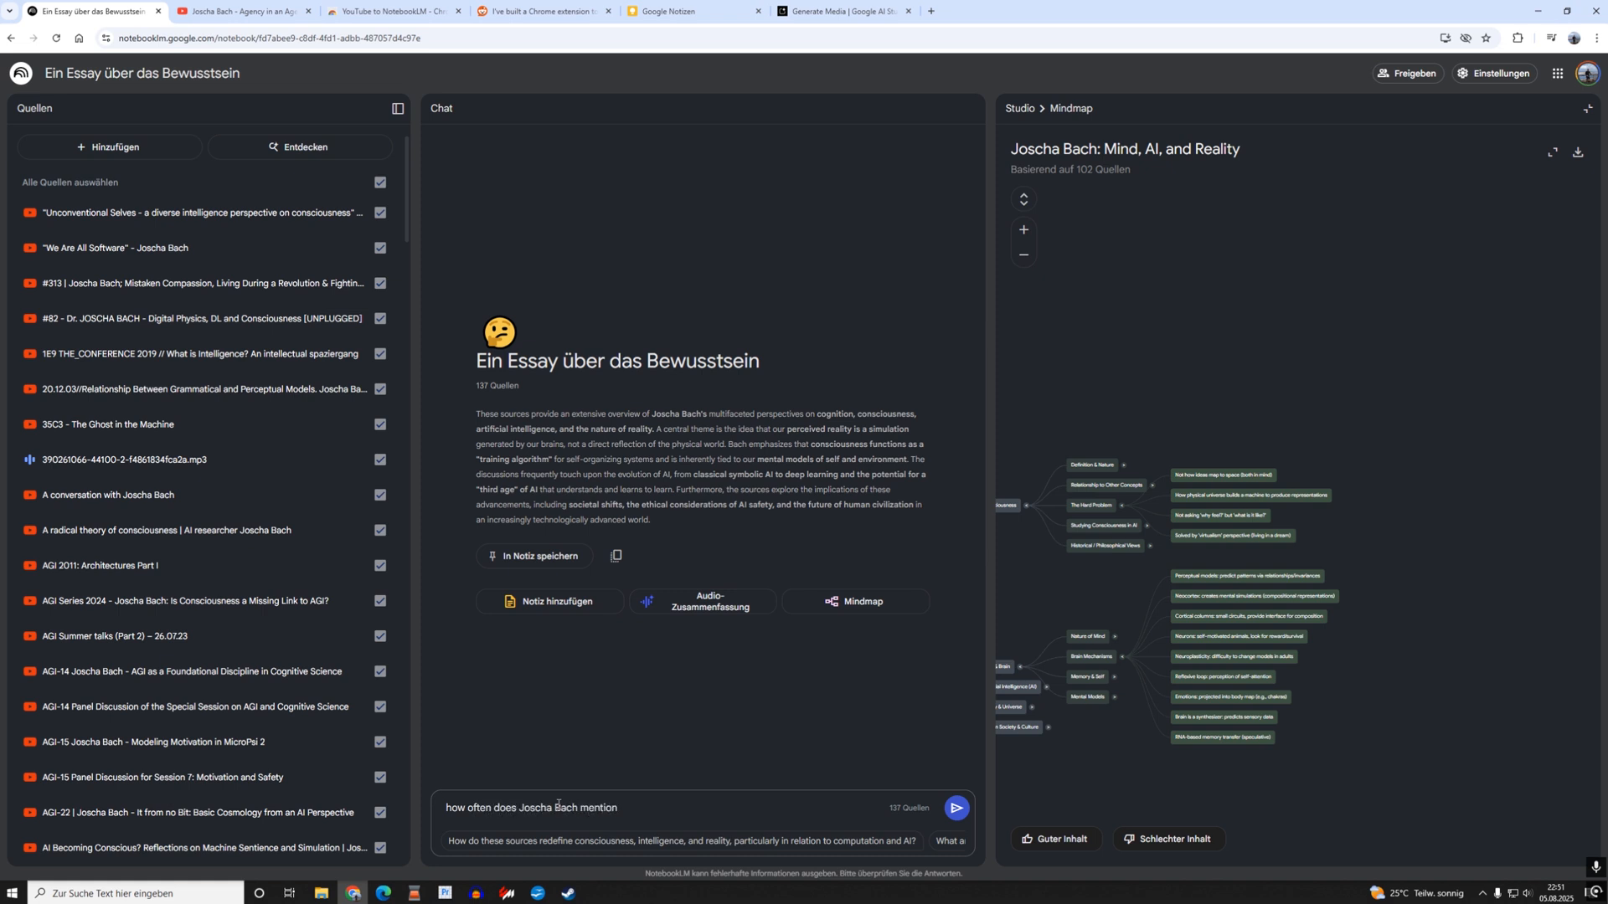
type("\"")
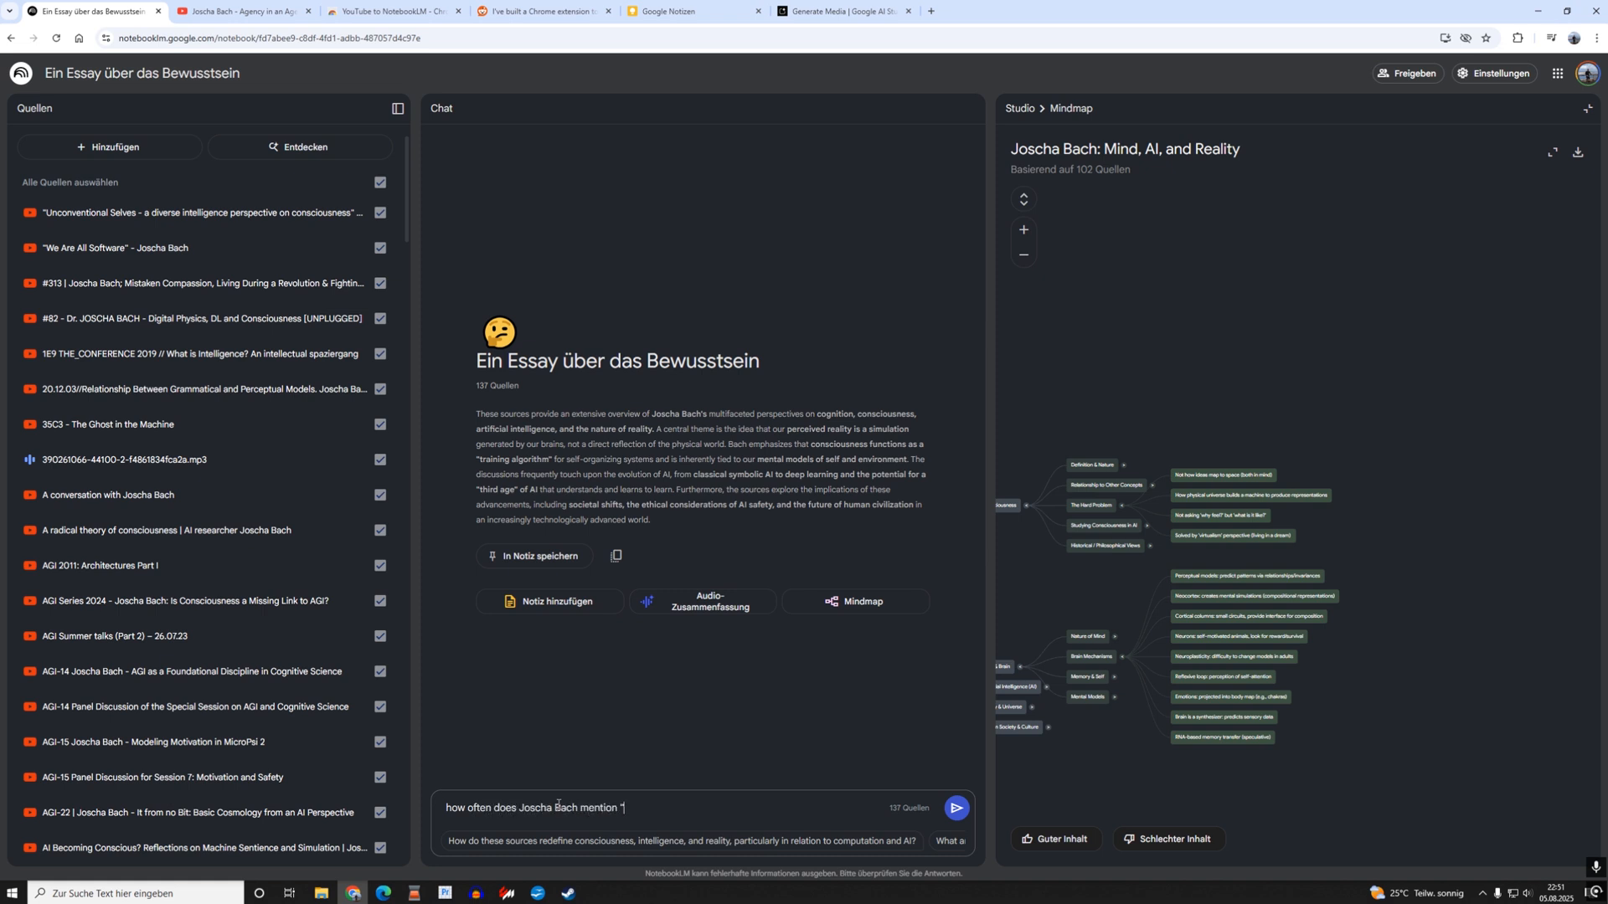
type("genesis\"")
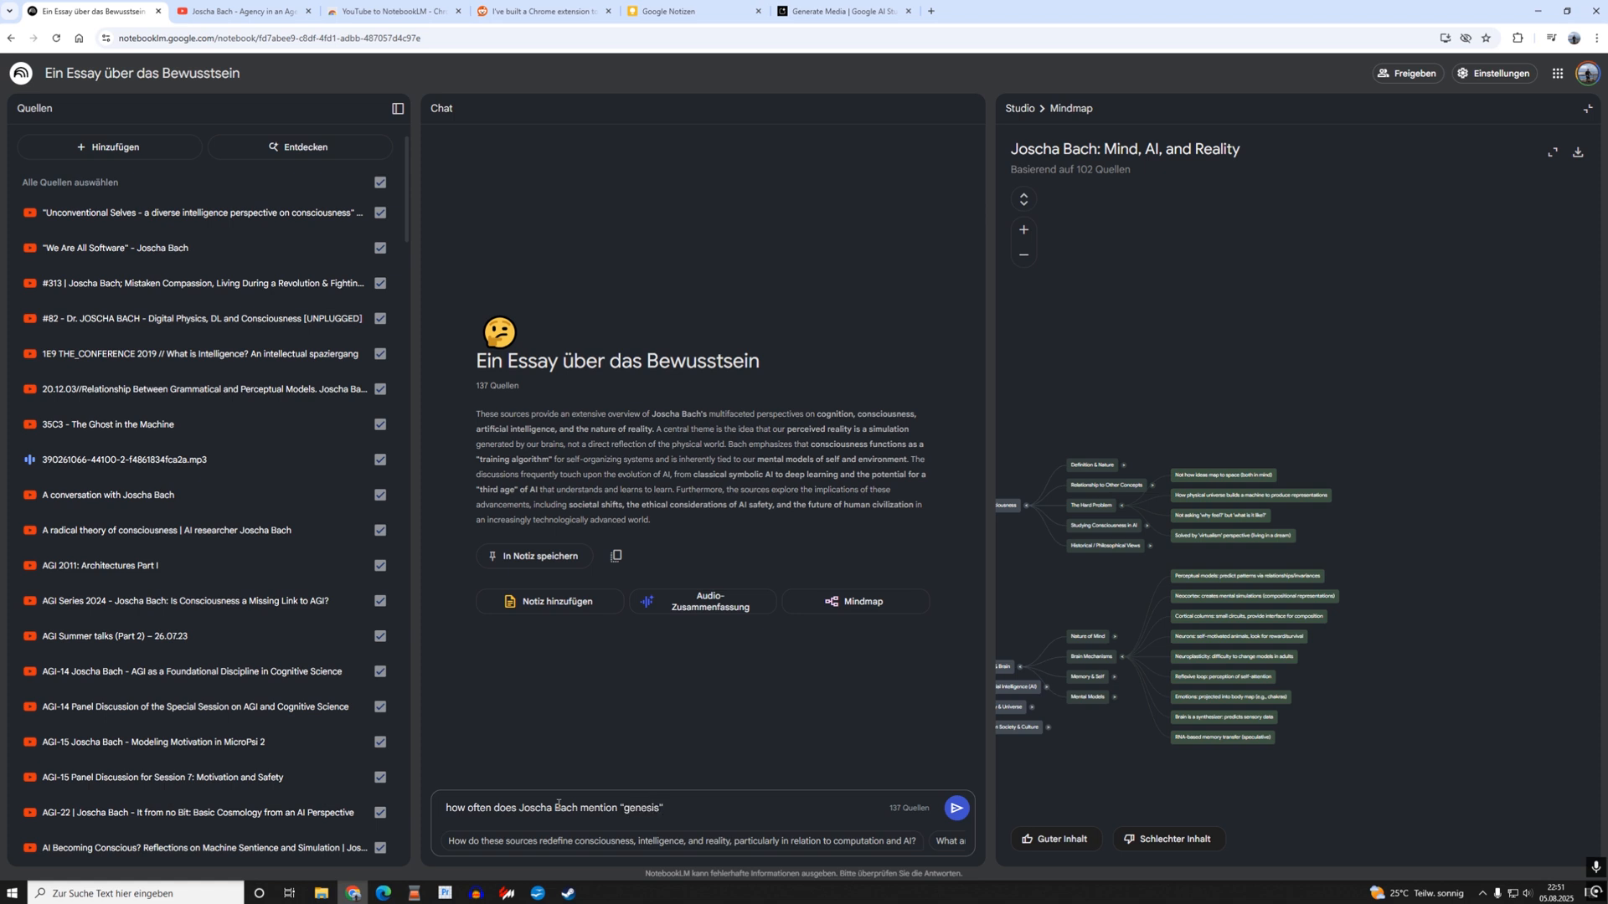
left_click(954, 808)
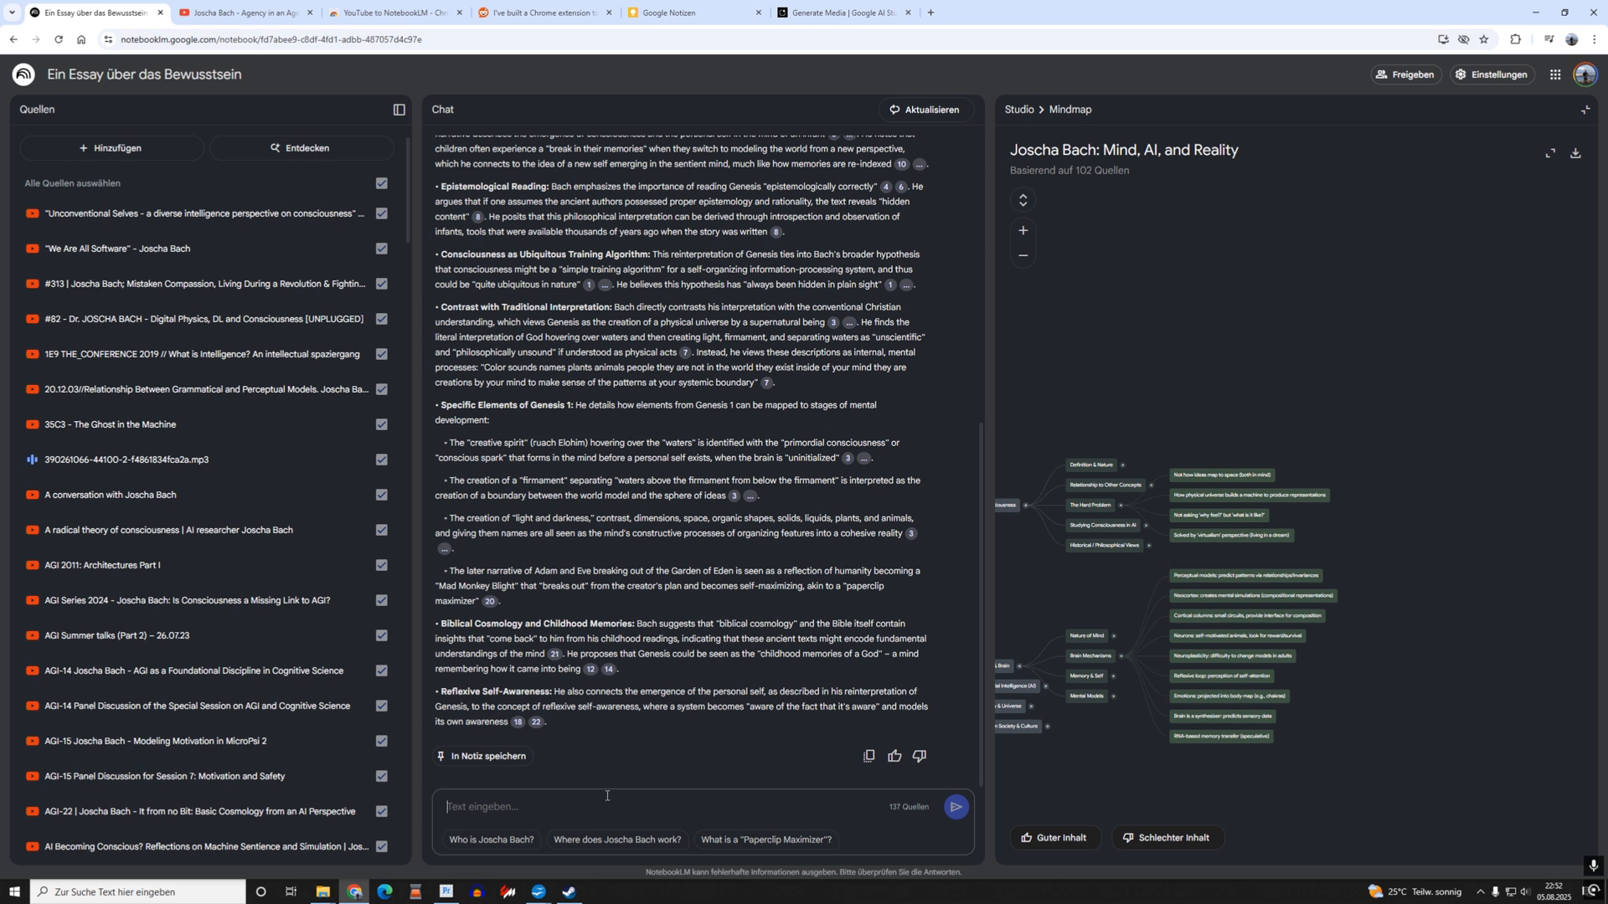
Send a follow-up asking for a deeper explanation of what Bach means by Genesis.
type("can you explain")
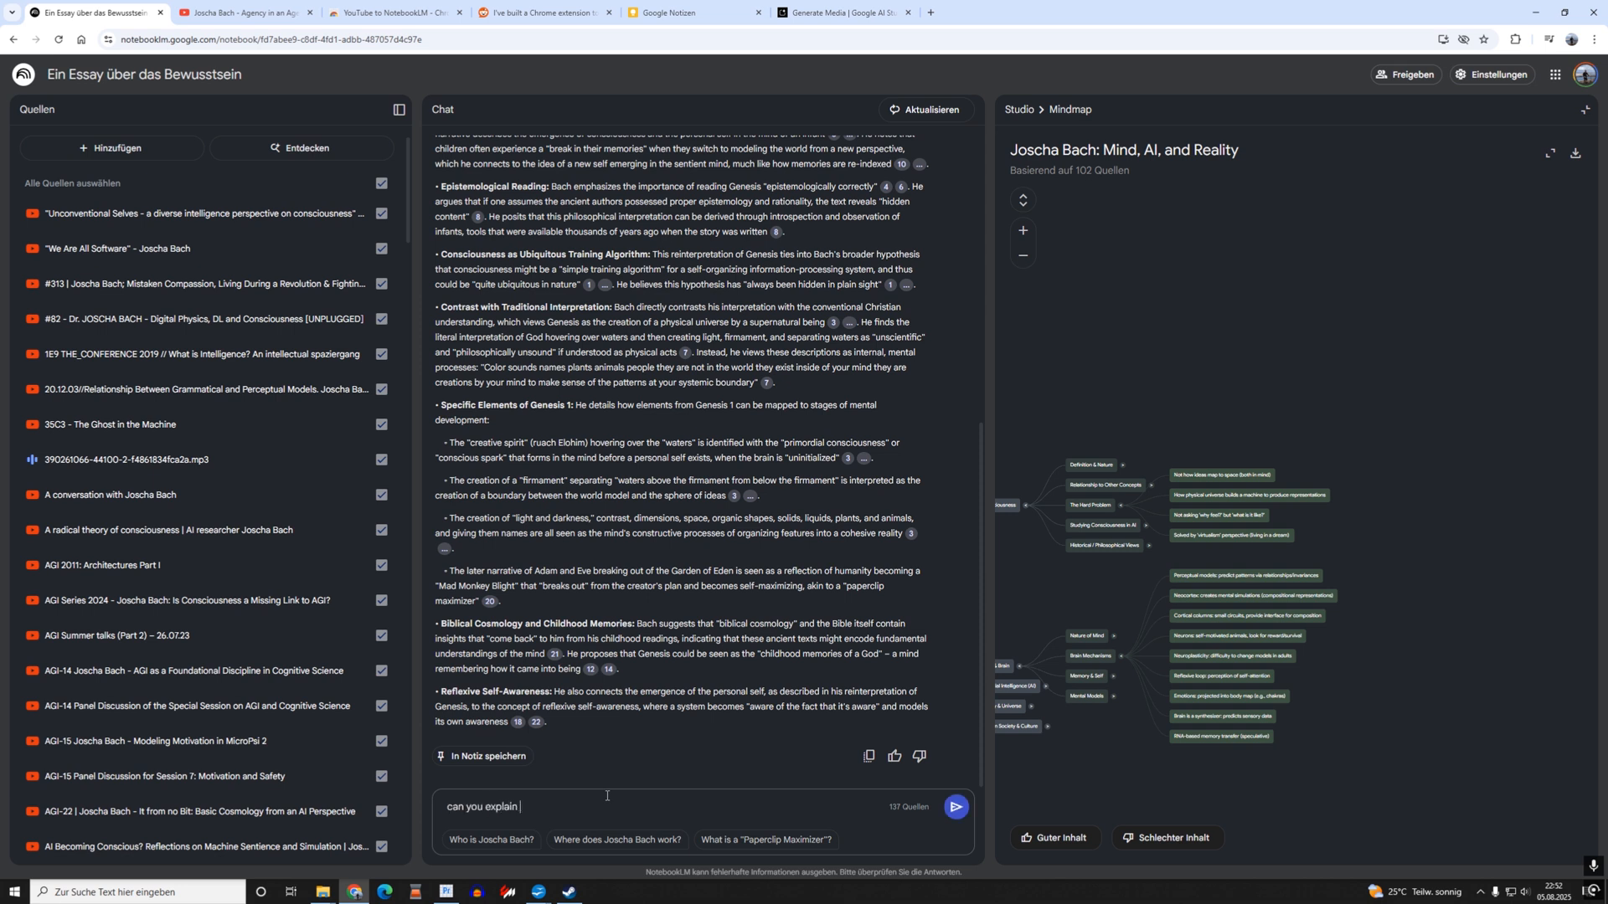
type("deeper what")
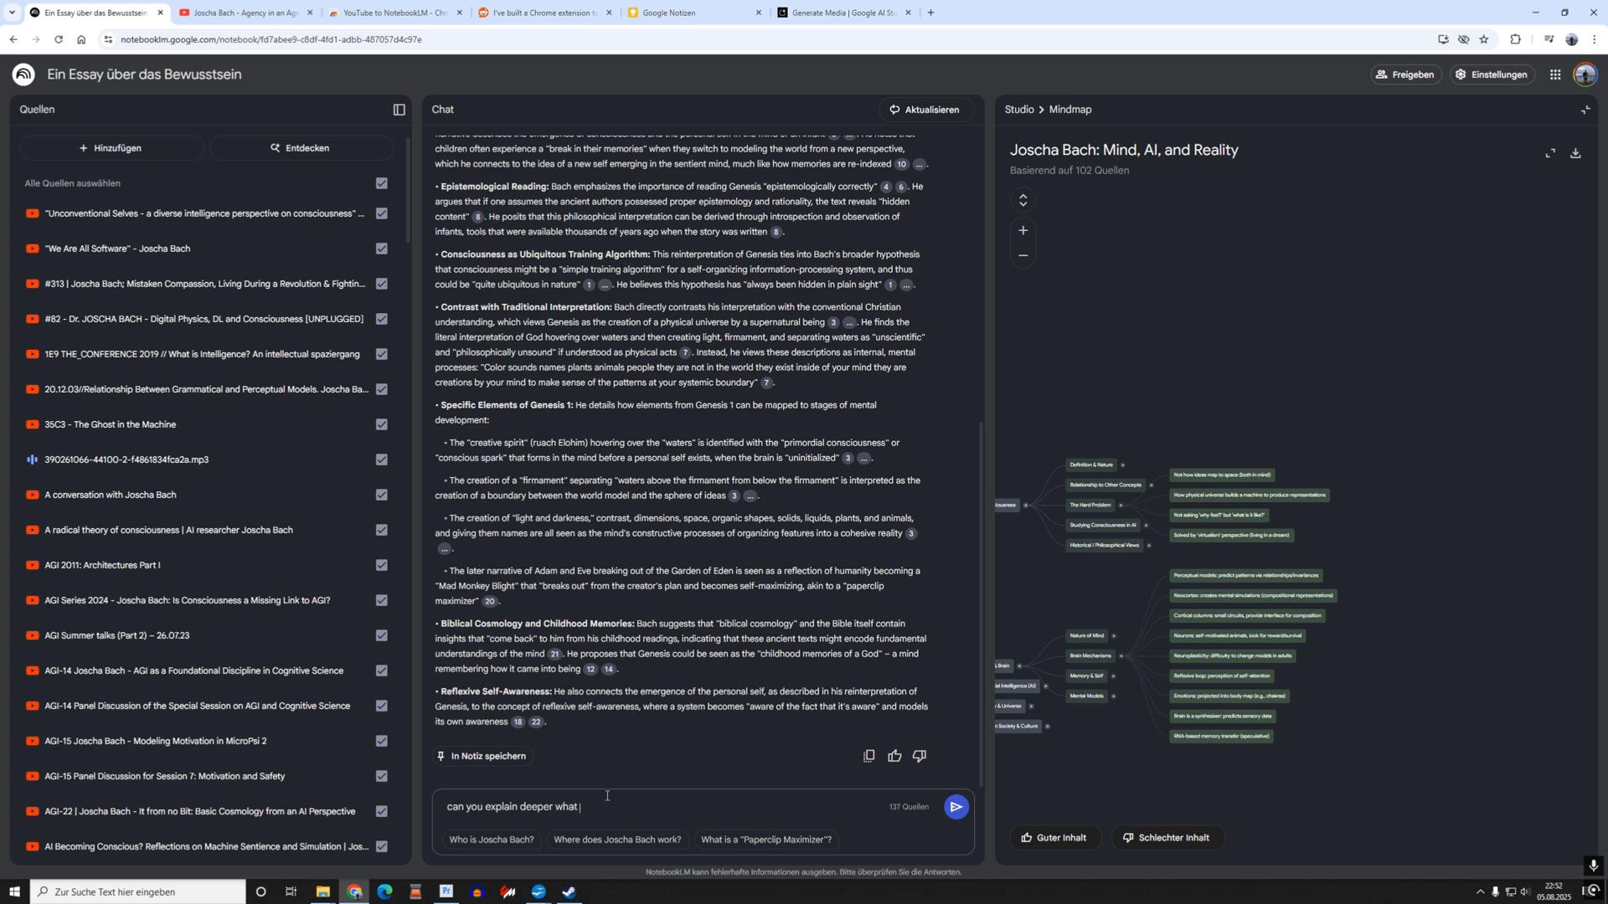
type("he means there")
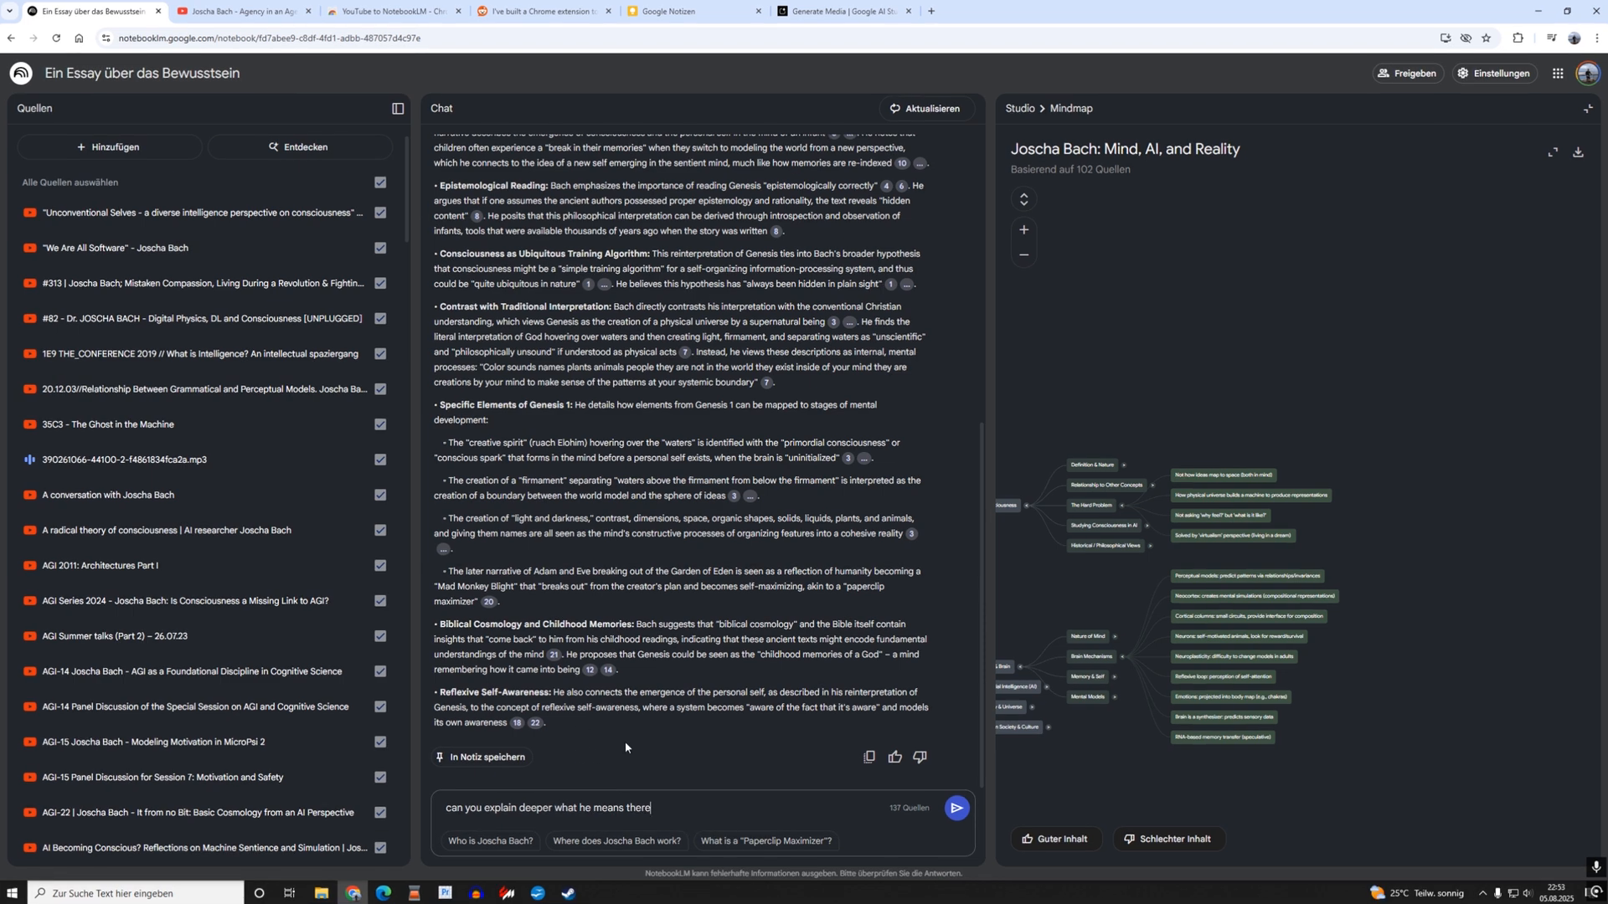
left_click(955, 809)
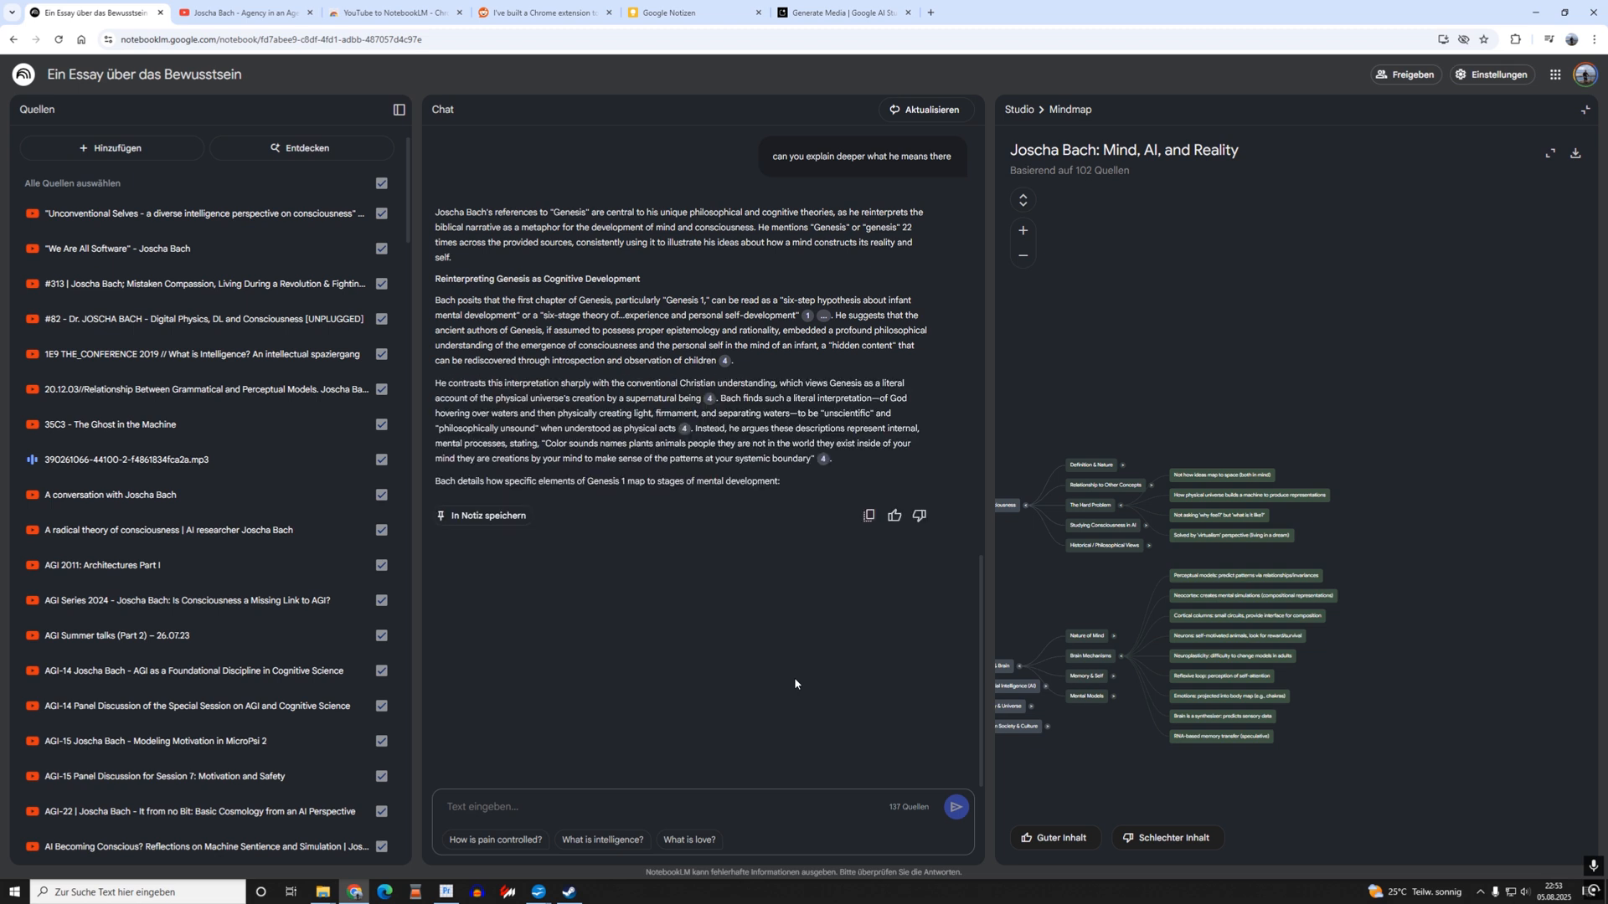
scroll("down", 3)
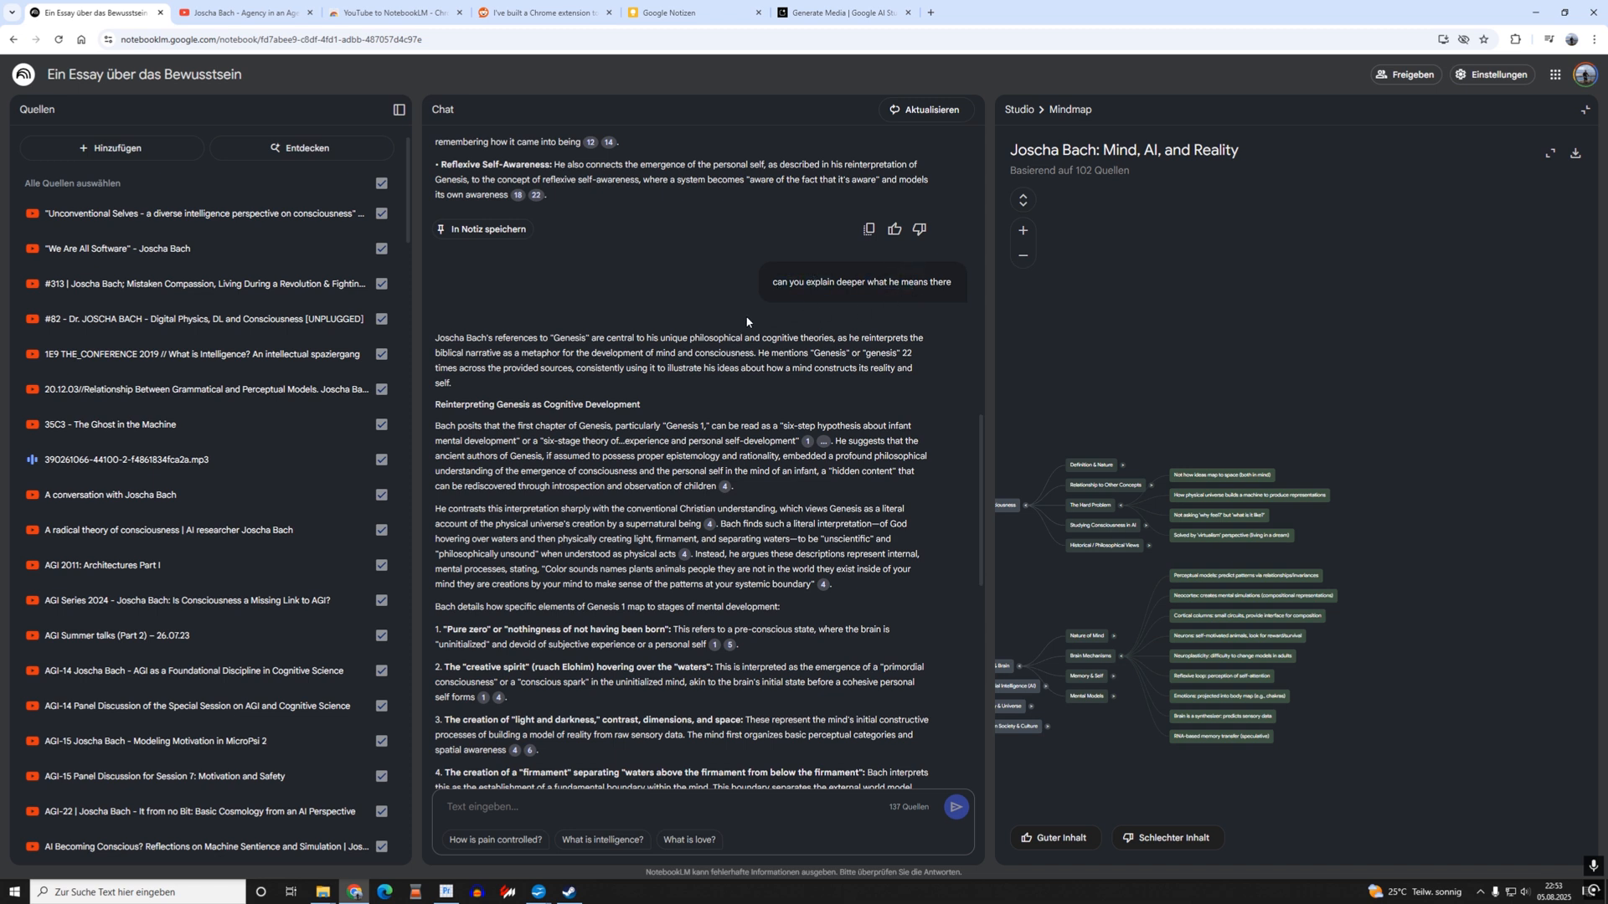
mouse_move(443, 349)
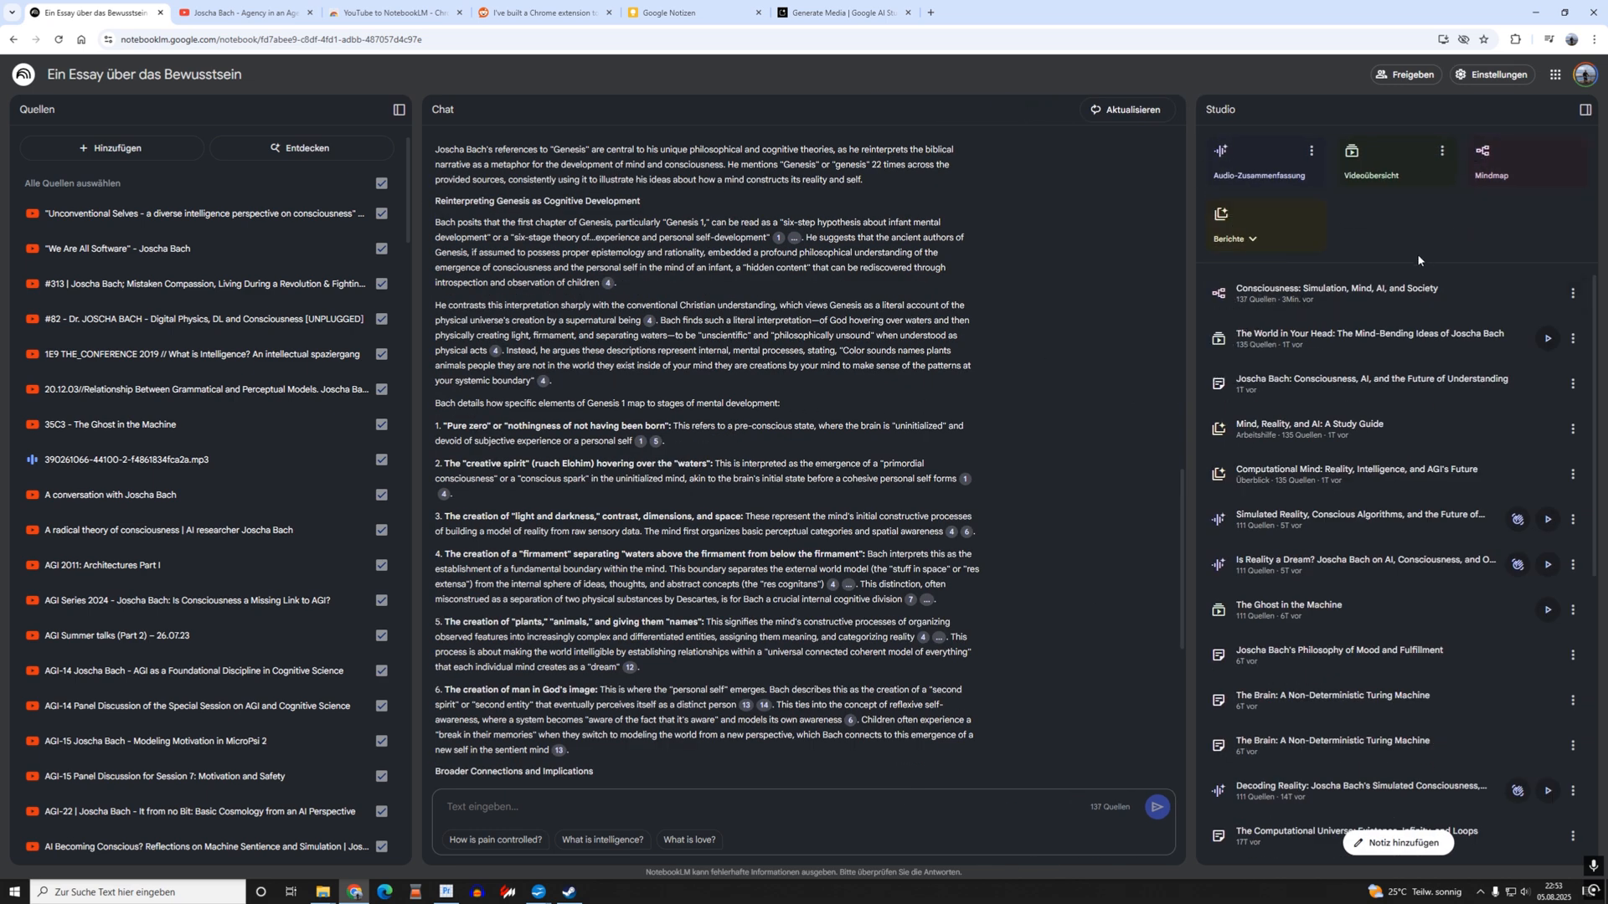
mouse_move(1429, 362)
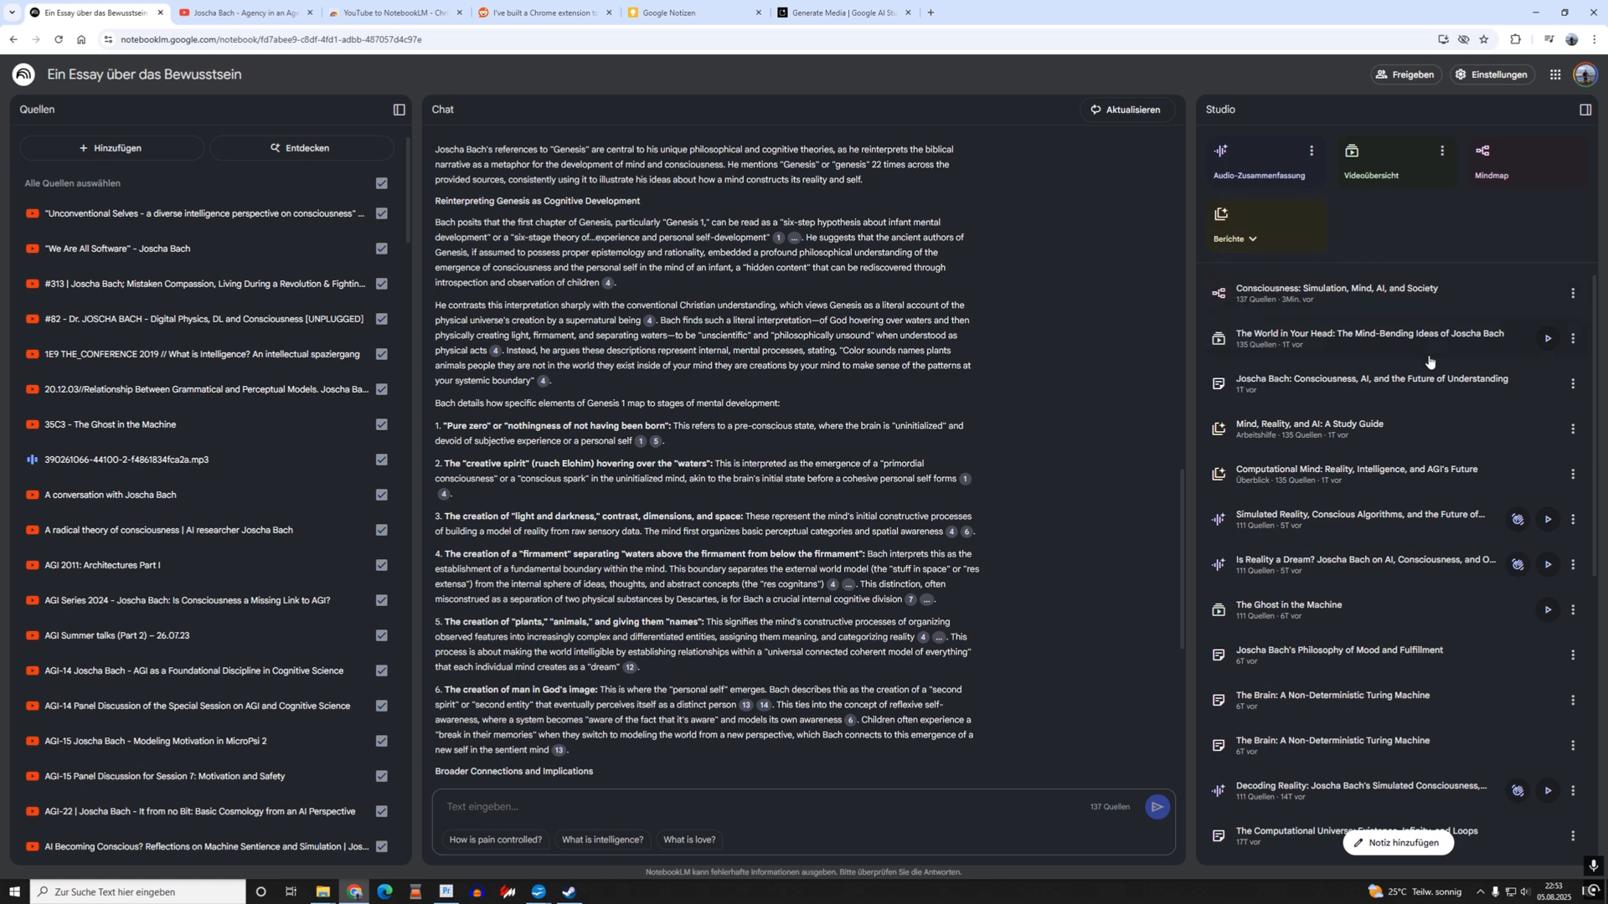
mouse_move(1418, 375)
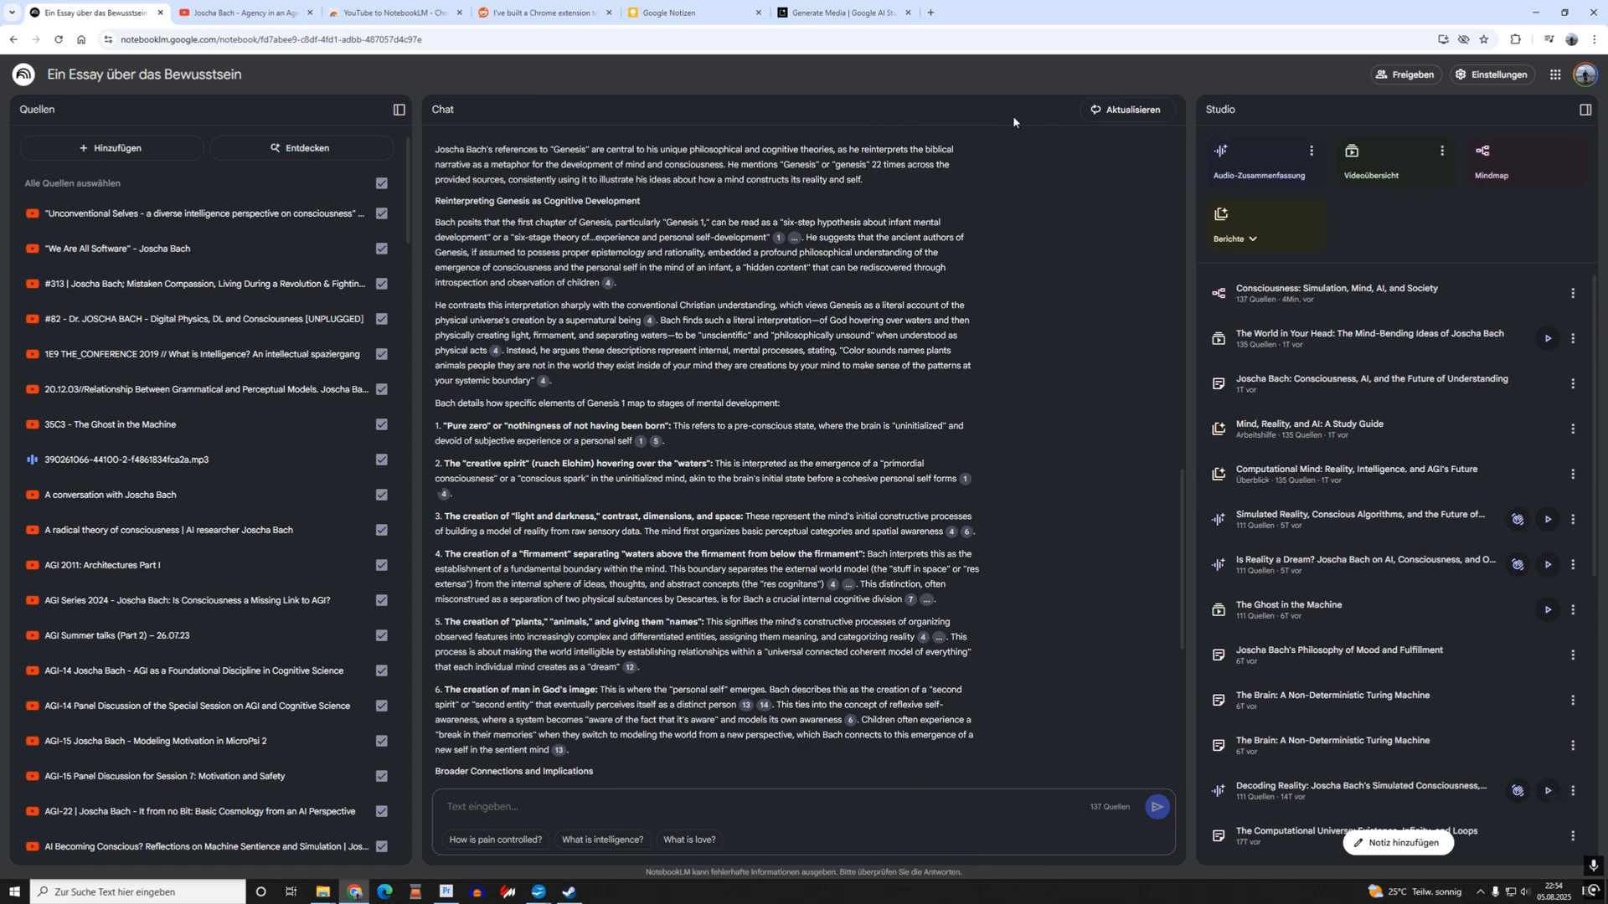
mouse_move(1294, 387)
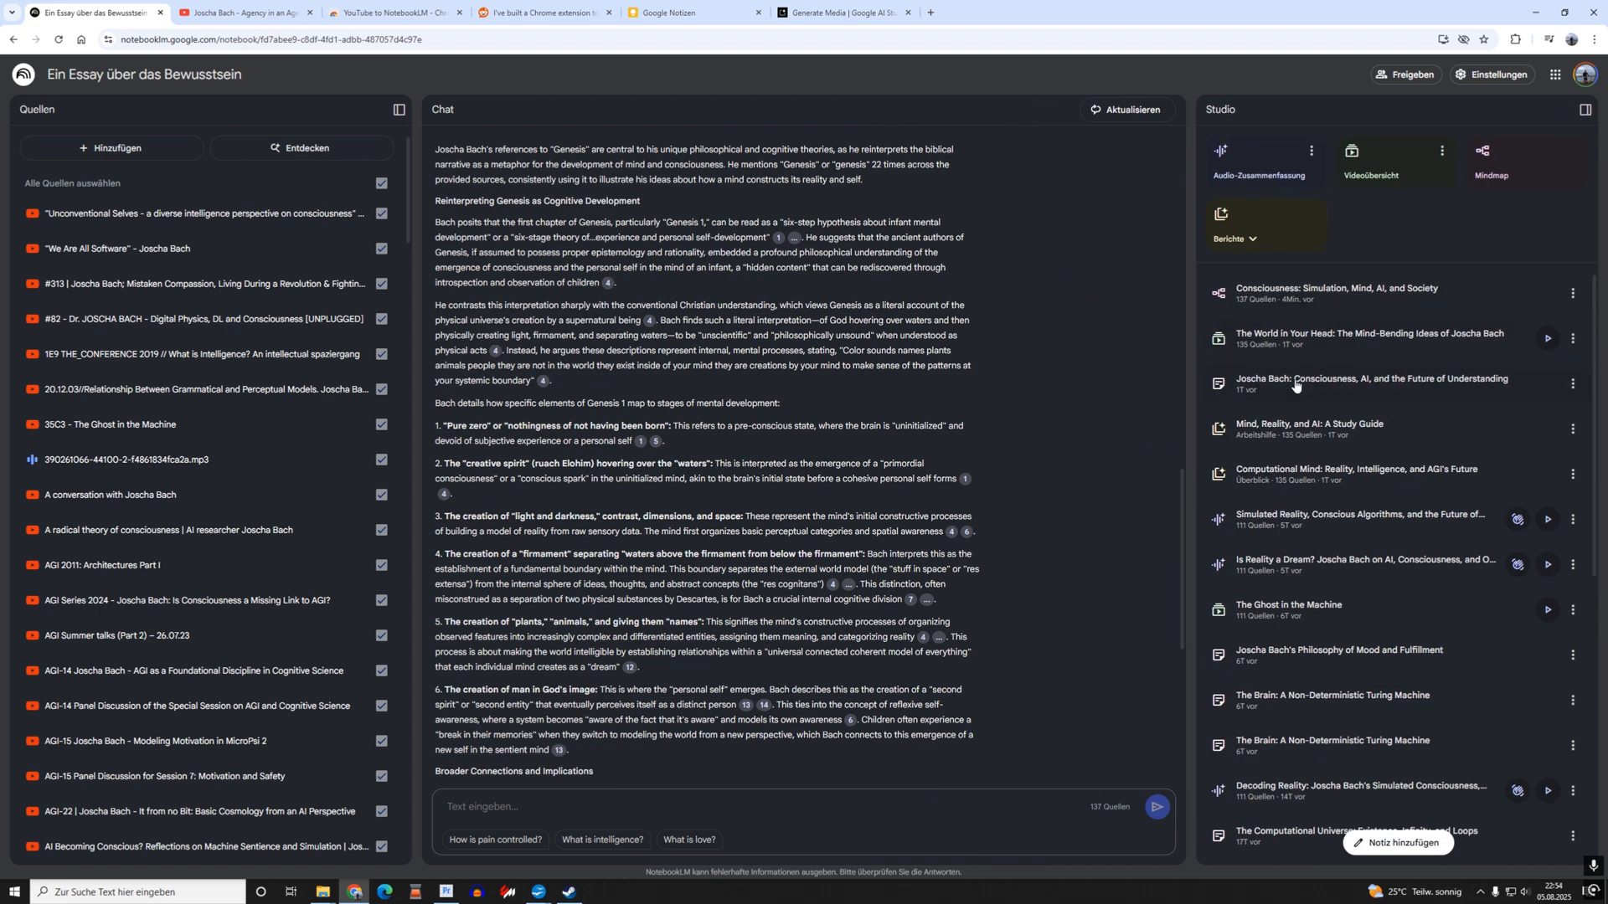
Open the Studio note 'Joscha Bach: Consciousness, AI, and the Future of Understanding'.
left_click(1371, 382)
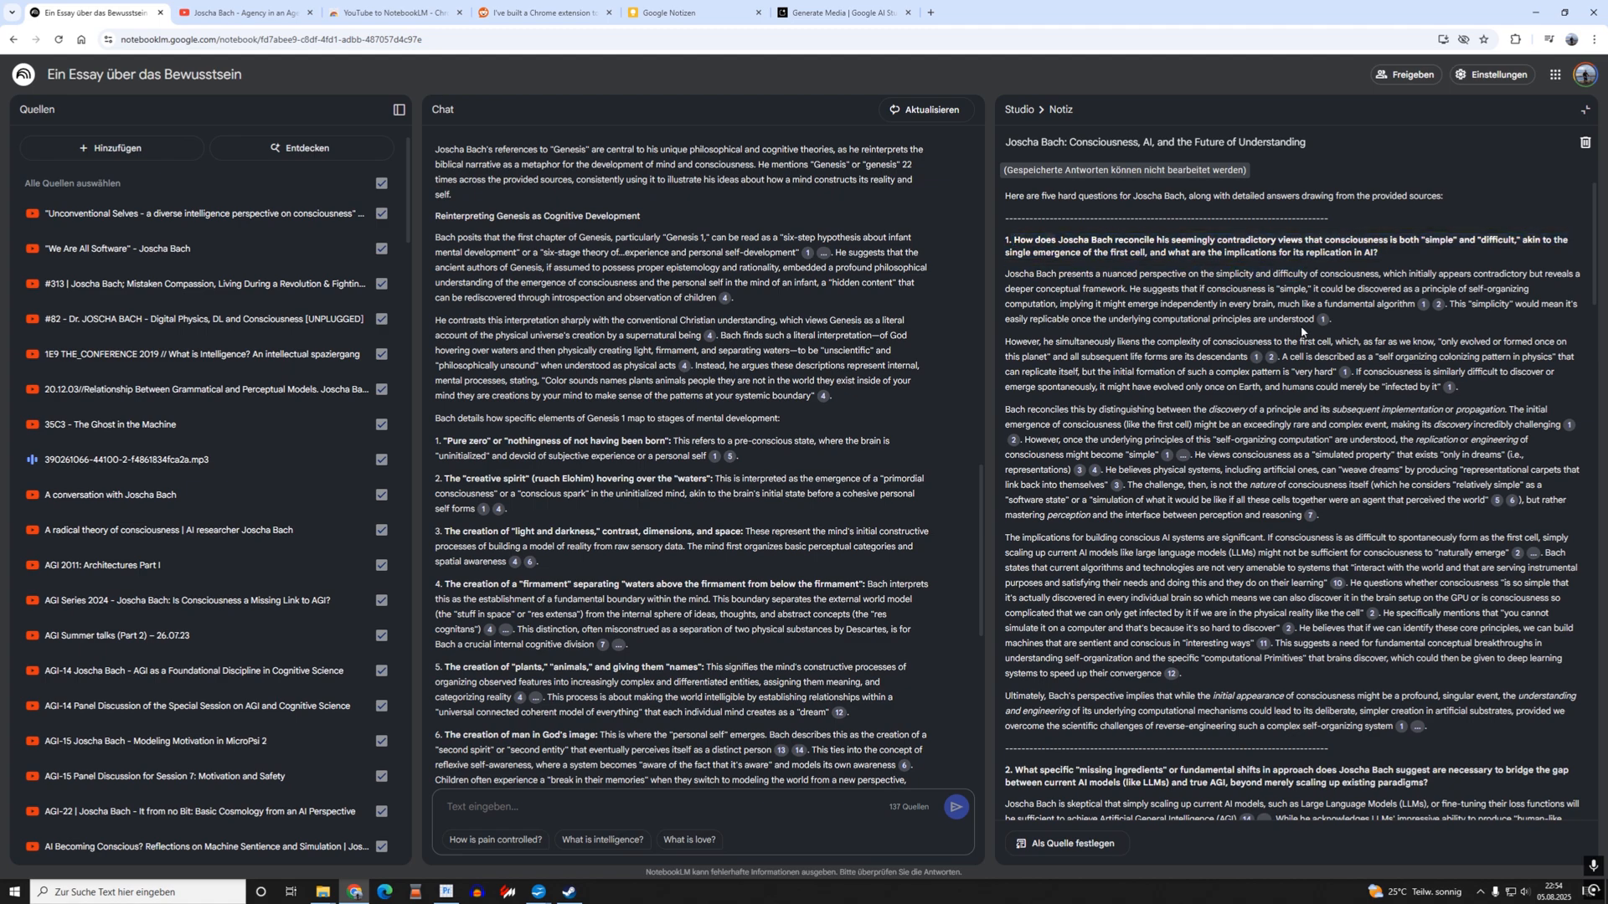
scroll("down", 3)
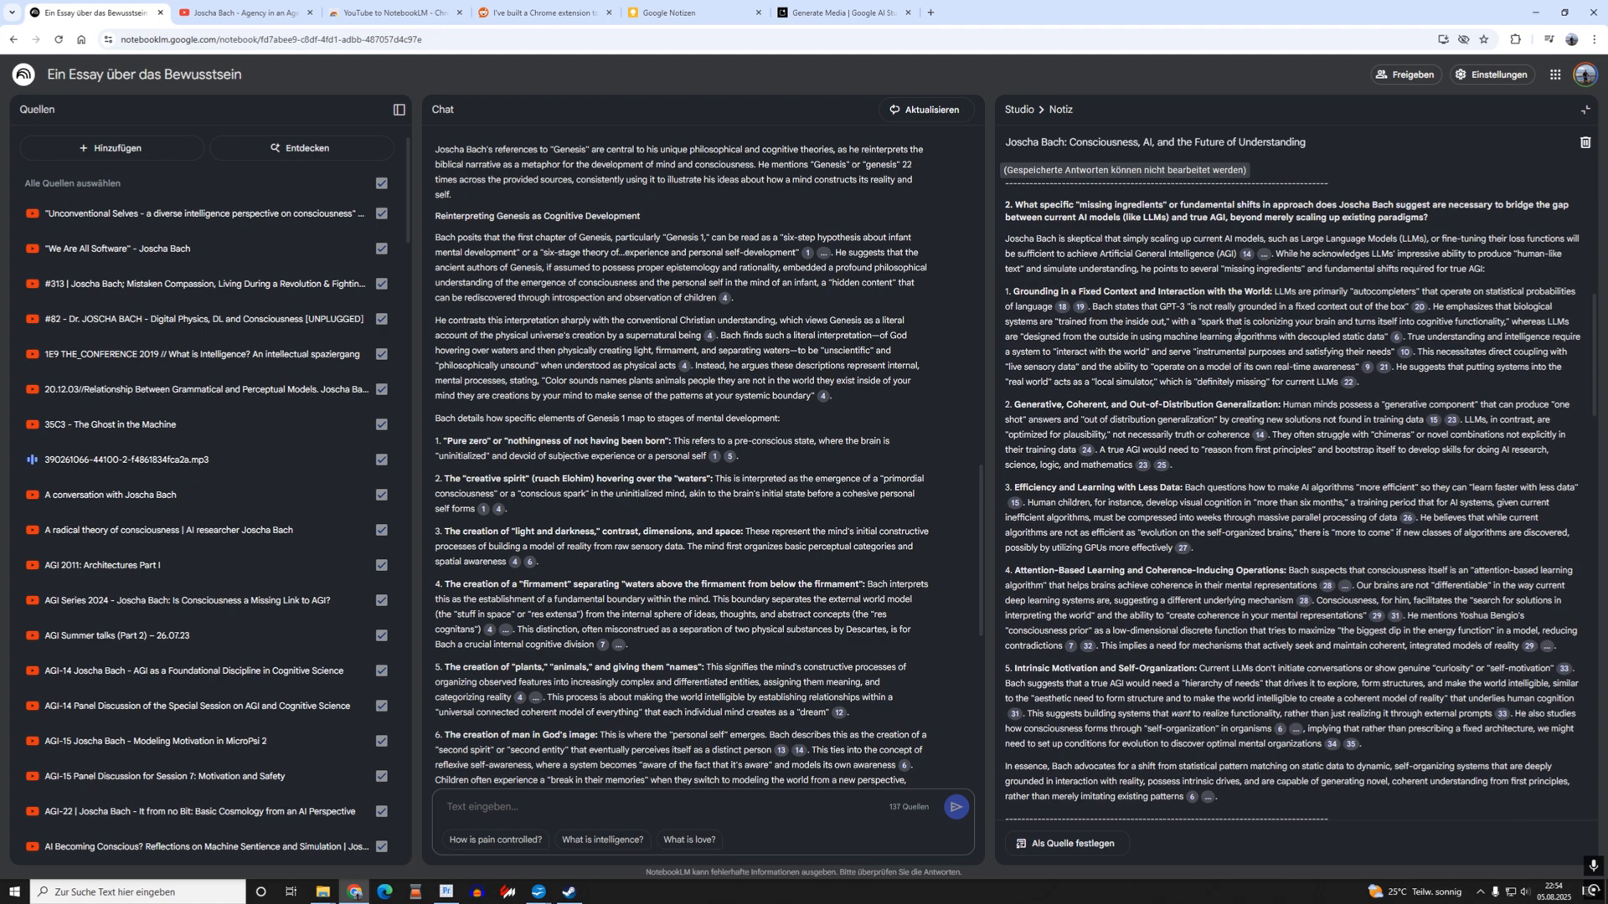
scroll("down", 3)
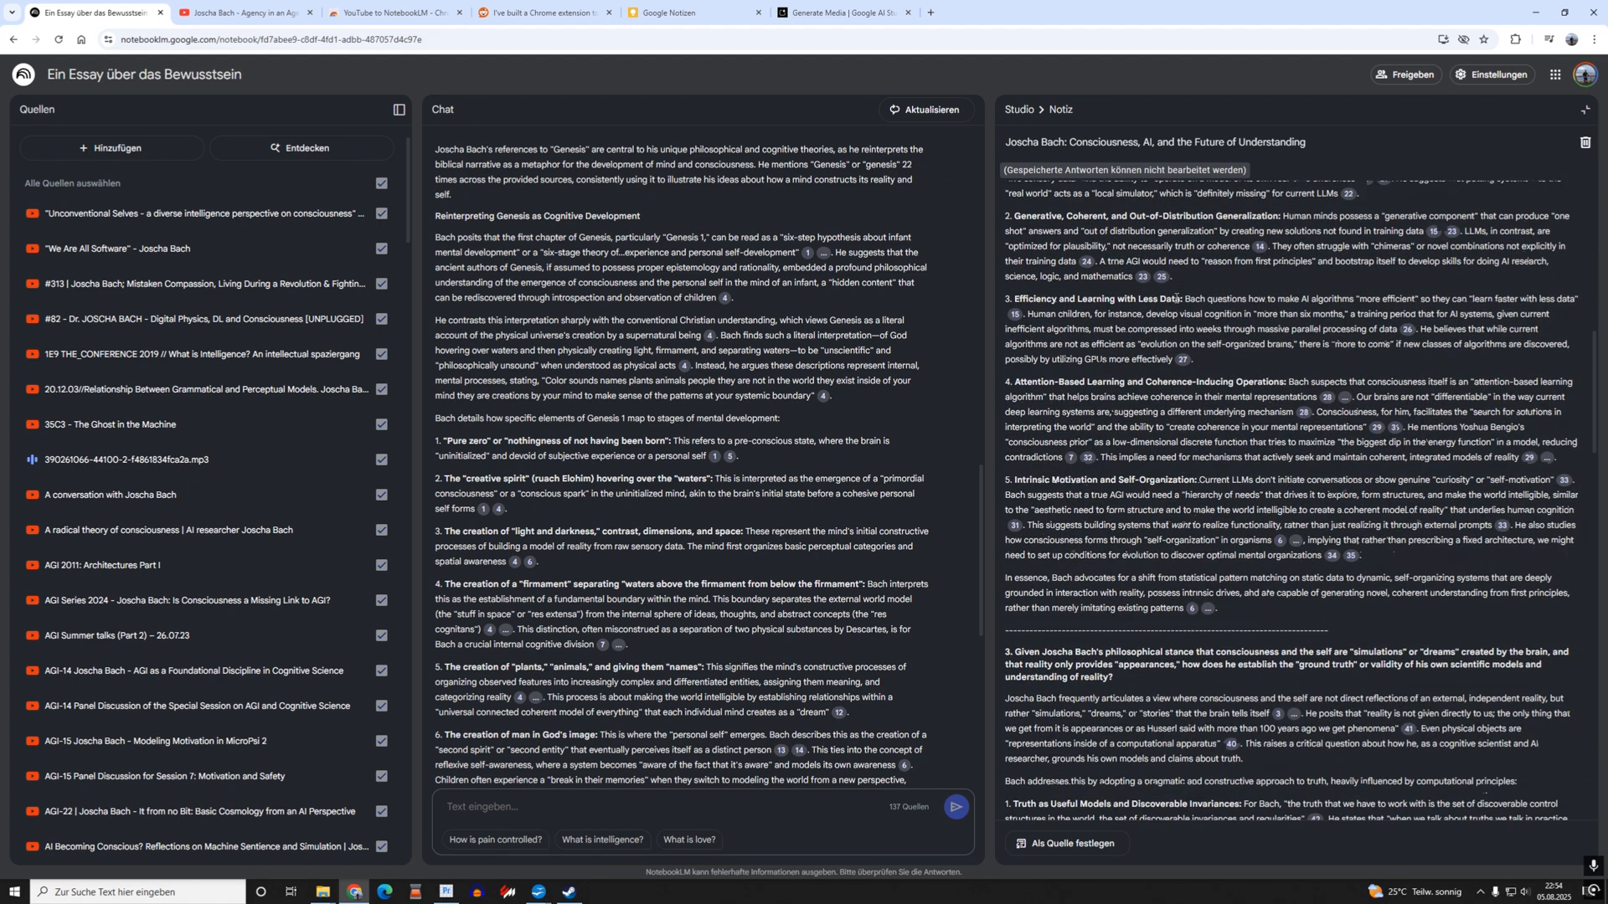
scroll("down", 3)
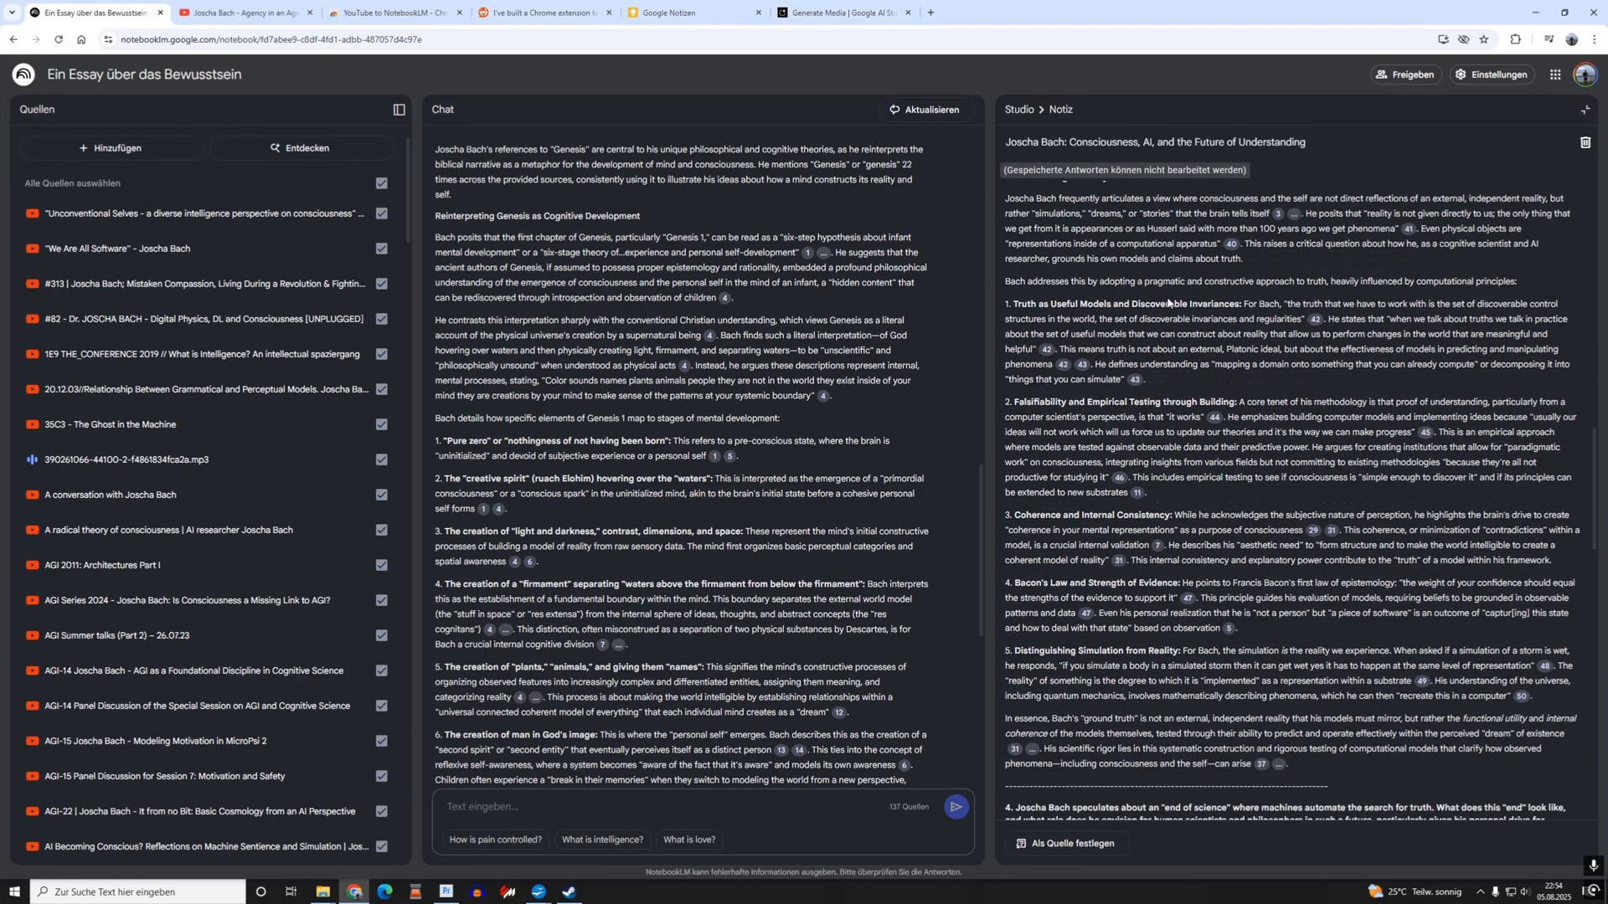